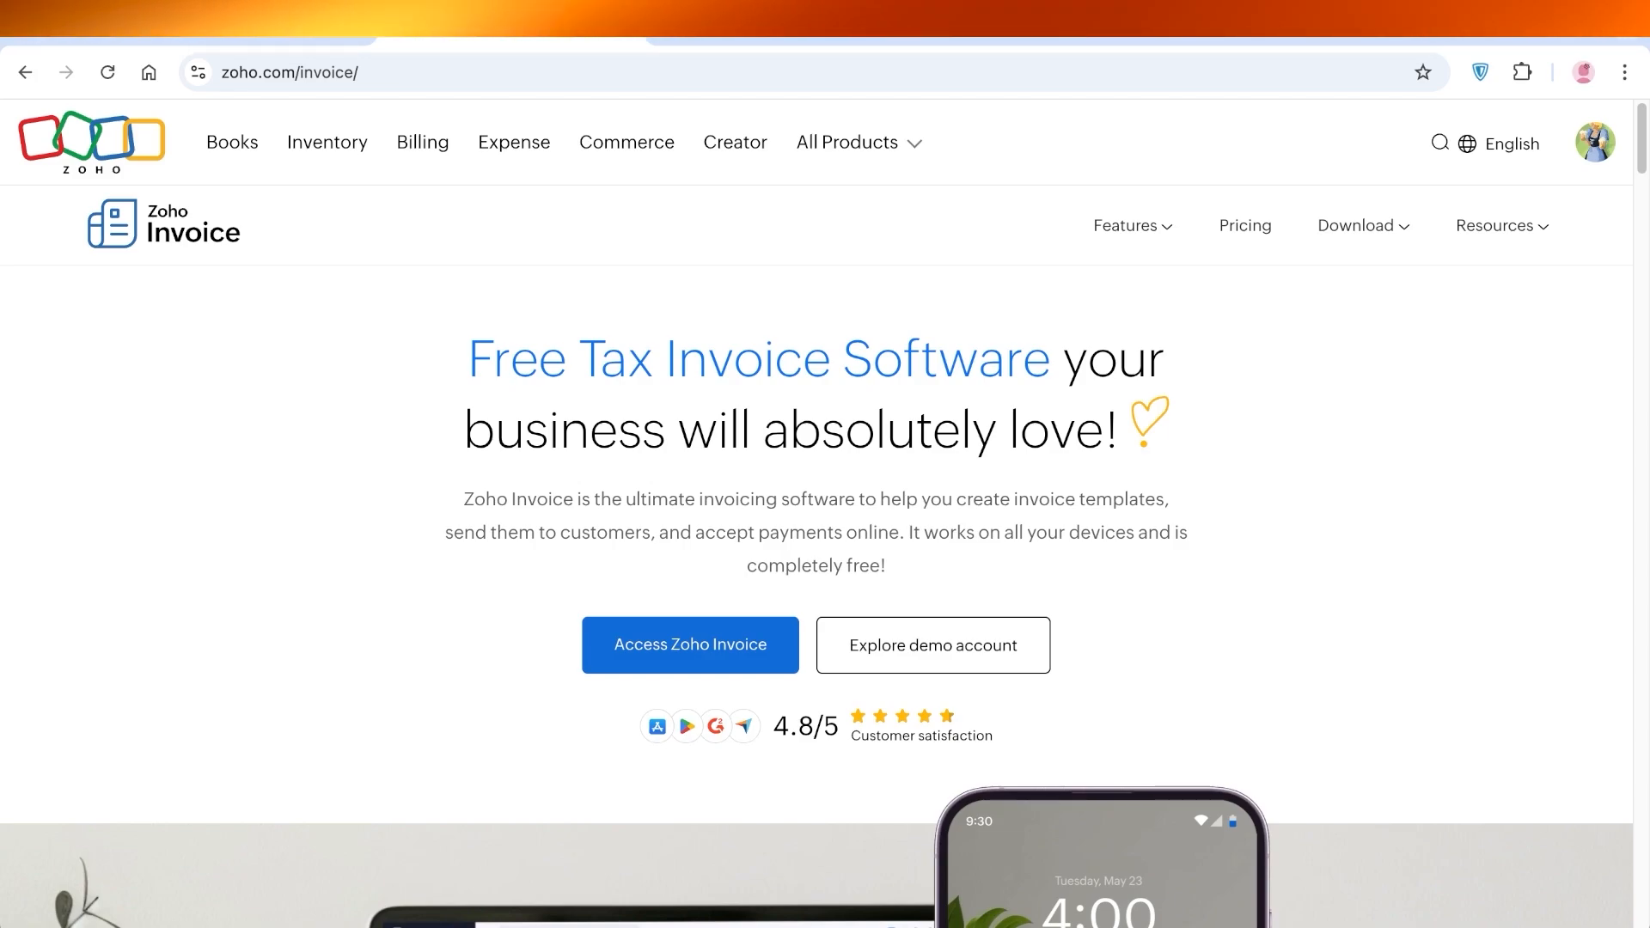
Step: Scroll through the Zoho Invoice landing page to browse its contents
{"action": "scroll", "scroll_direction": "down", "scroll_amount": 3}
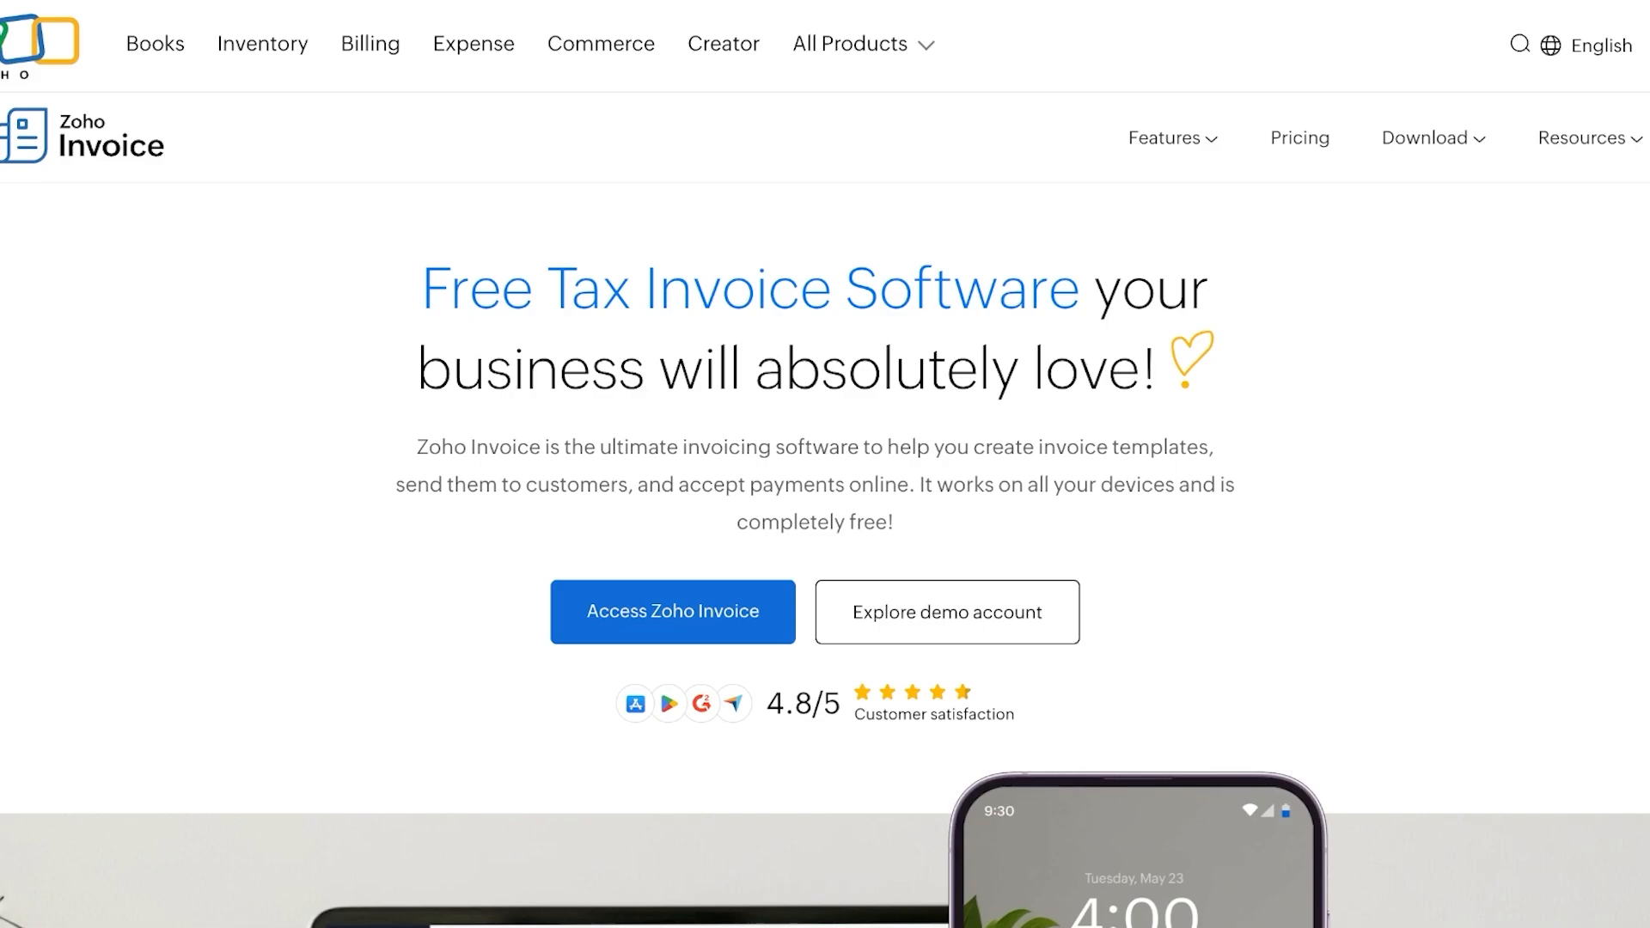
{"action": "mouse_move", "coordinate": [262, 43]}
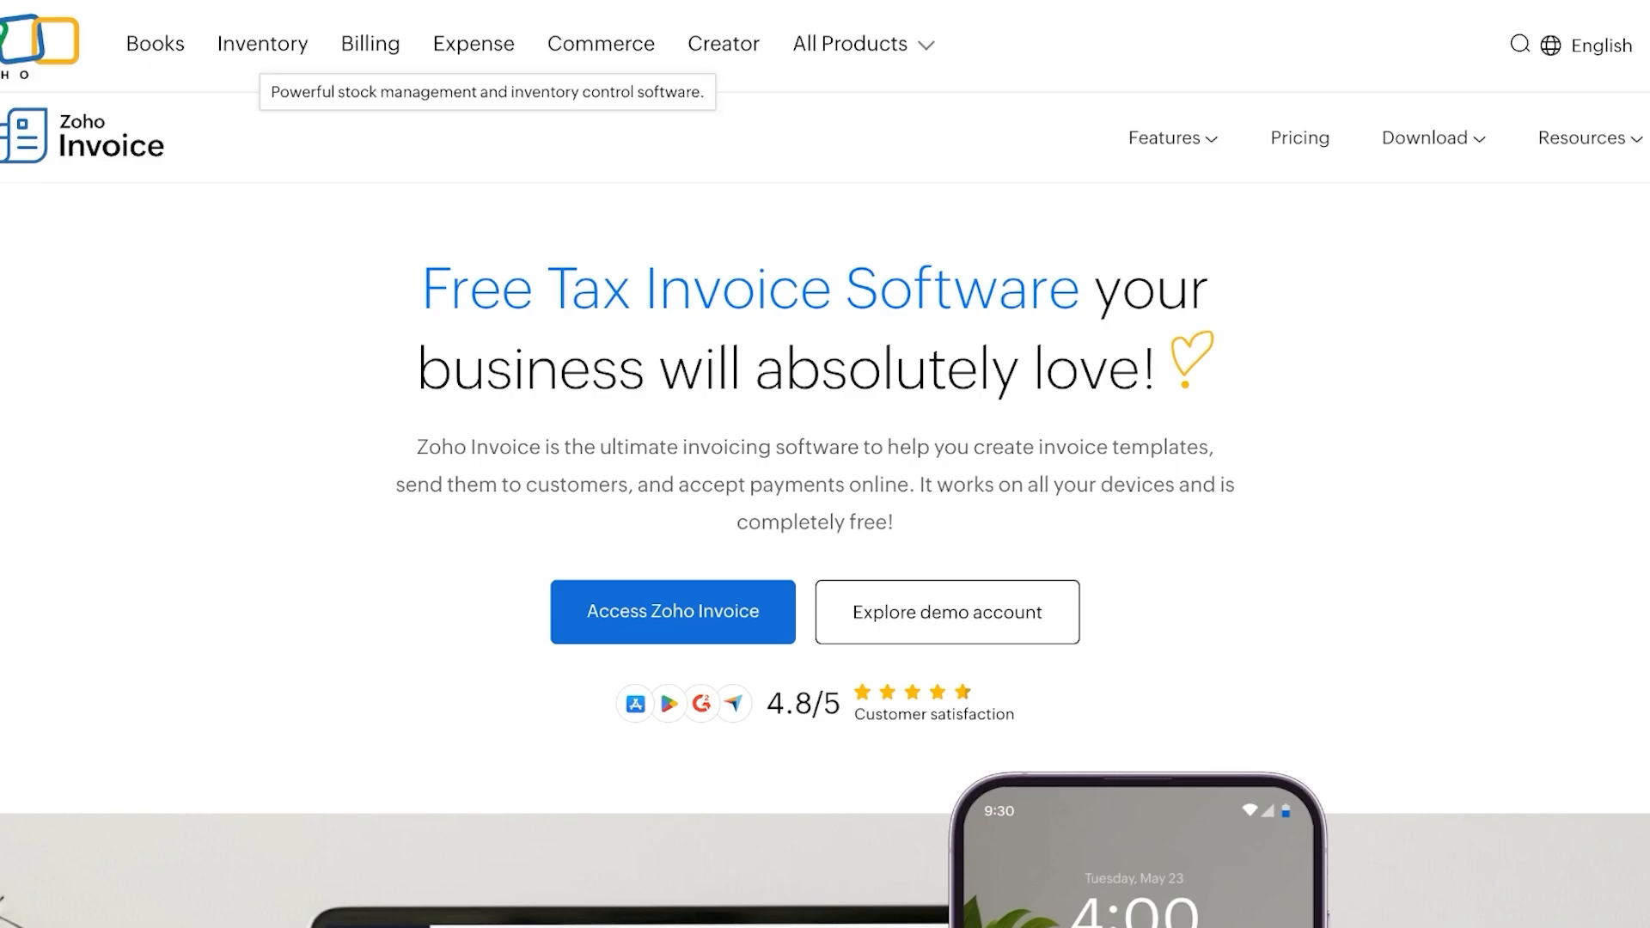
{"action": "mouse_move", "coordinate": [473, 43]}
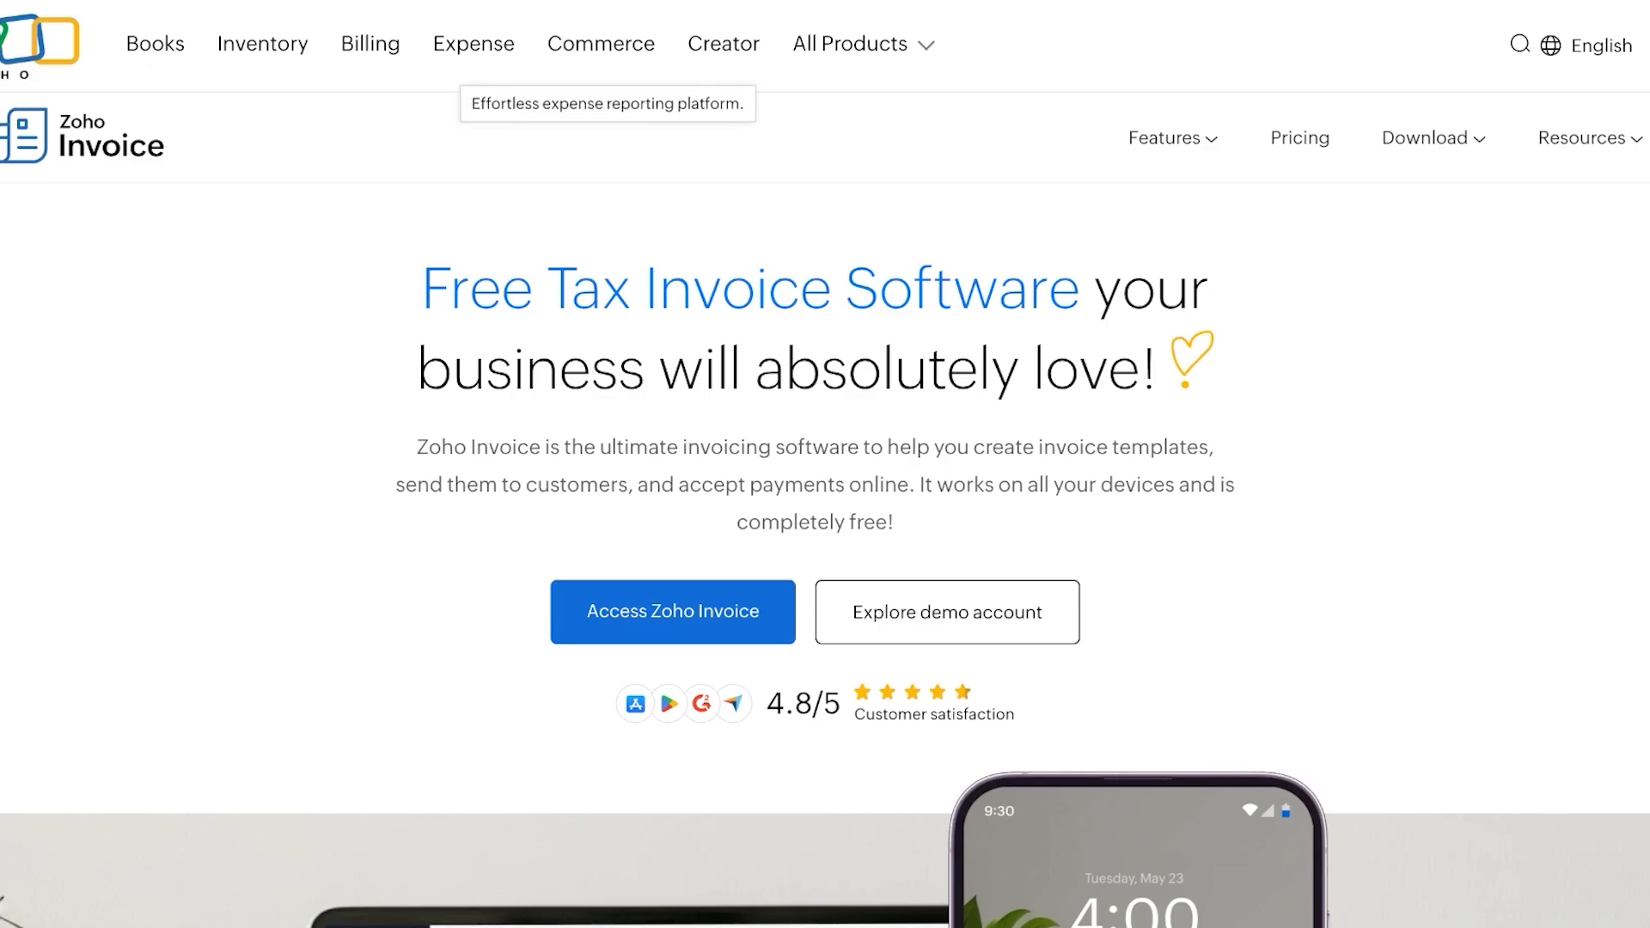
{"action": "left_click", "coordinate": [848, 44]}
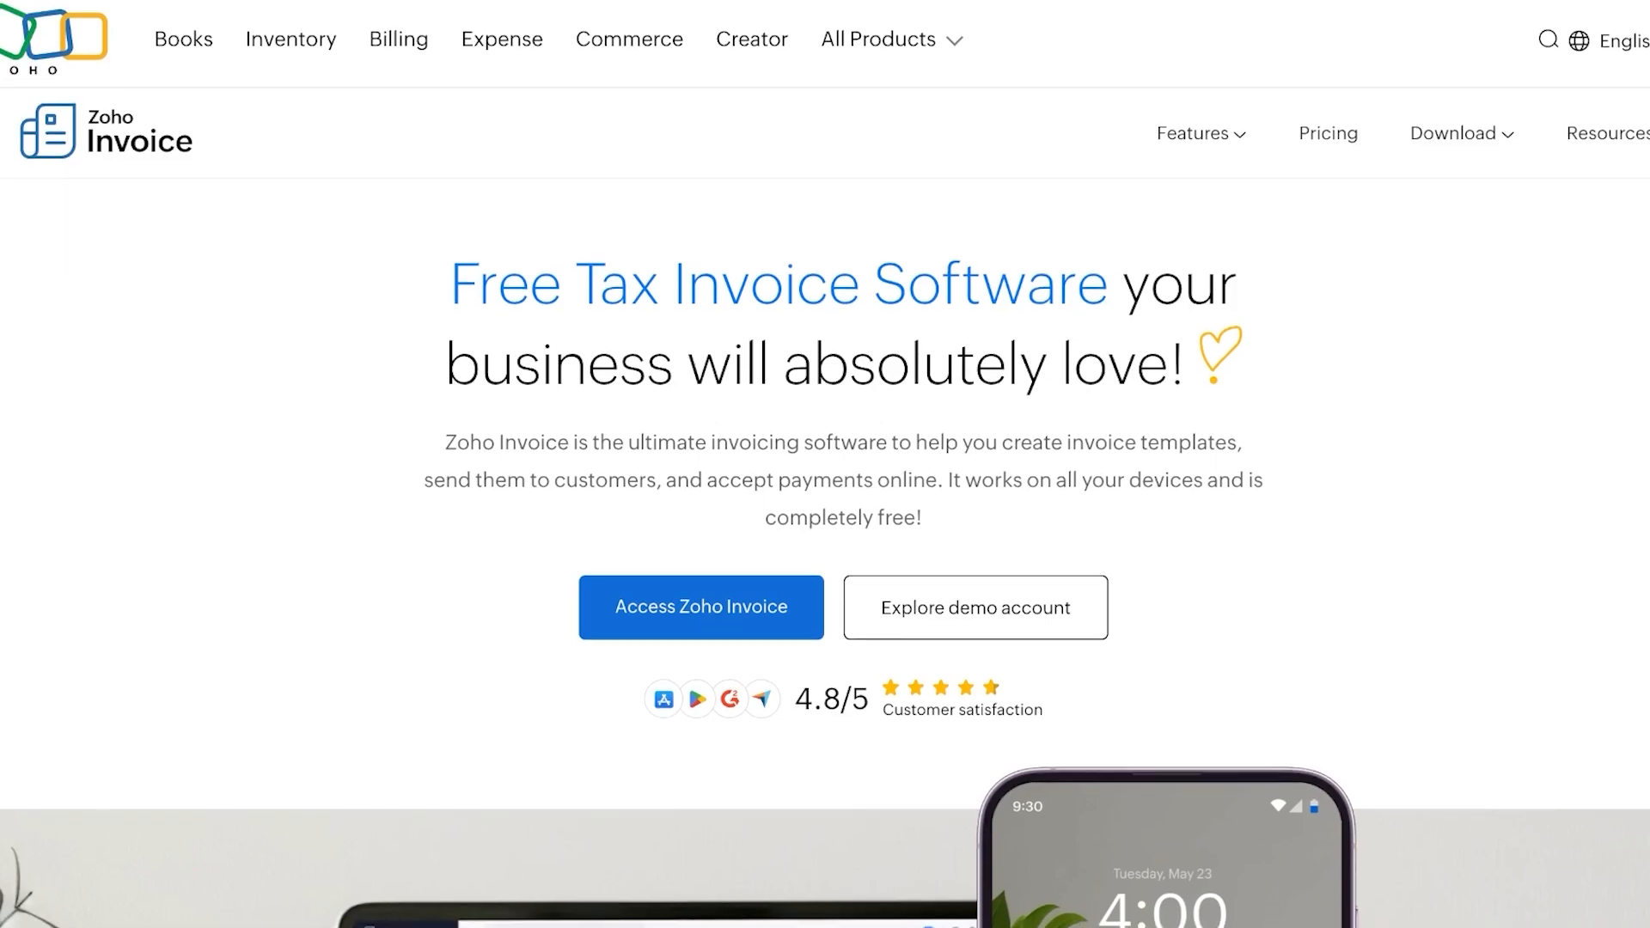
{"action": "scroll", "scroll_direction": "down", "scroll_amount": 3}
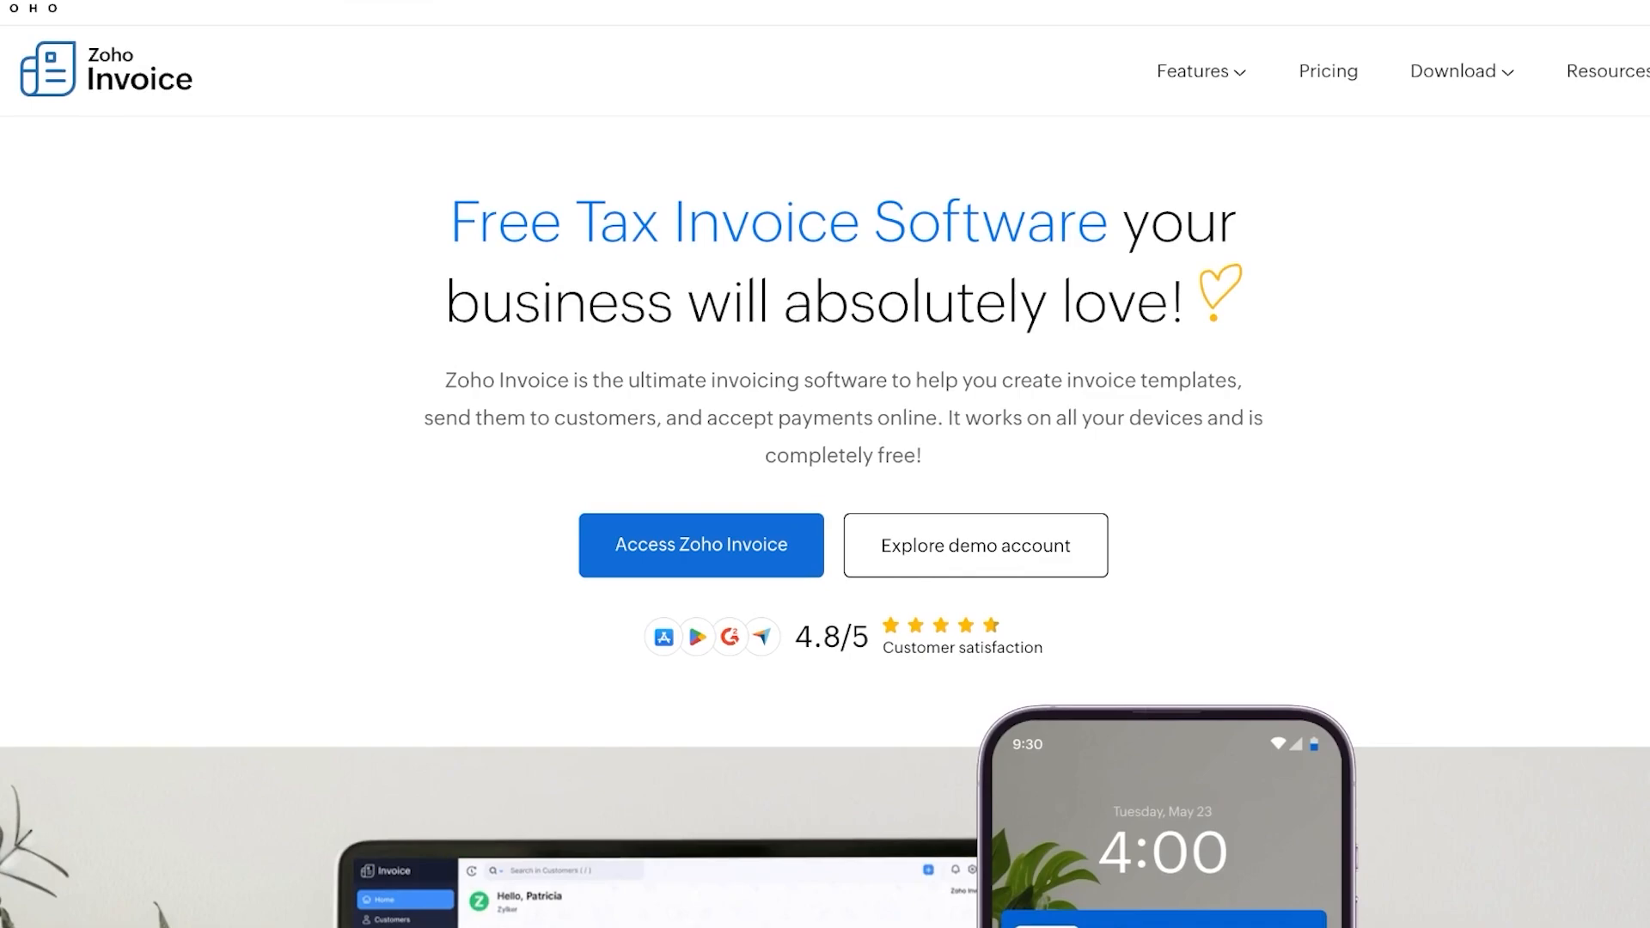
{"action": "scroll", "scroll_direction": "up", "scroll_amount": 3}
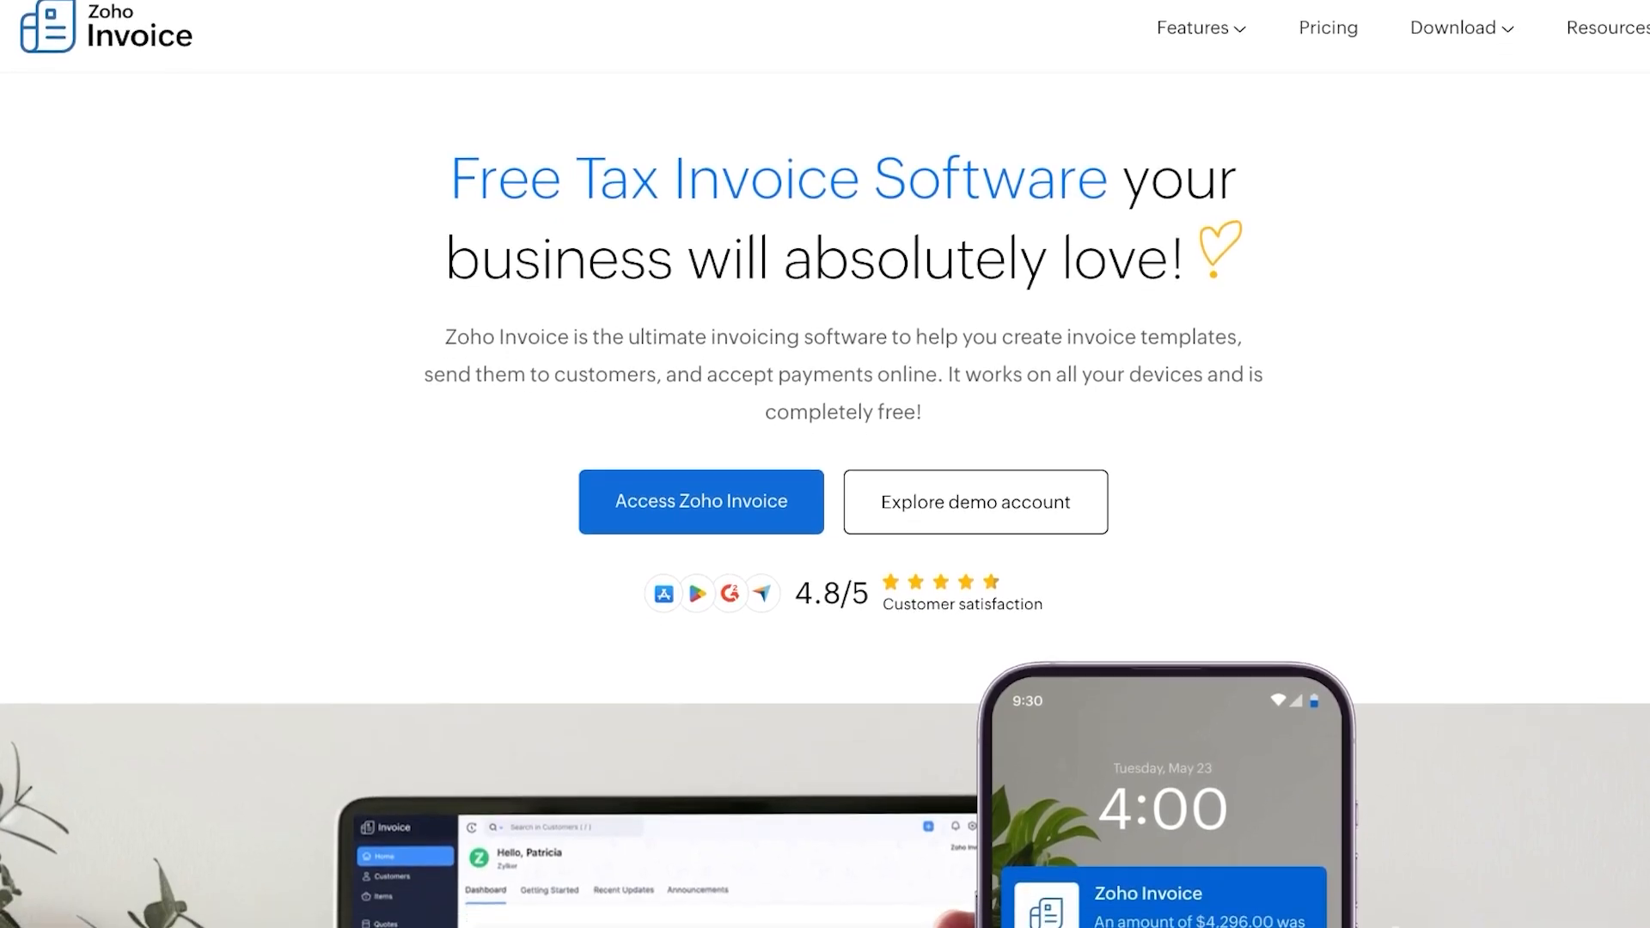
{"action": "scroll", "scroll_direction": "down", "scroll_amount": 3}
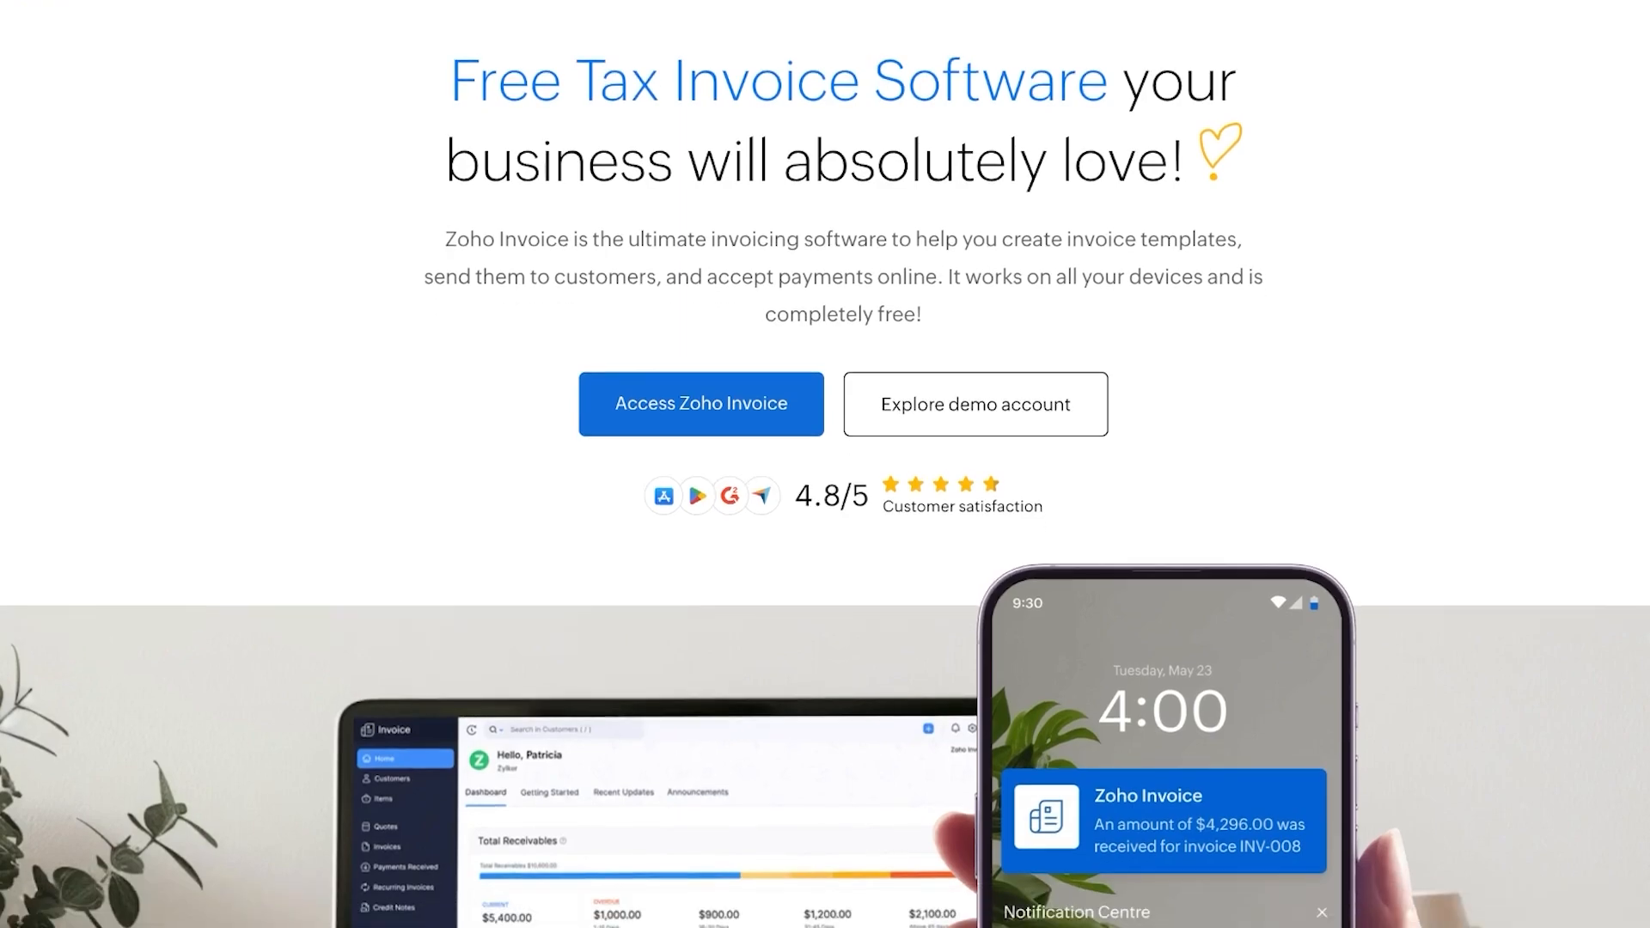
{"action": "scroll", "scroll_direction": "down", "scroll_amount": 3}
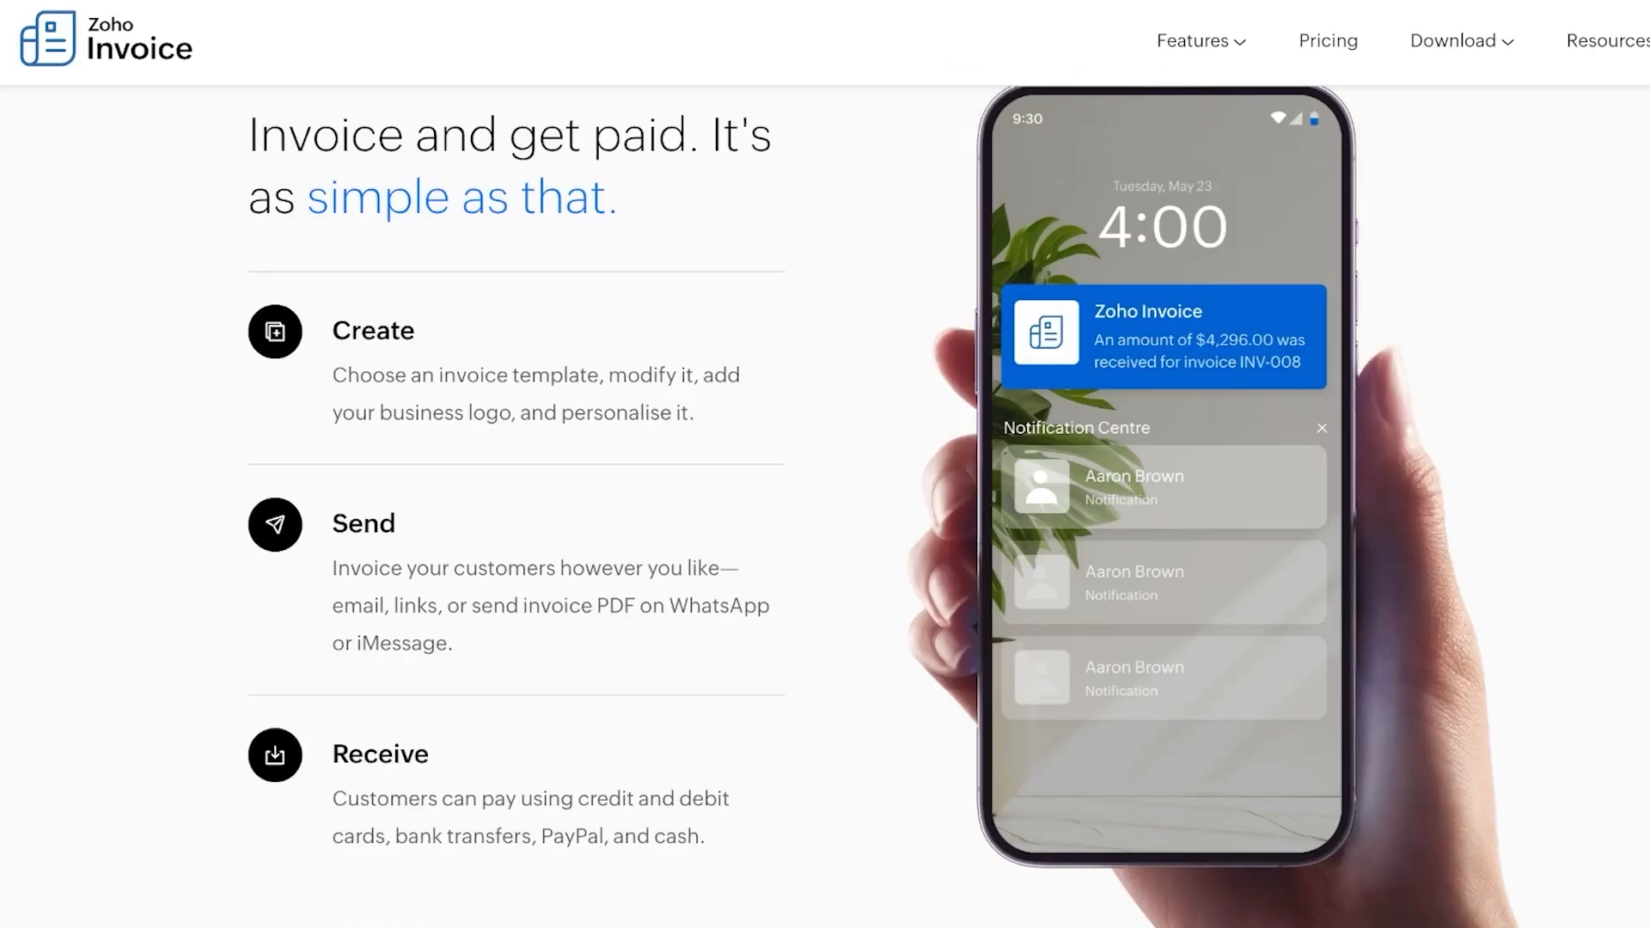
{"action": "scroll", "scroll_direction": "down", "scroll_amount": 3}
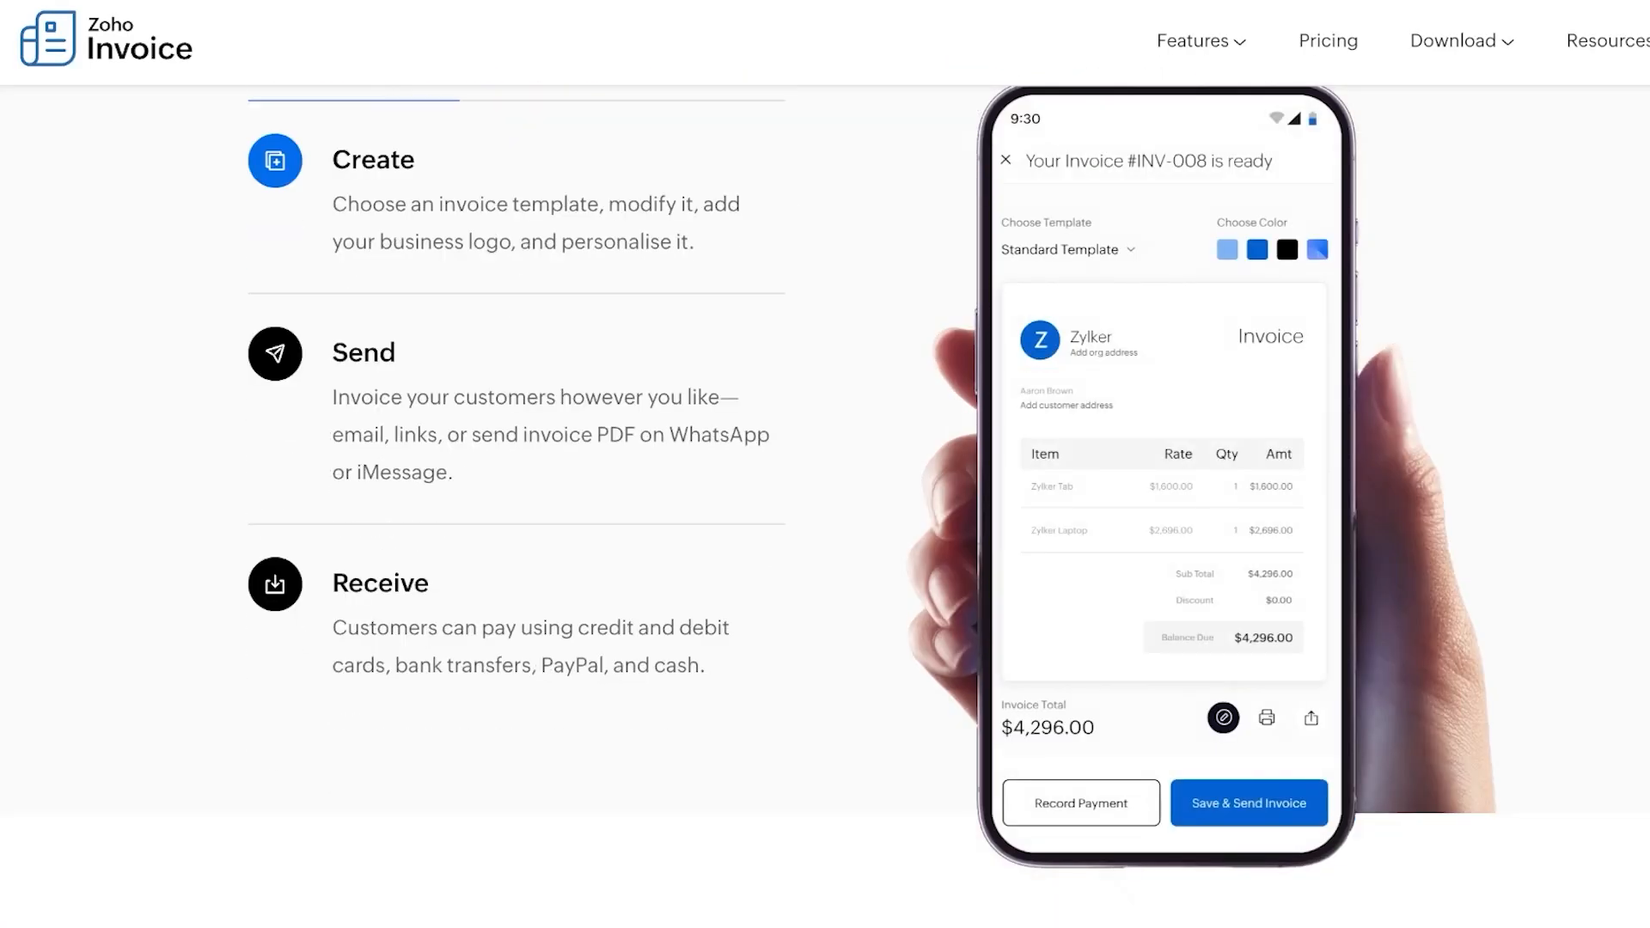
{"action": "scroll", "scroll_direction": "down", "scroll_amount": 3}
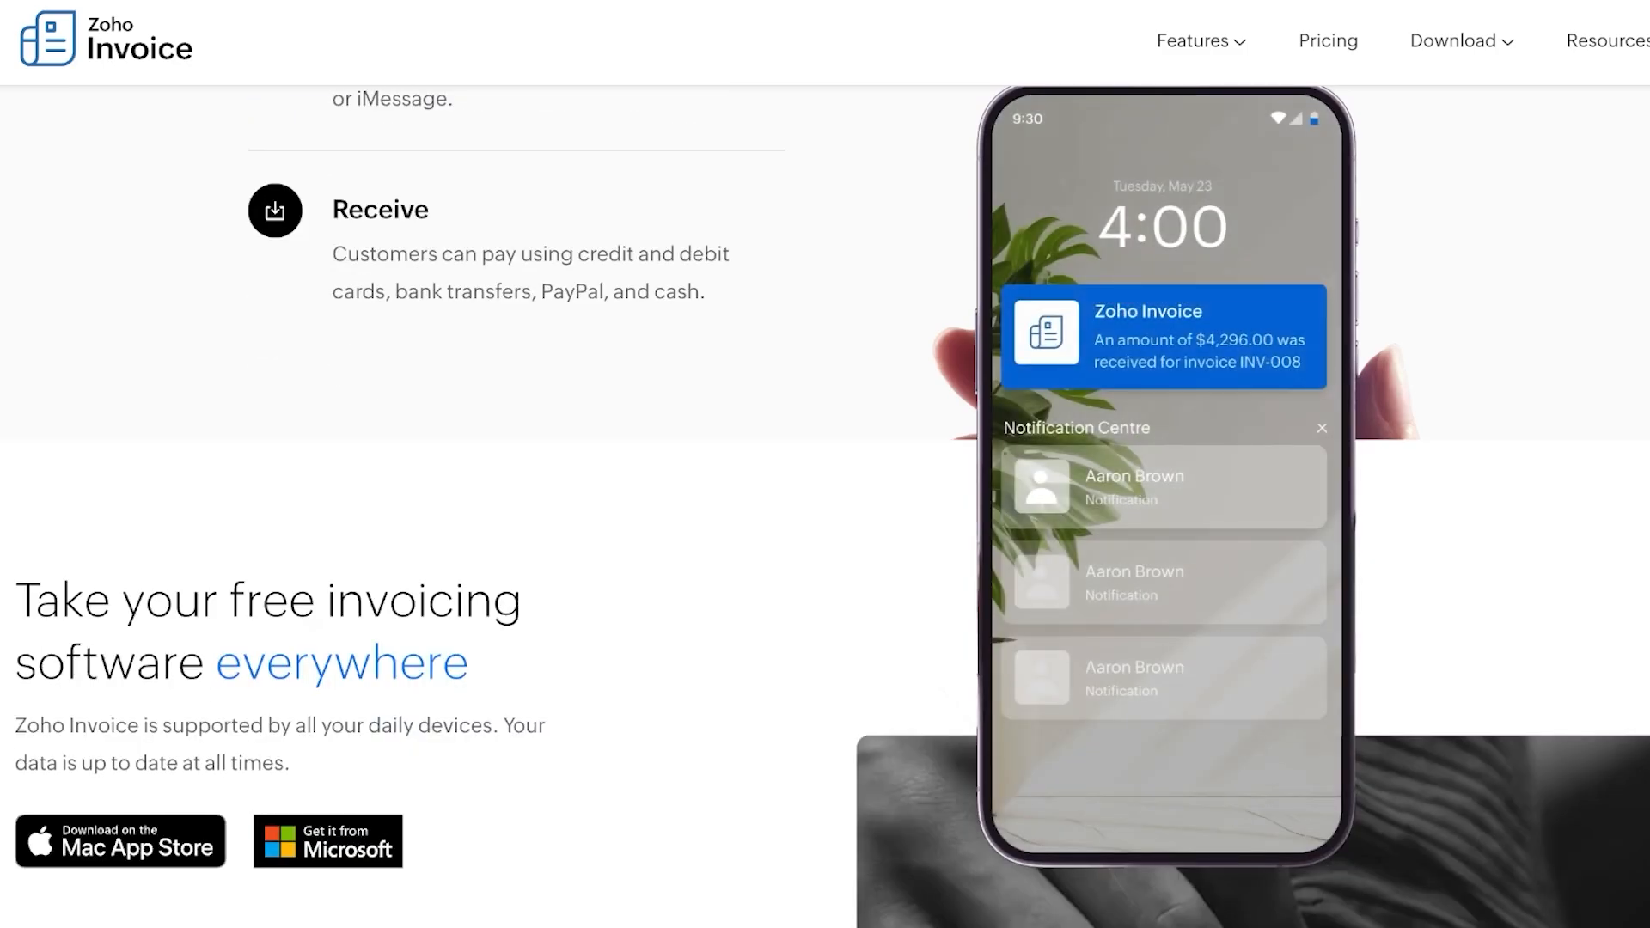
{"action": "scroll", "scroll_direction": "down", "scroll_amount": 3}
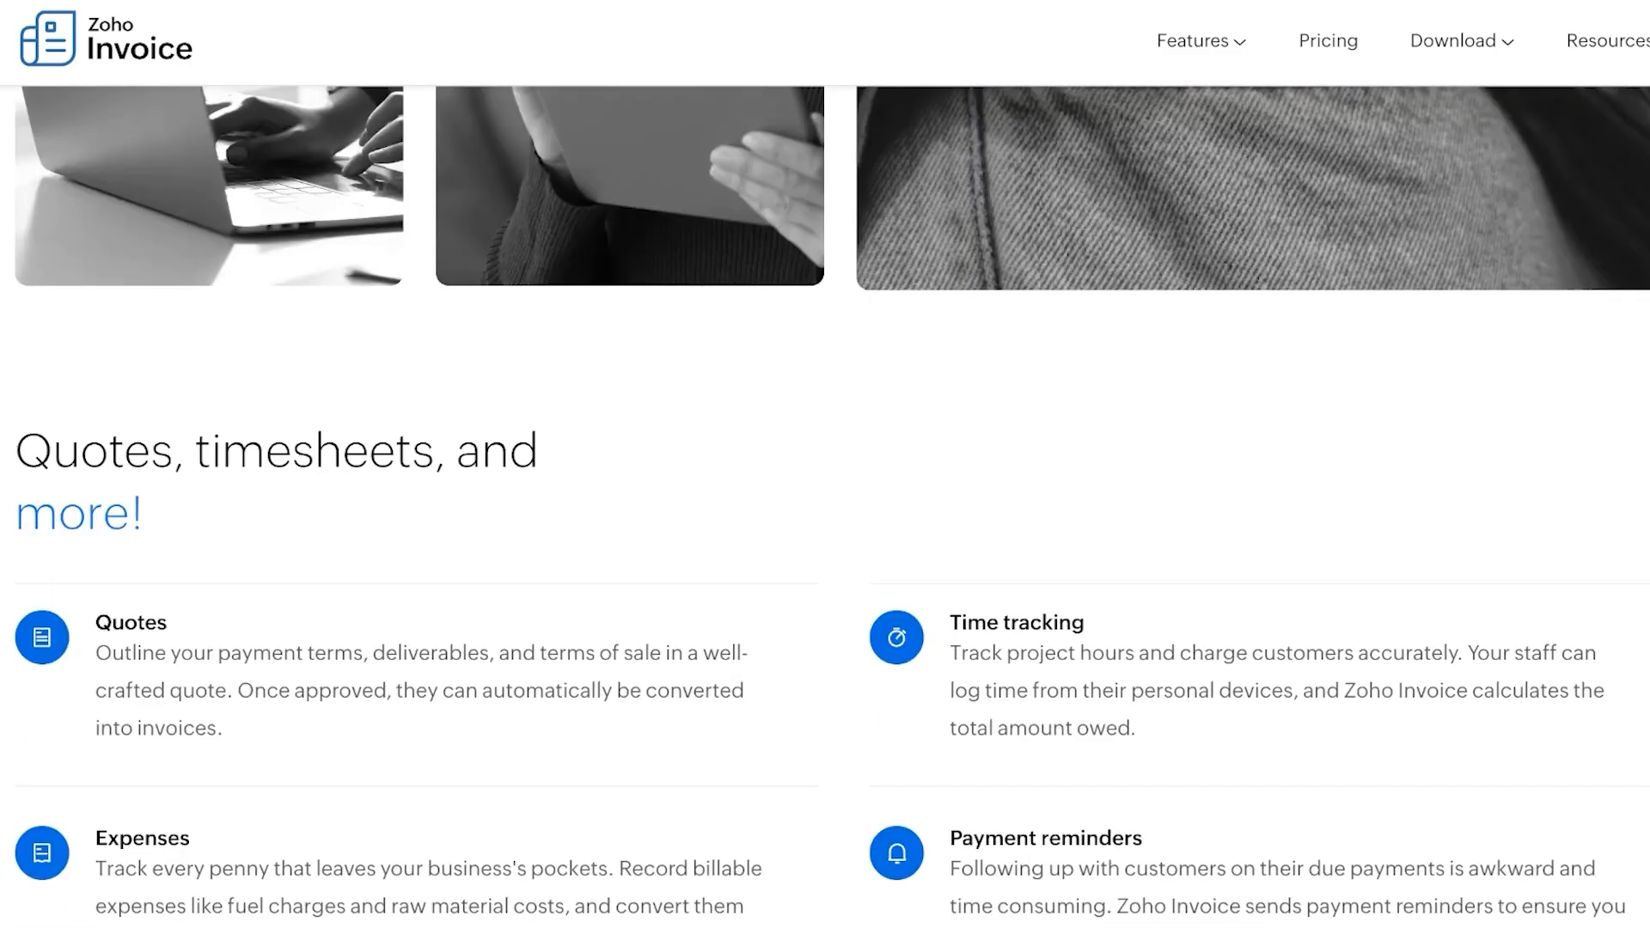
{"action": "scroll", "scroll_direction": "down", "scroll_amount": 3}
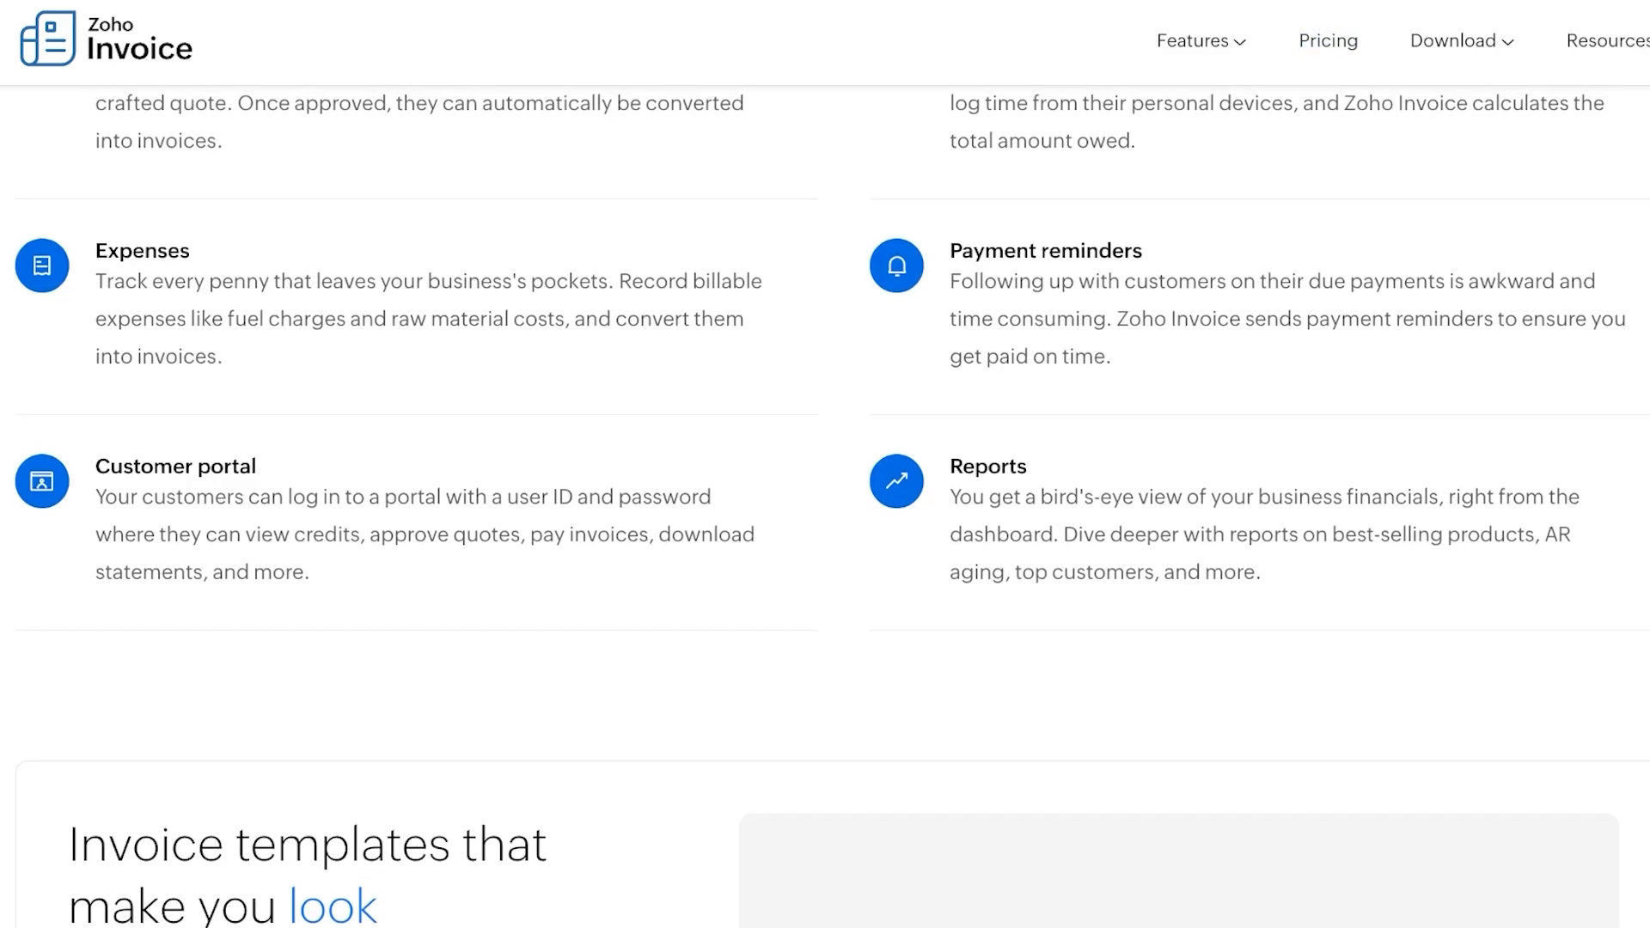
{"action": "scroll", "scroll_direction": "up", "scroll_amount": 3}
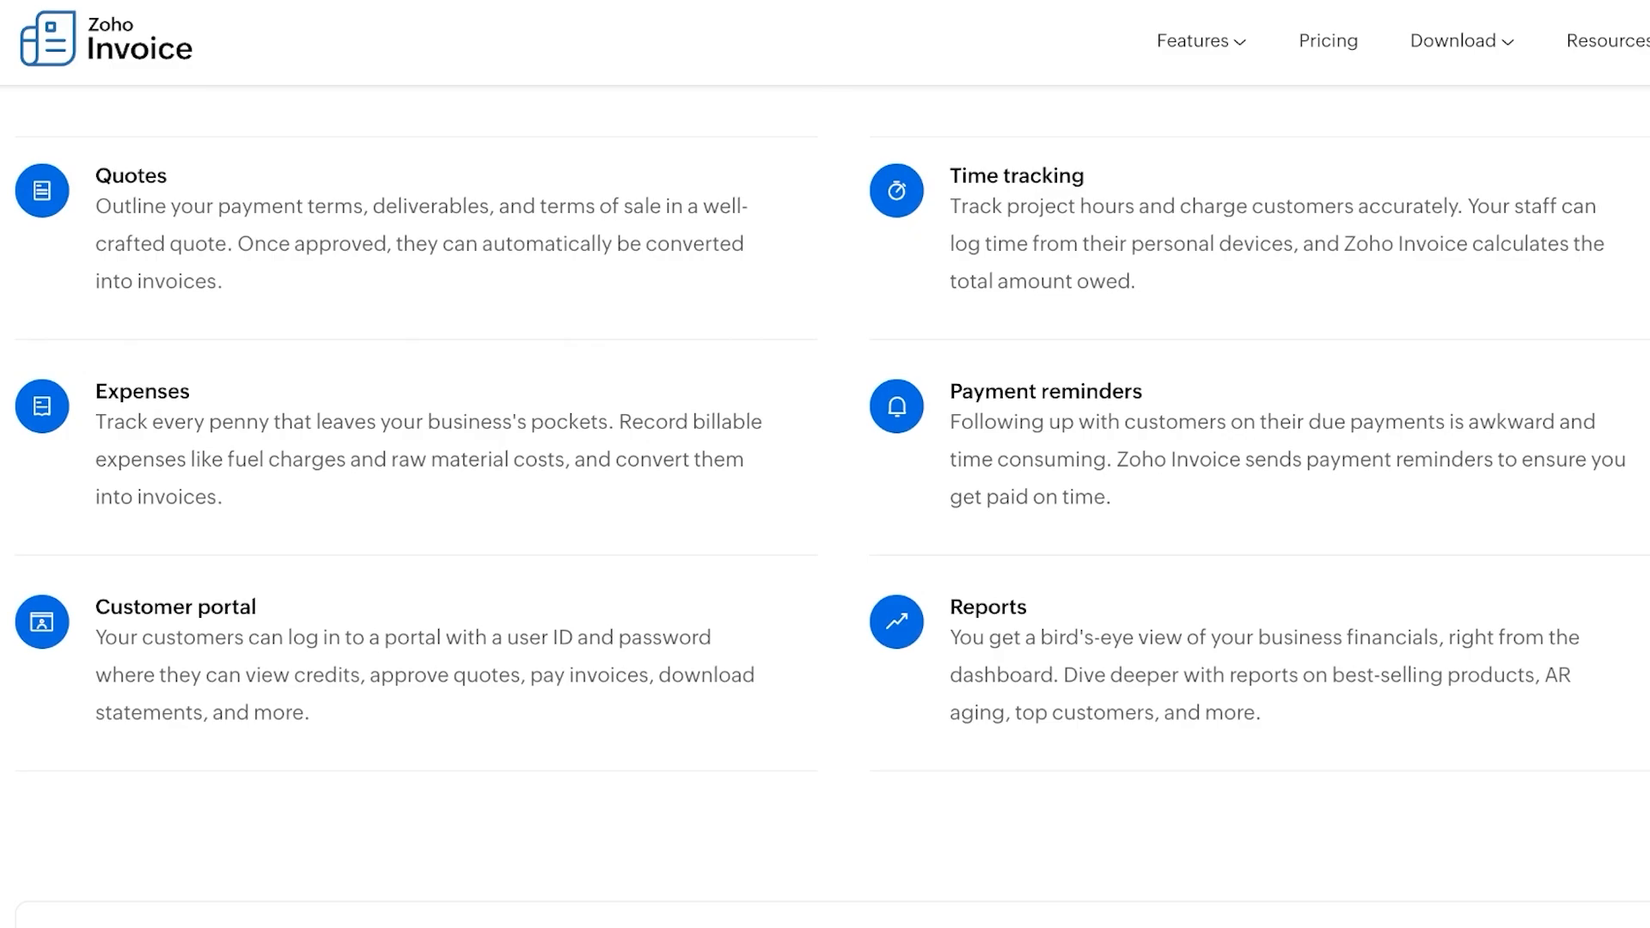
{"action": "scroll", "scroll_direction": "down", "scroll_amount": 3}
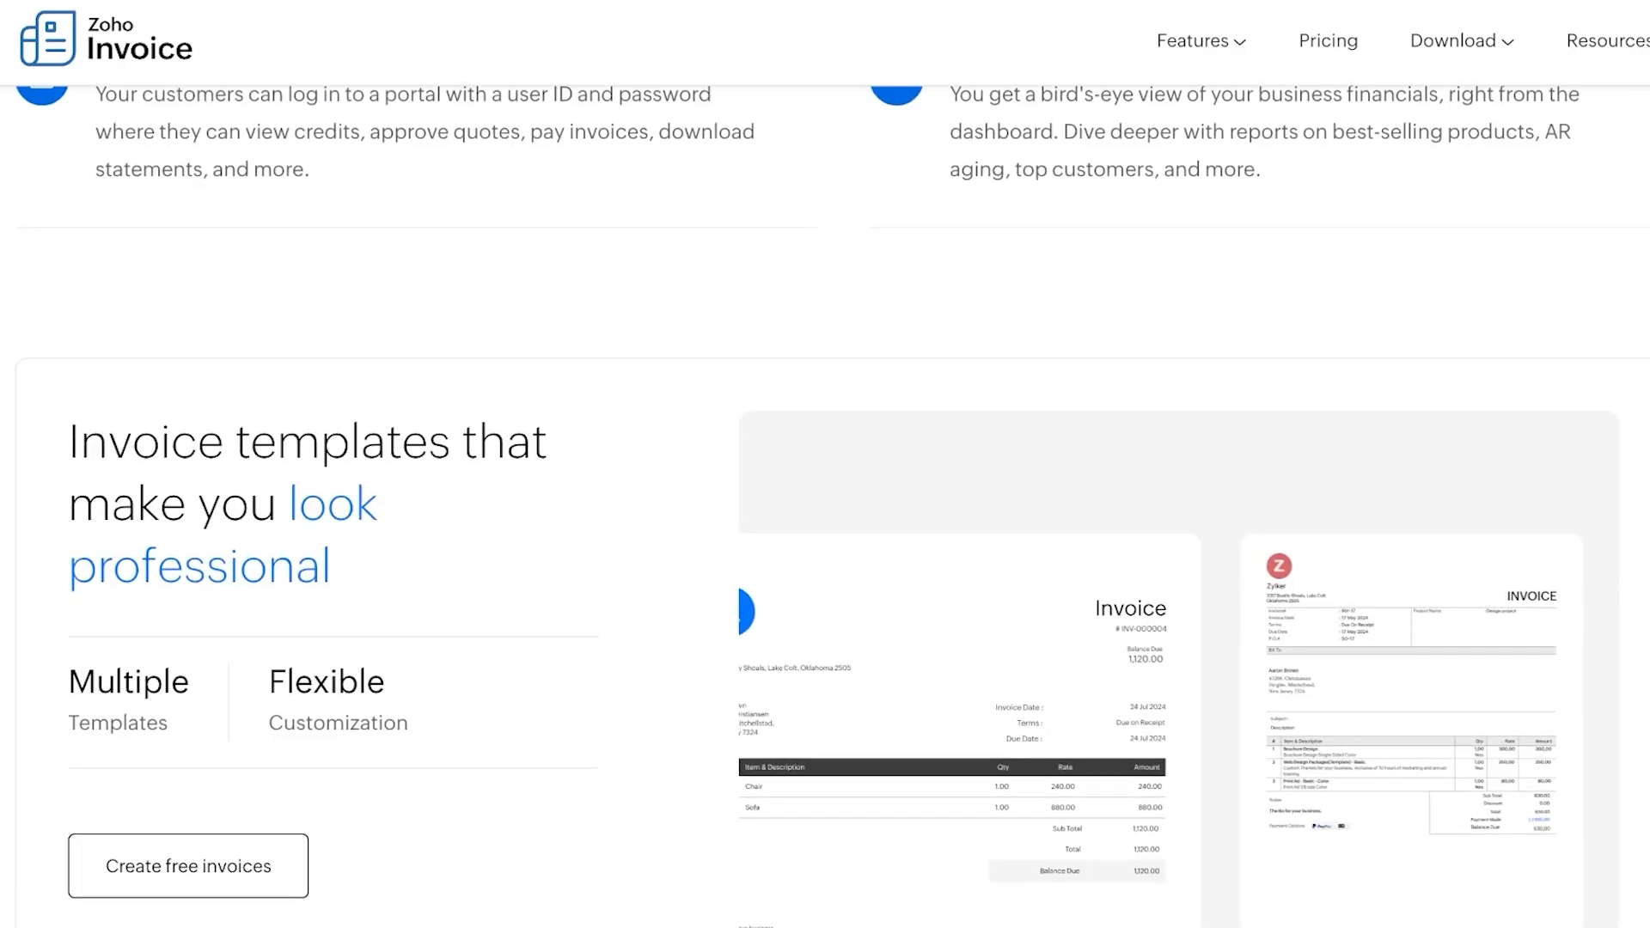
{"action": "scroll", "scroll_direction": "down", "scroll_amount": 3}
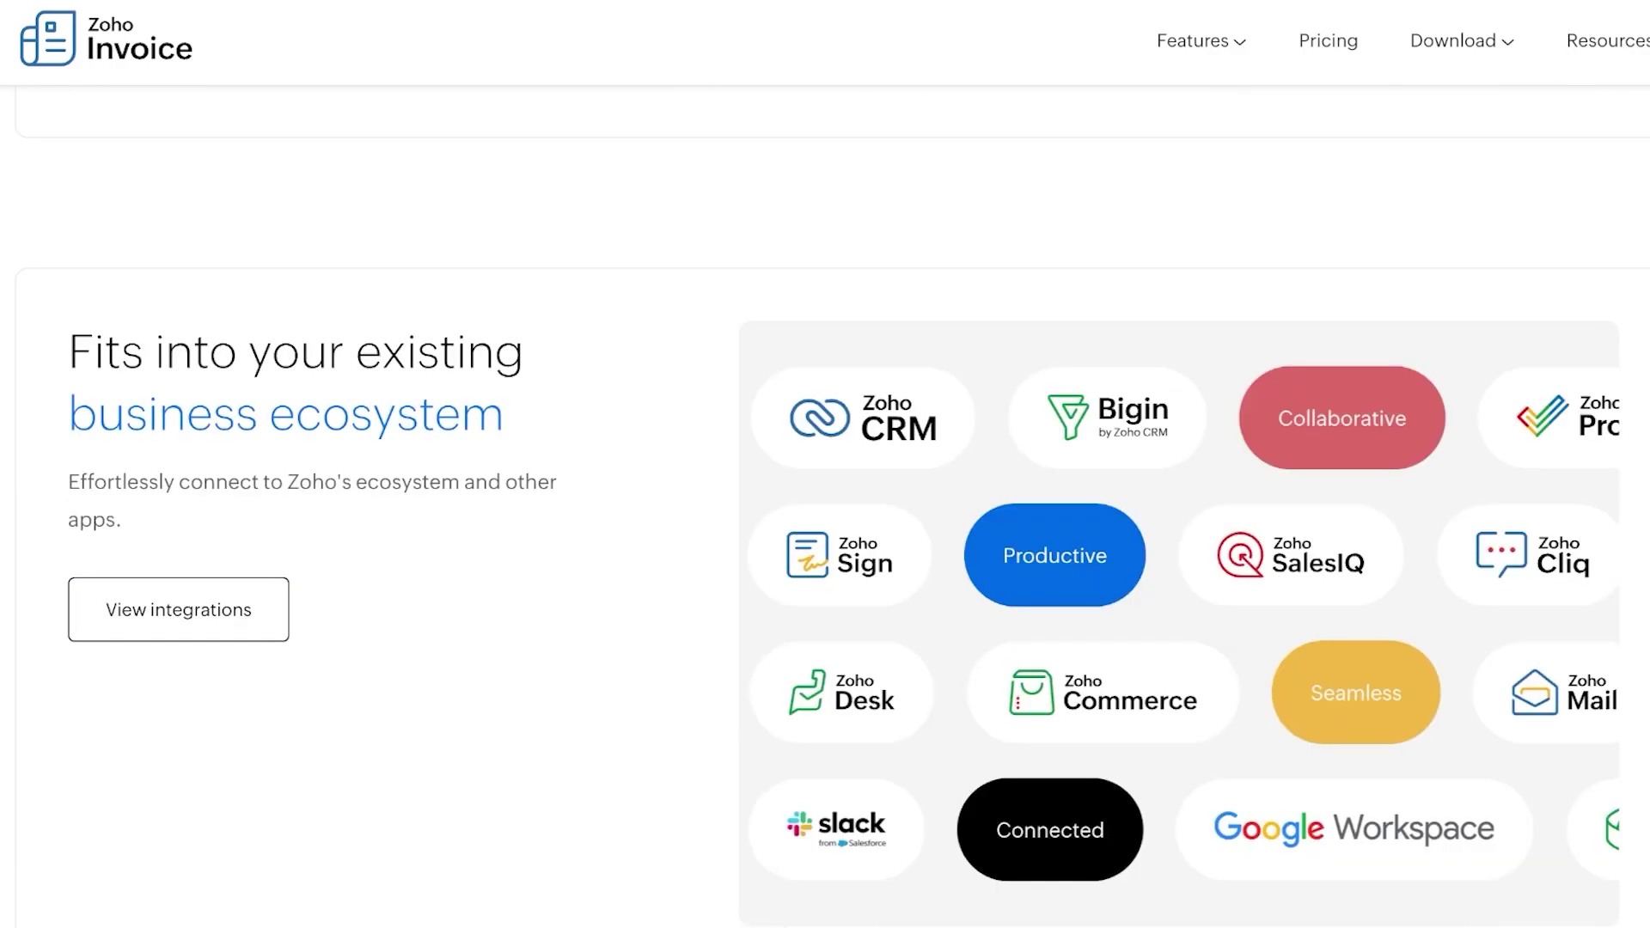
{"action": "scroll", "scroll_direction": "up", "scroll_amount": 3}
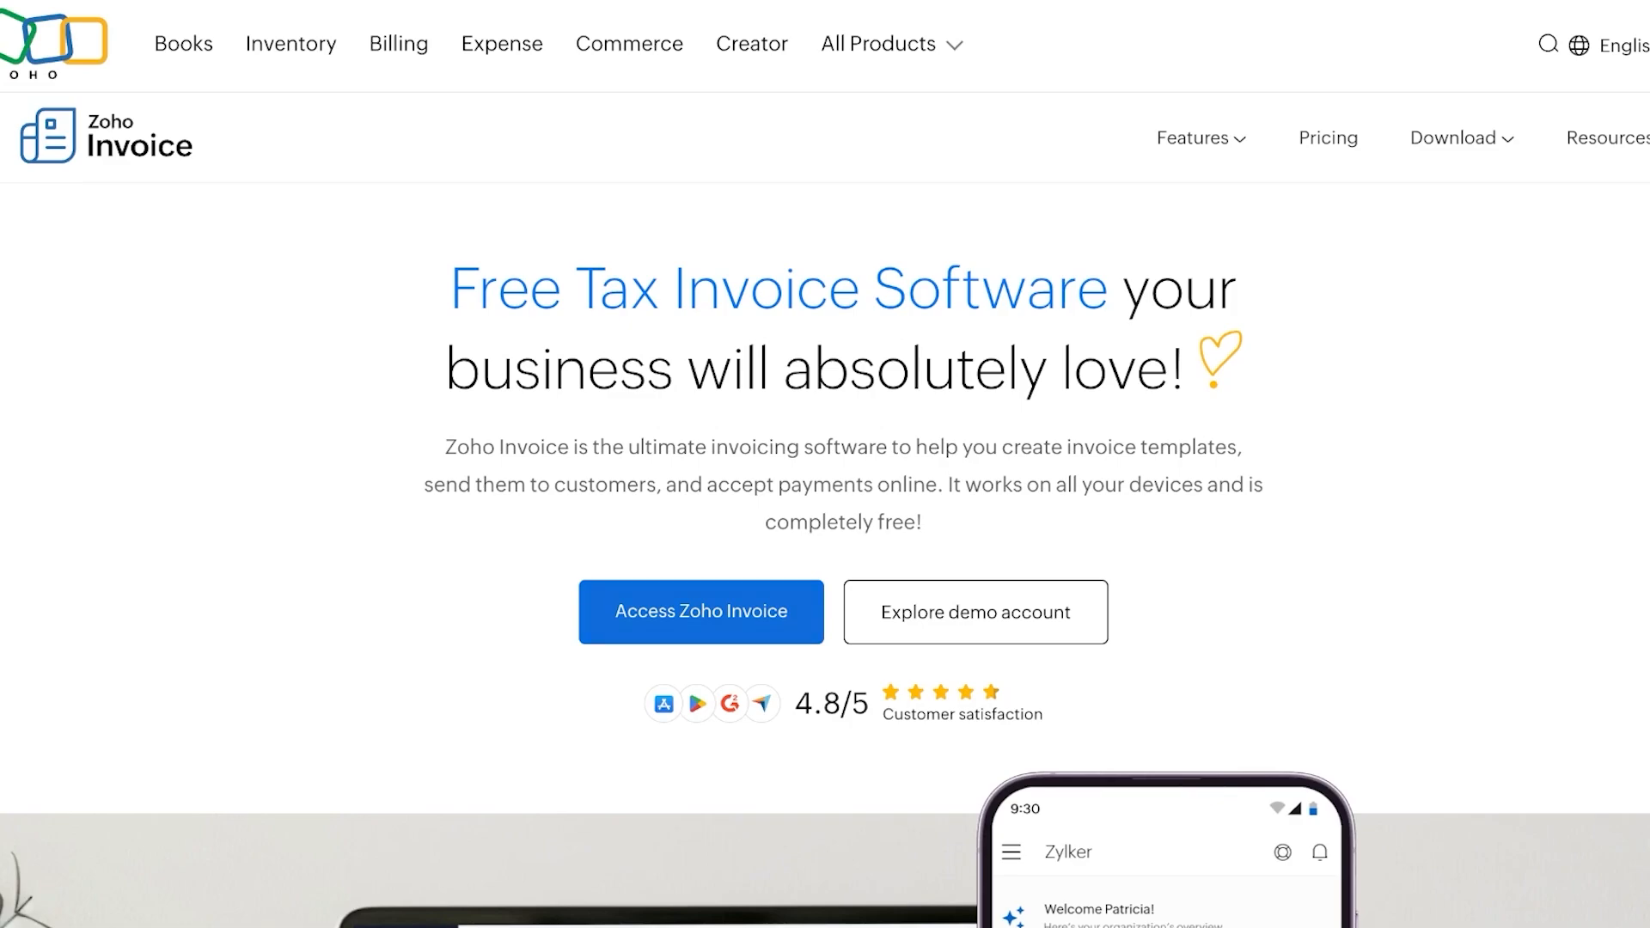
Step: Start organization setup with name 'Midge', Retail industry, Pakistan location and USD currency
{"action": "left_click", "coordinate": [700, 611]}
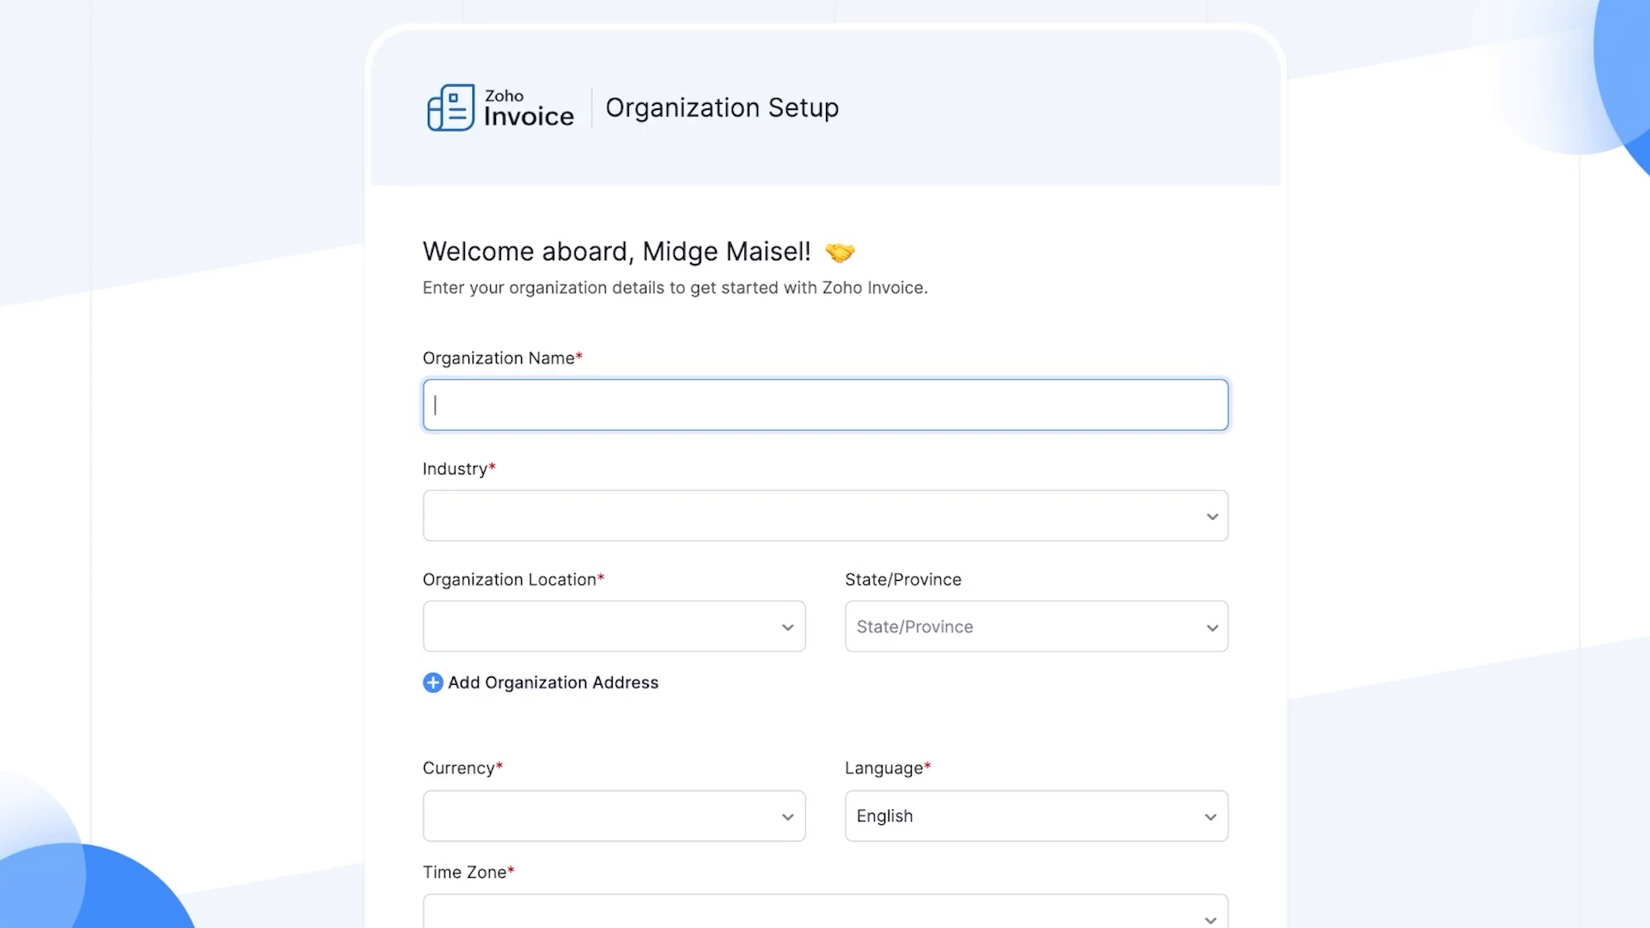
{"action": "type", "text": "Midge Maisel"}
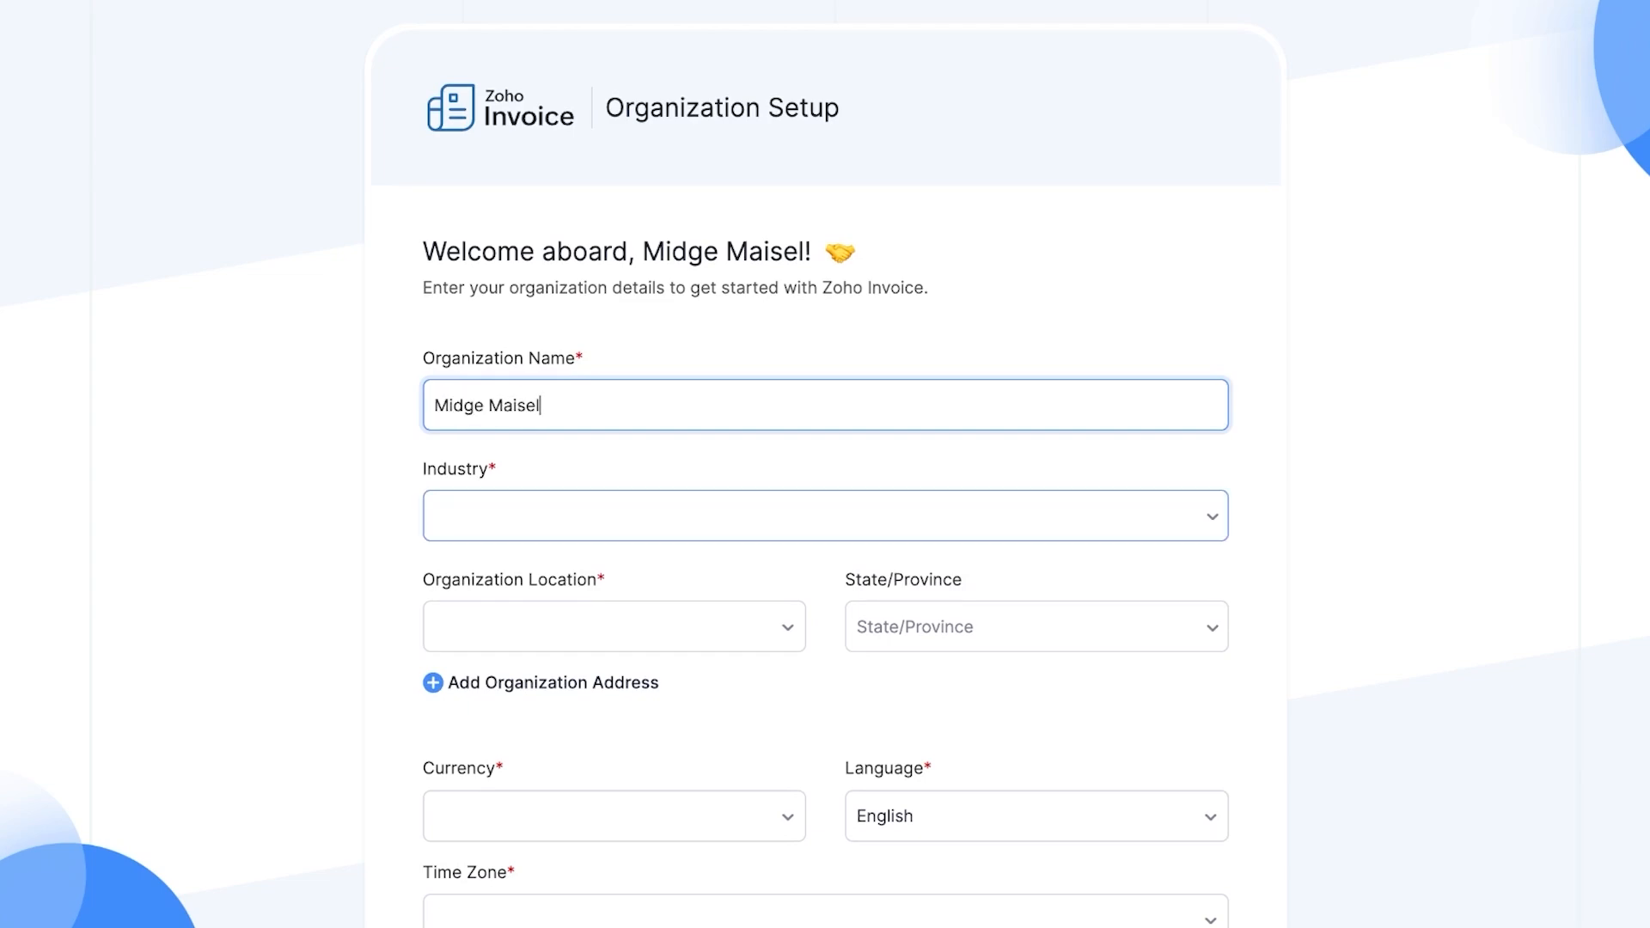
{"action": "type", "text": "Retail"}
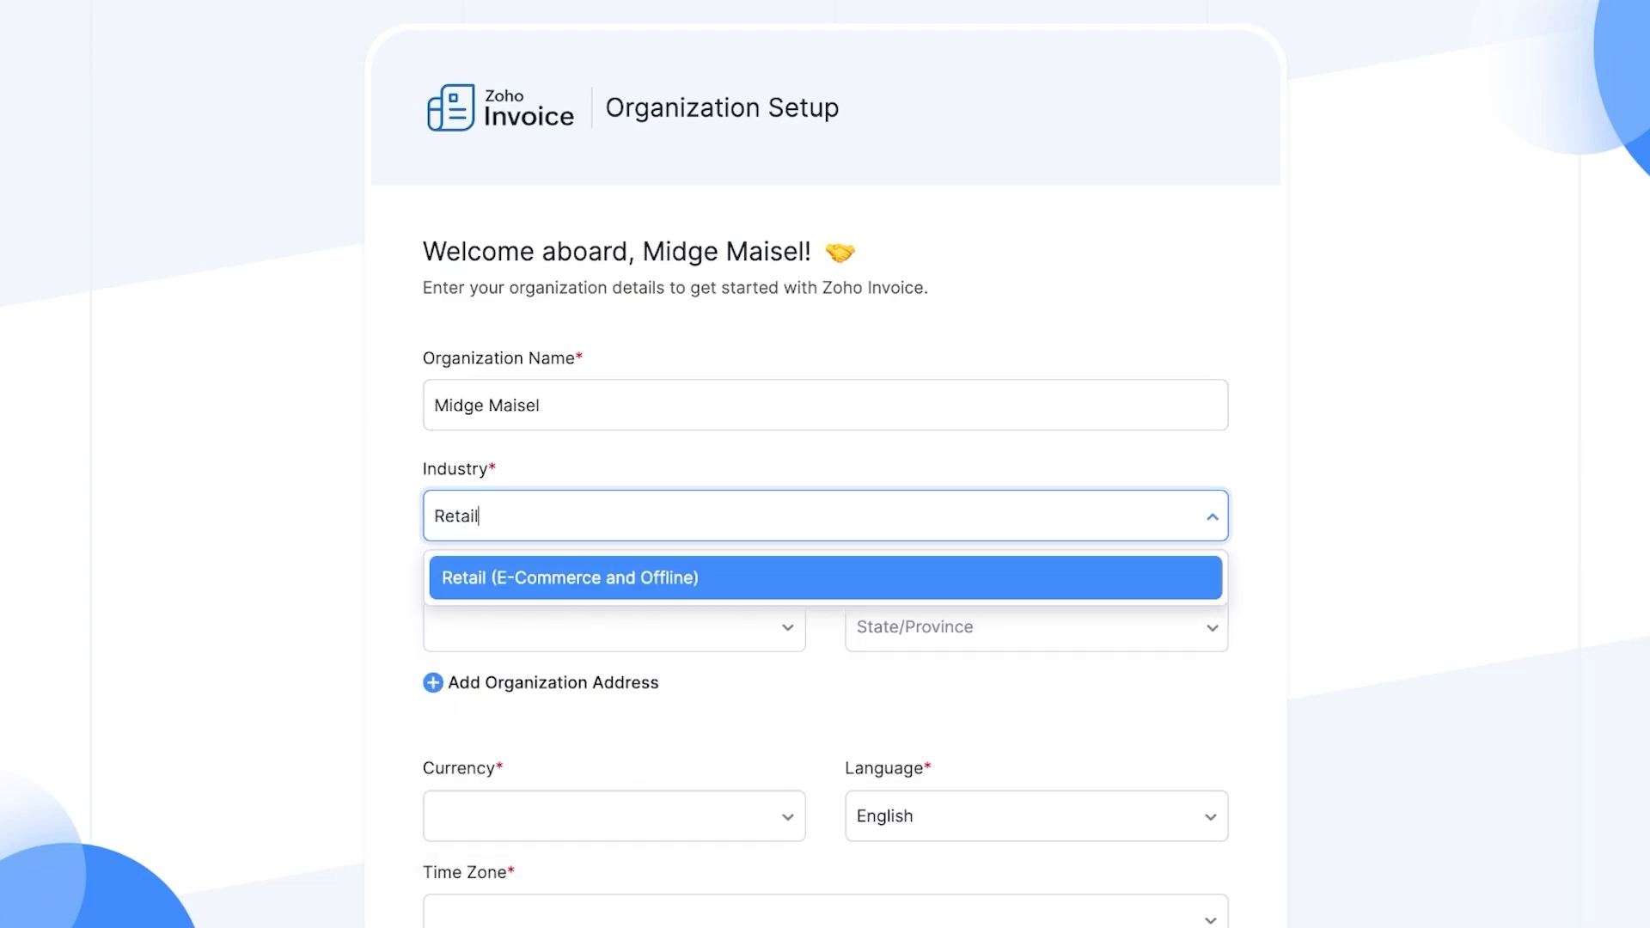
{"action": "left_click", "coordinate": [613, 627]}
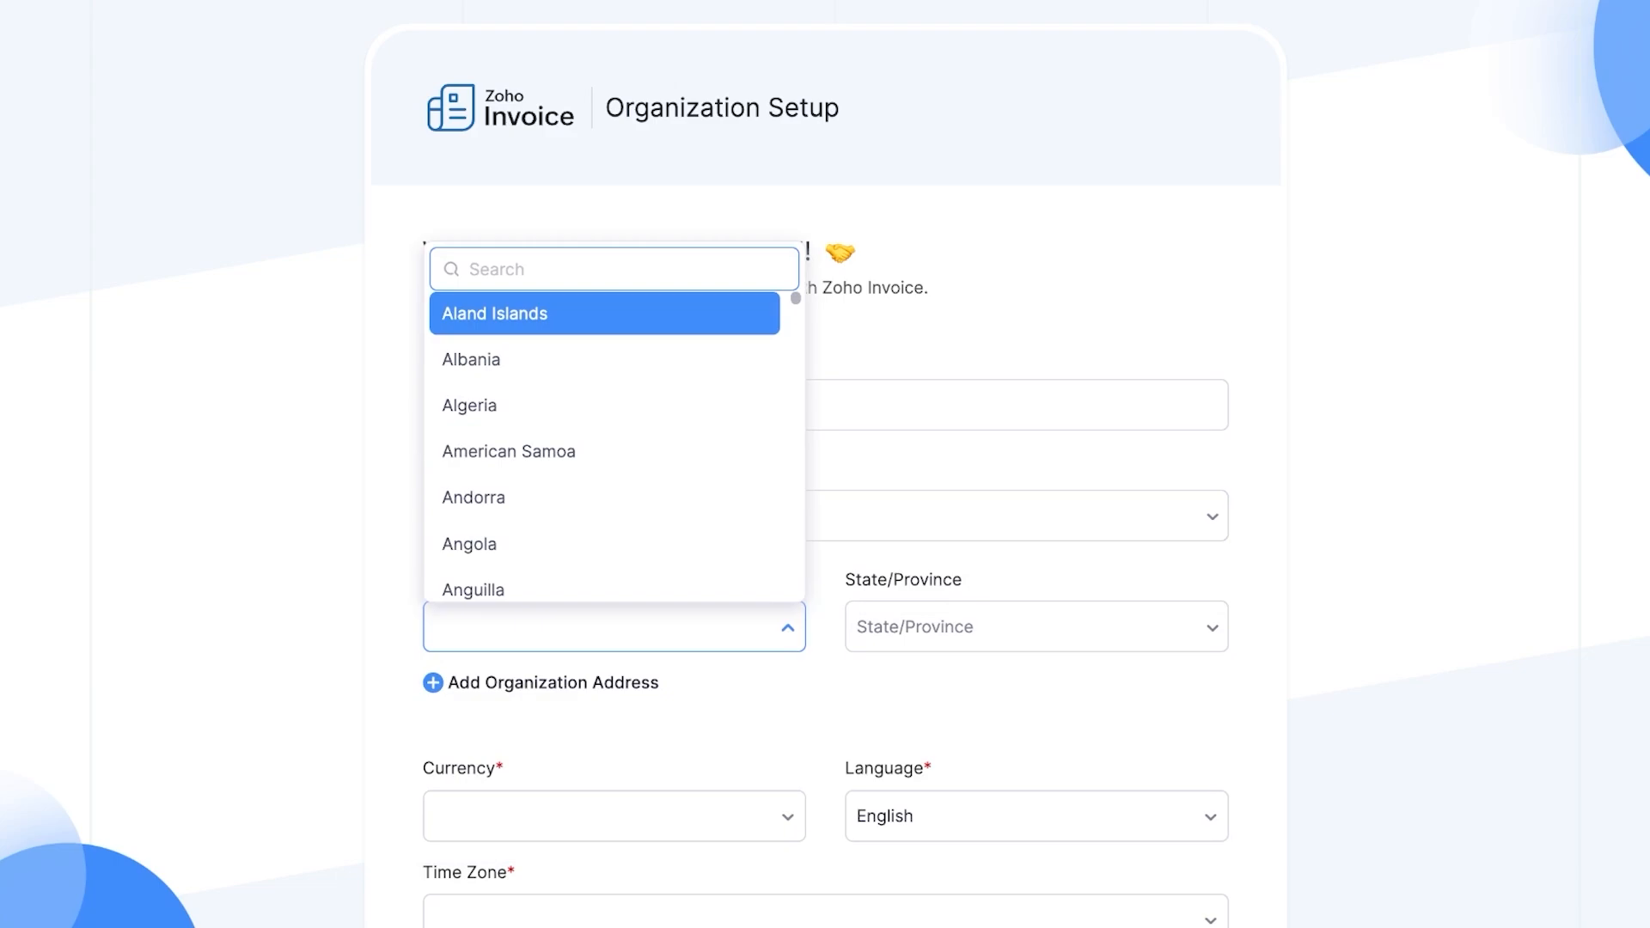
{"action": "type", "text": "Paki"}
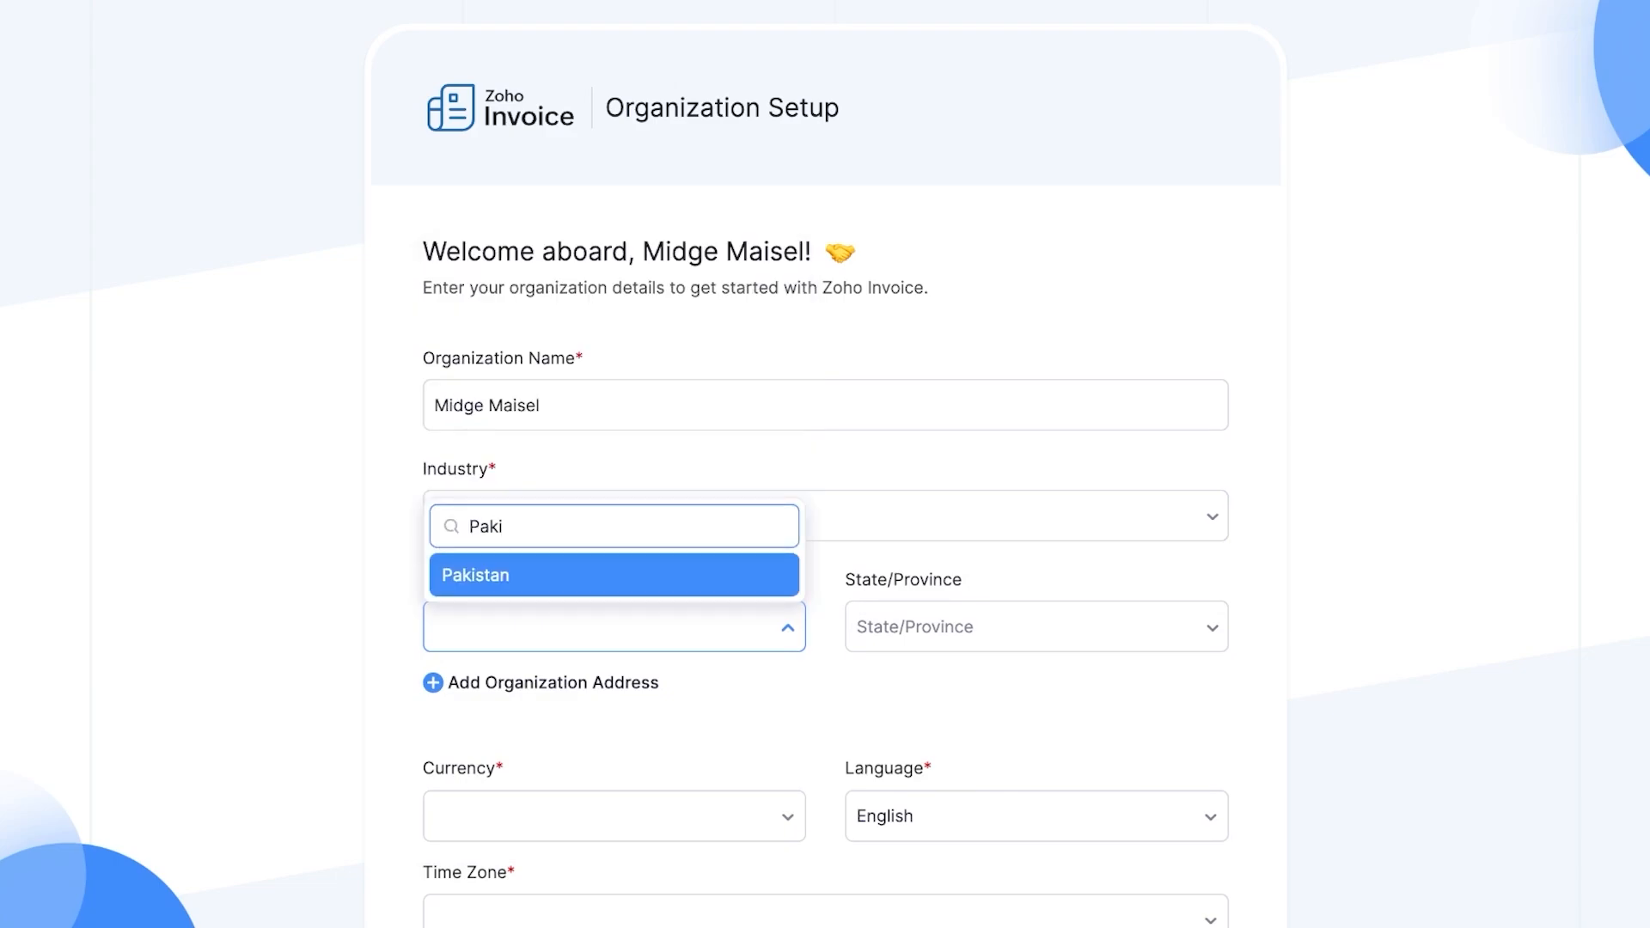
{"action": "left_click", "coordinate": [1036, 626]}
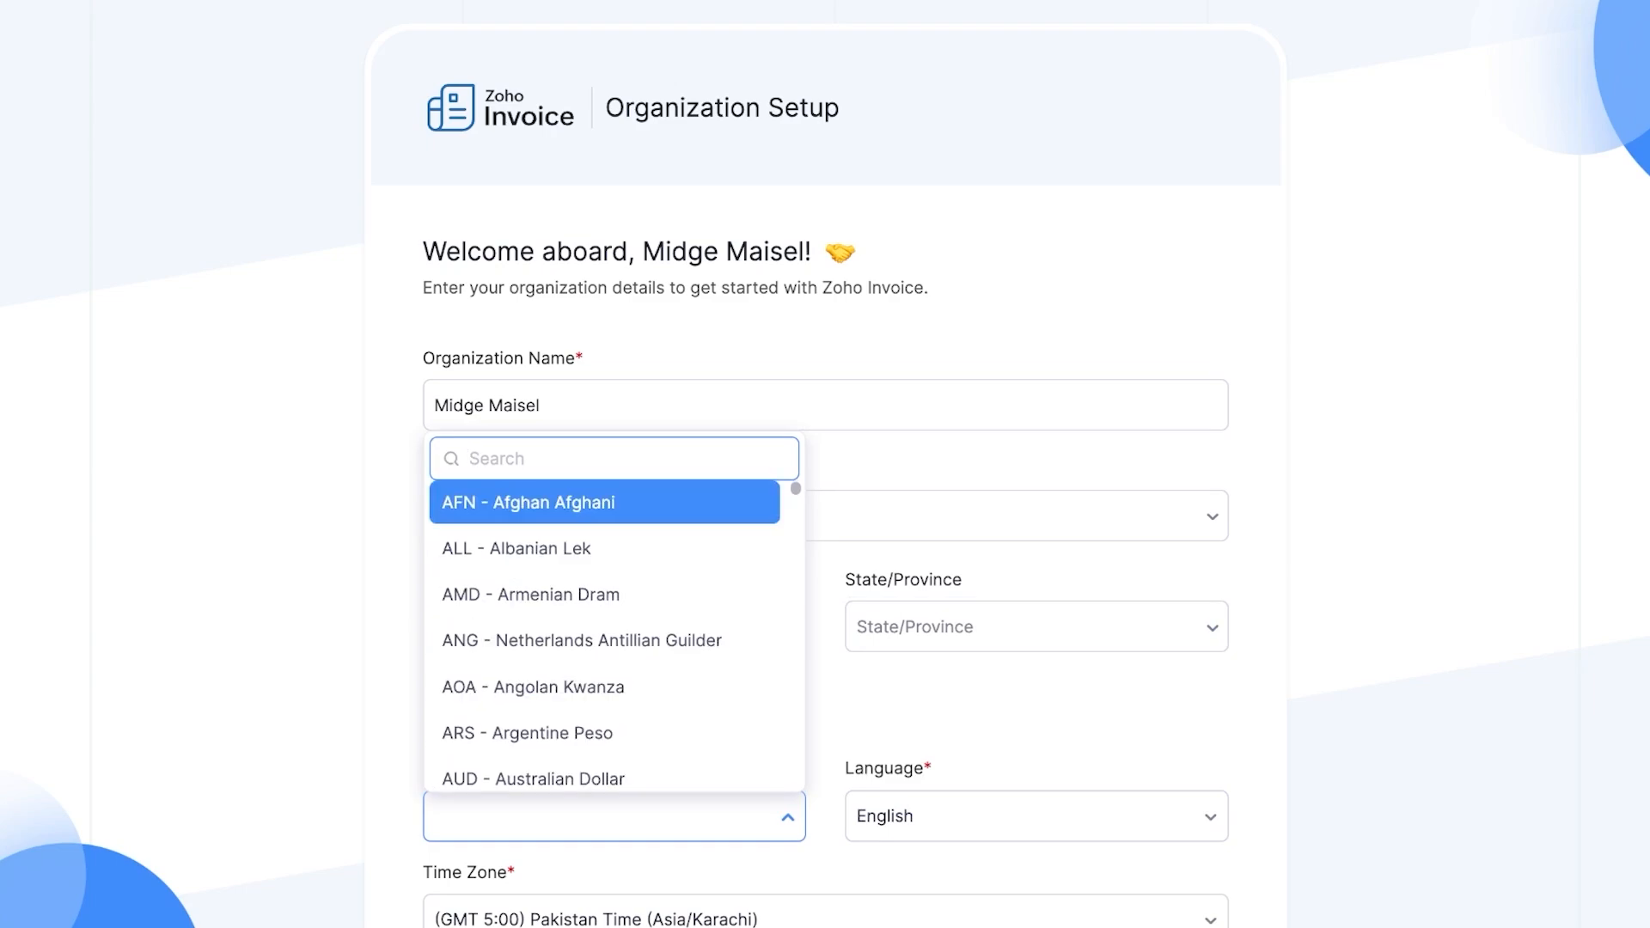
{"action": "type", "text": "US"}
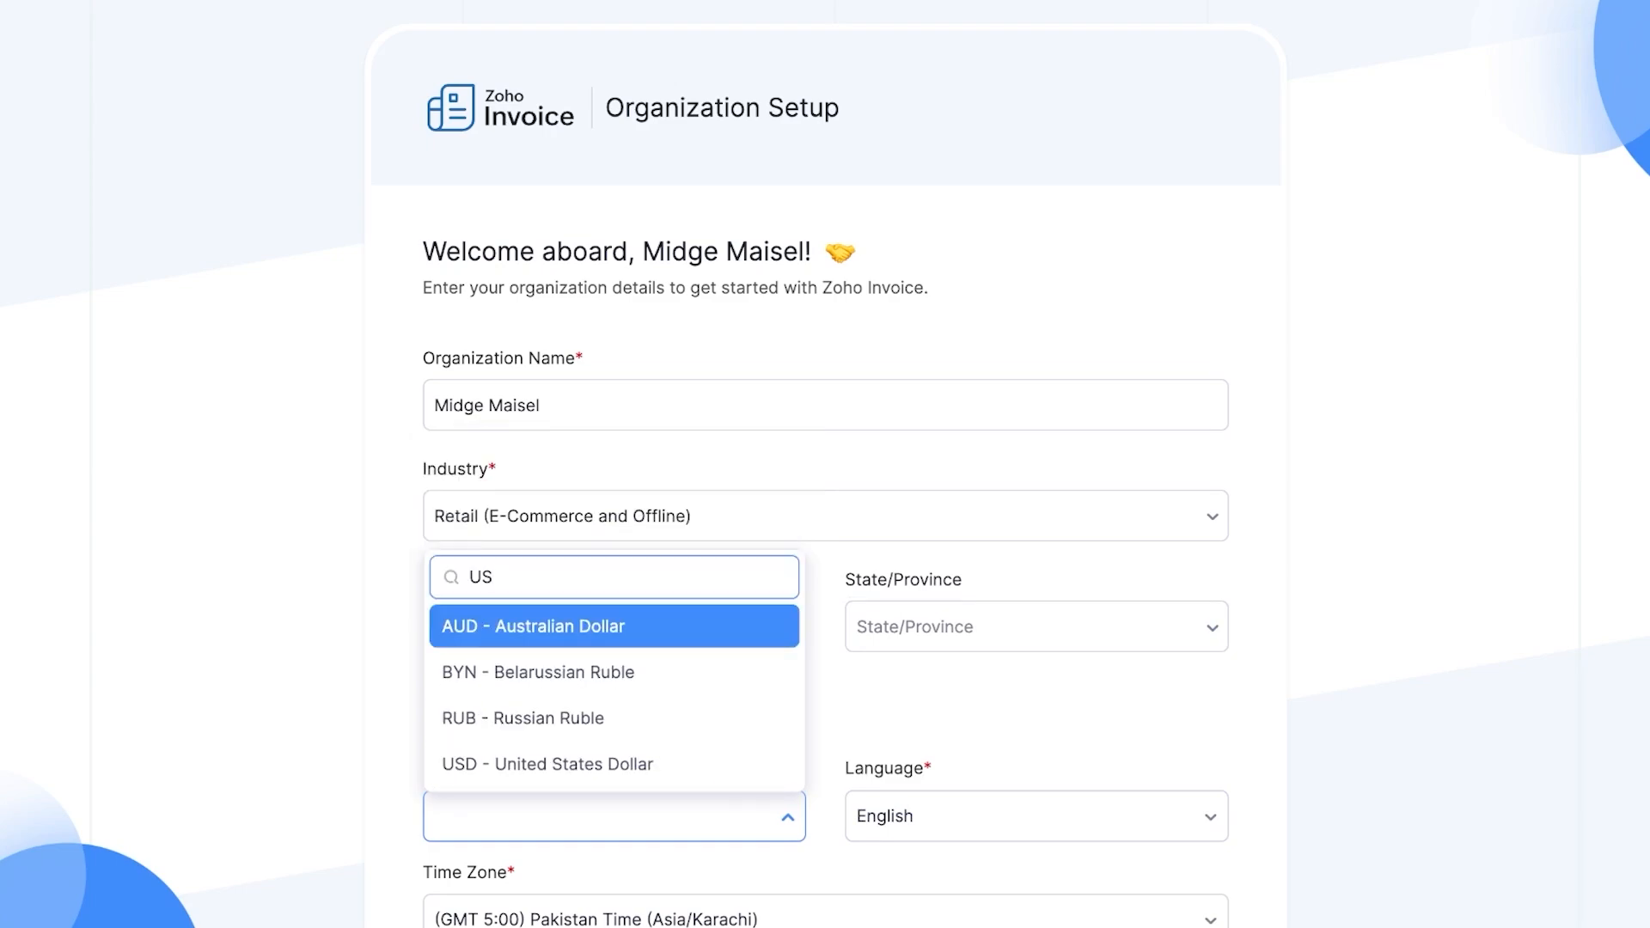
{"action": "left_click", "coordinate": [547, 764]}
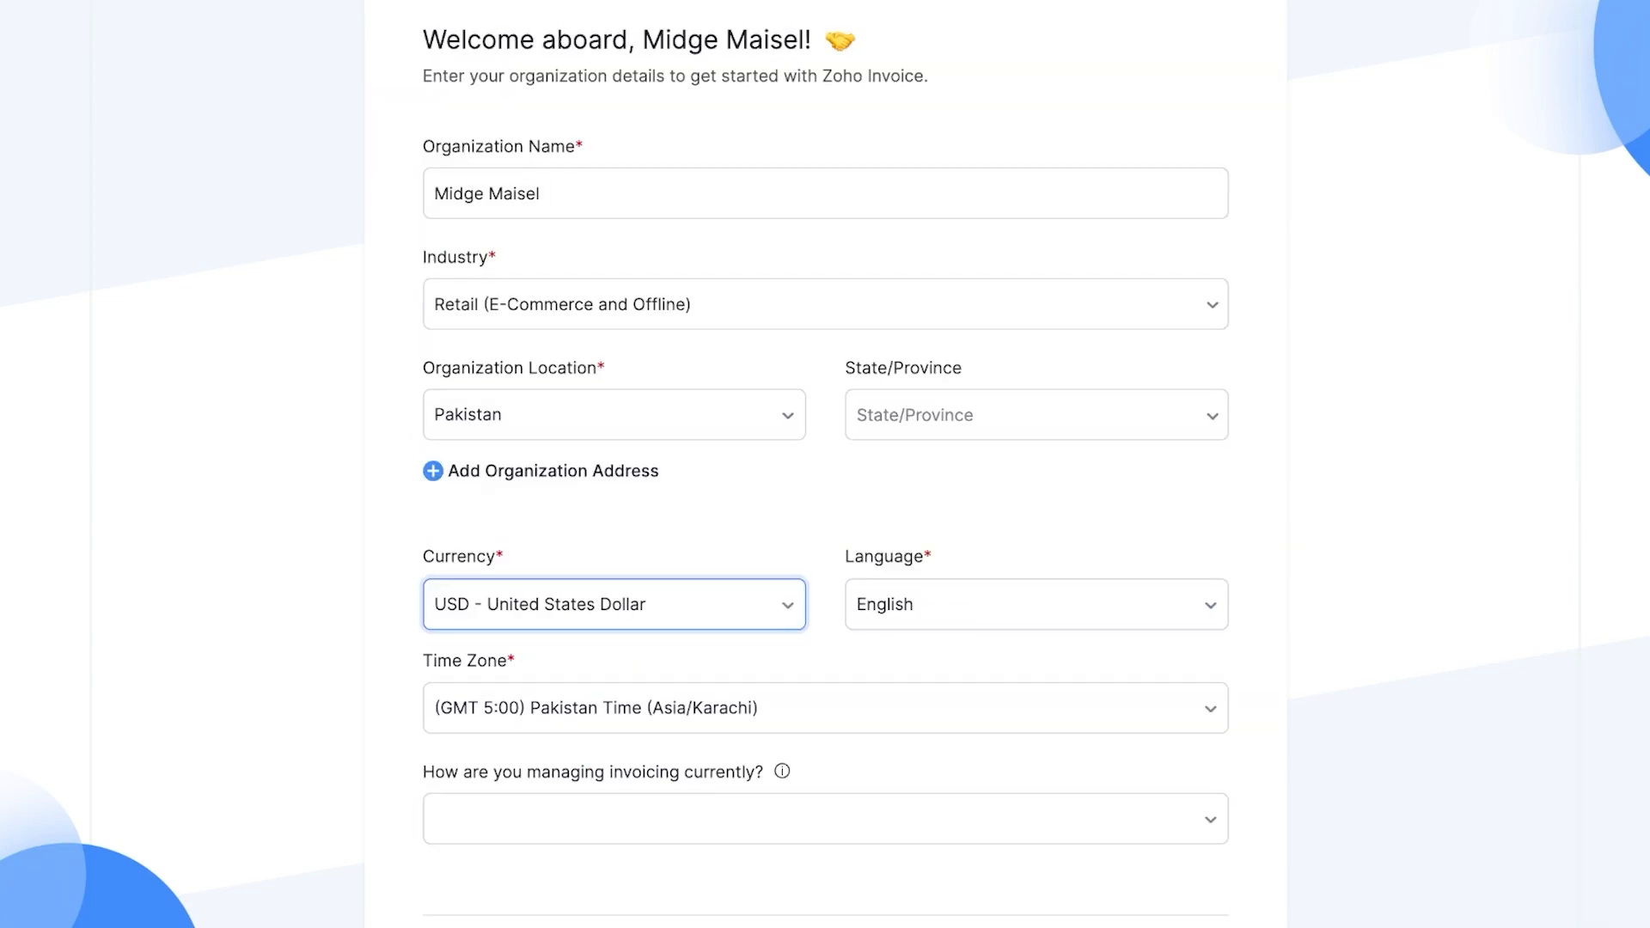
Step: Scroll down the setup form and set the time zone to Pakistan
{"action": "scroll", "scroll_direction": "down", "scroll_amount": 3}
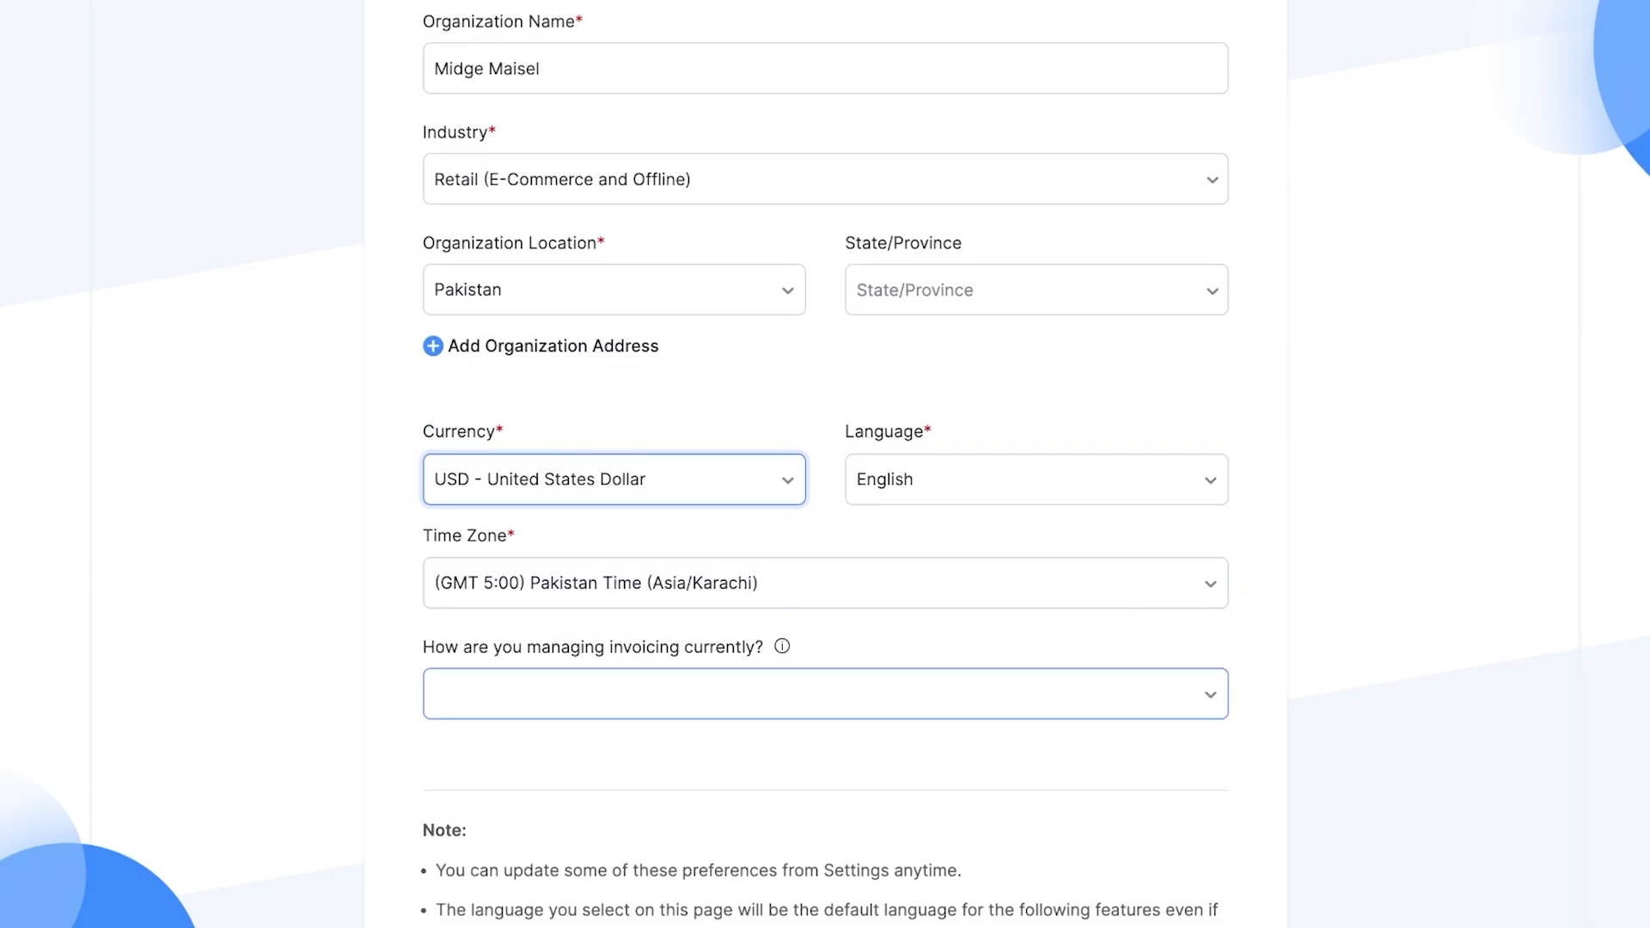
{"action": "scroll", "scroll_direction": "down", "scroll_amount": 3}
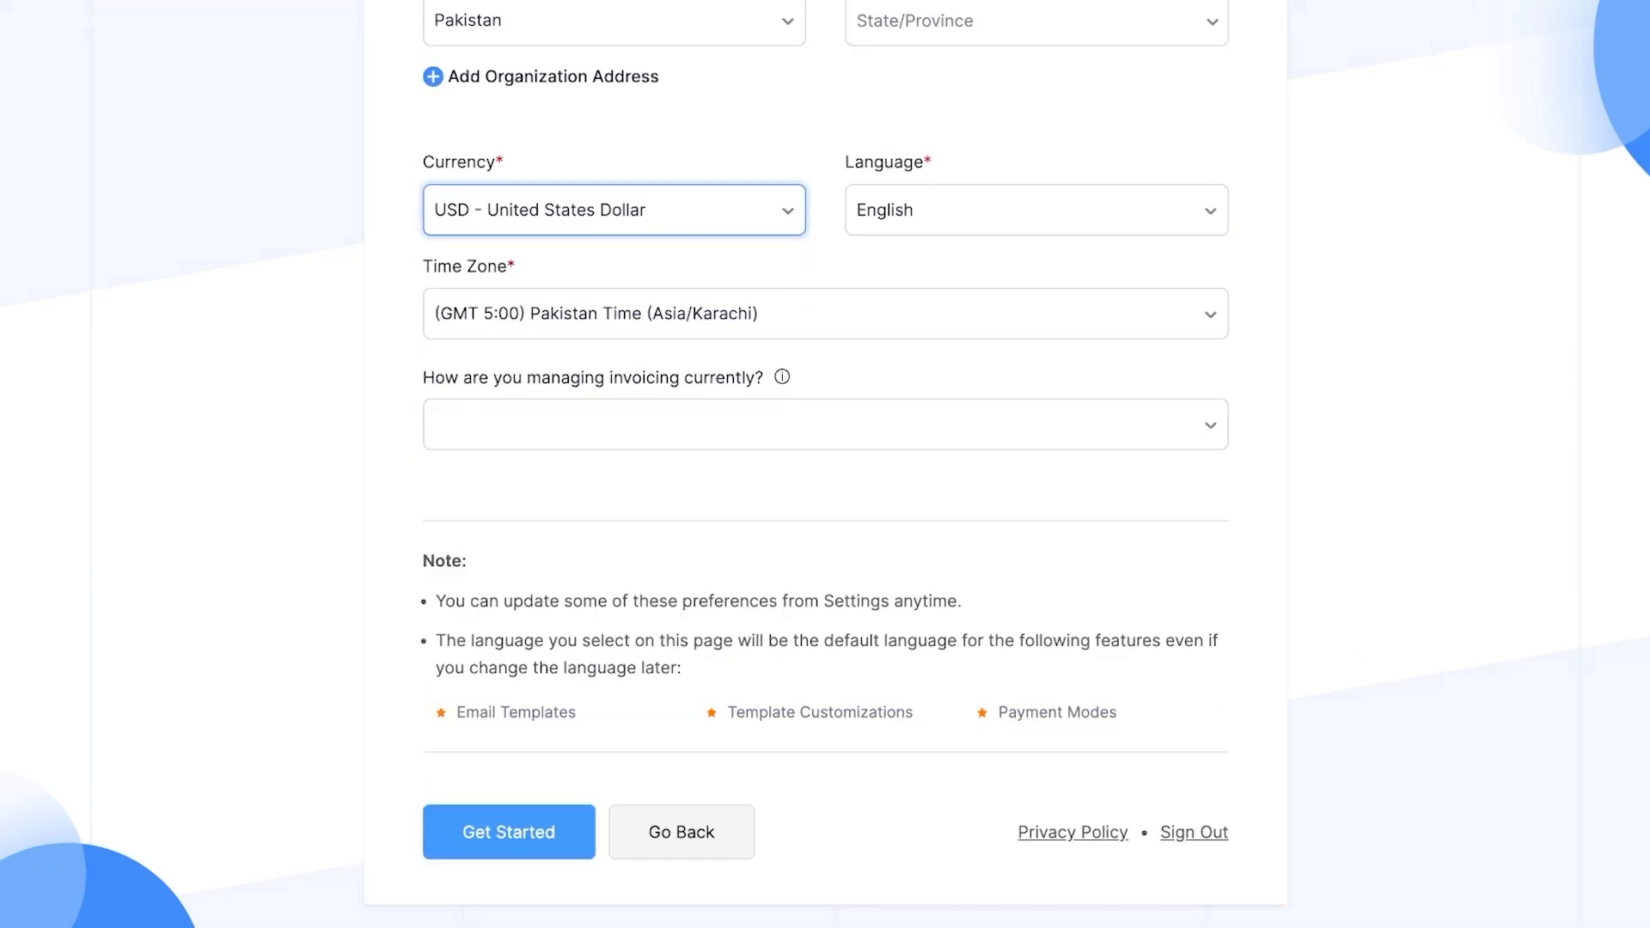
{"action": "left_click", "coordinate": [508, 832]}
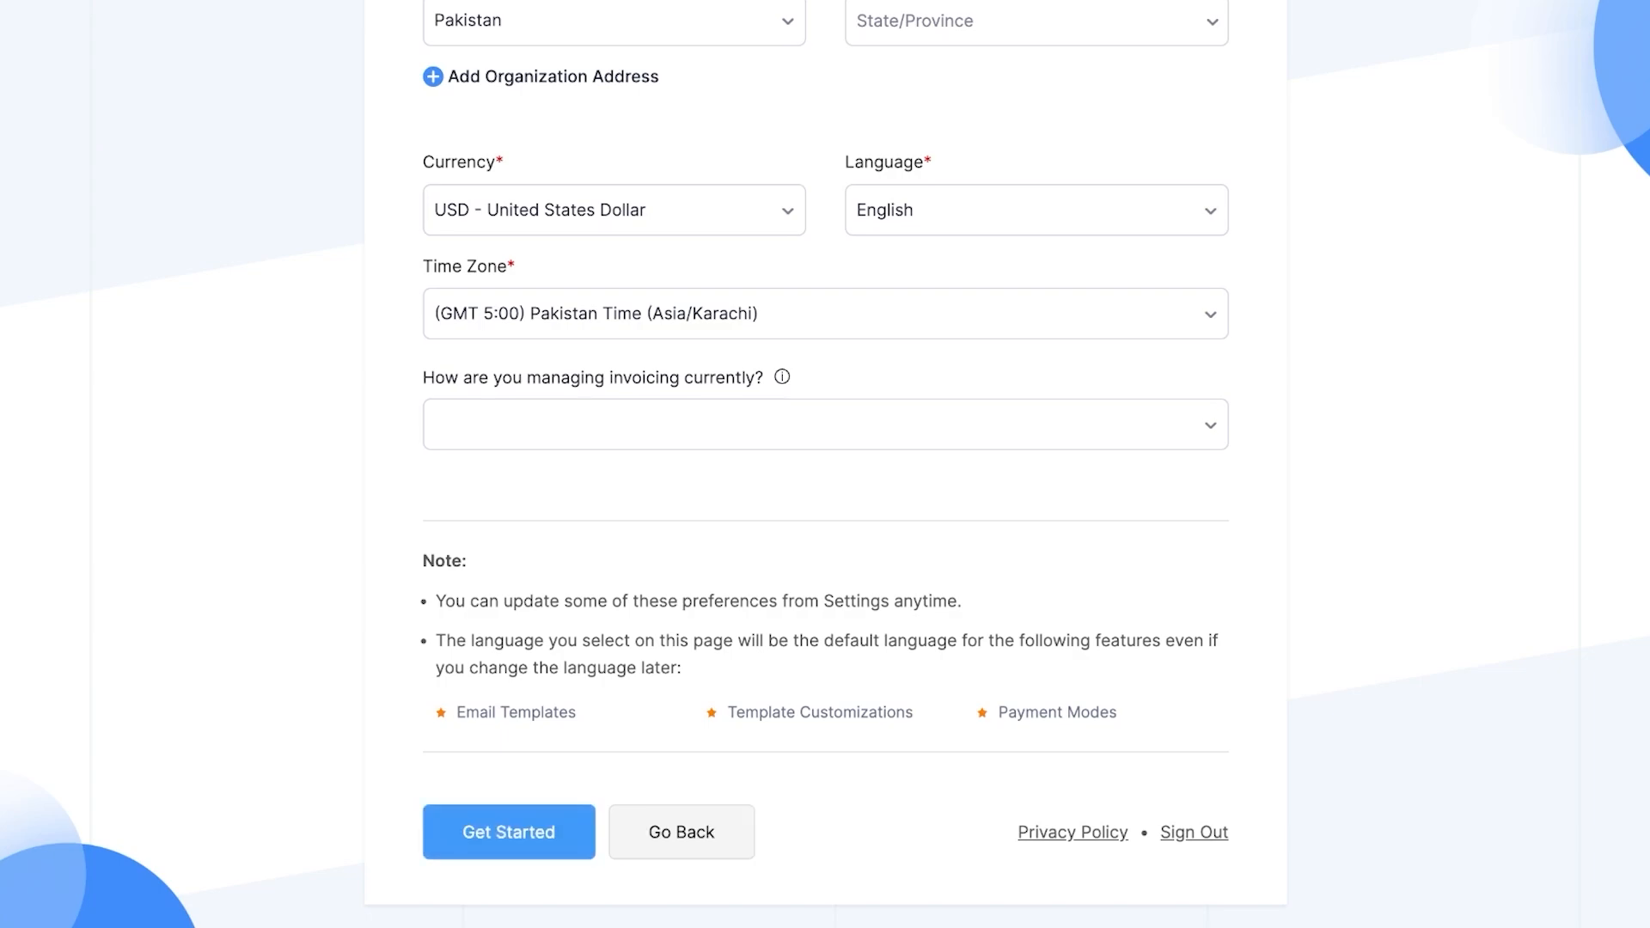
{"action": "left_click", "coordinate": [509, 832]}
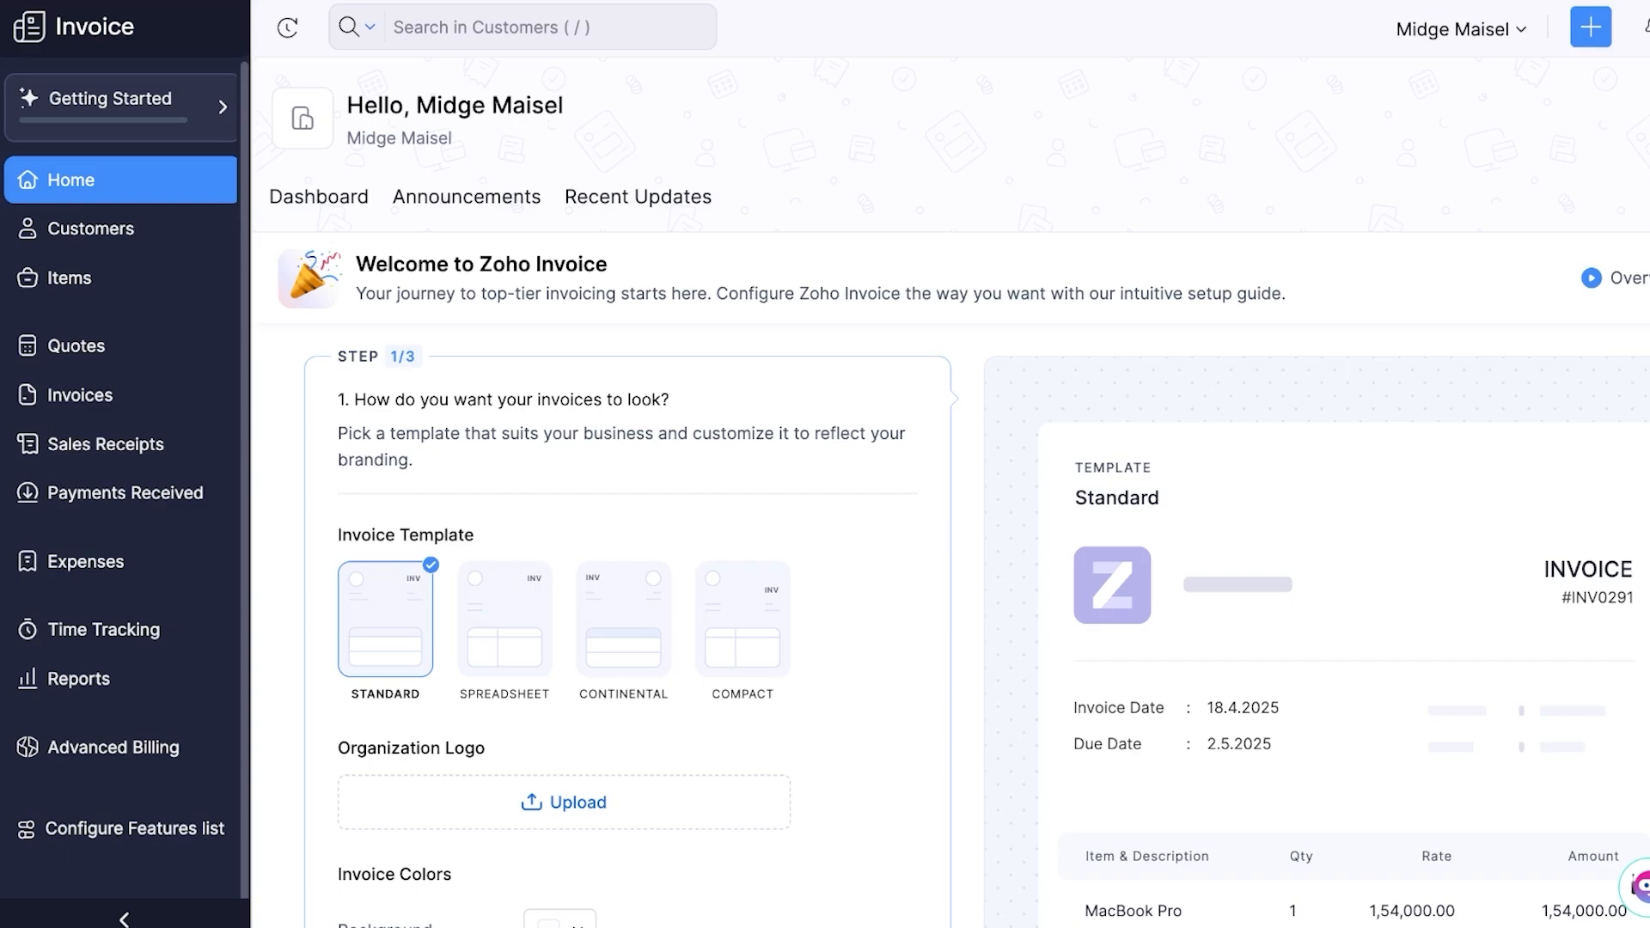
{"action": "scroll", "scroll_direction": "down", "scroll_amount": 3}
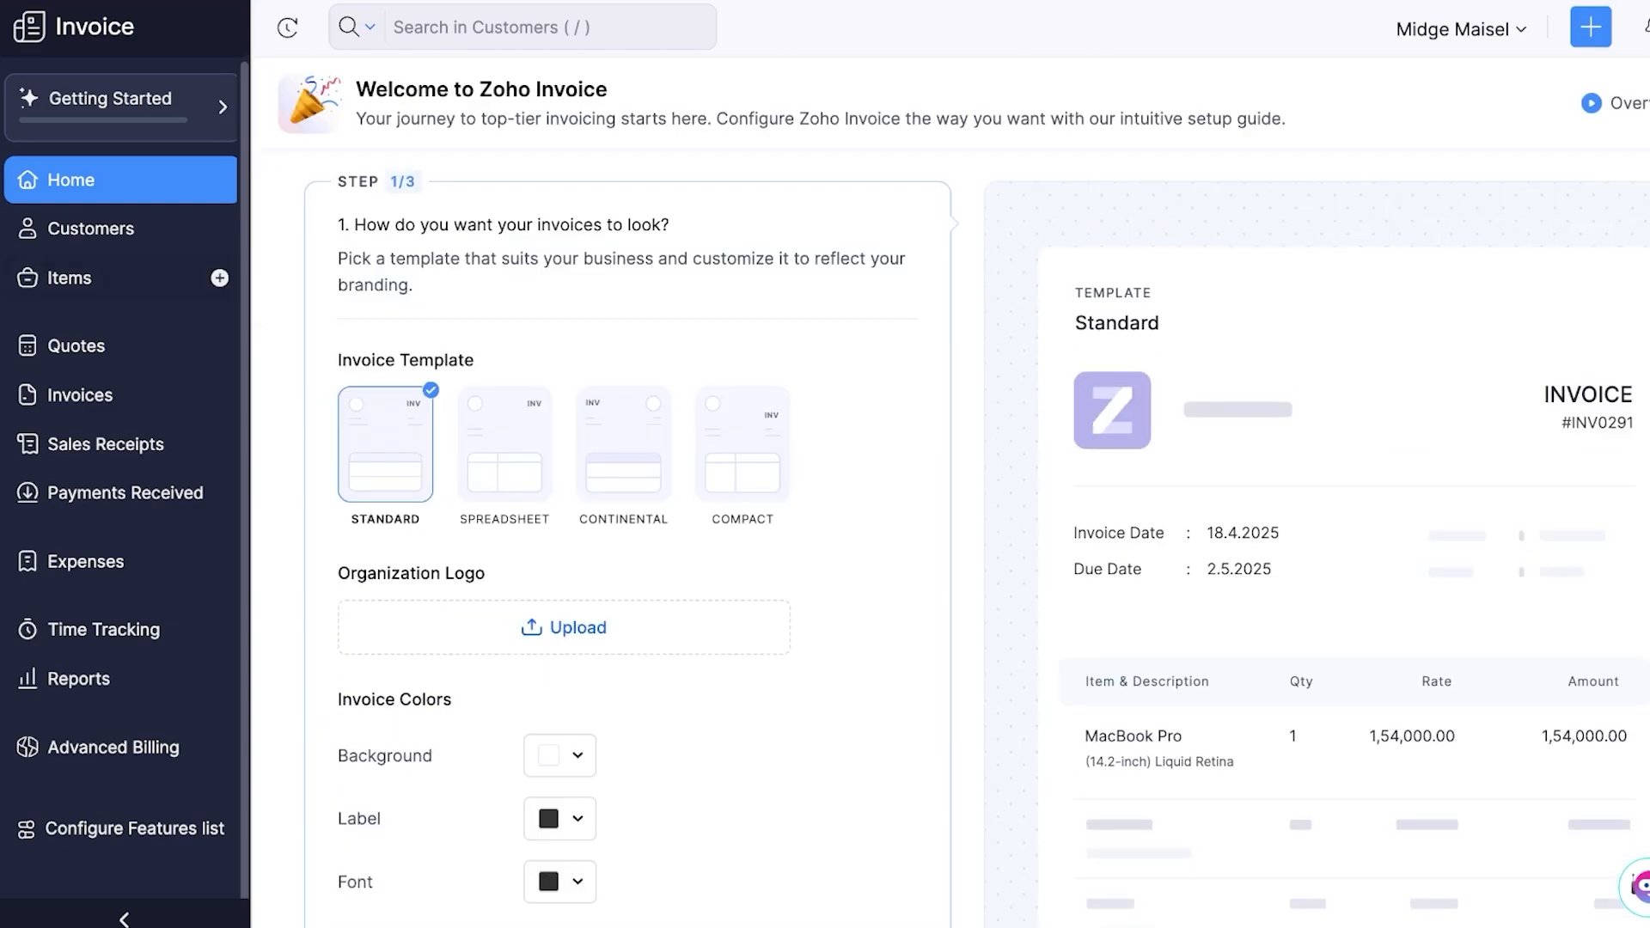
{"action": "mouse_move", "coordinate": [112, 229]}
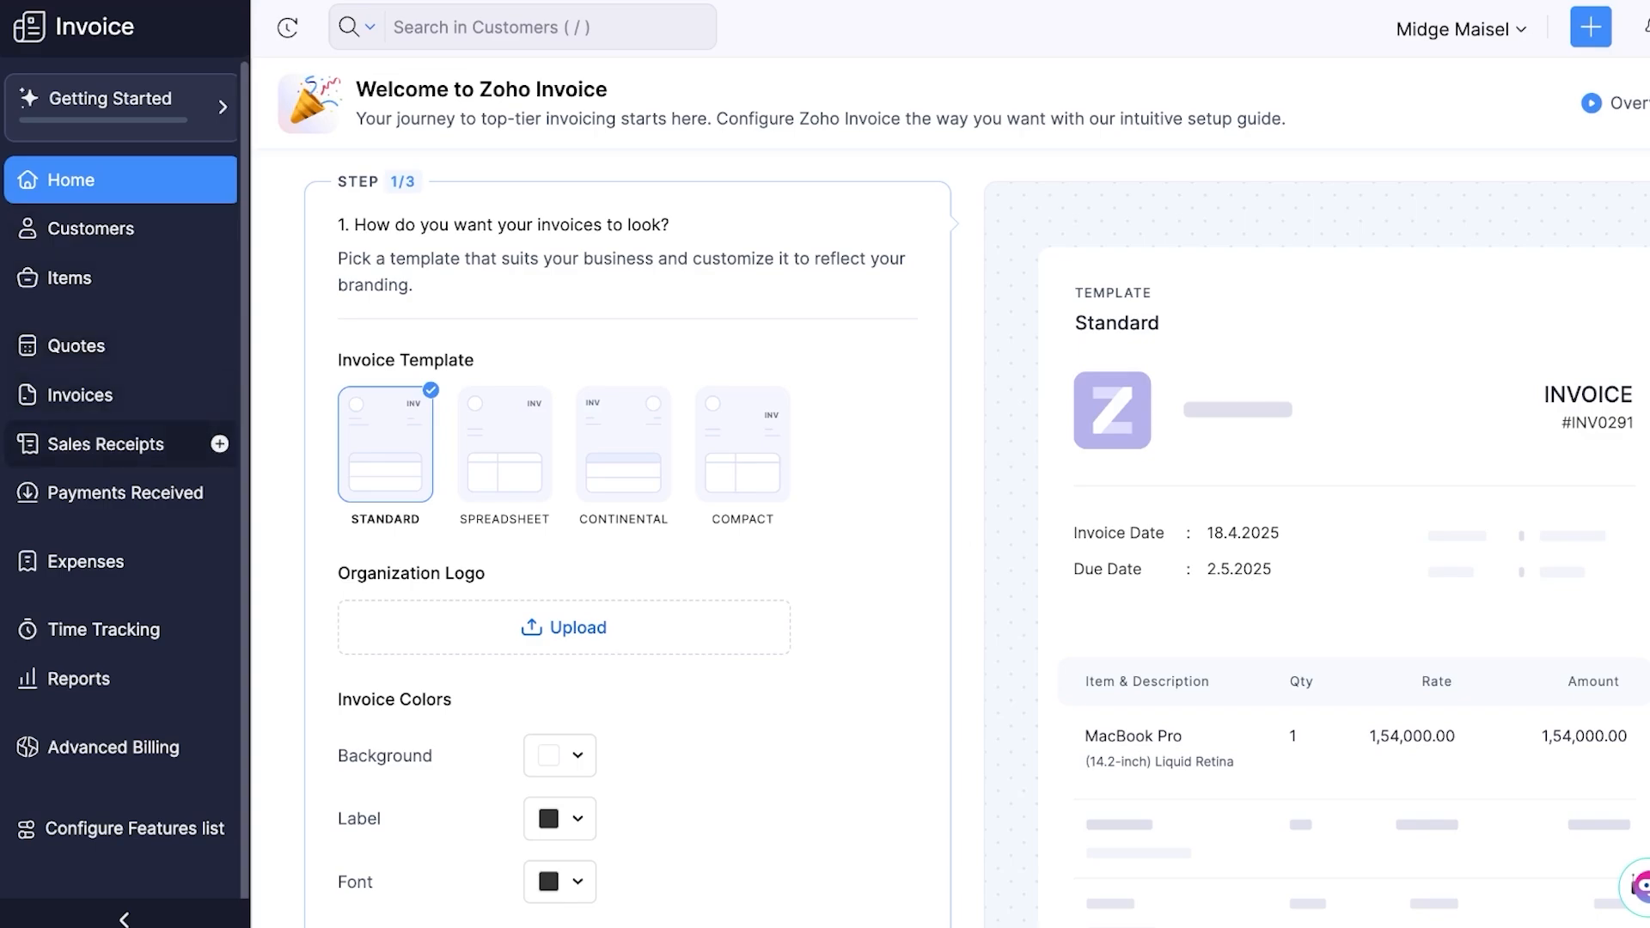
{"action": "mouse_move", "coordinate": [120, 493]}
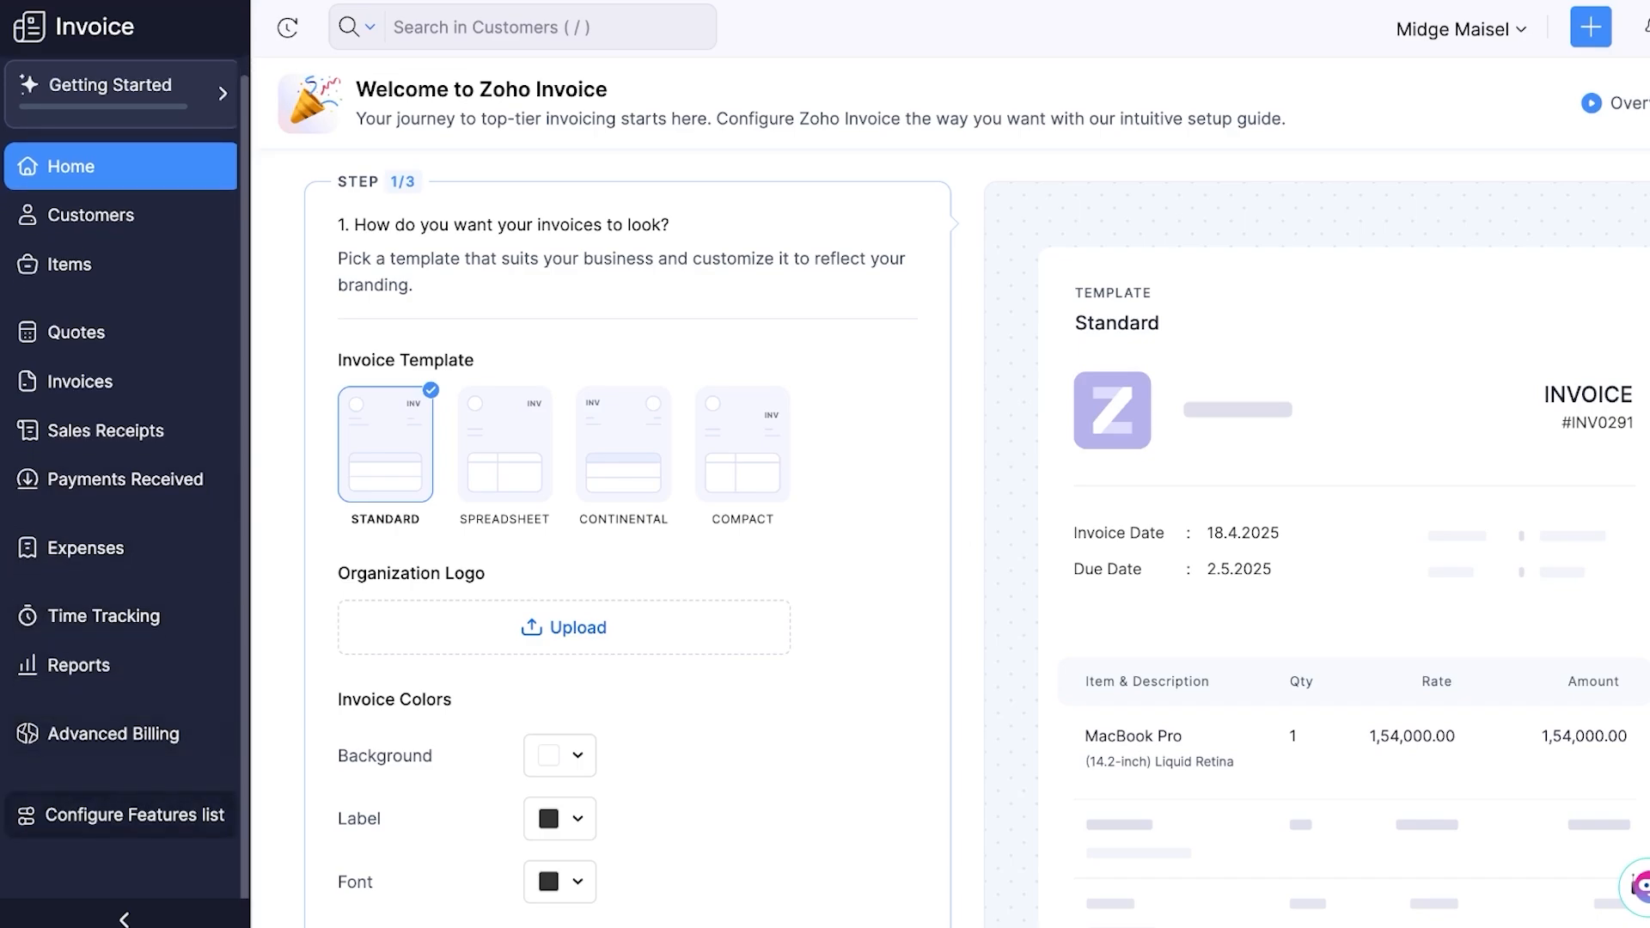
Step: Review the enabled Quotes, Timesheet and Sales Receipt modules and save
{"action": "left_click", "coordinate": [120, 814]}
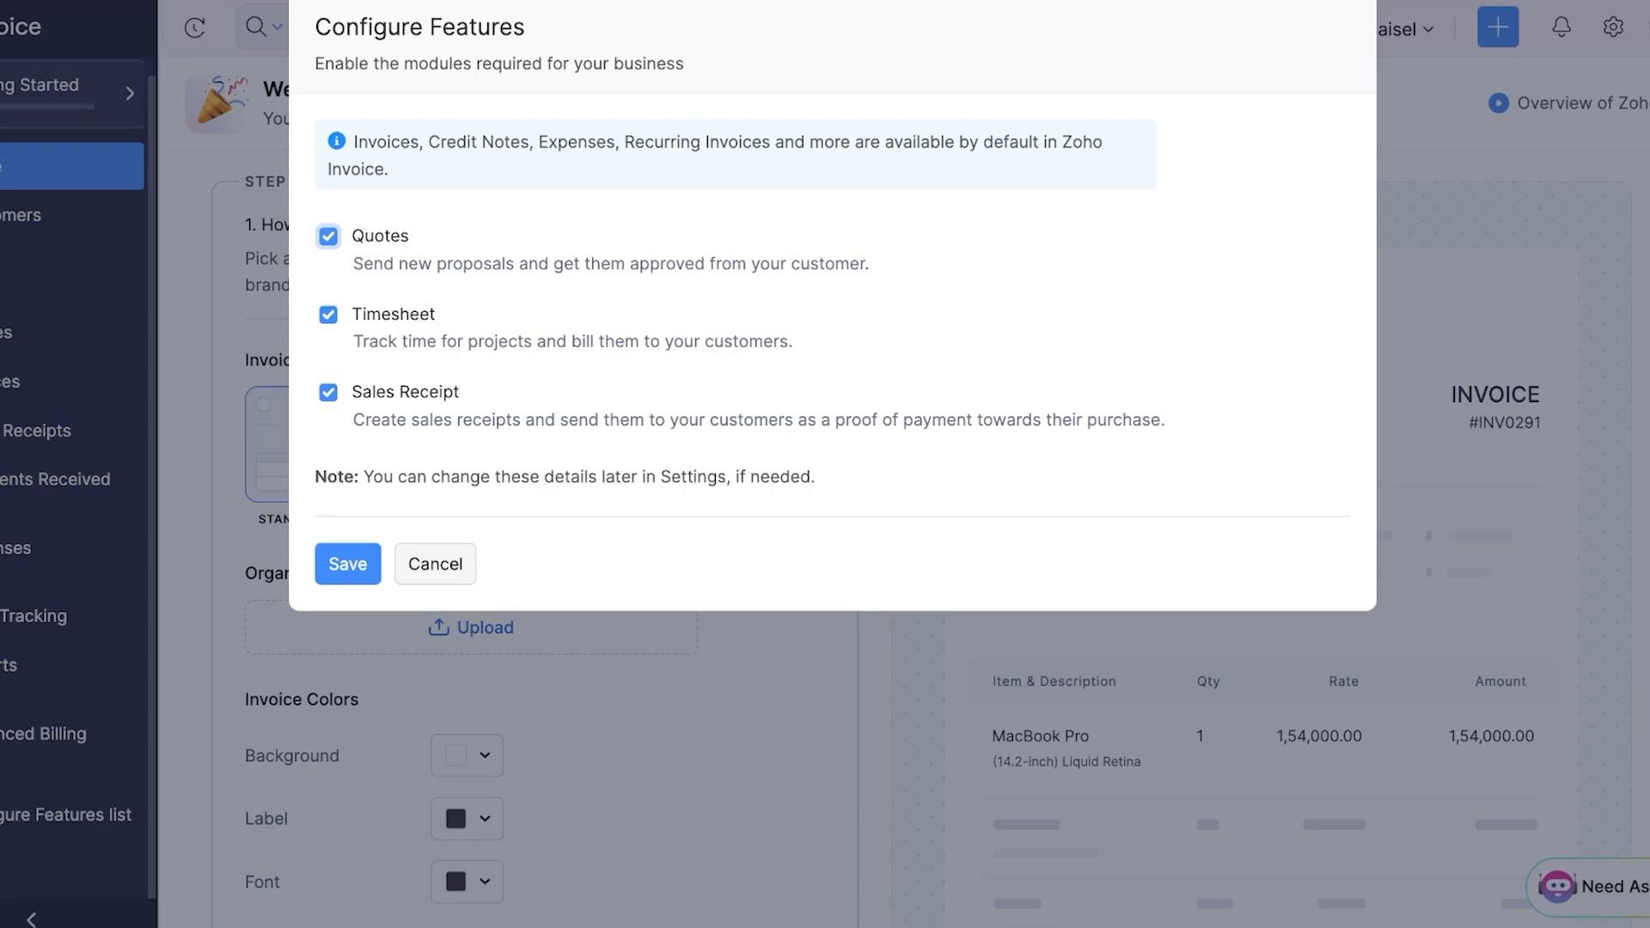
{"action": "left_click", "coordinate": [347, 564]}
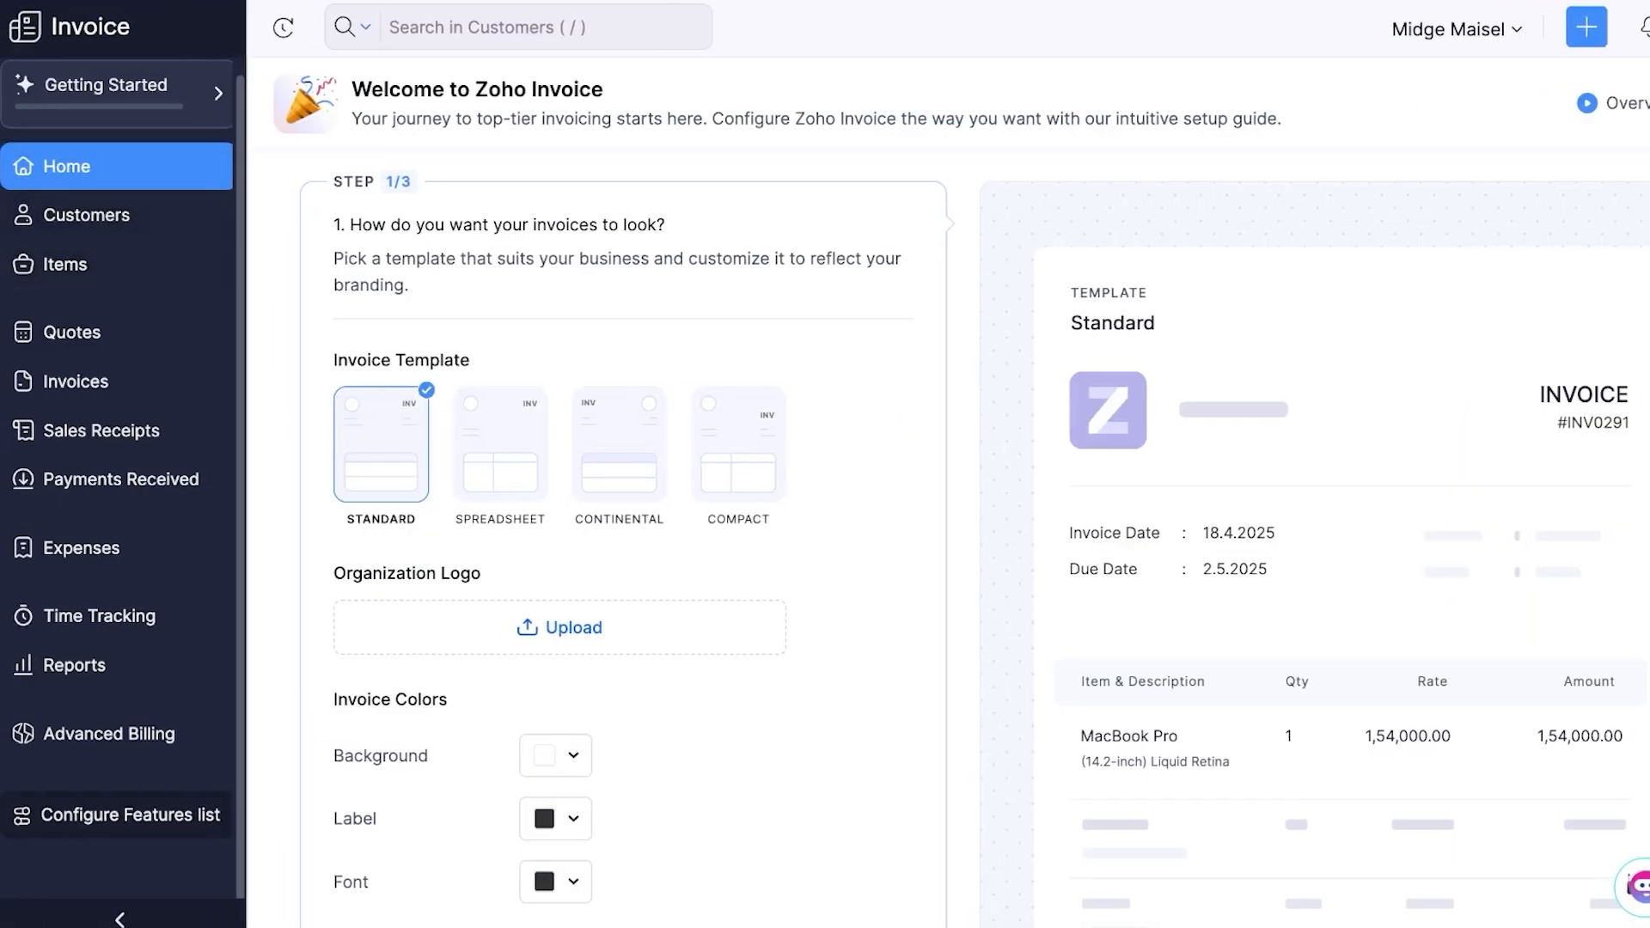
Step: Upload the SPENCER logo under Organization Logo, keeping the Standard template
{"action": "scroll", "scroll_direction": "down", "scroll_amount": 3}
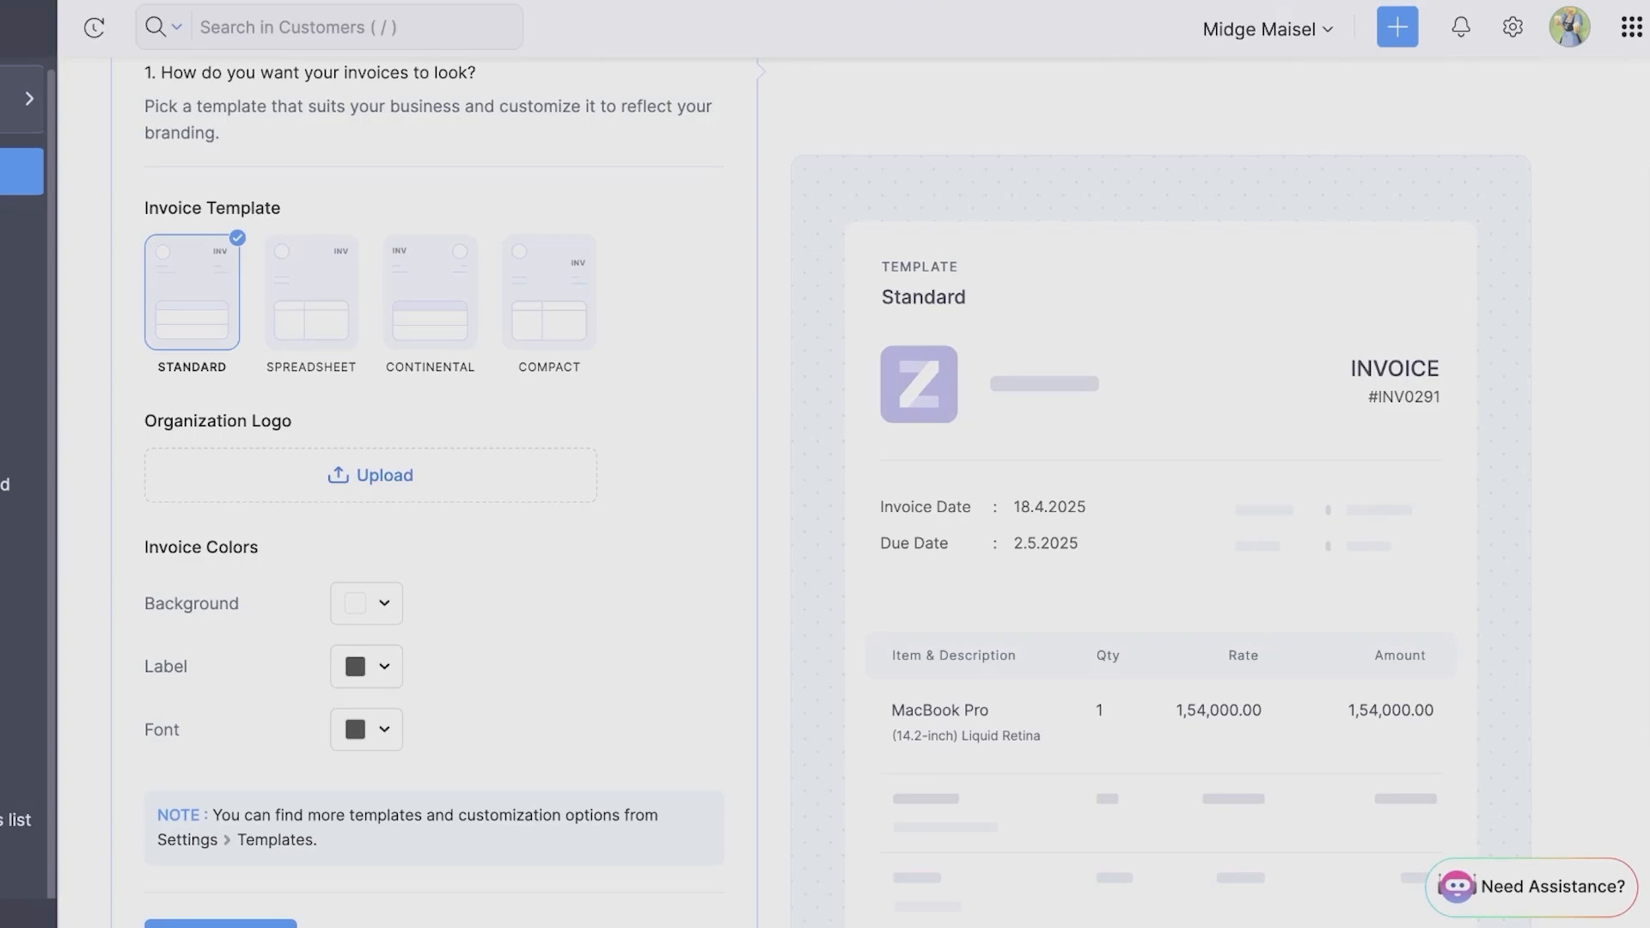
{"action": "left_click", "coordinate": [369, 475]}
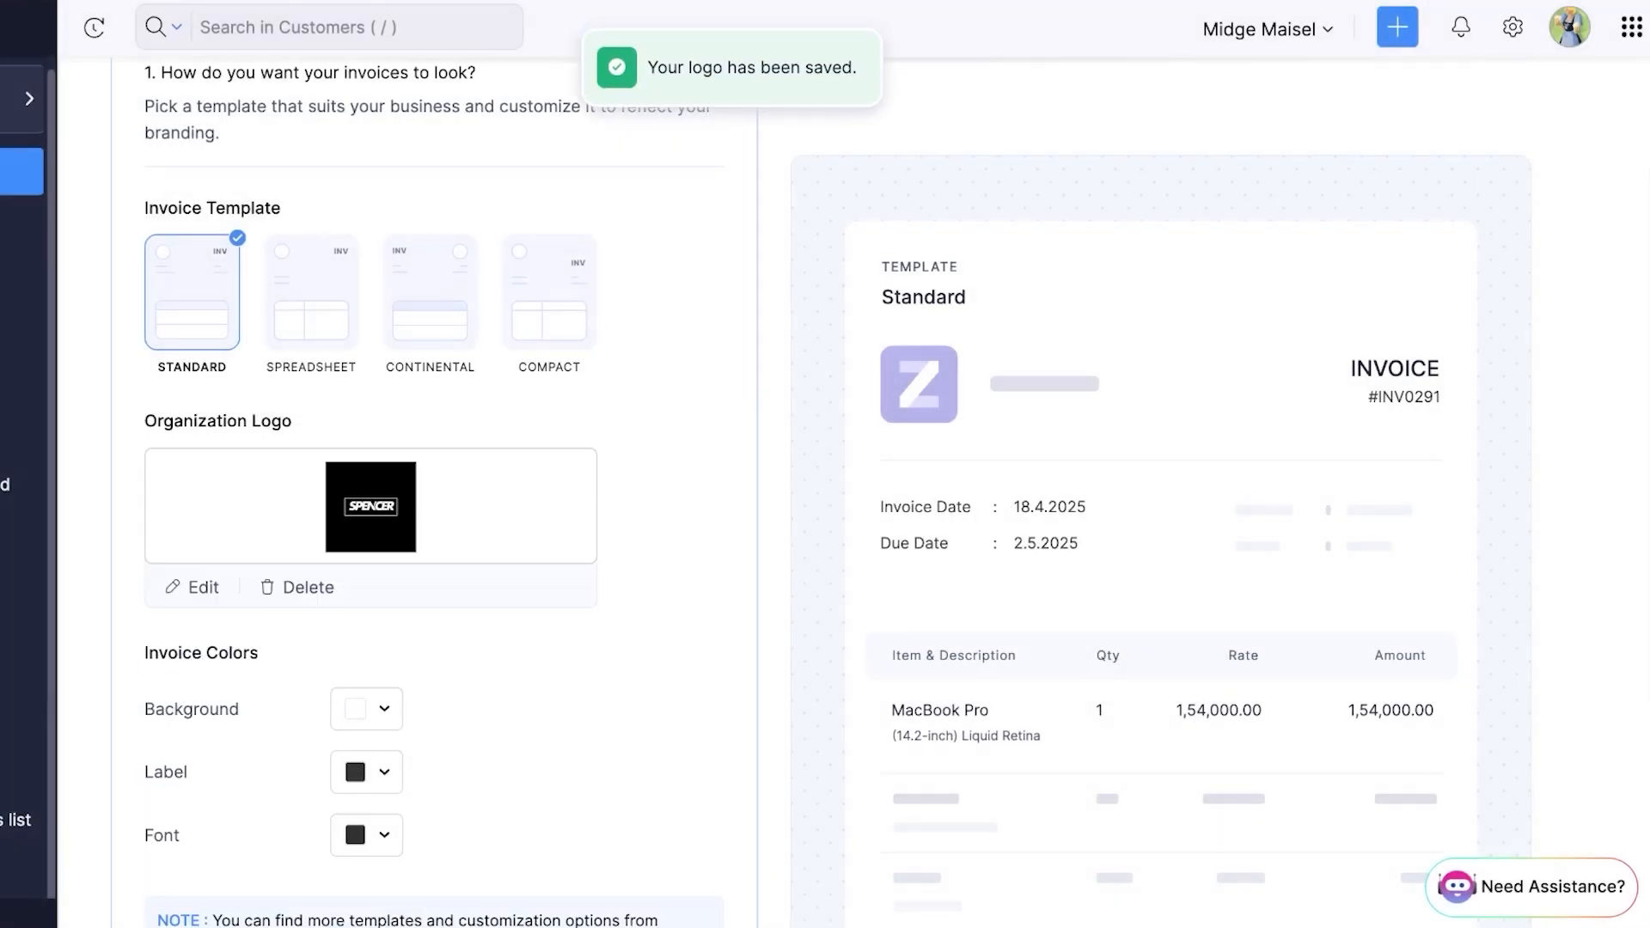
{"action": "scroll", "scroll_direction": "down", "scroll_amount": 3}
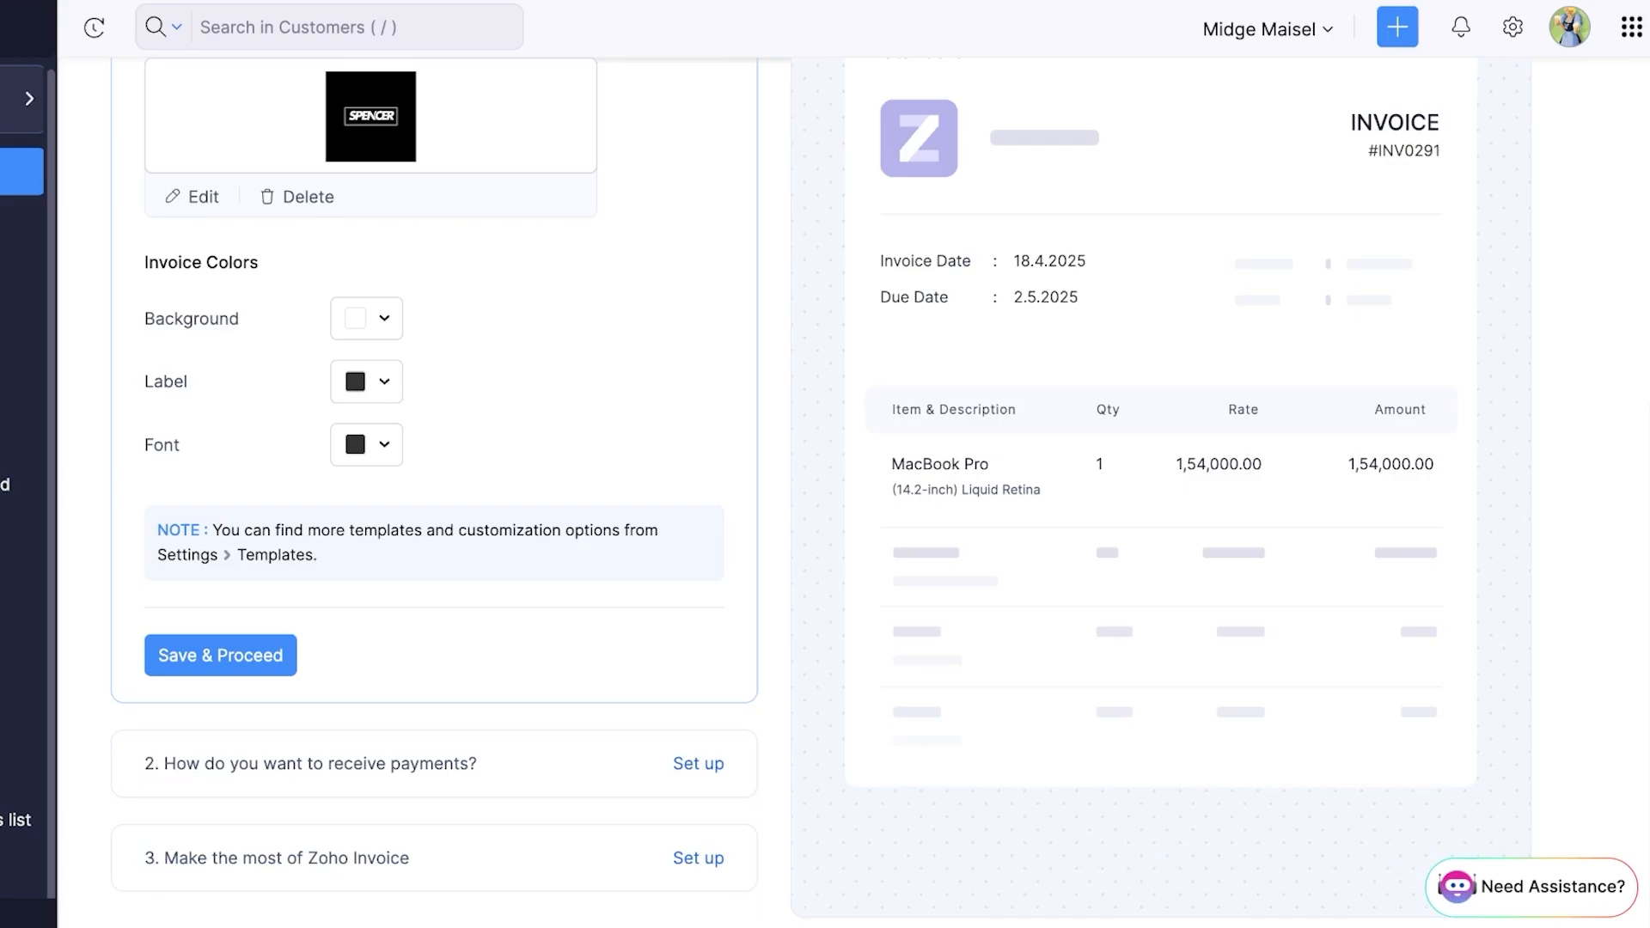
Step: Save the invoice look, then choose Cash as the payment method and continue
{"action": "left_click", "coordinate": [220, 655]}
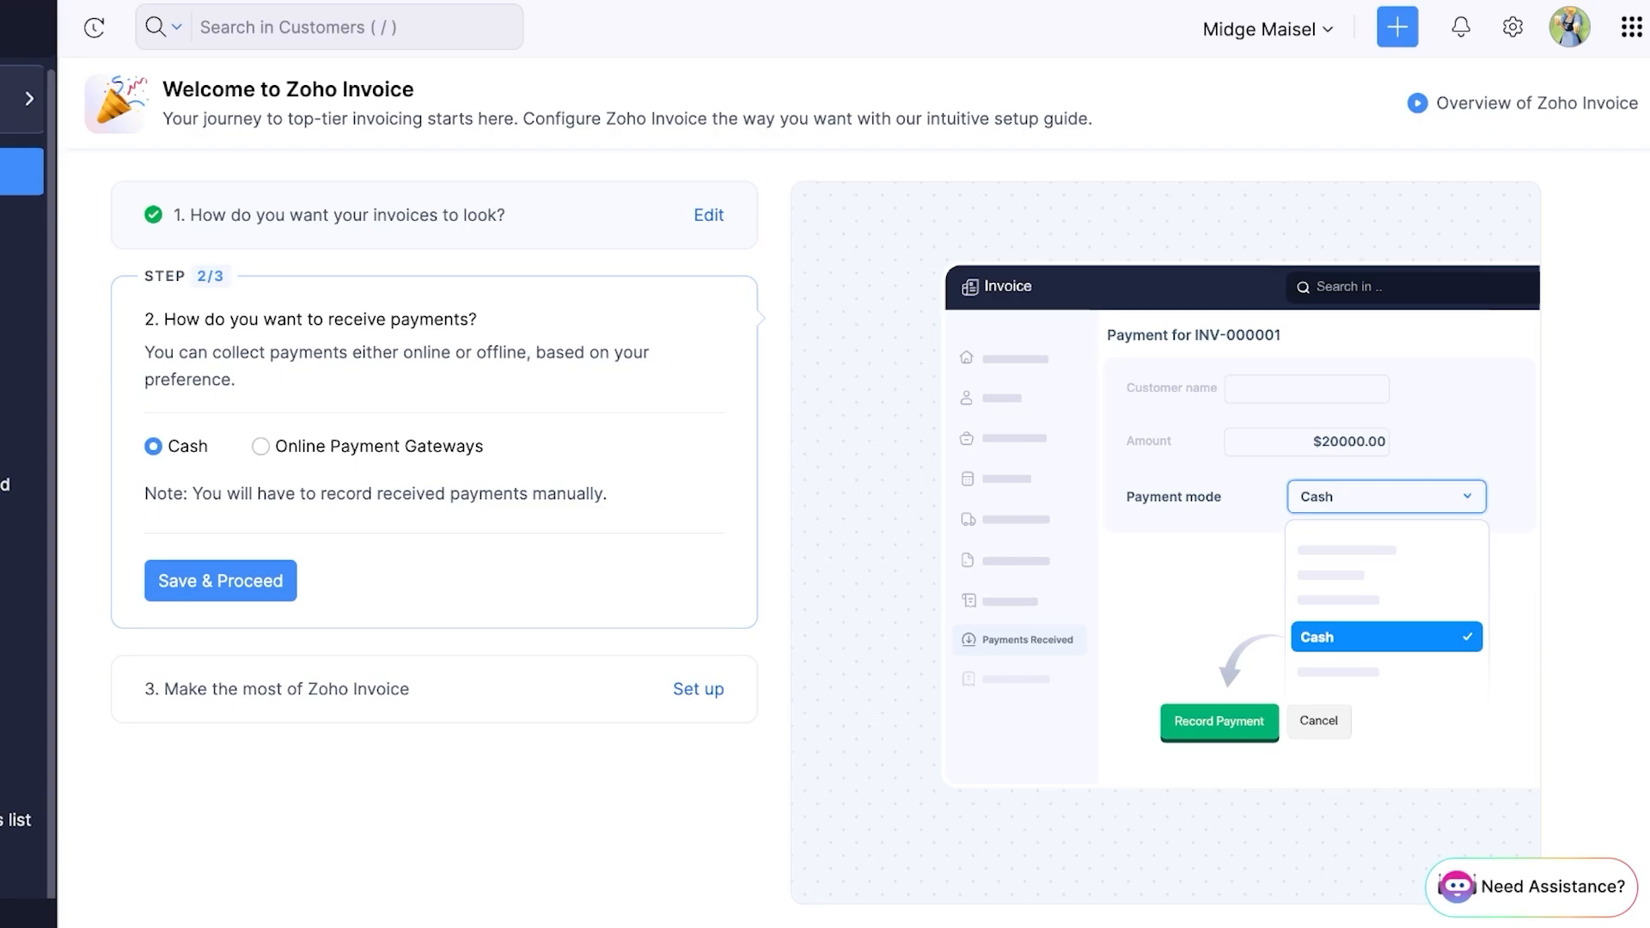
{"action": "left_click", "coordinate": [261, 446]}
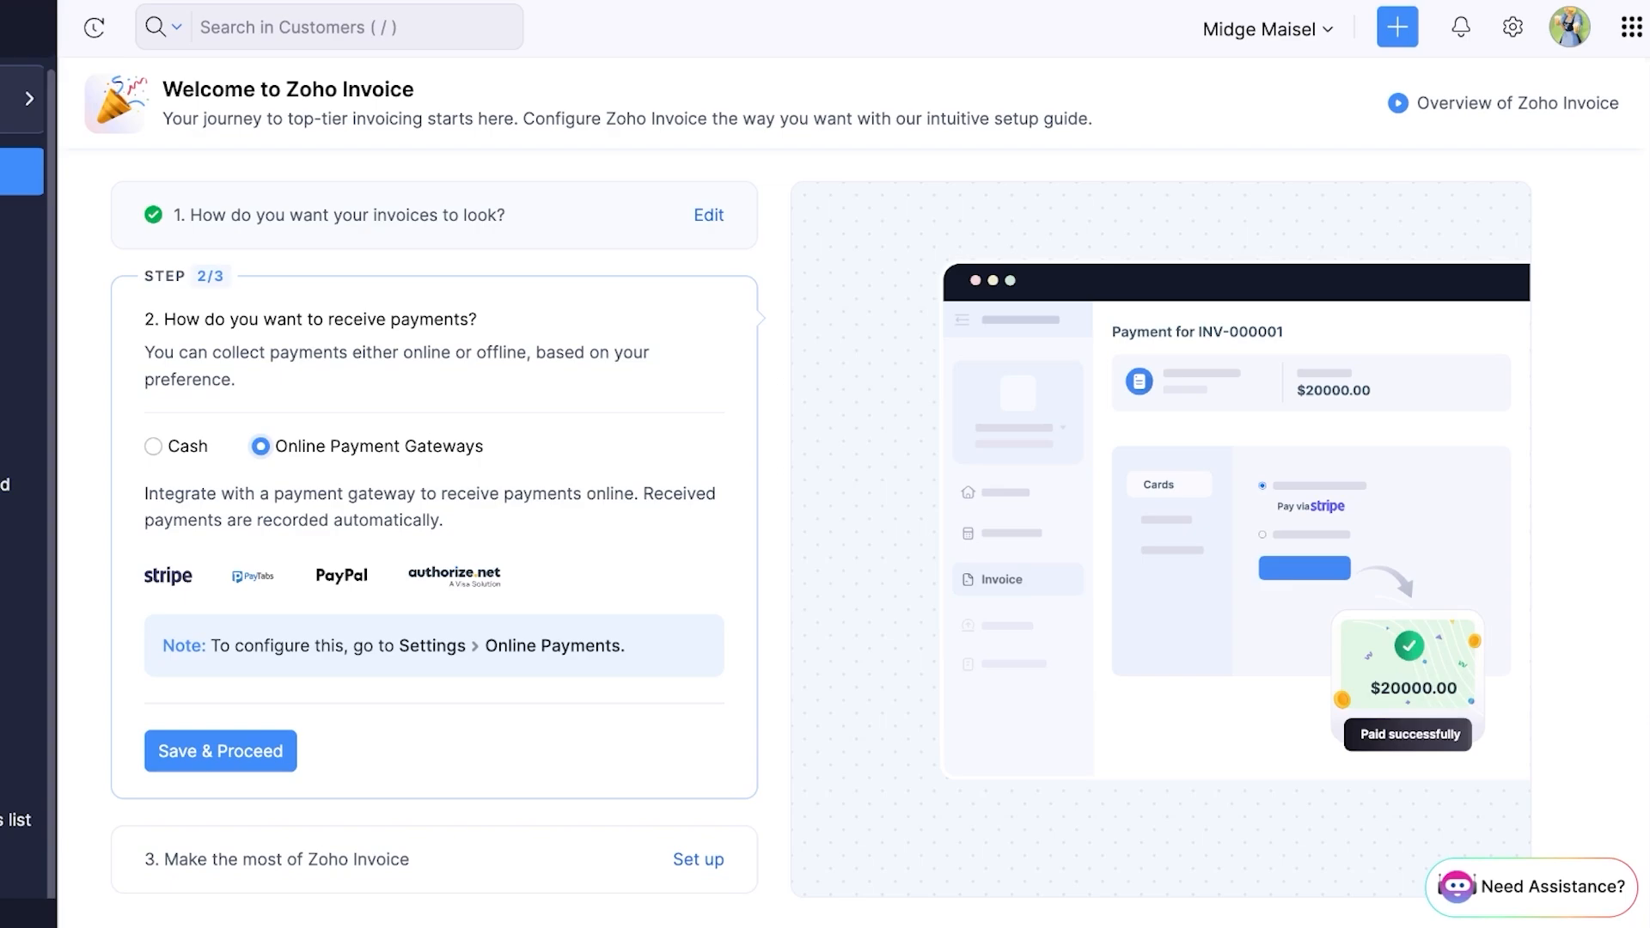
{"action": "left_click", "coordinate": [153, 446]}
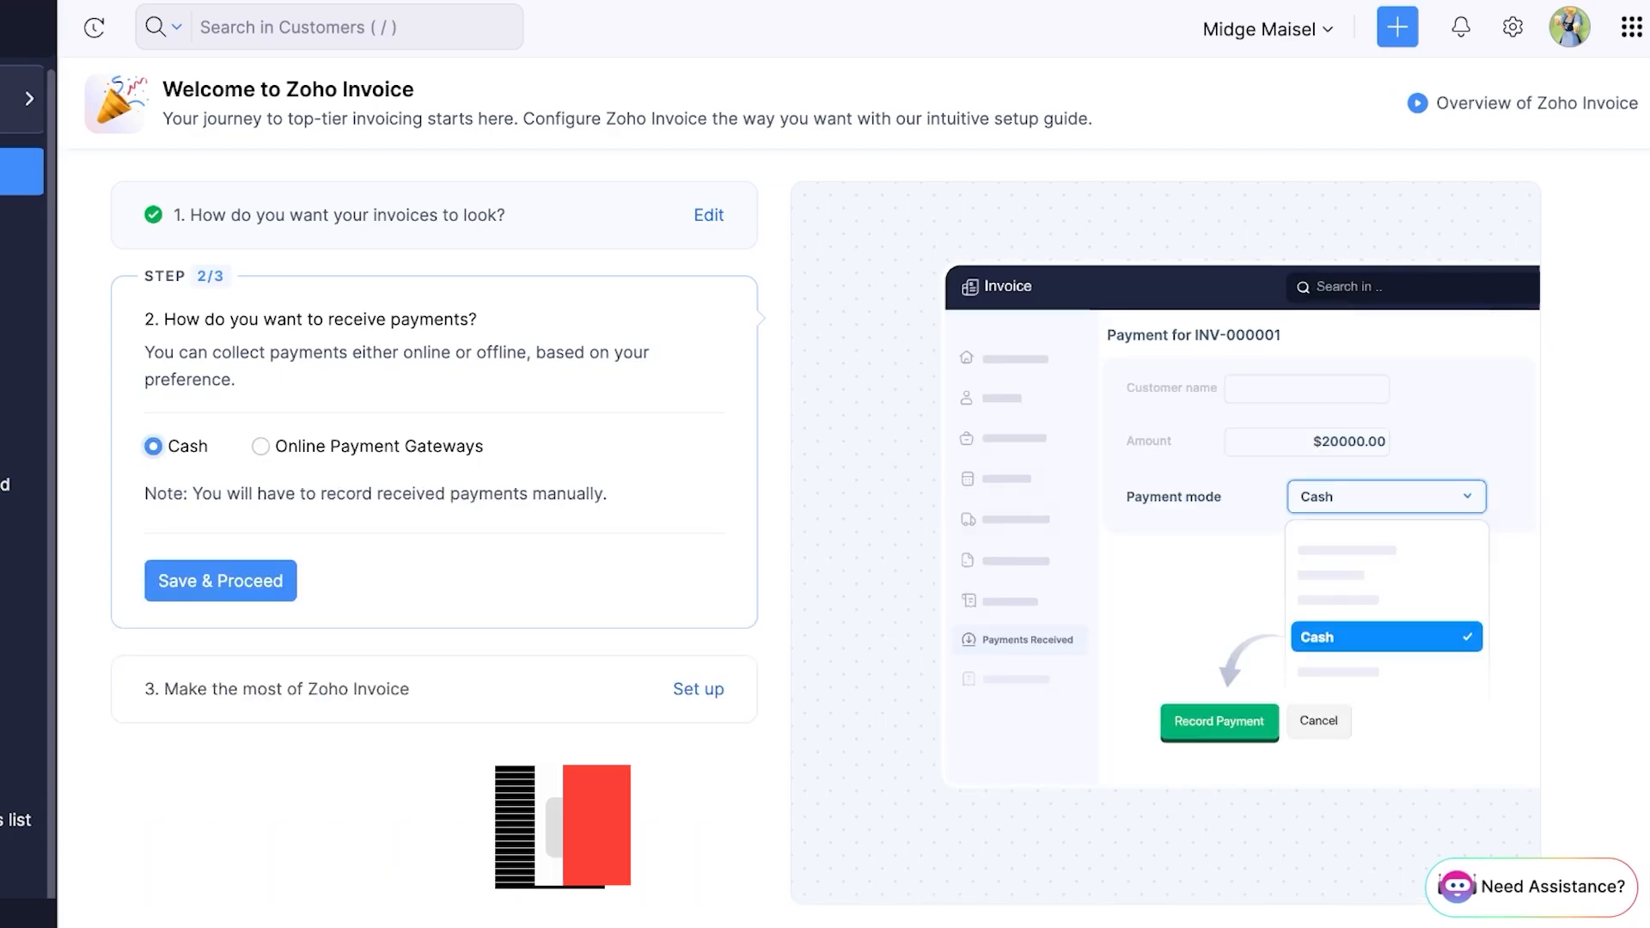
{"action": "left_click", "coordinate": [220, 580]}
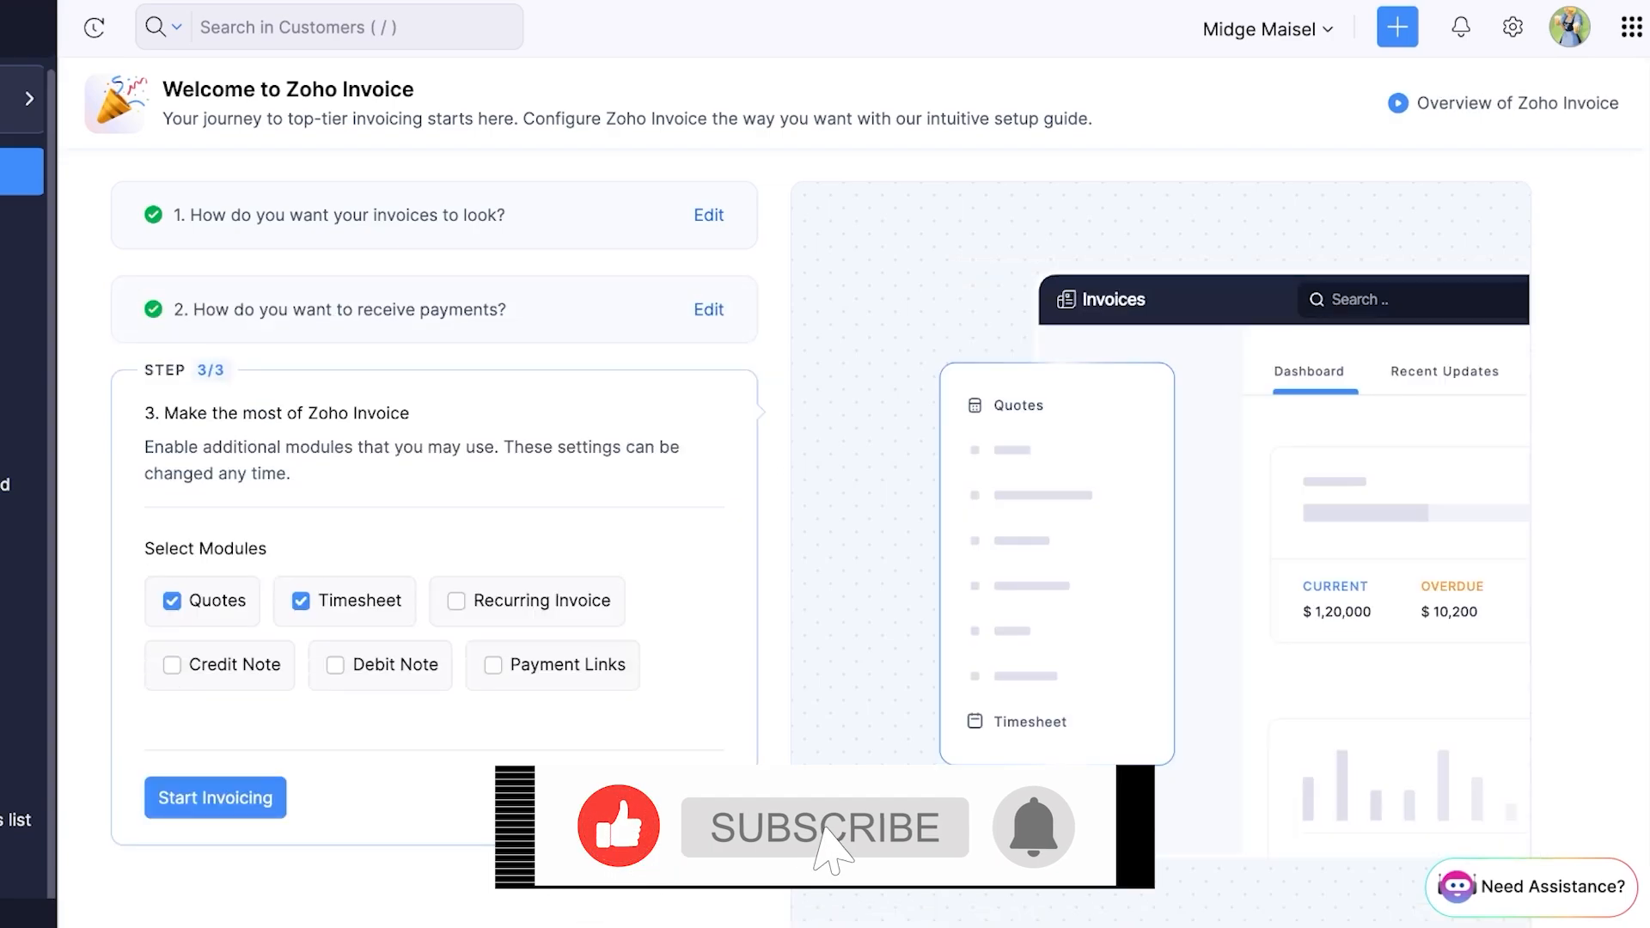
Step: Enable Recurring Invoice, Payment Links, Credit Note and Debit Note, then start invoicing
{"action": "left_click", "coordinate": [827, 828]}
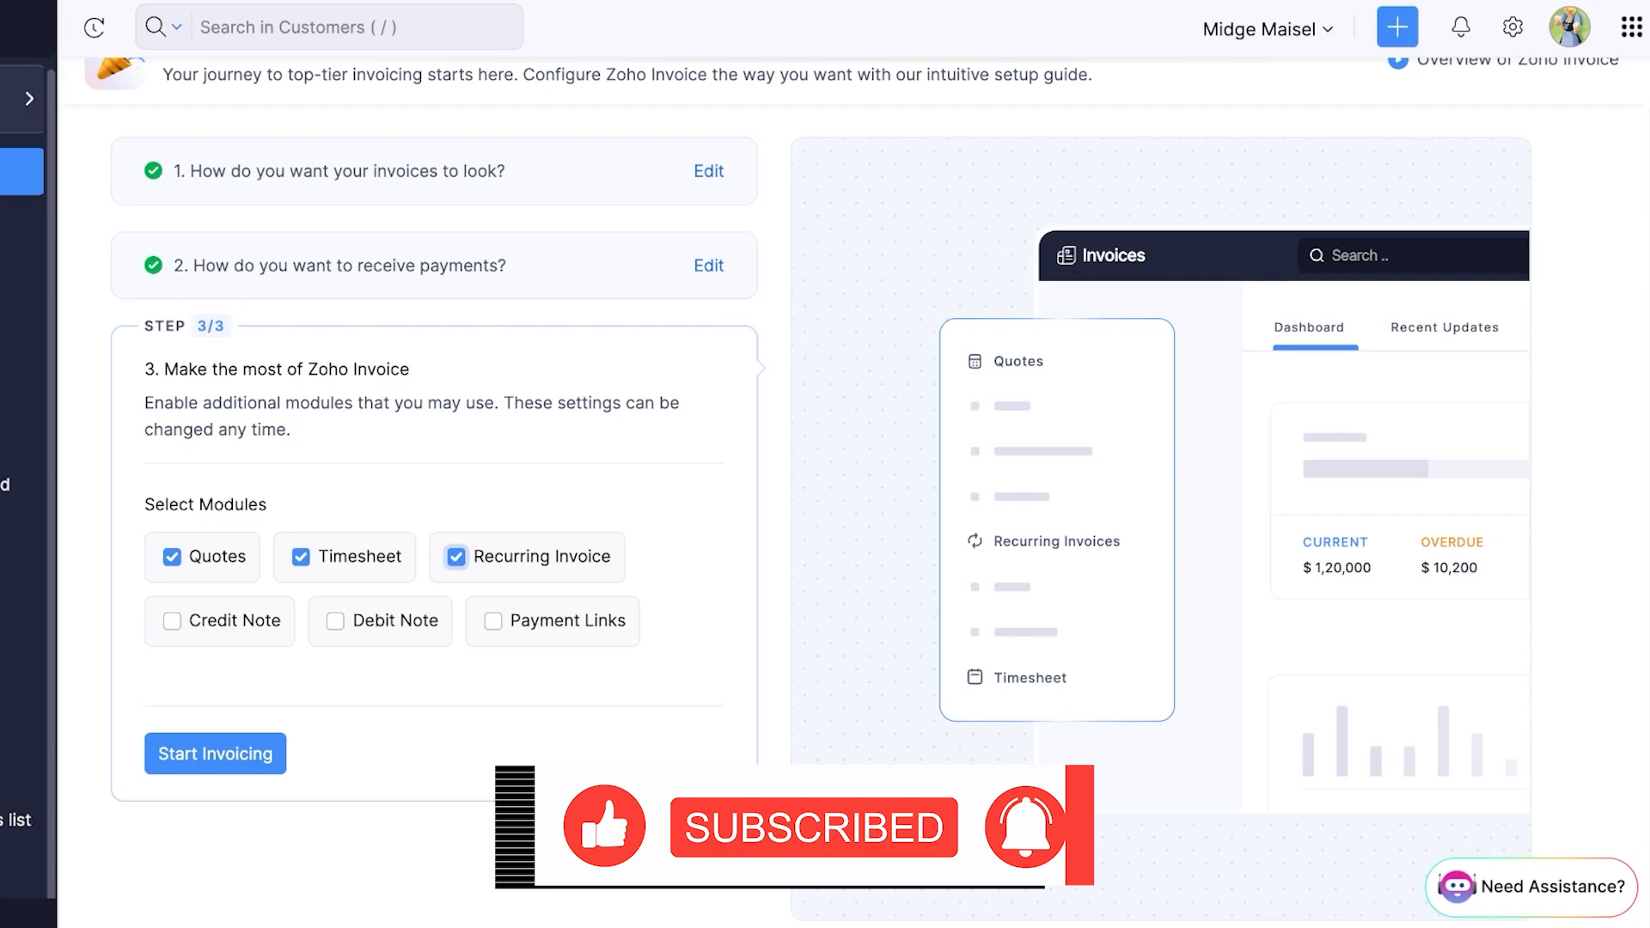
{"action": "left_click", "coordinate": [492, 620]}
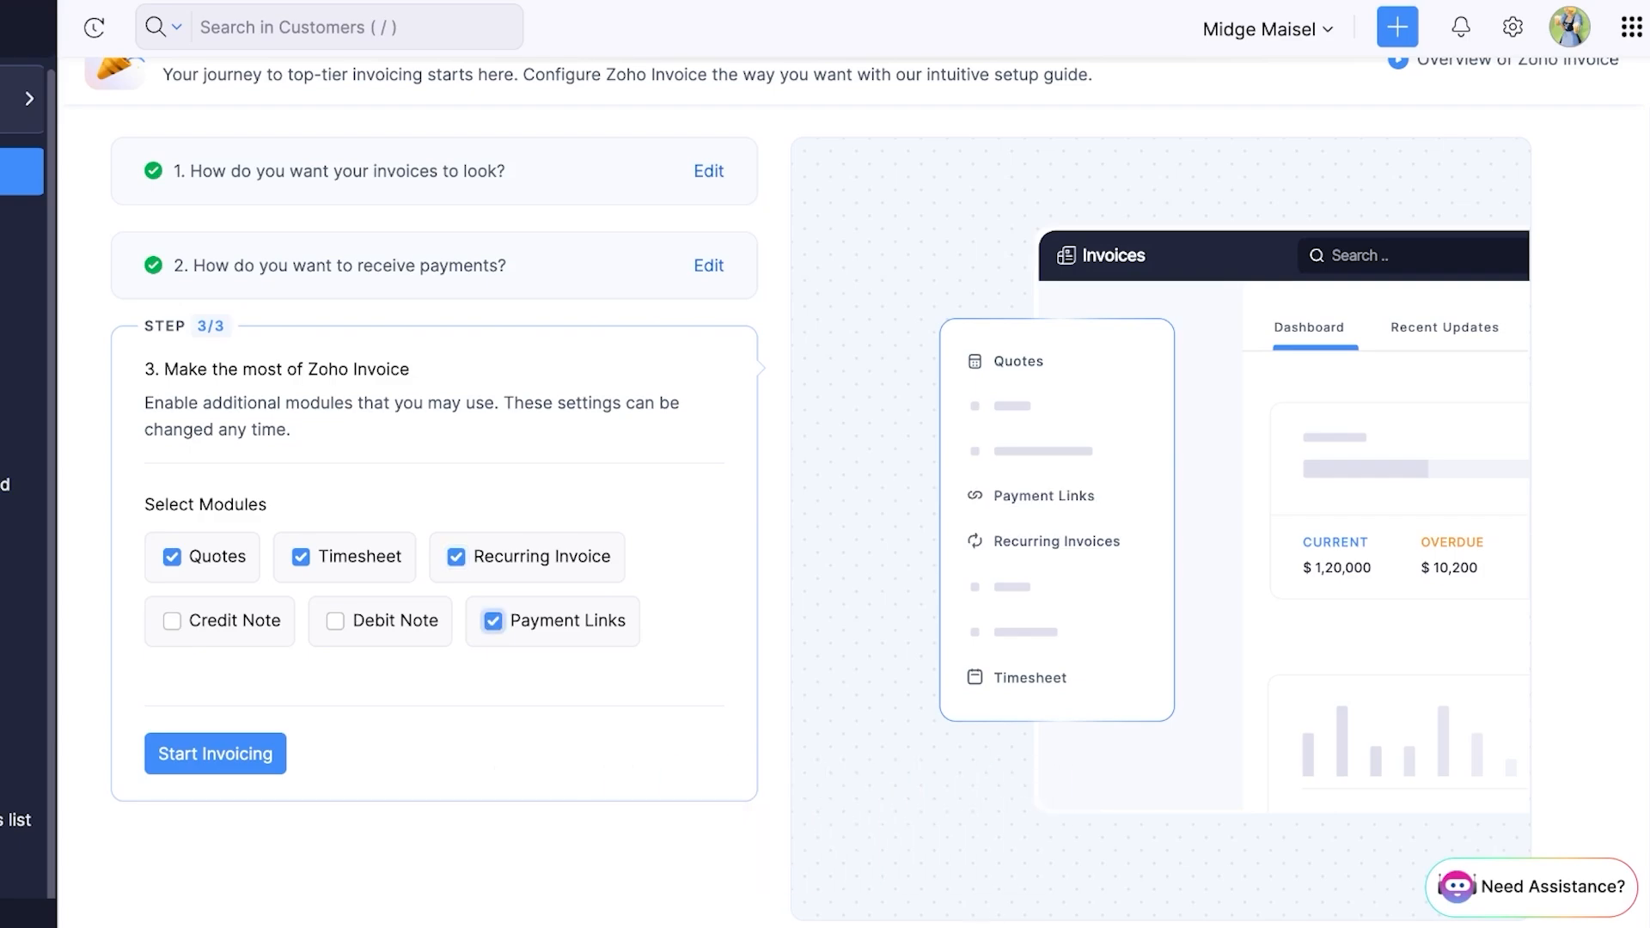
{"action": "left_click", "coordinate": [172, 621]}
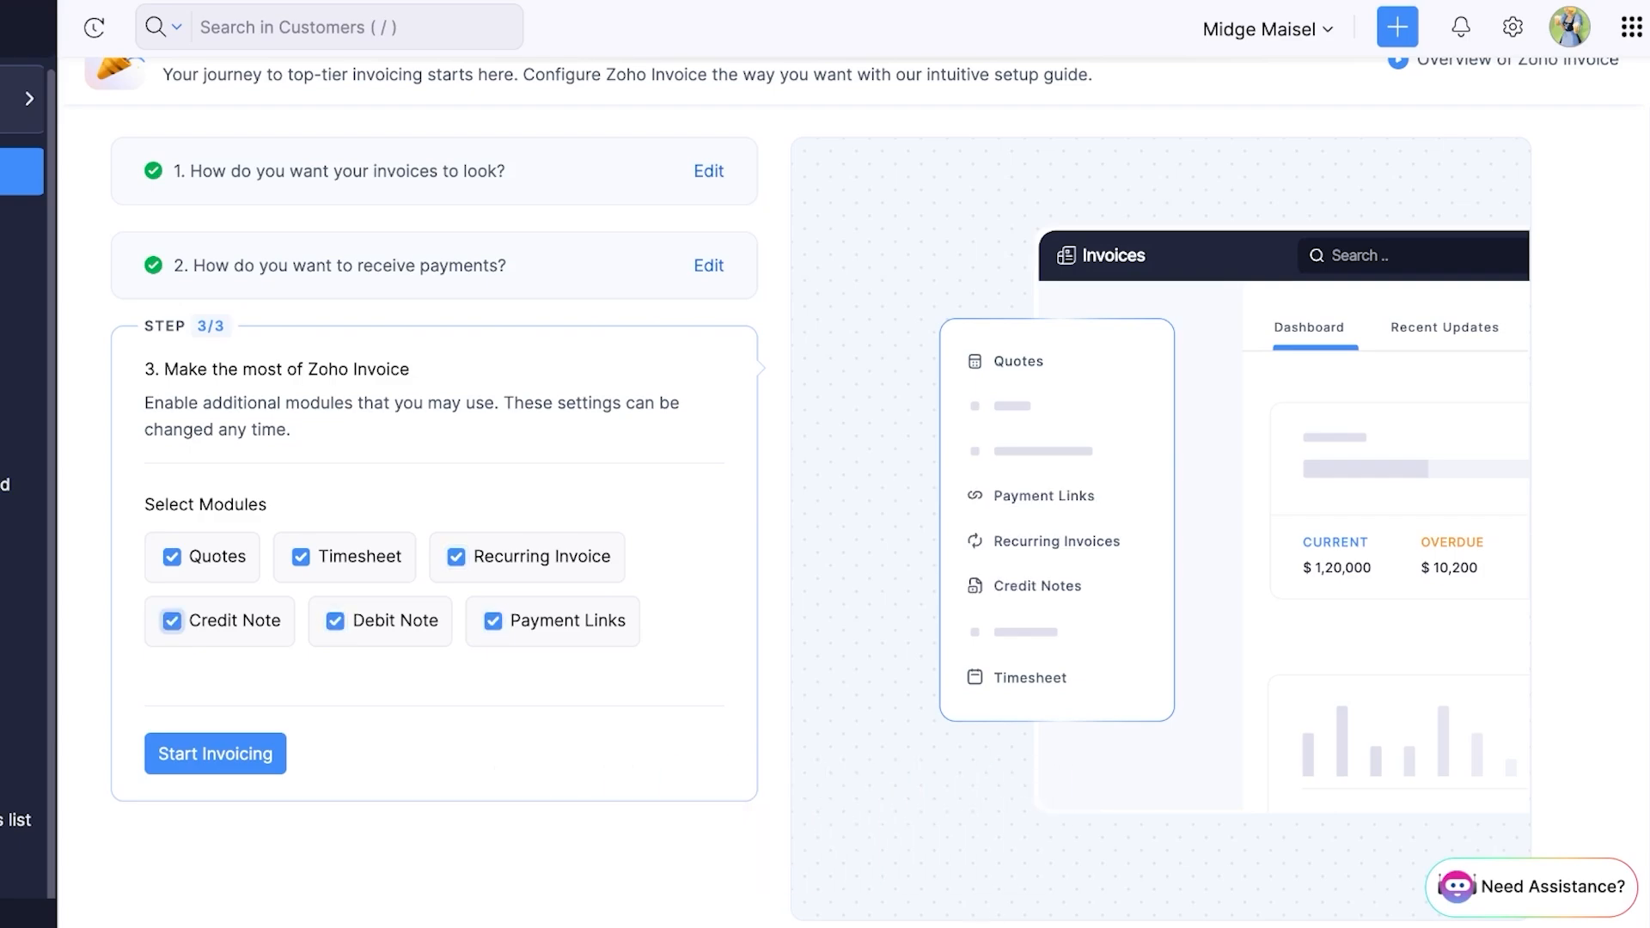
{"action": "left_click", "coordinate": [215, 754]}
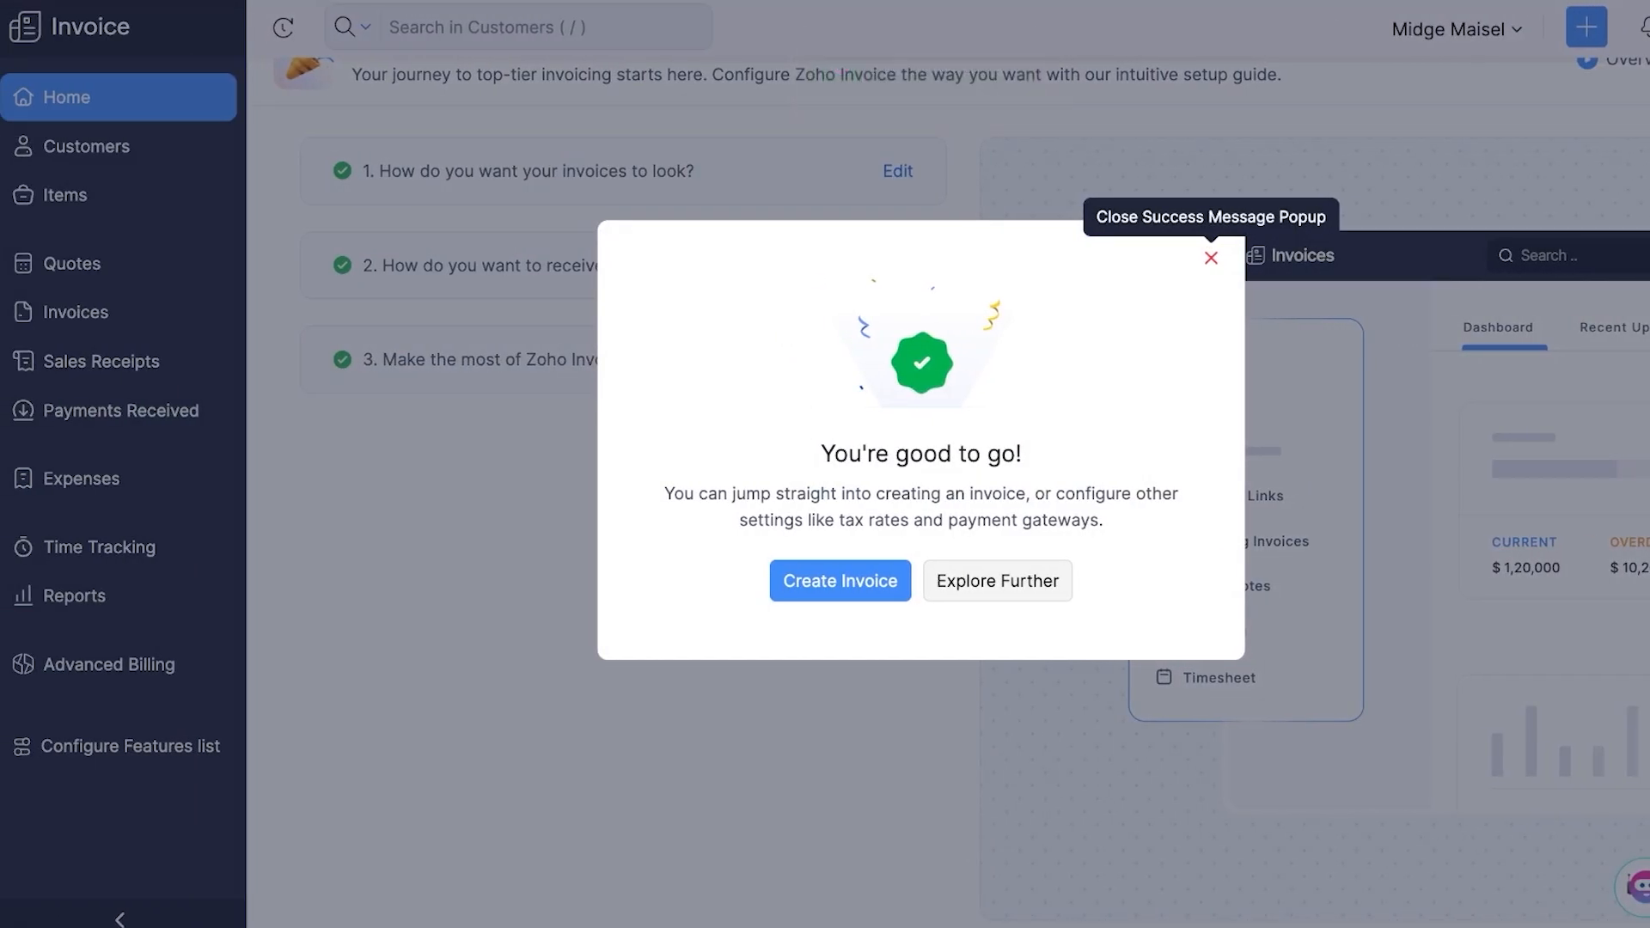
Step: Dismiss the setup confirmation, browse the dashboard and Getting Started, then open Items
{"action": "left_click", "coordinate": [1211, 258]}
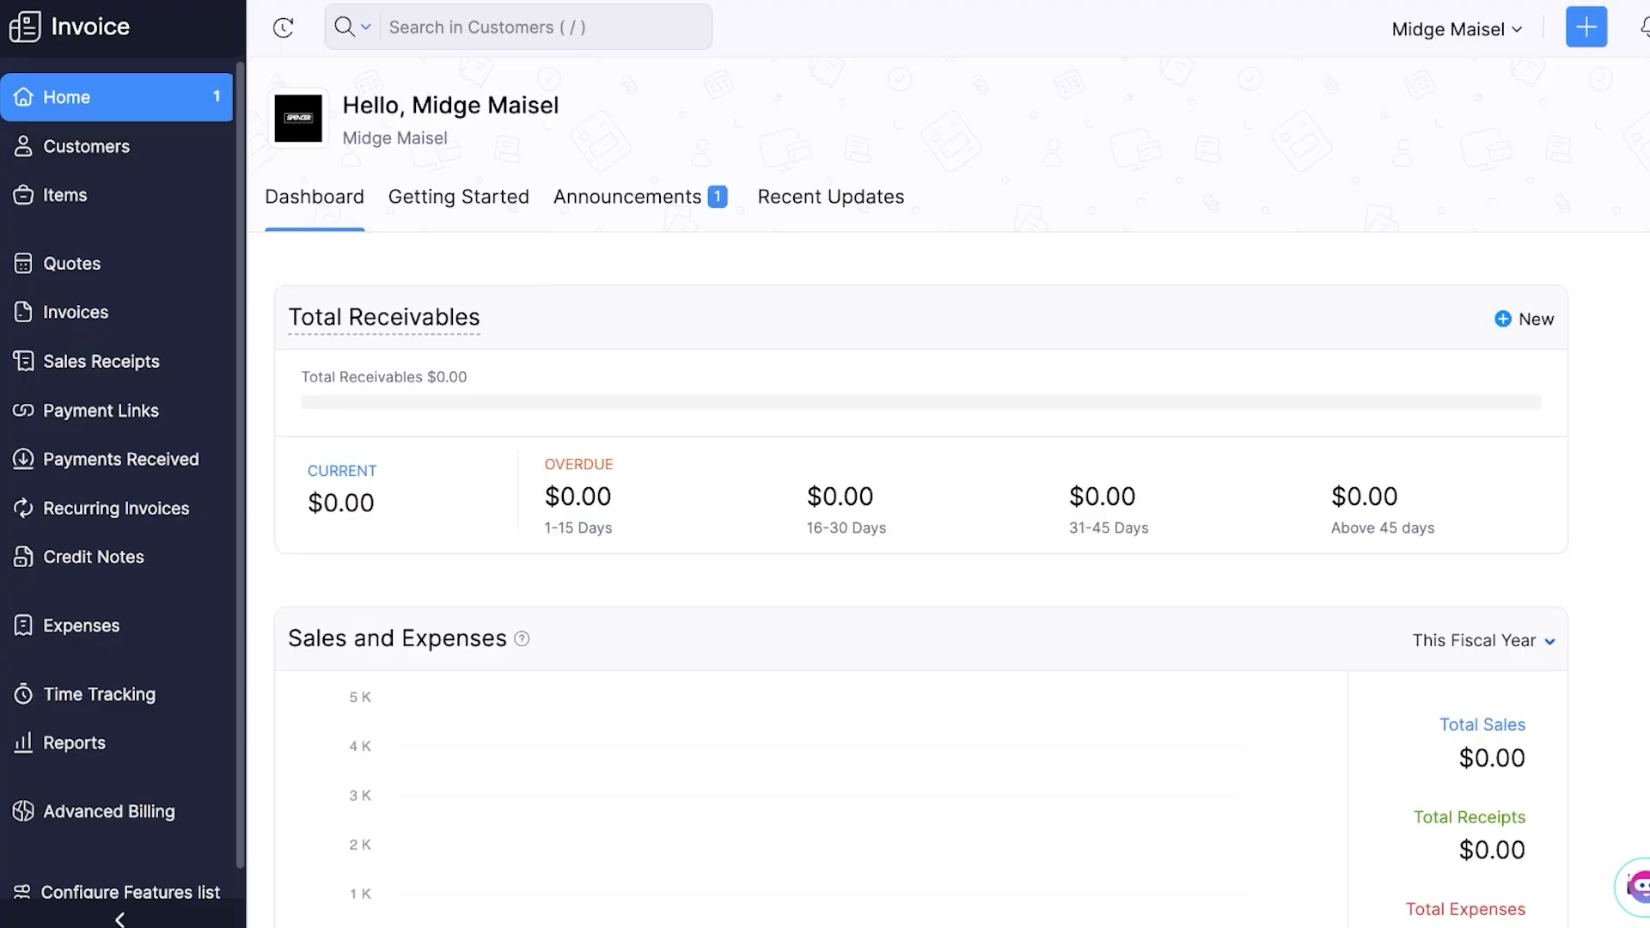
{"action": "scroll", "scroll_direction": "down", "scroll_amount": 3}
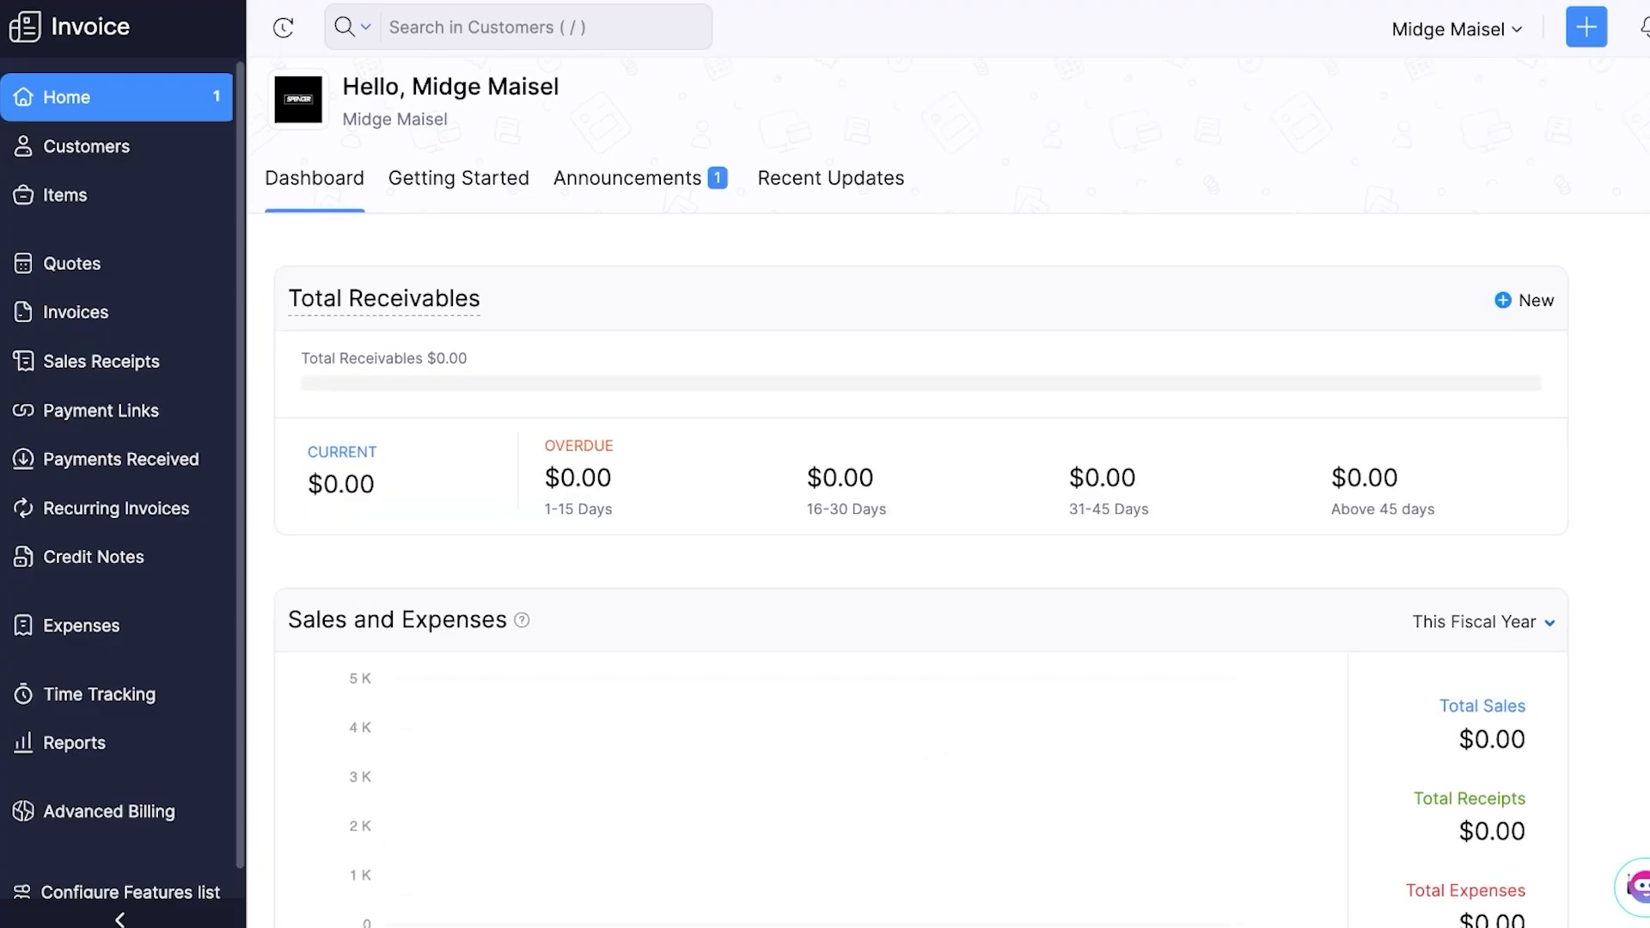
{"action": "scroll", "scroll_direction": "down", "scroll_amount": 3}
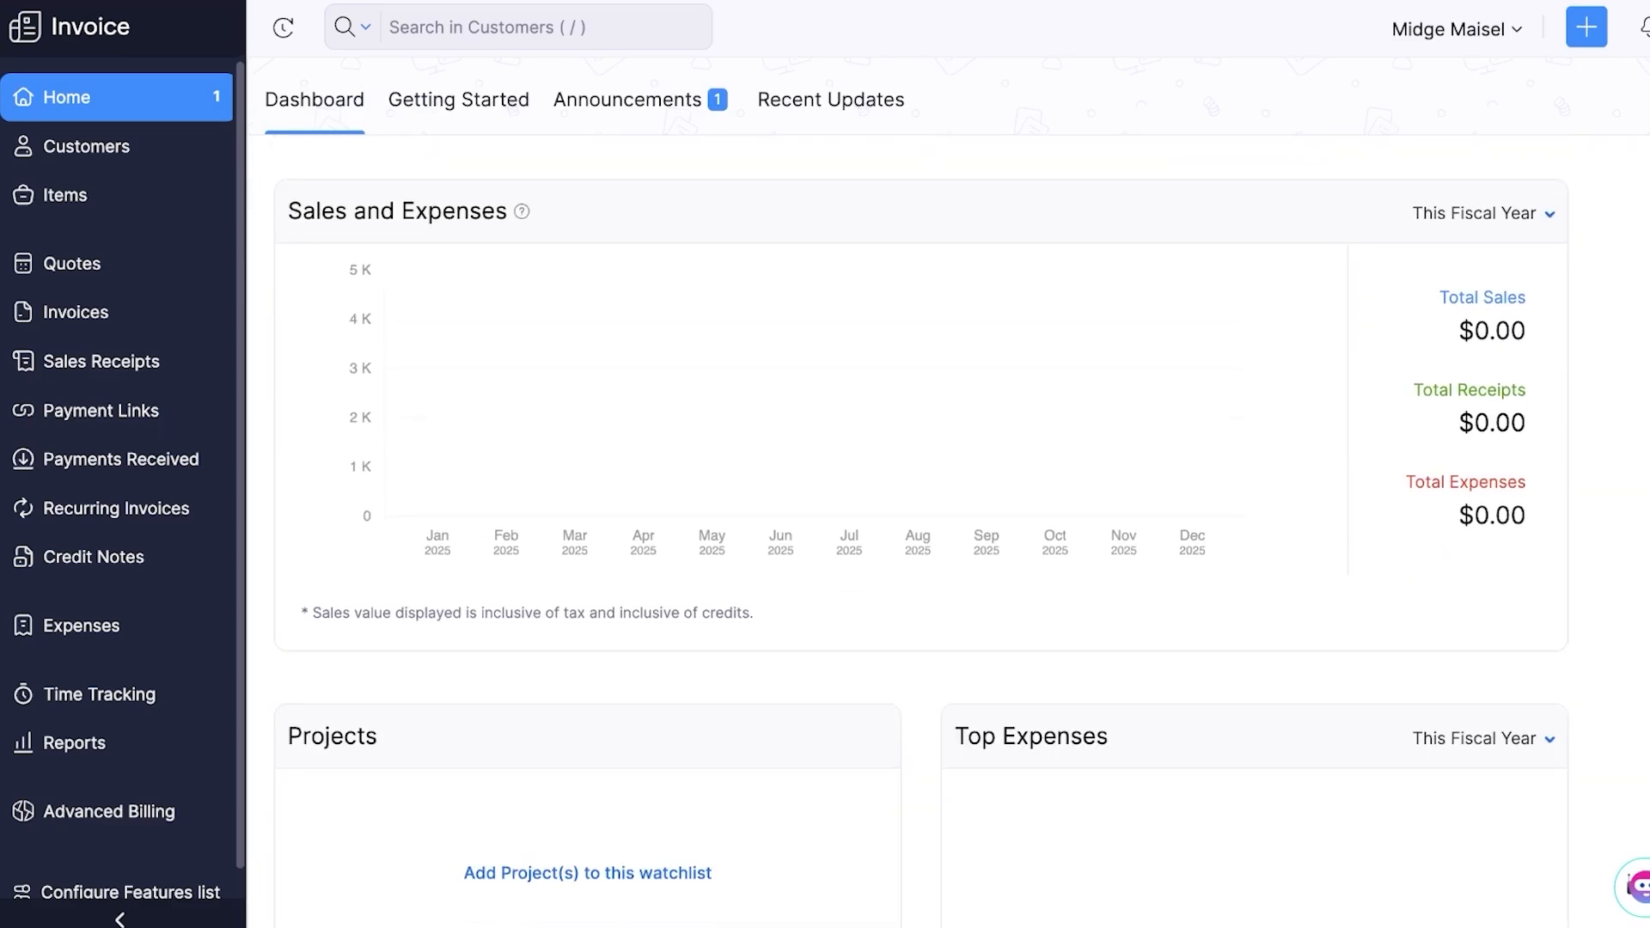
{"action": "scroll", "scroll_direction": "down", "scroll_amount": 3}
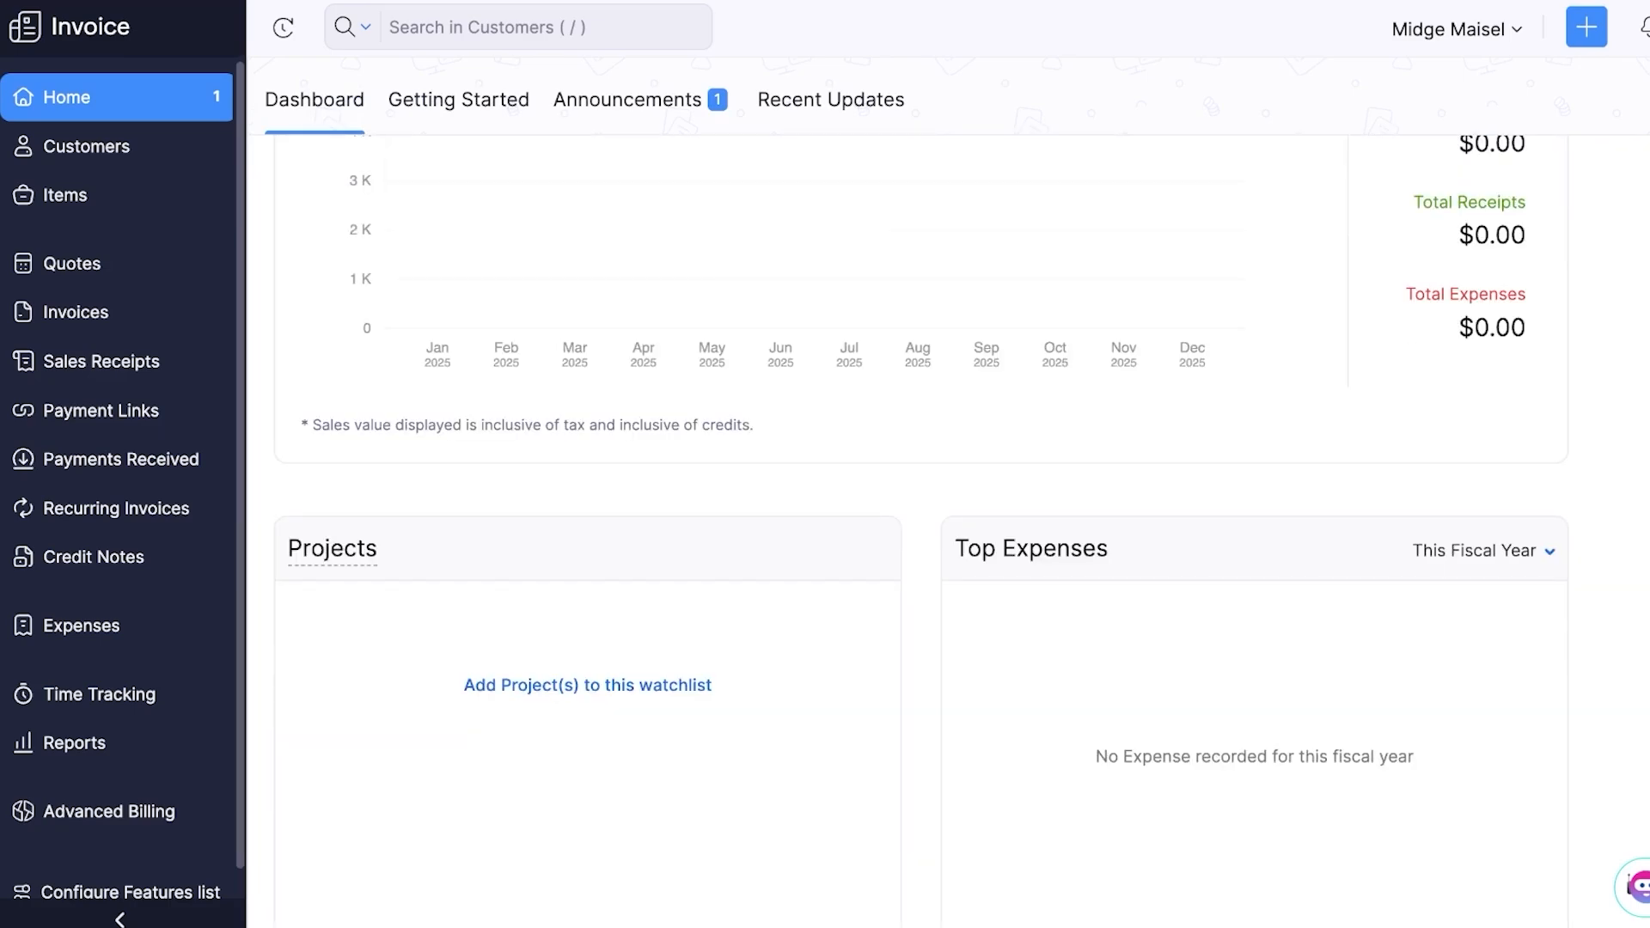
{"action": "scroll", "scroll_direction": "down", "scroll_amount": 3}
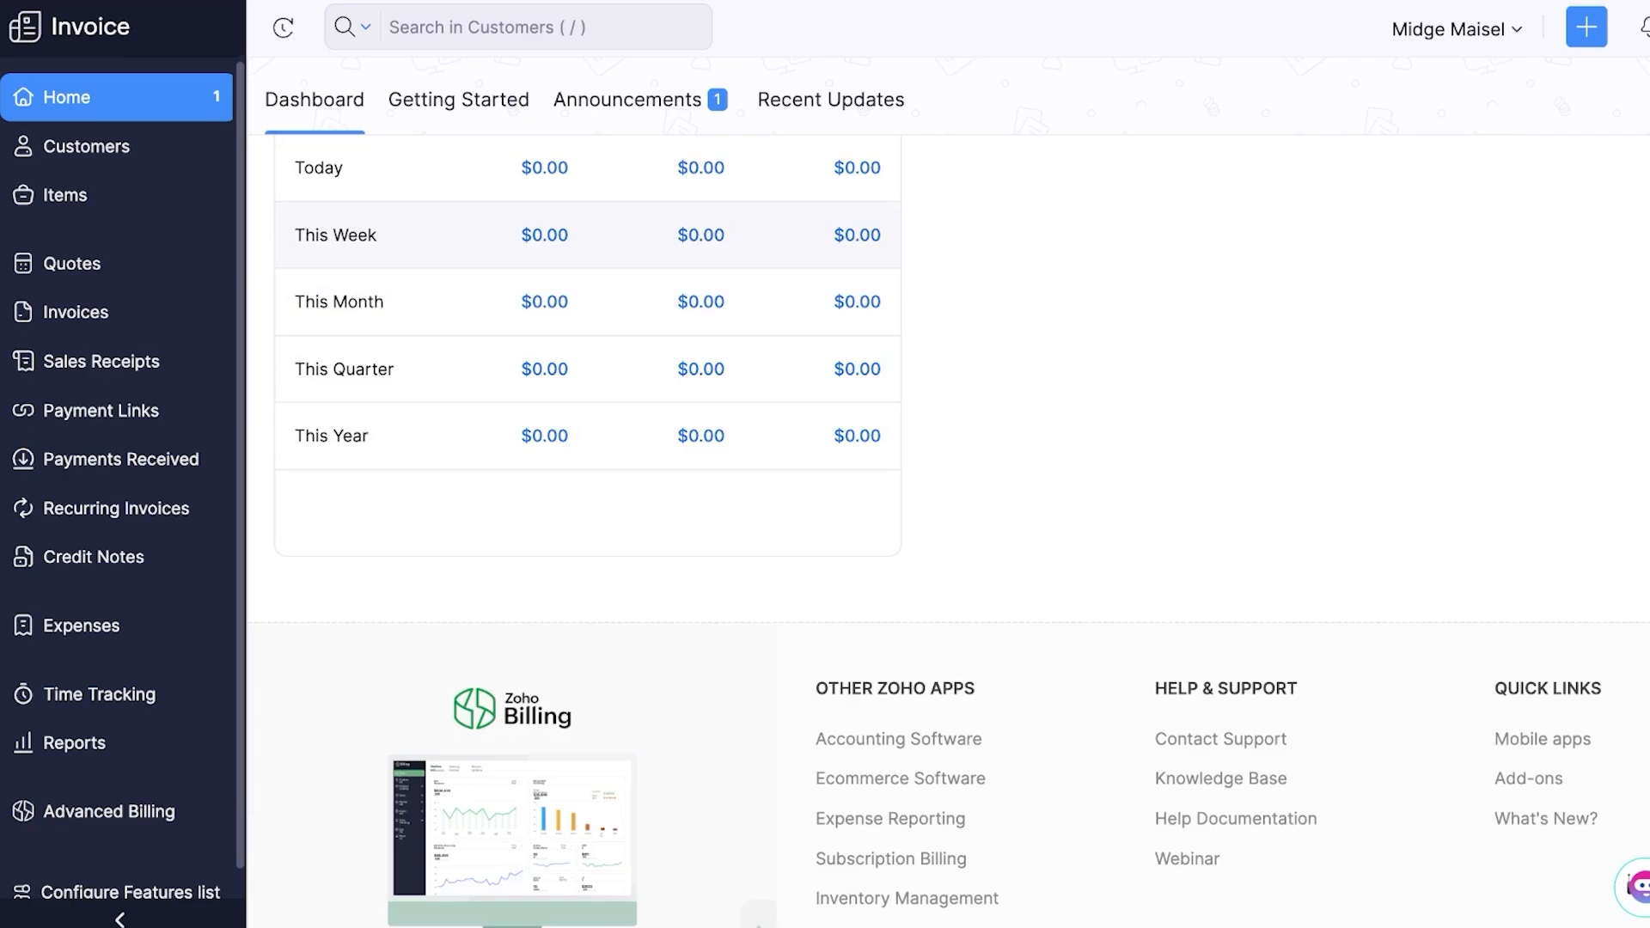
{"action": "left_click", "coordinate": [459, 100]}
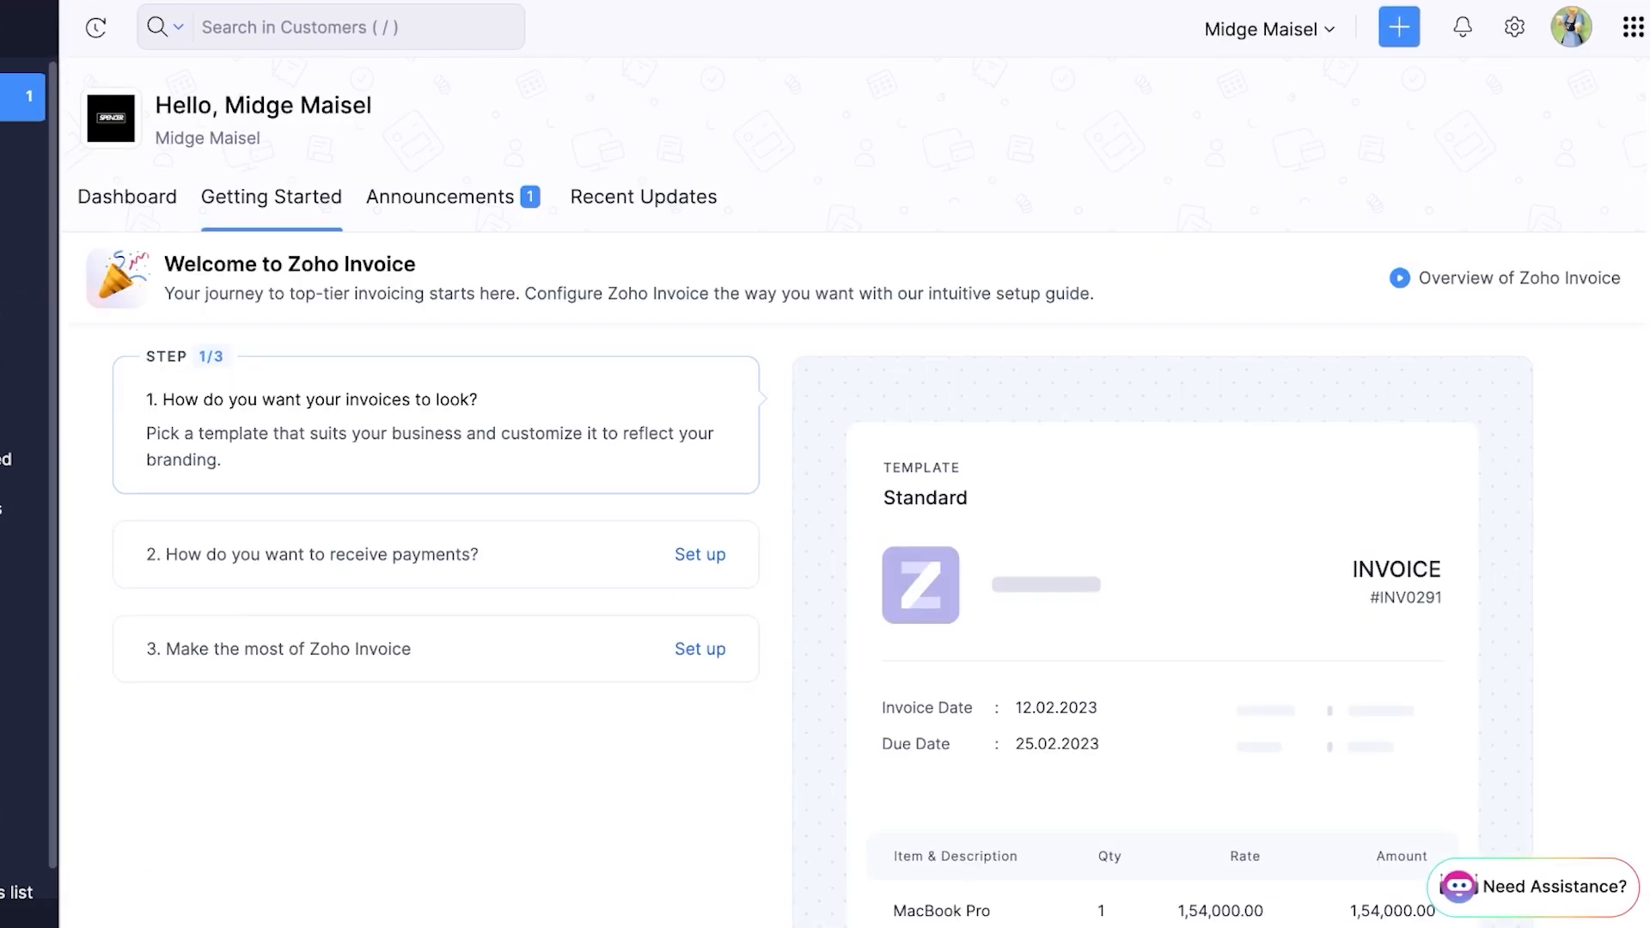
{"action": "left_click", "coordinate": [643, 197]}
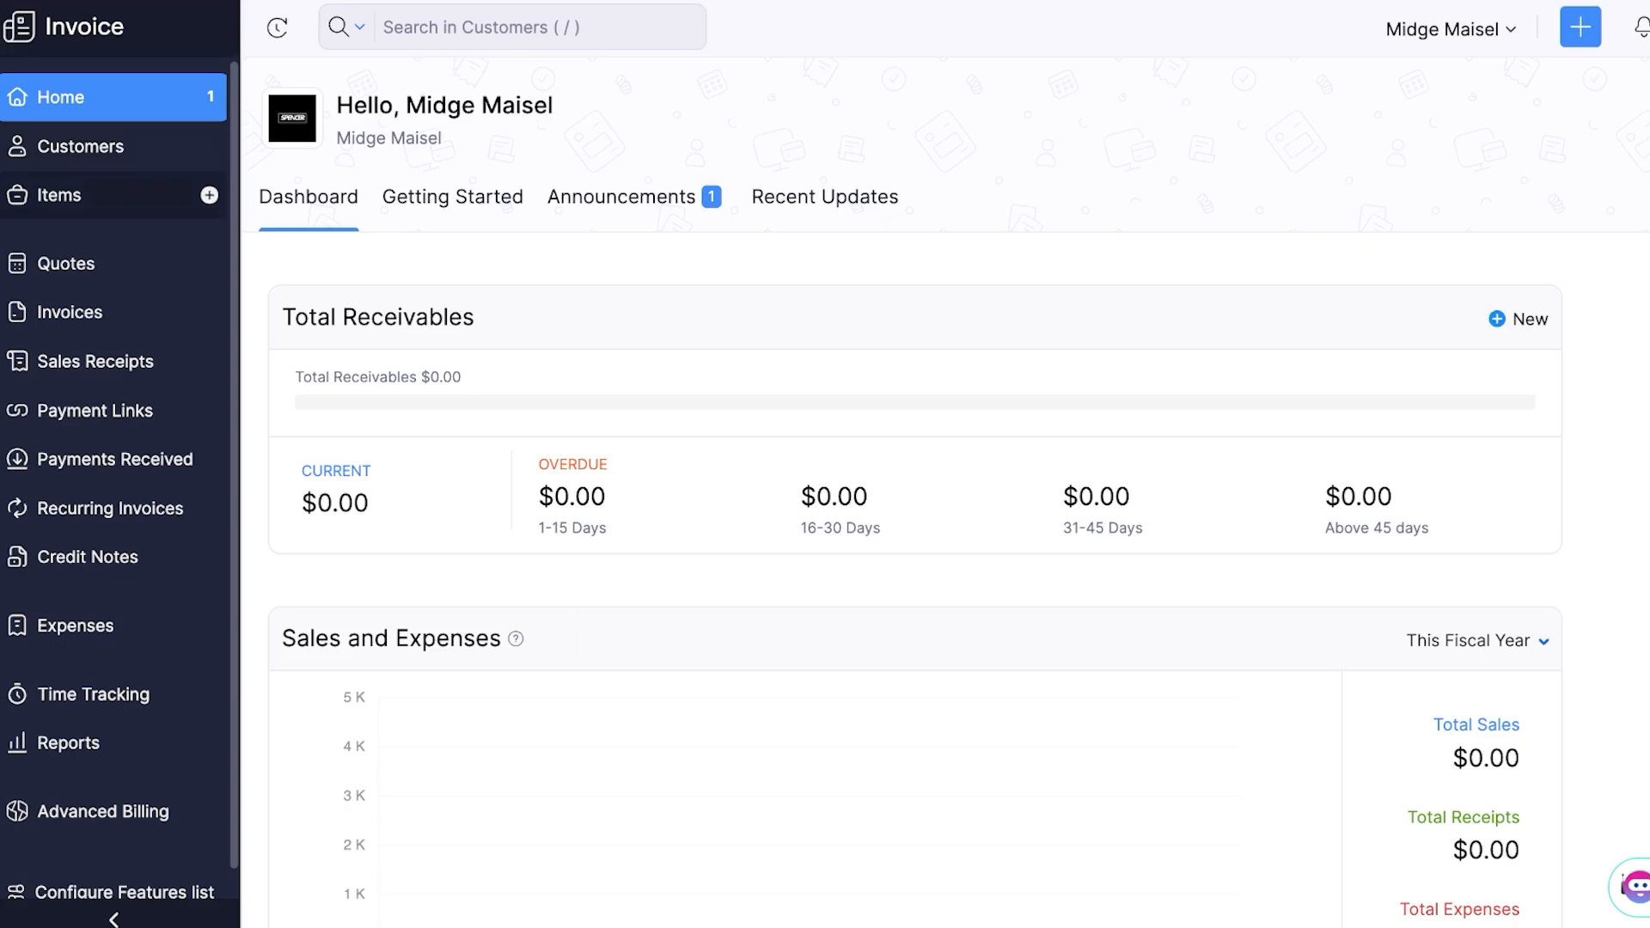
{"action": "left_click", "coordinate": [53, 195]}
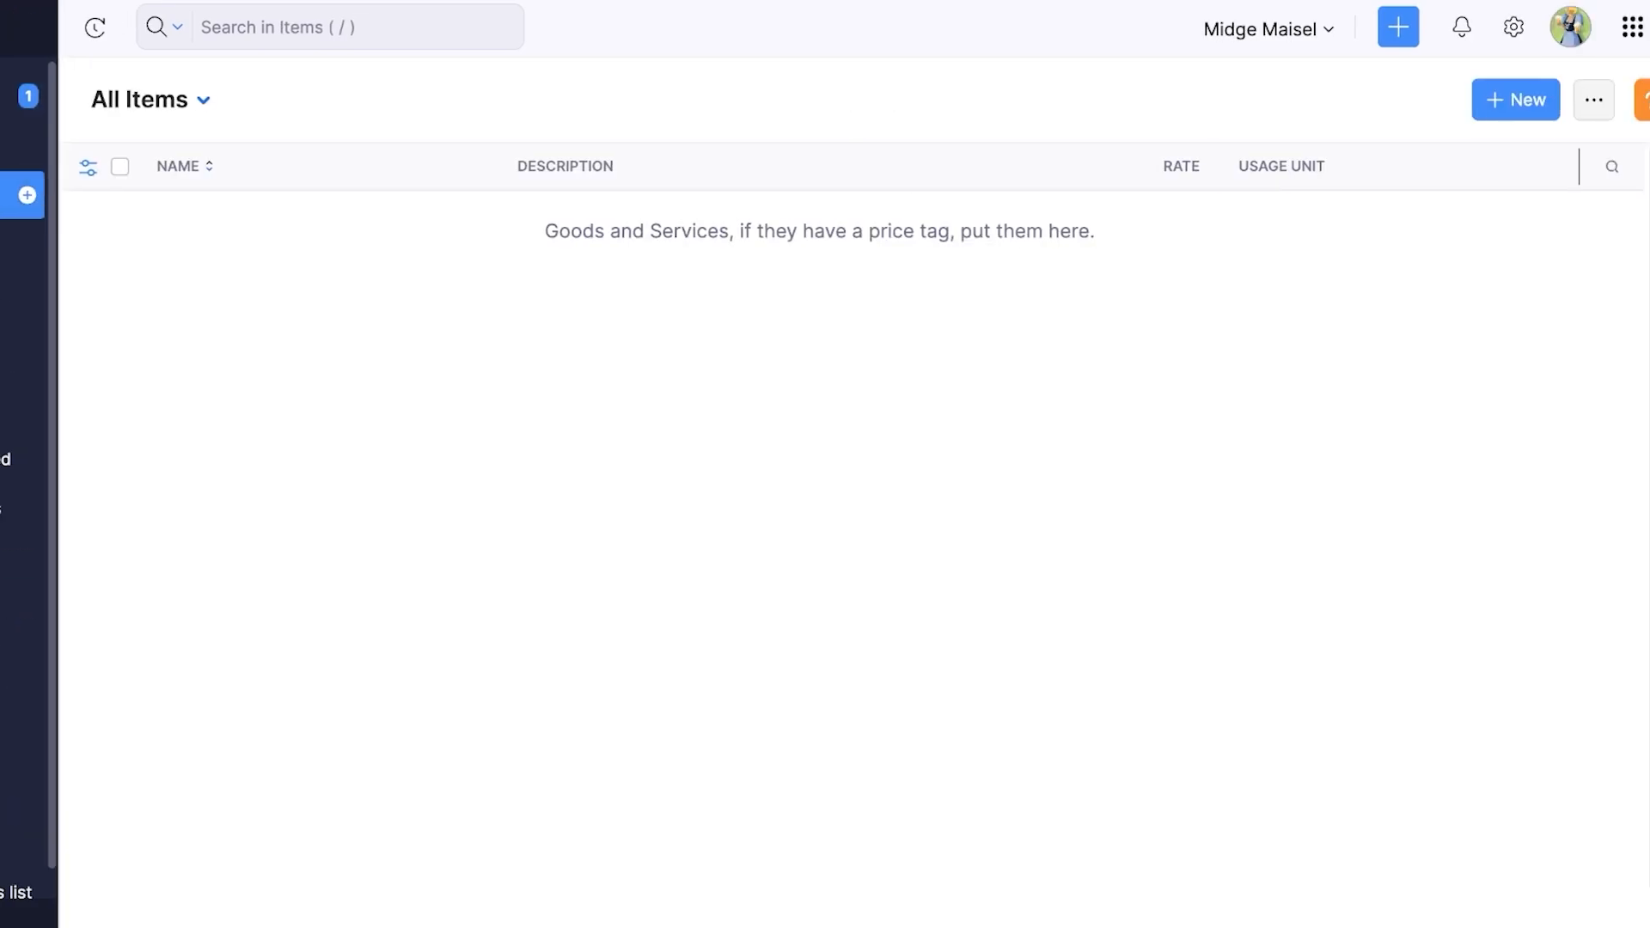
Step: Create the item '7 Star Ring' with unit pcs and selling price $7.00
{"action": "left_click", "coordinate": [1515, 100]}
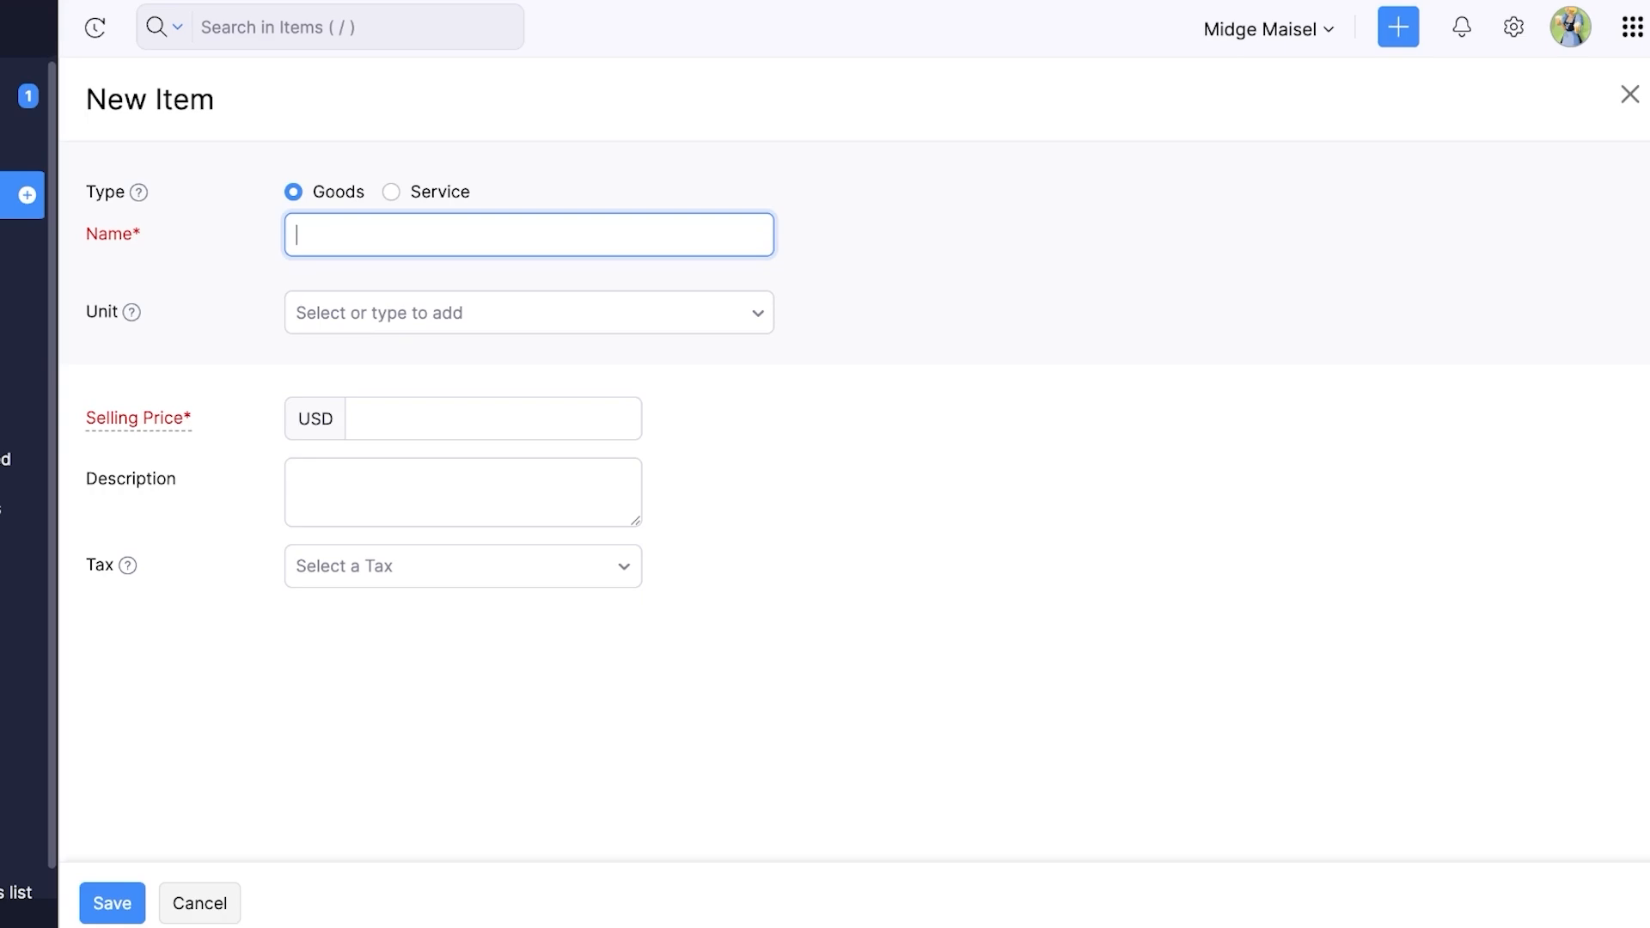
{"action": "type", "text": "7 Star Ring"}
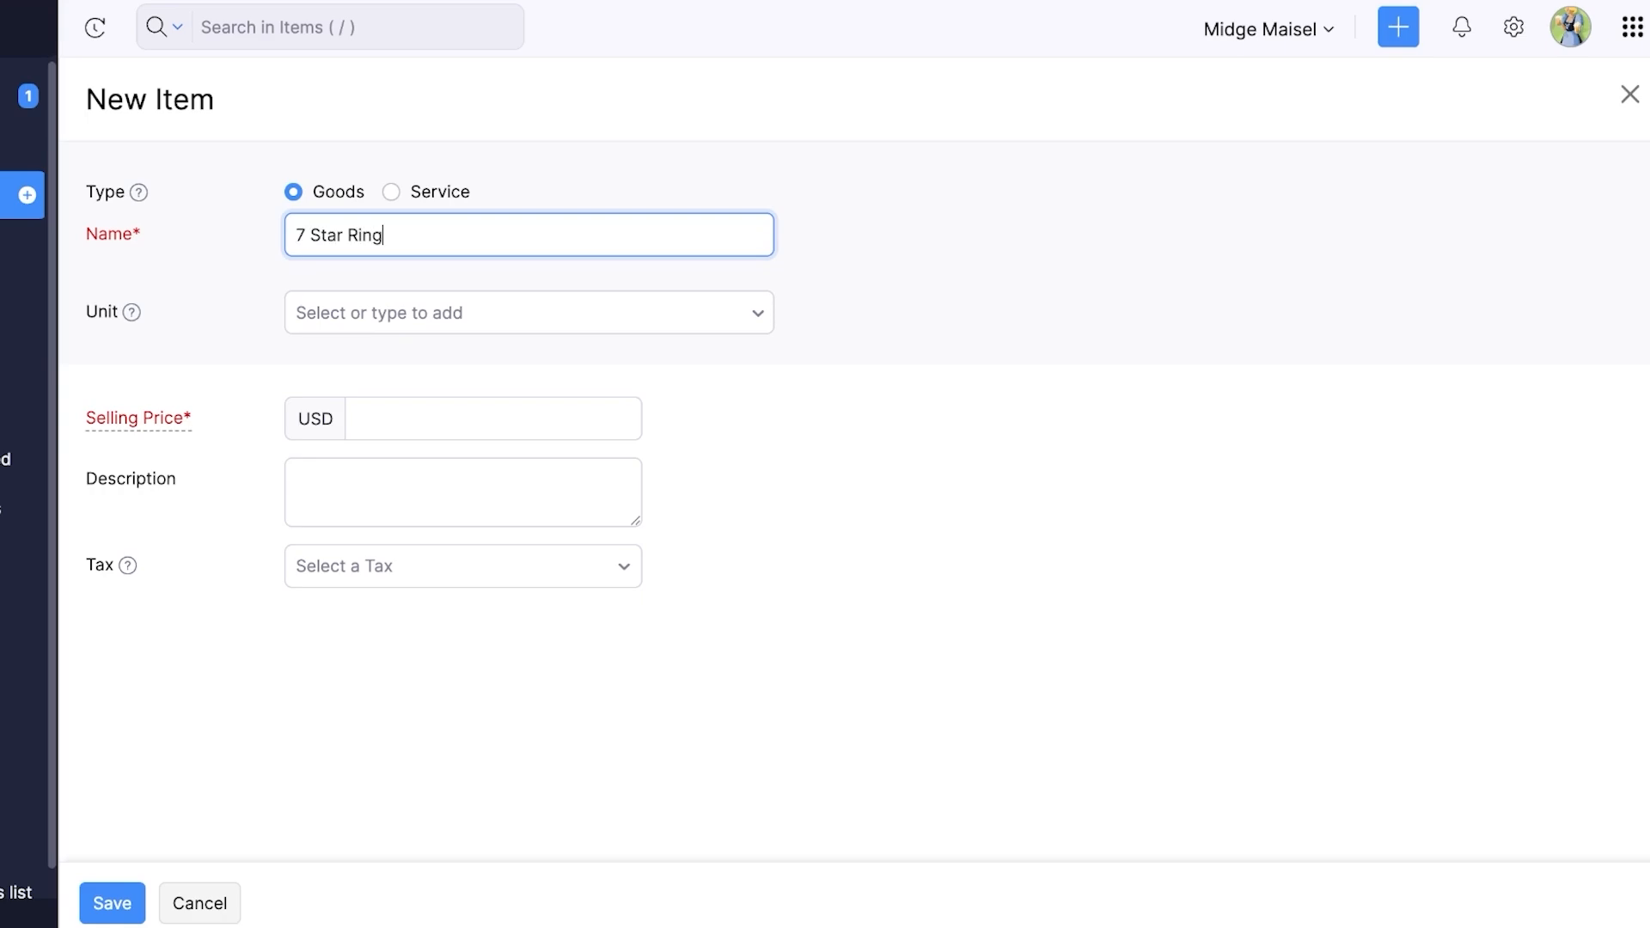
{"action": "left_click", "coordinate": [528, 312]}
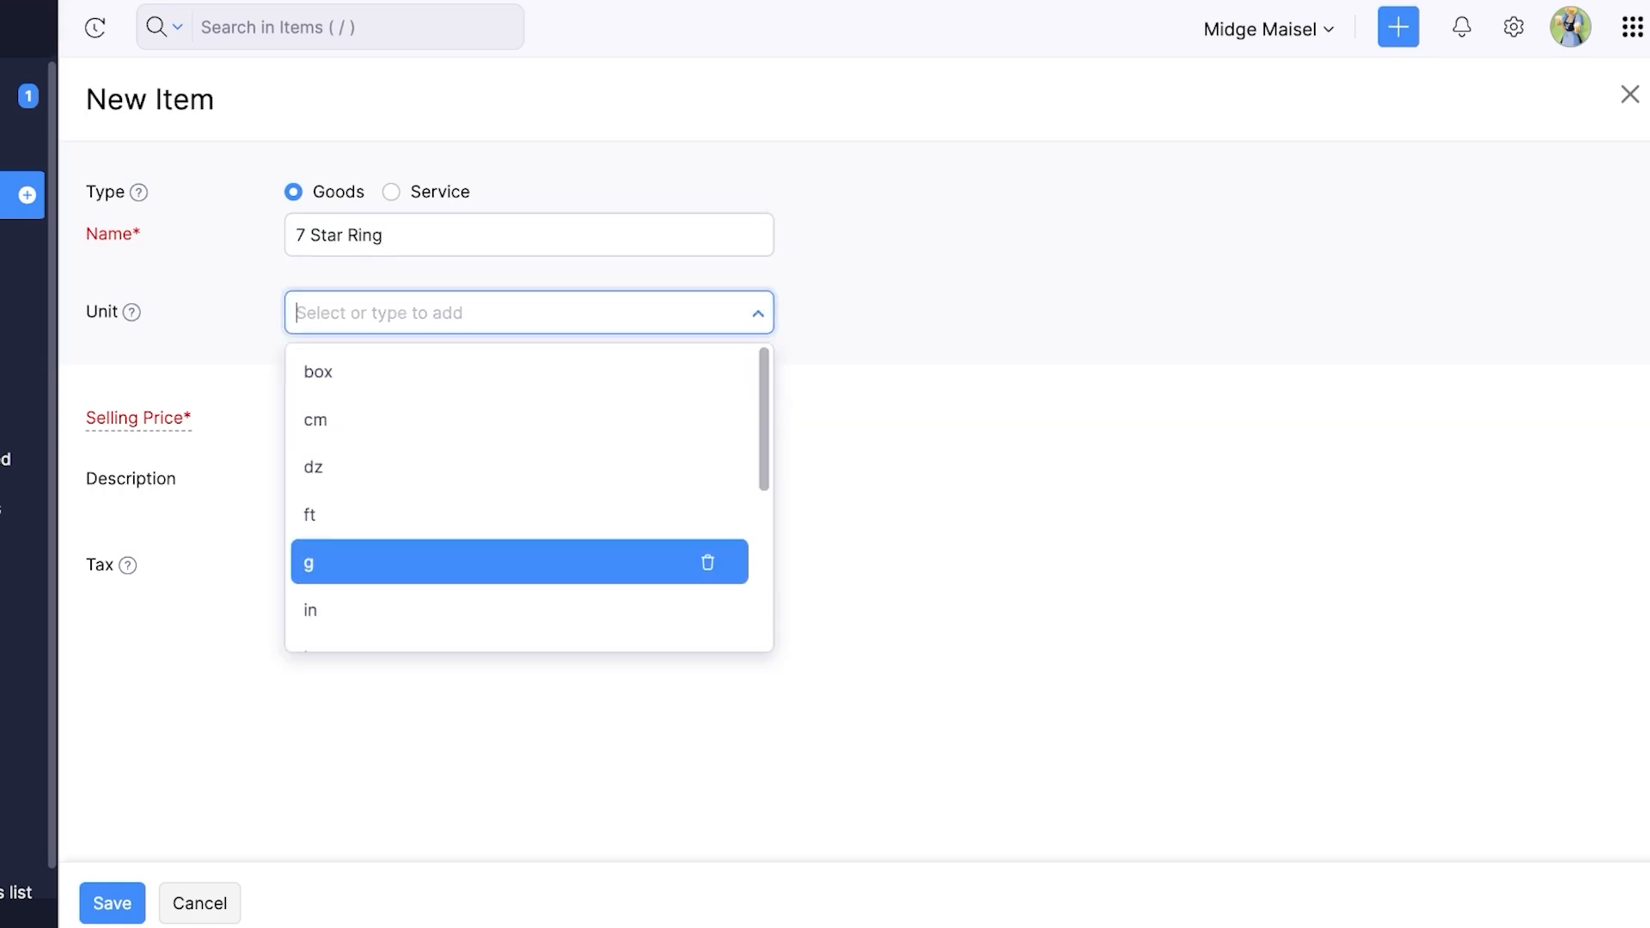
{"action": "type", "text": "pcs"}
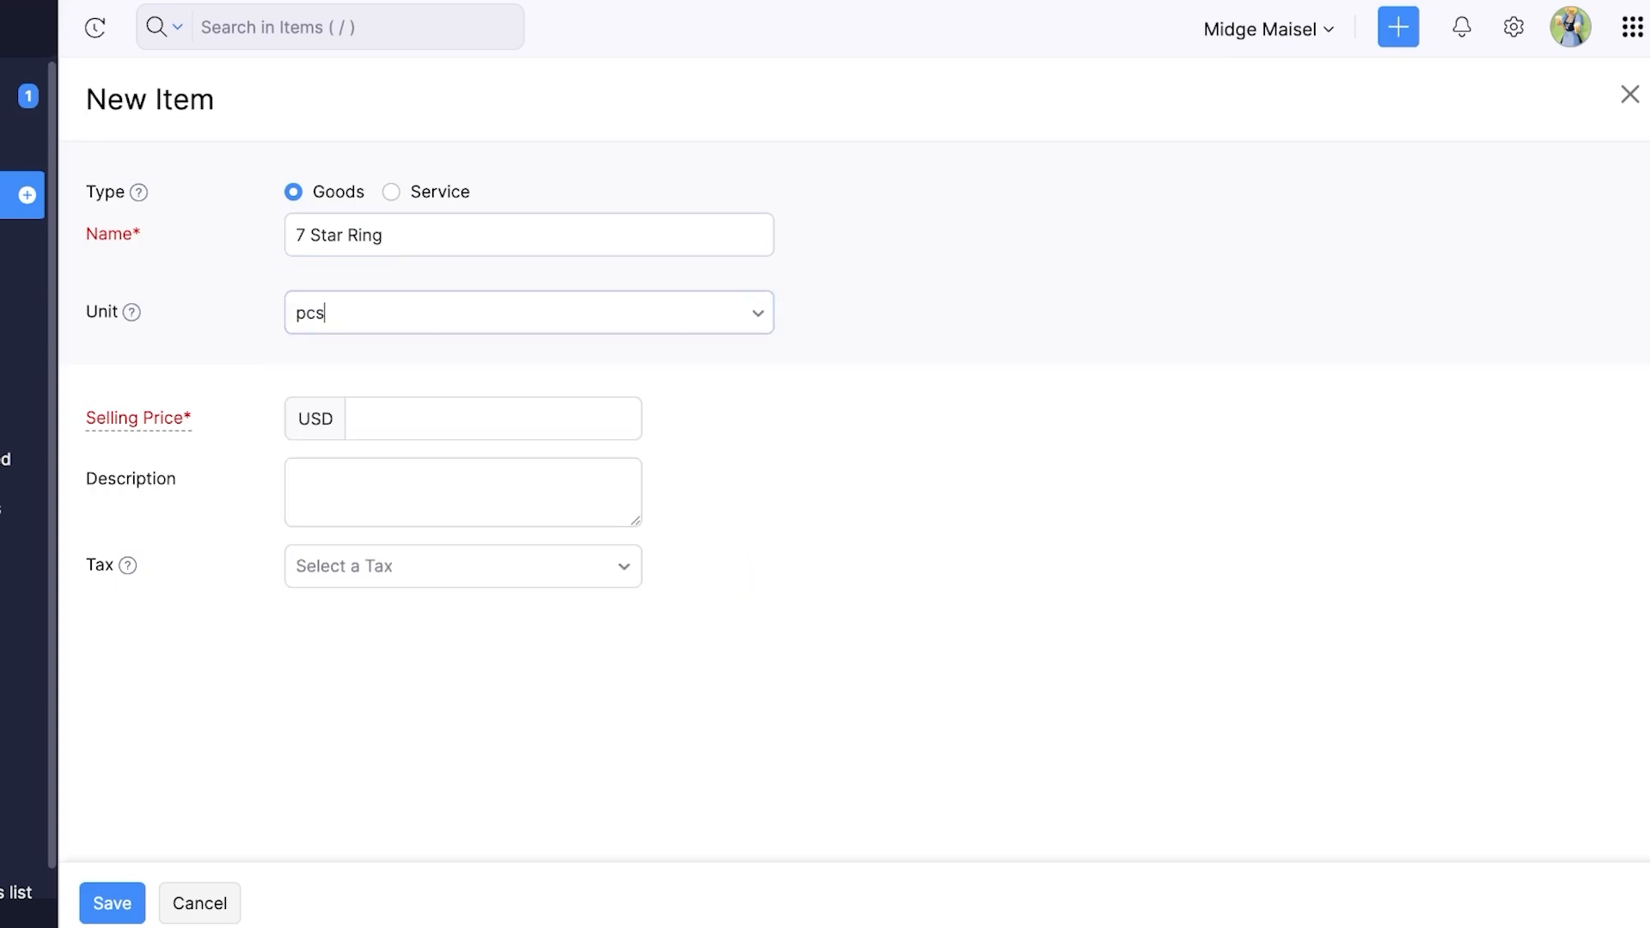
{"action": "left_click", "coordinate": [494, 419]}
{"action": "type", "text": "7"}
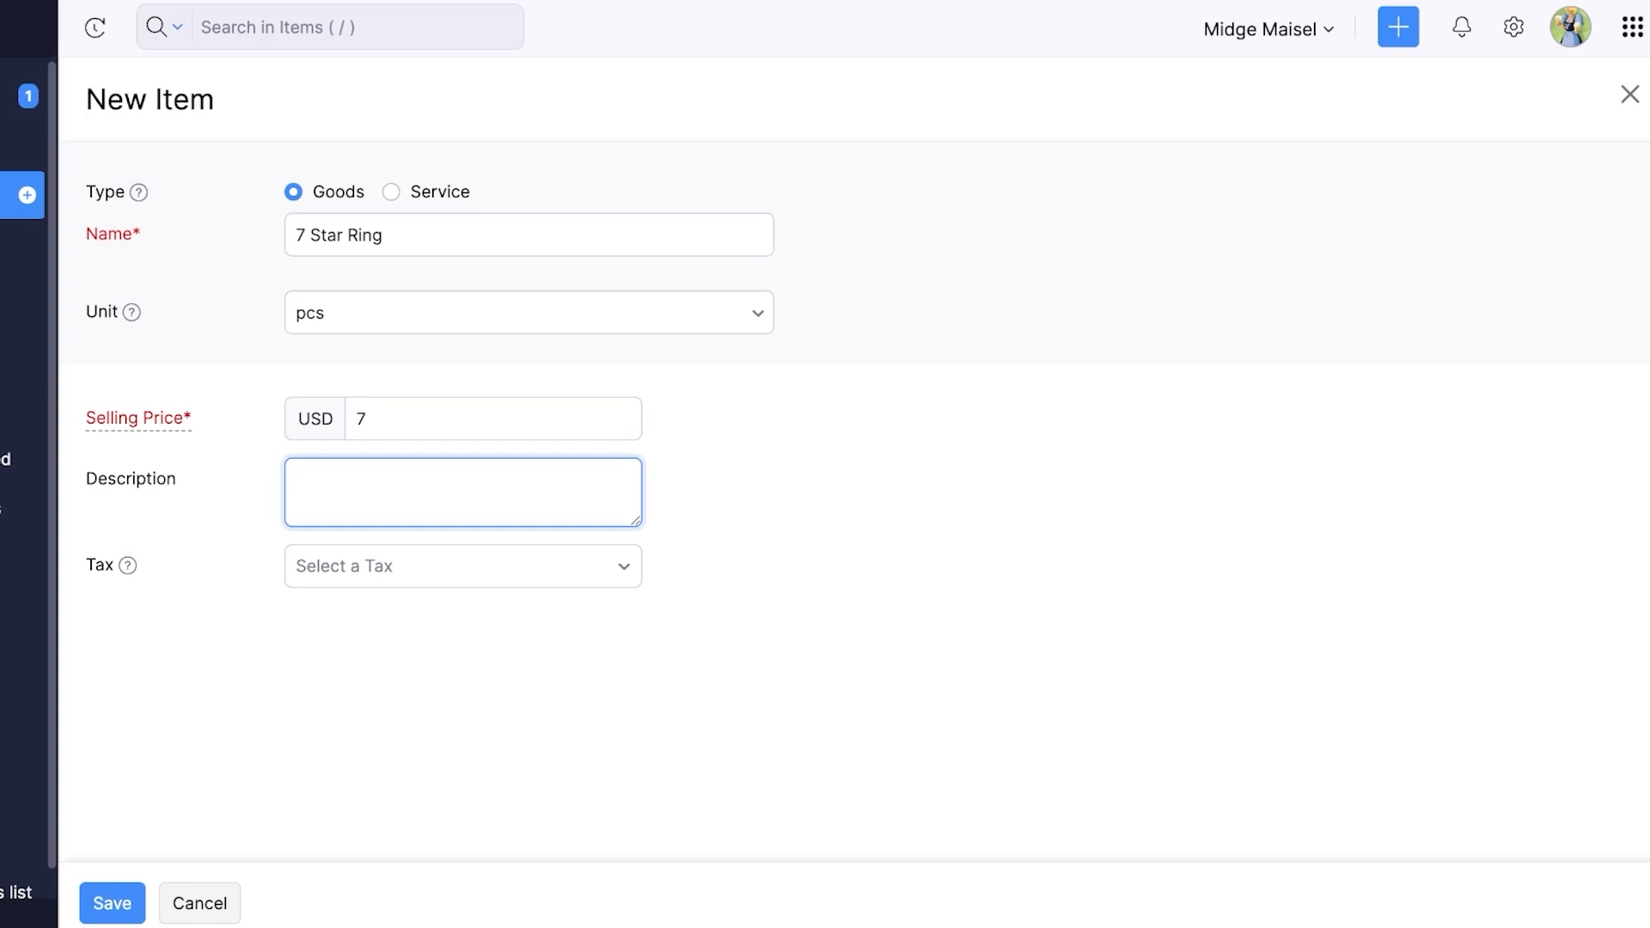
{"action": "left_click", "coordinate": [462, 566]}
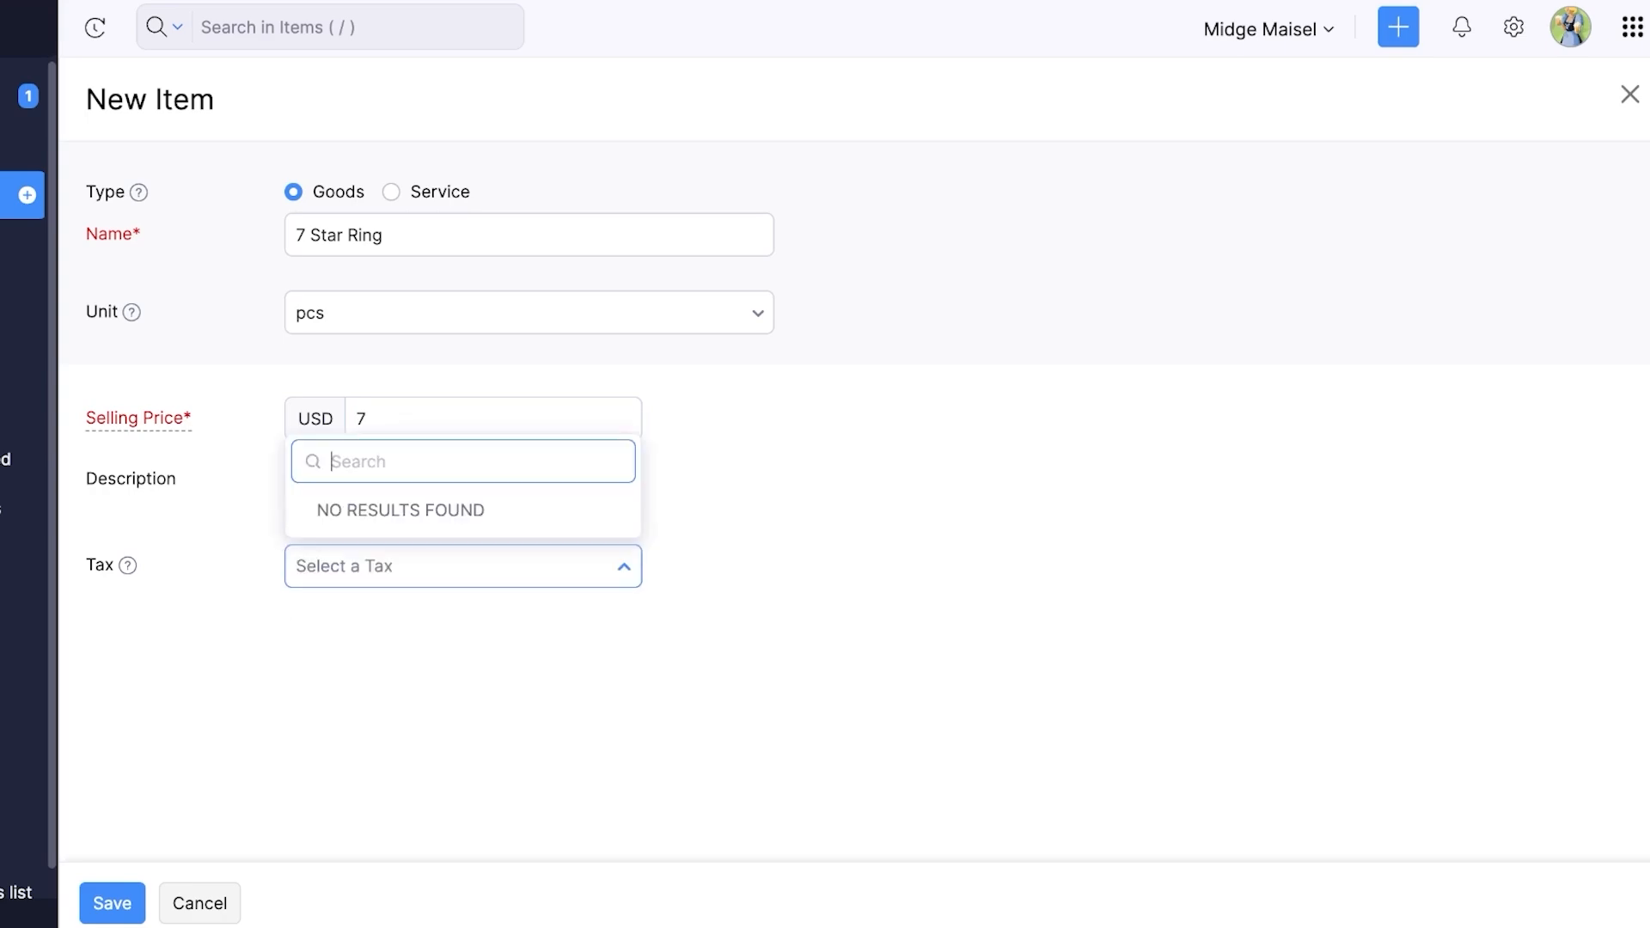
{"action": "left_click", "coordinate": [116, 903]}
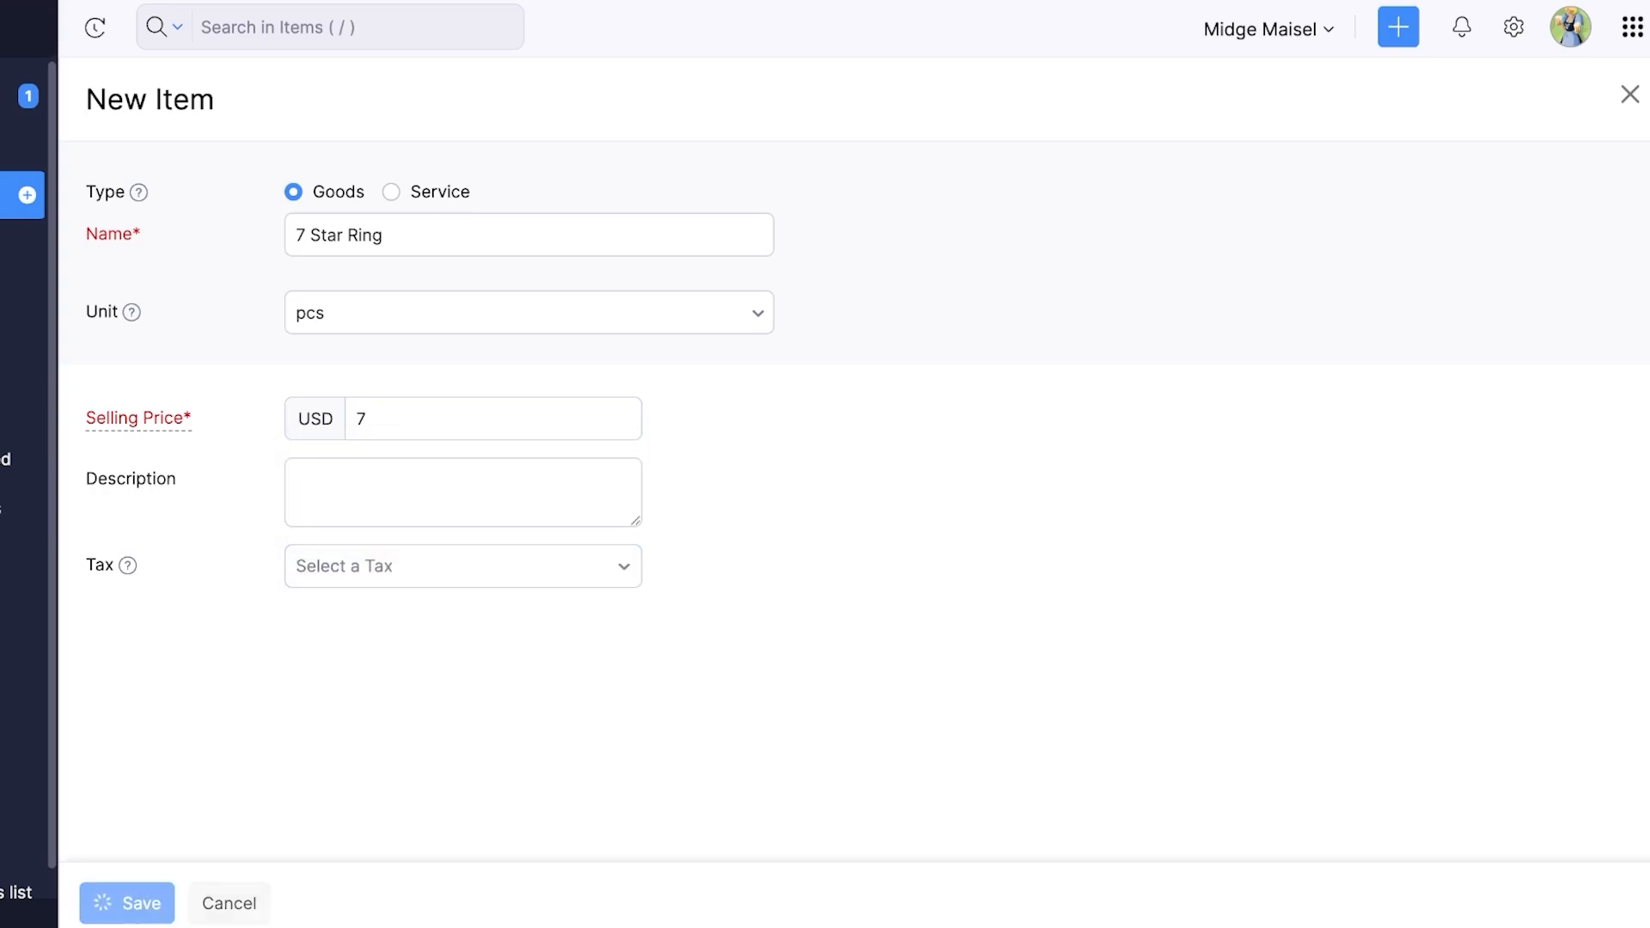
{"action": "left_click", "coordinate": [135, 902]}
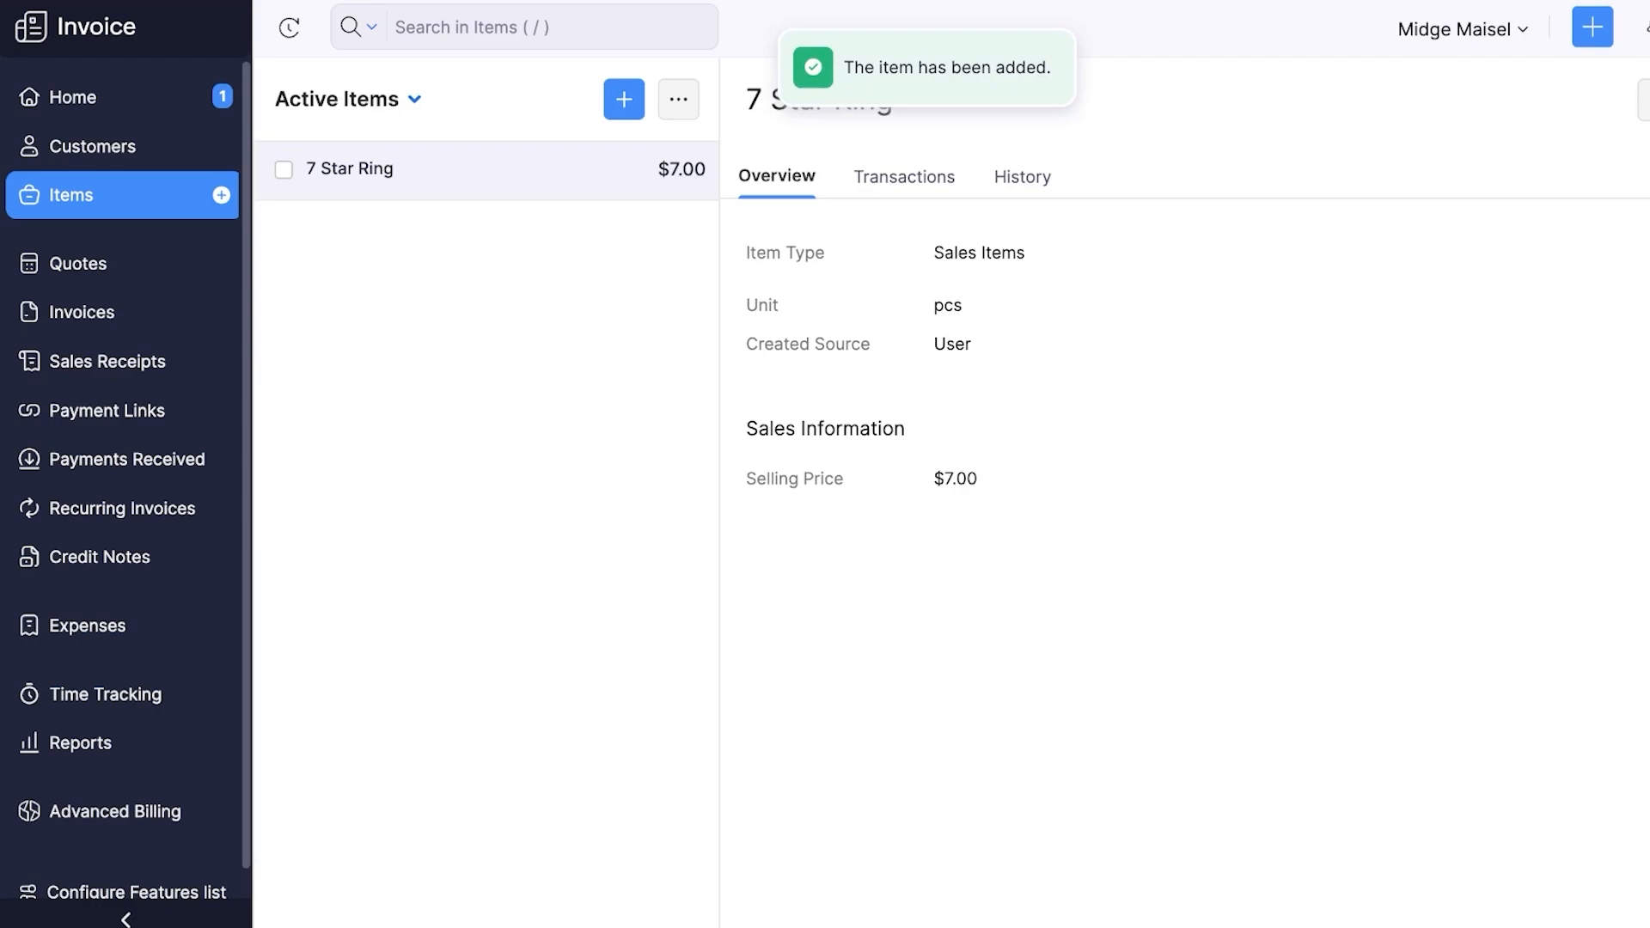
{"action": "left_click", "coordinate": [93, 145]}
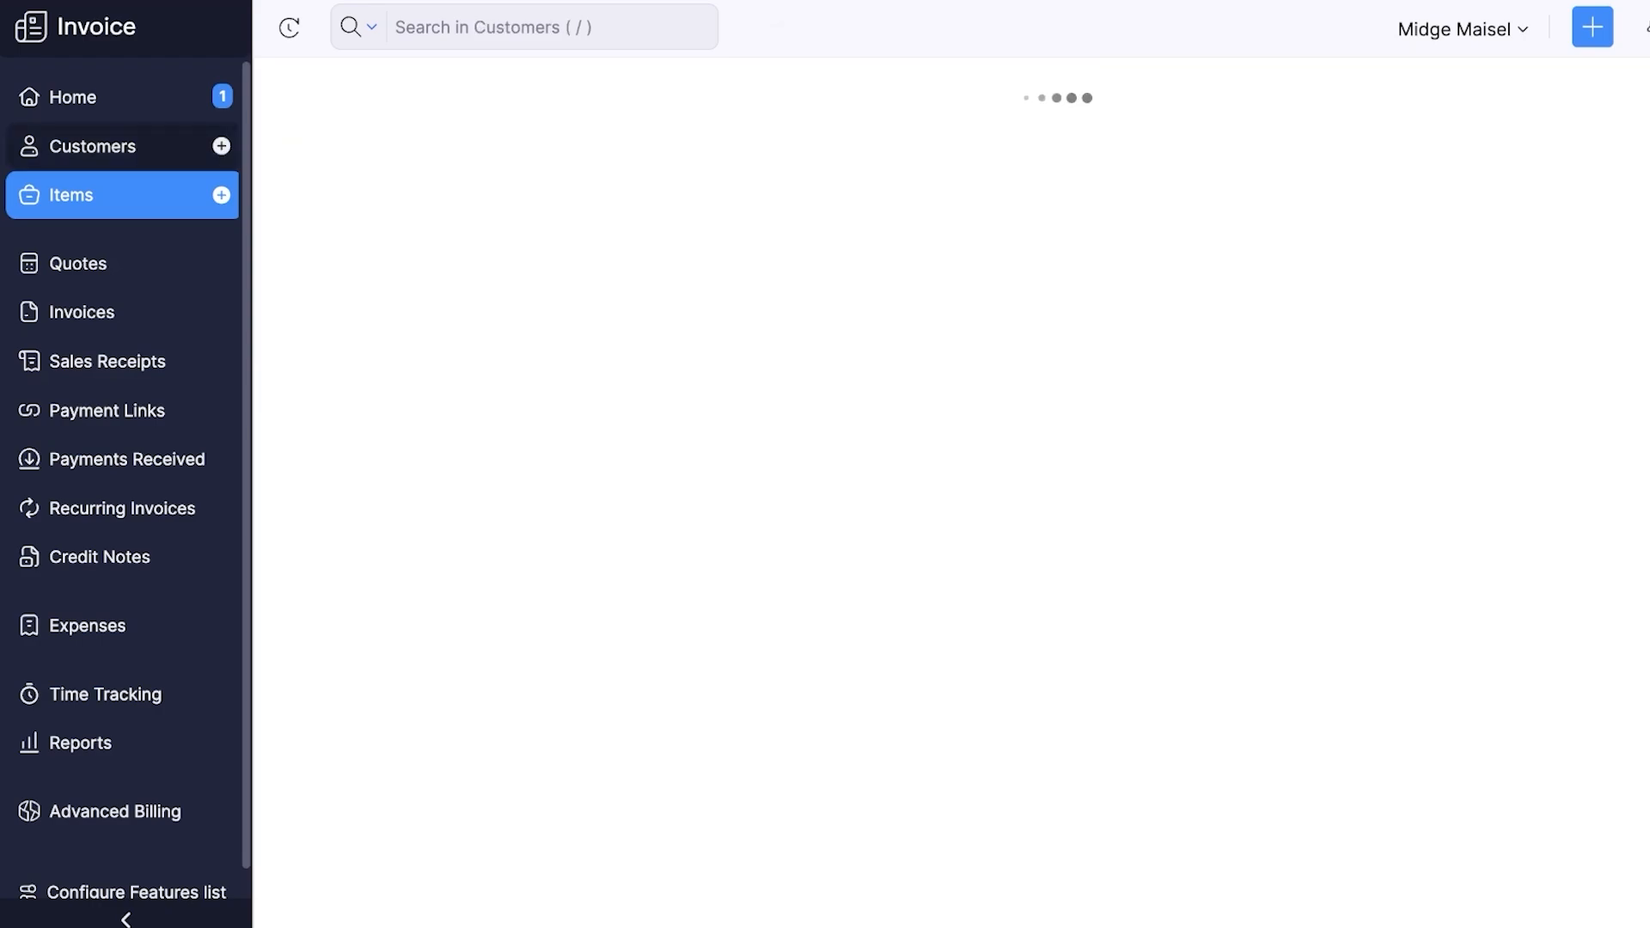
Step: Open the empty All Customers page and scroll through its import options
{"action": "left_click", "coordinate": [90, 145]}
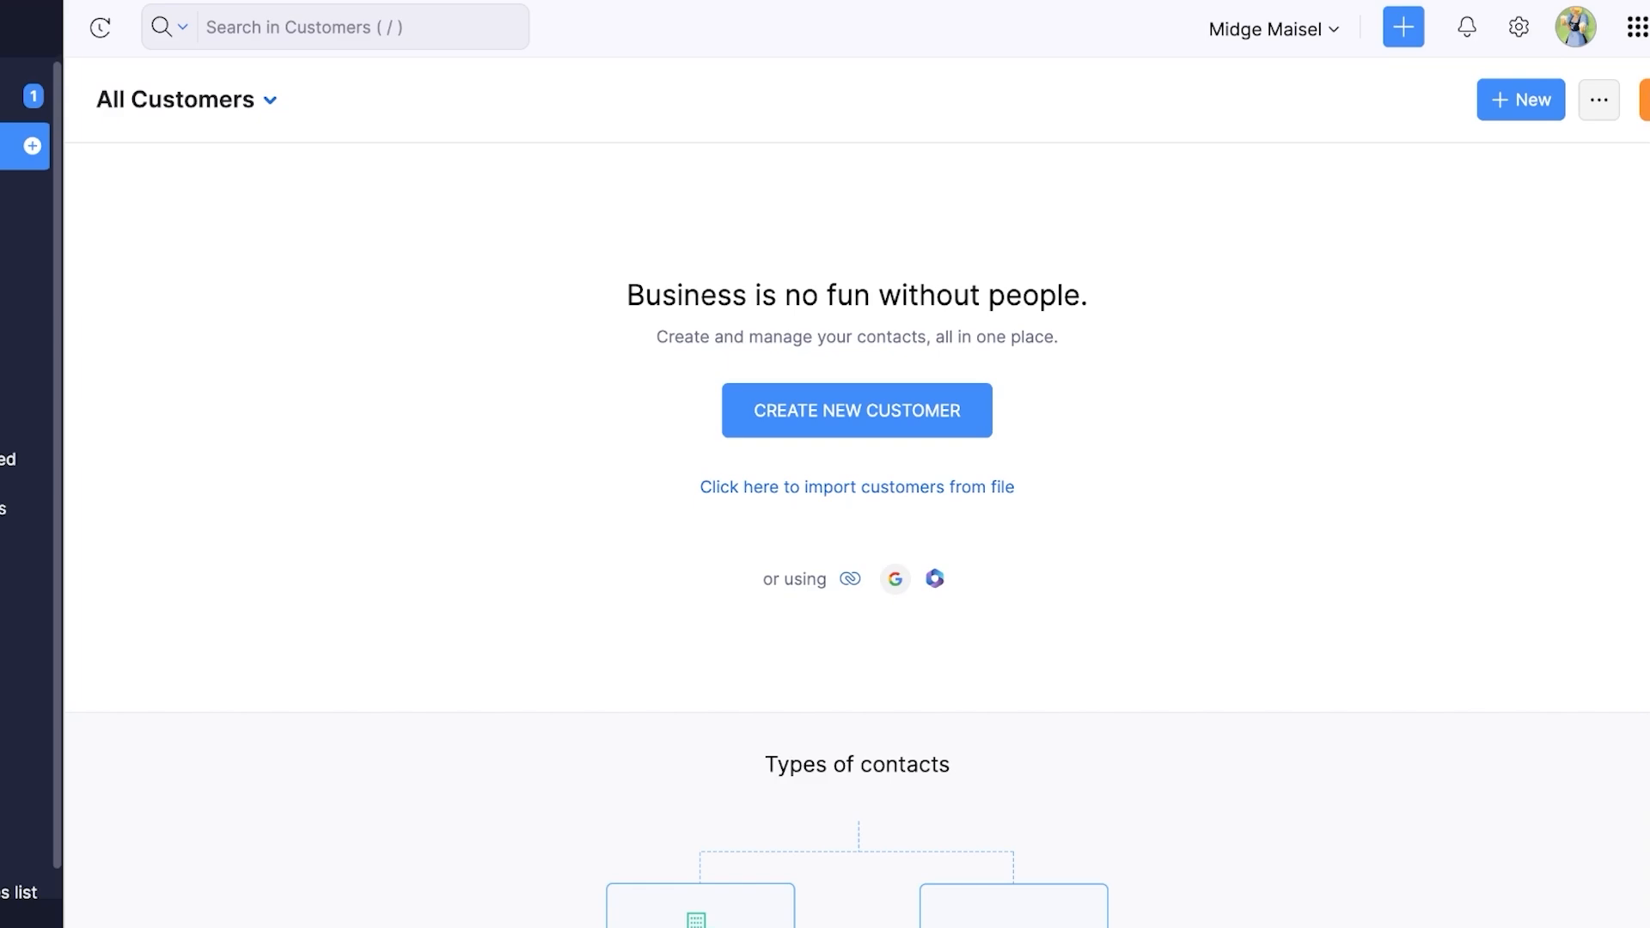
{"action": "mouse_move", "coordinate": [851, 578]}
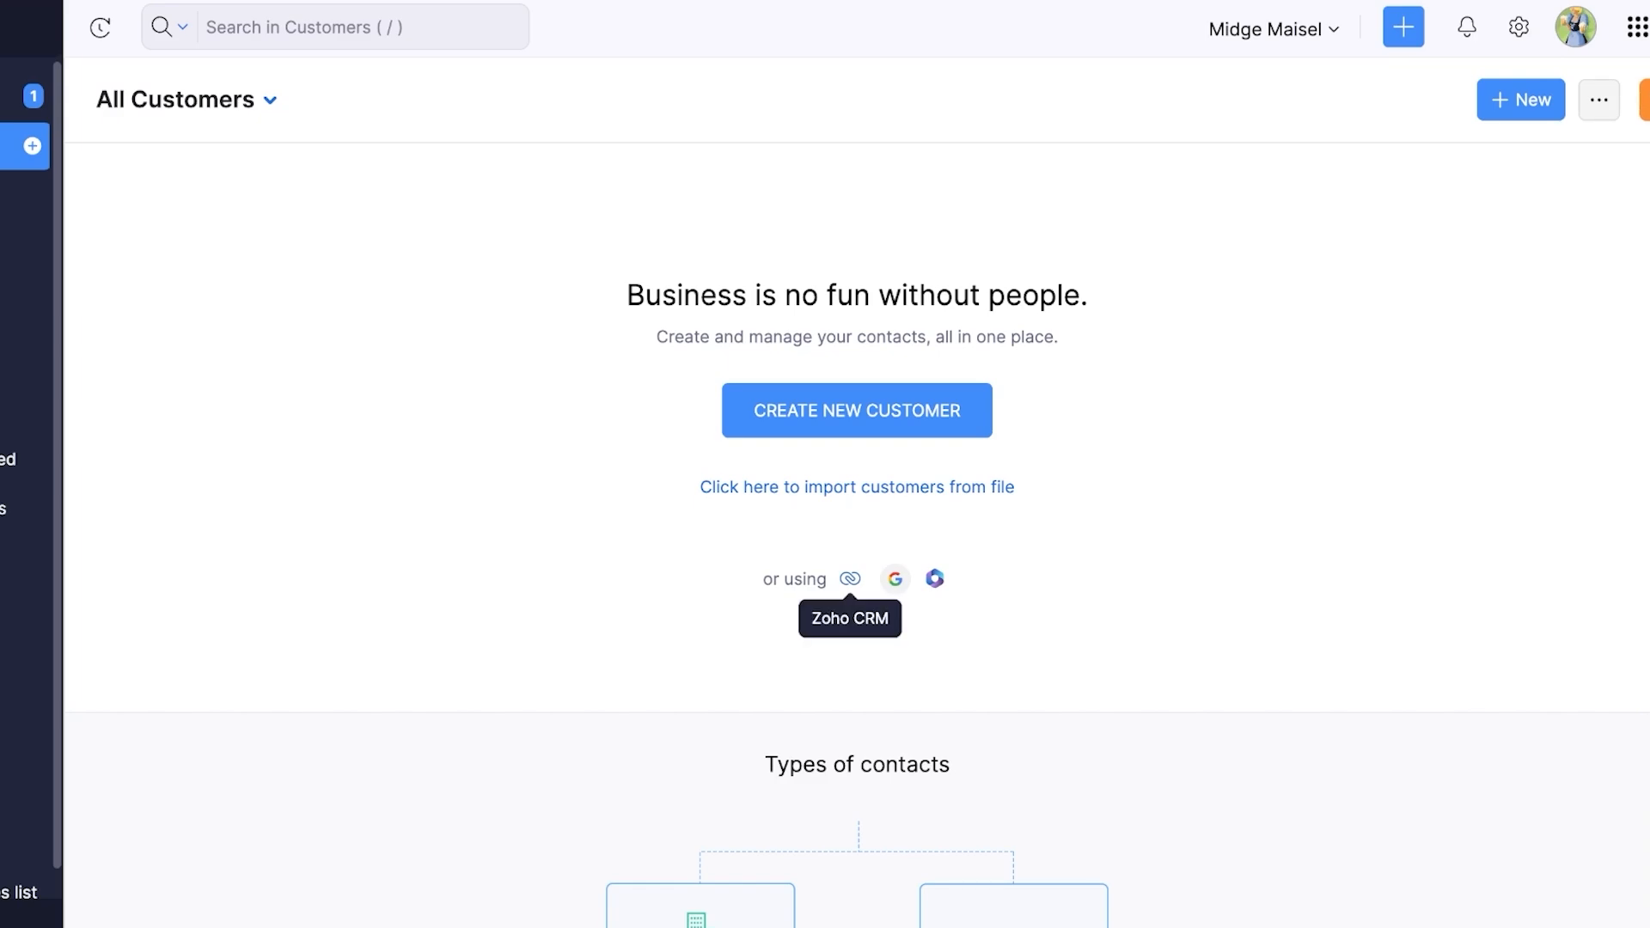
{"action": "mouse_move", "coordinate": [895, 579]}
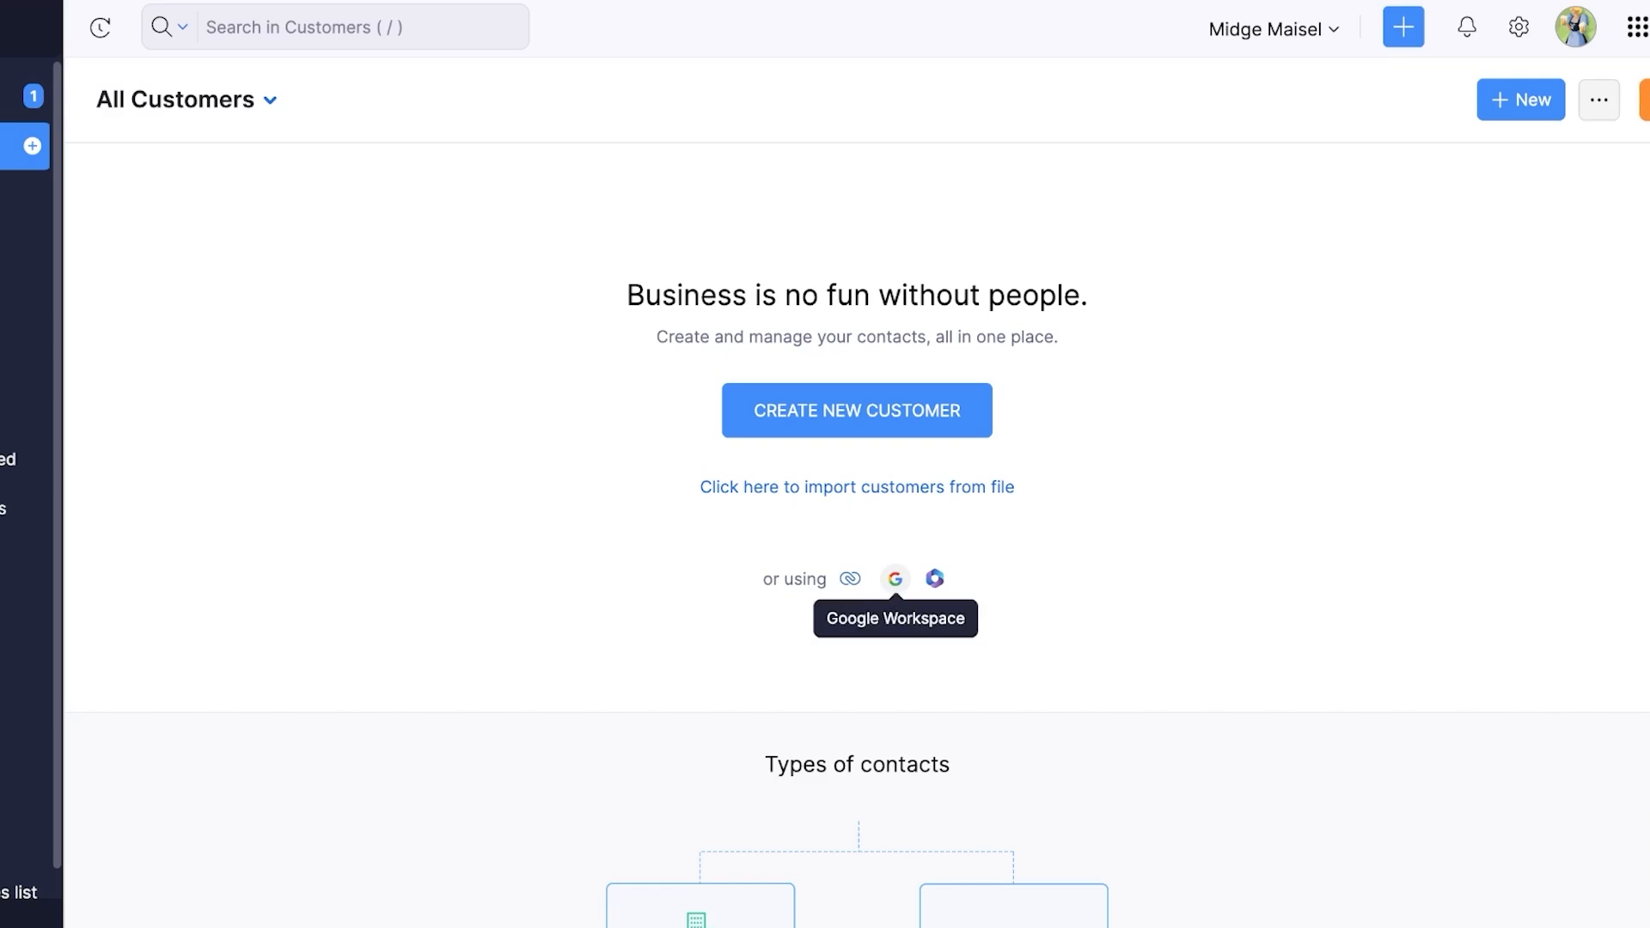
{"action": "scroll", "scroll_direction": "down", "scroll_amount": 3}
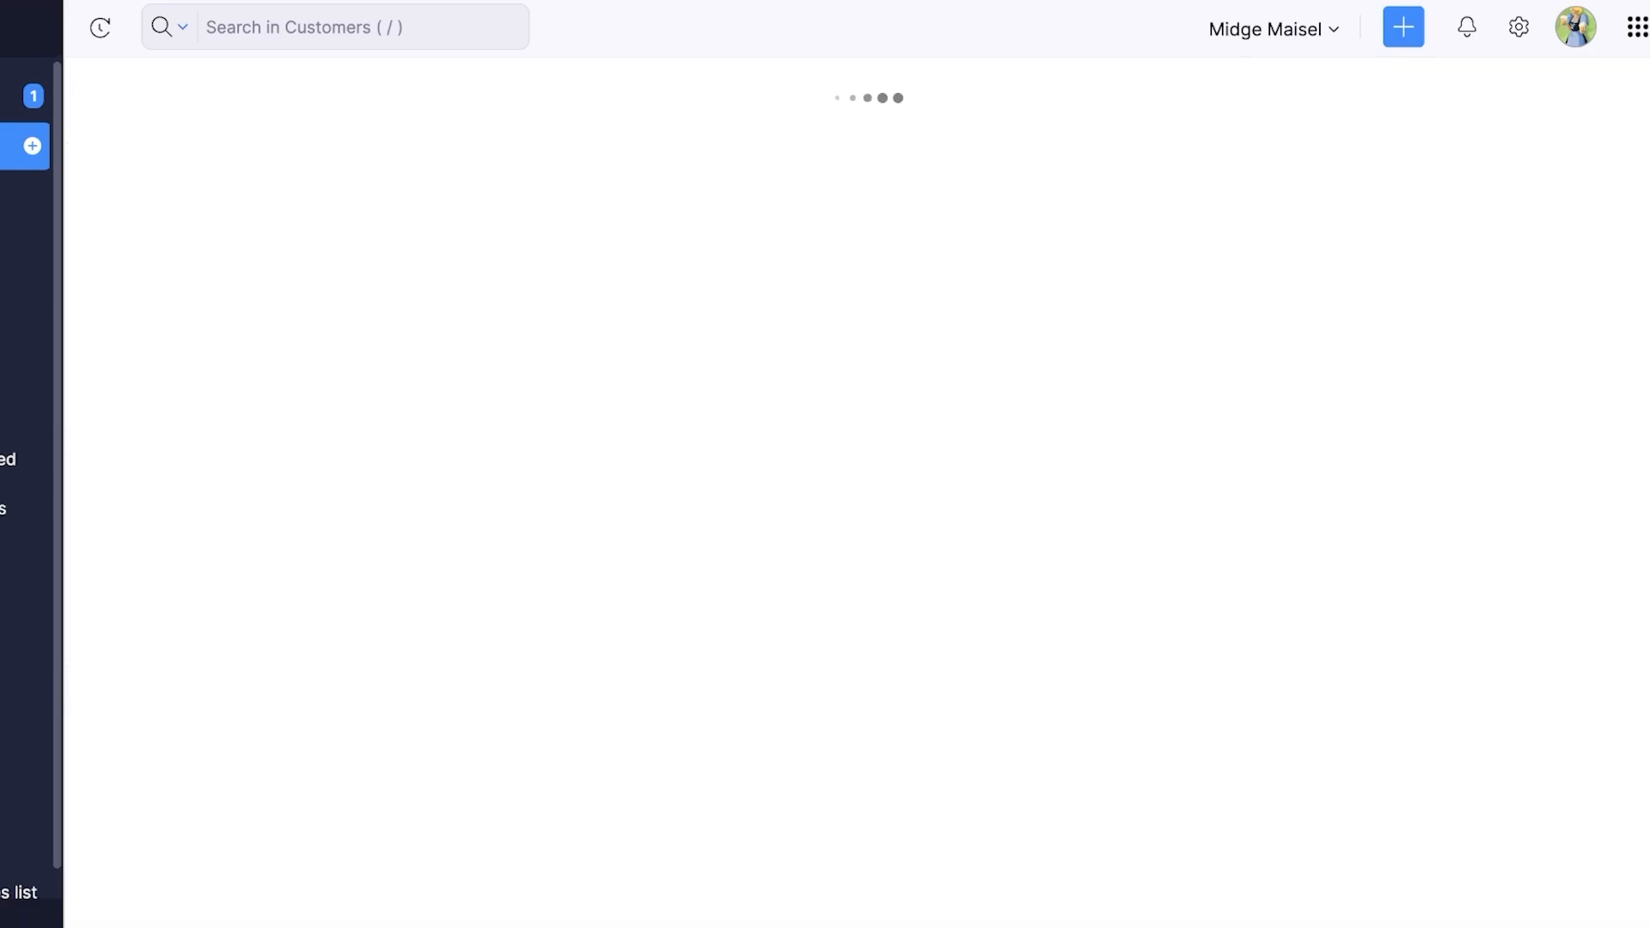
{"action": "left_click", "coordinate": [1405, 26]}
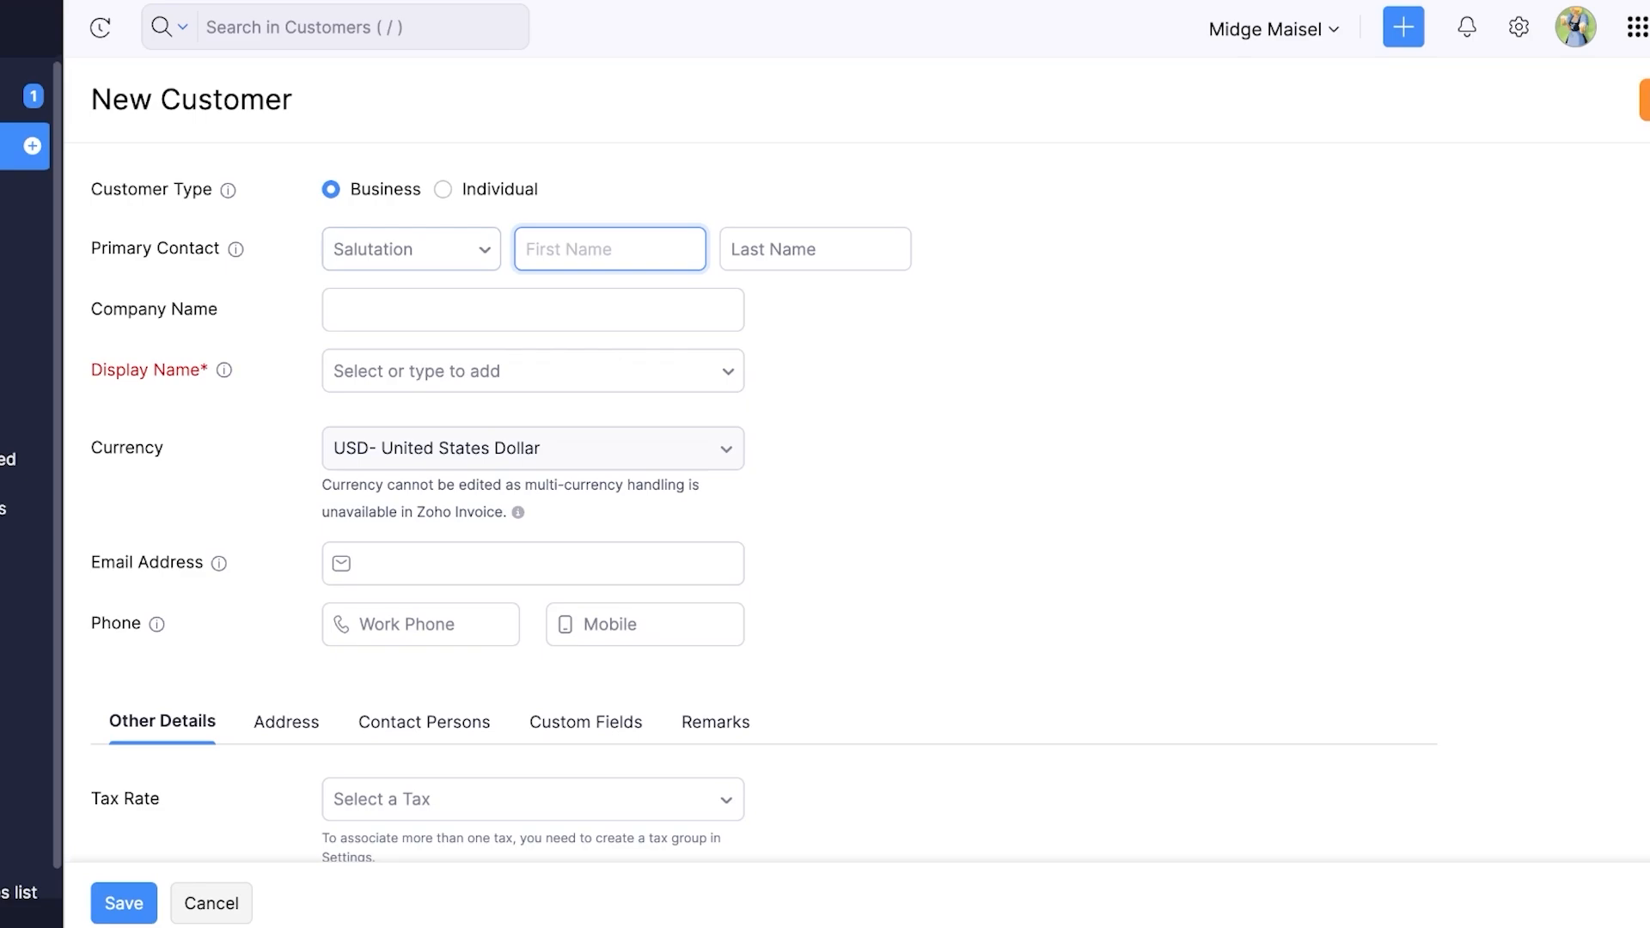
{"action": "left_click", "coordinate": [410, 249]}
{"action": "type", "text": "lil"}
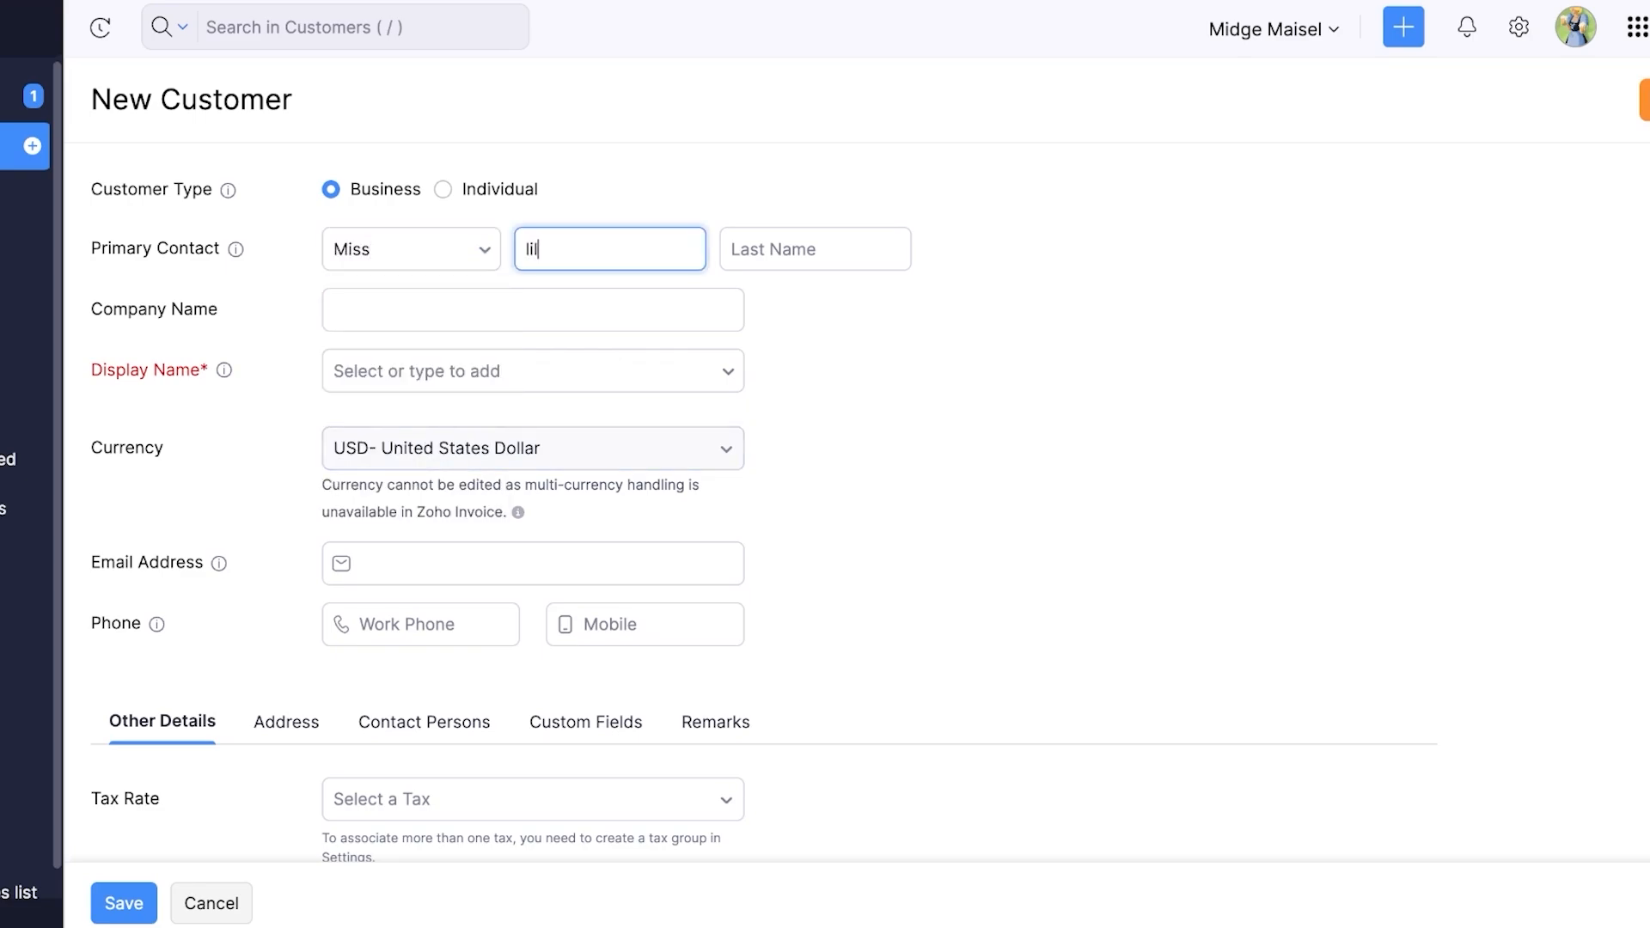
{"action": "type", "text": "da"}
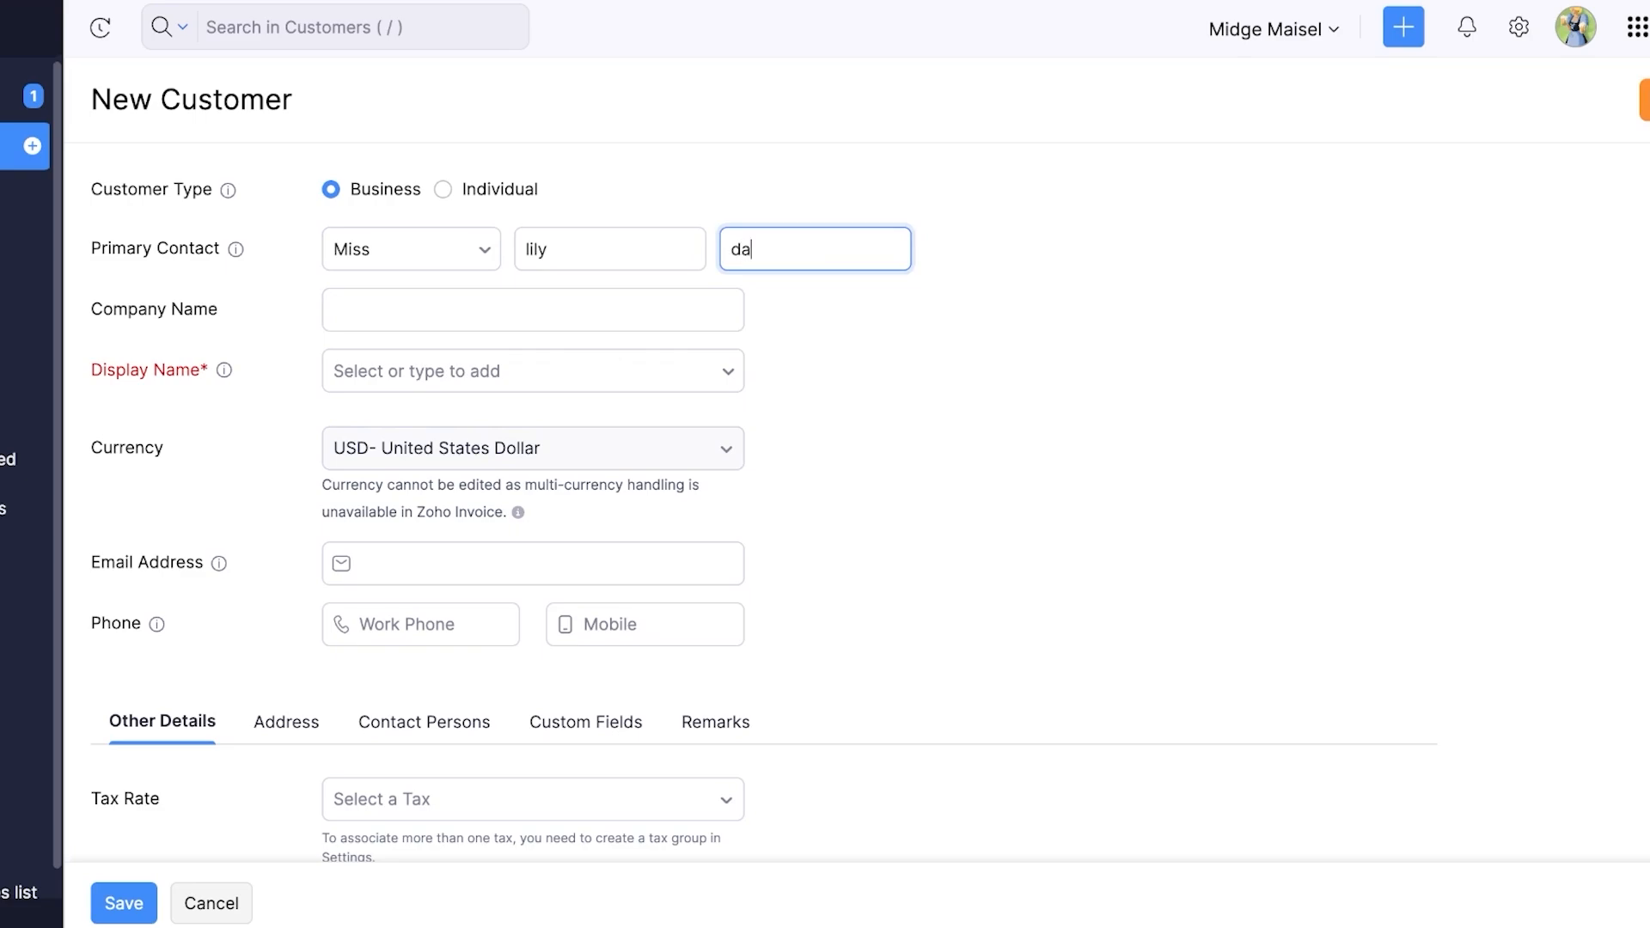
{"action": "left_click", "coordinate": [533, 365]}
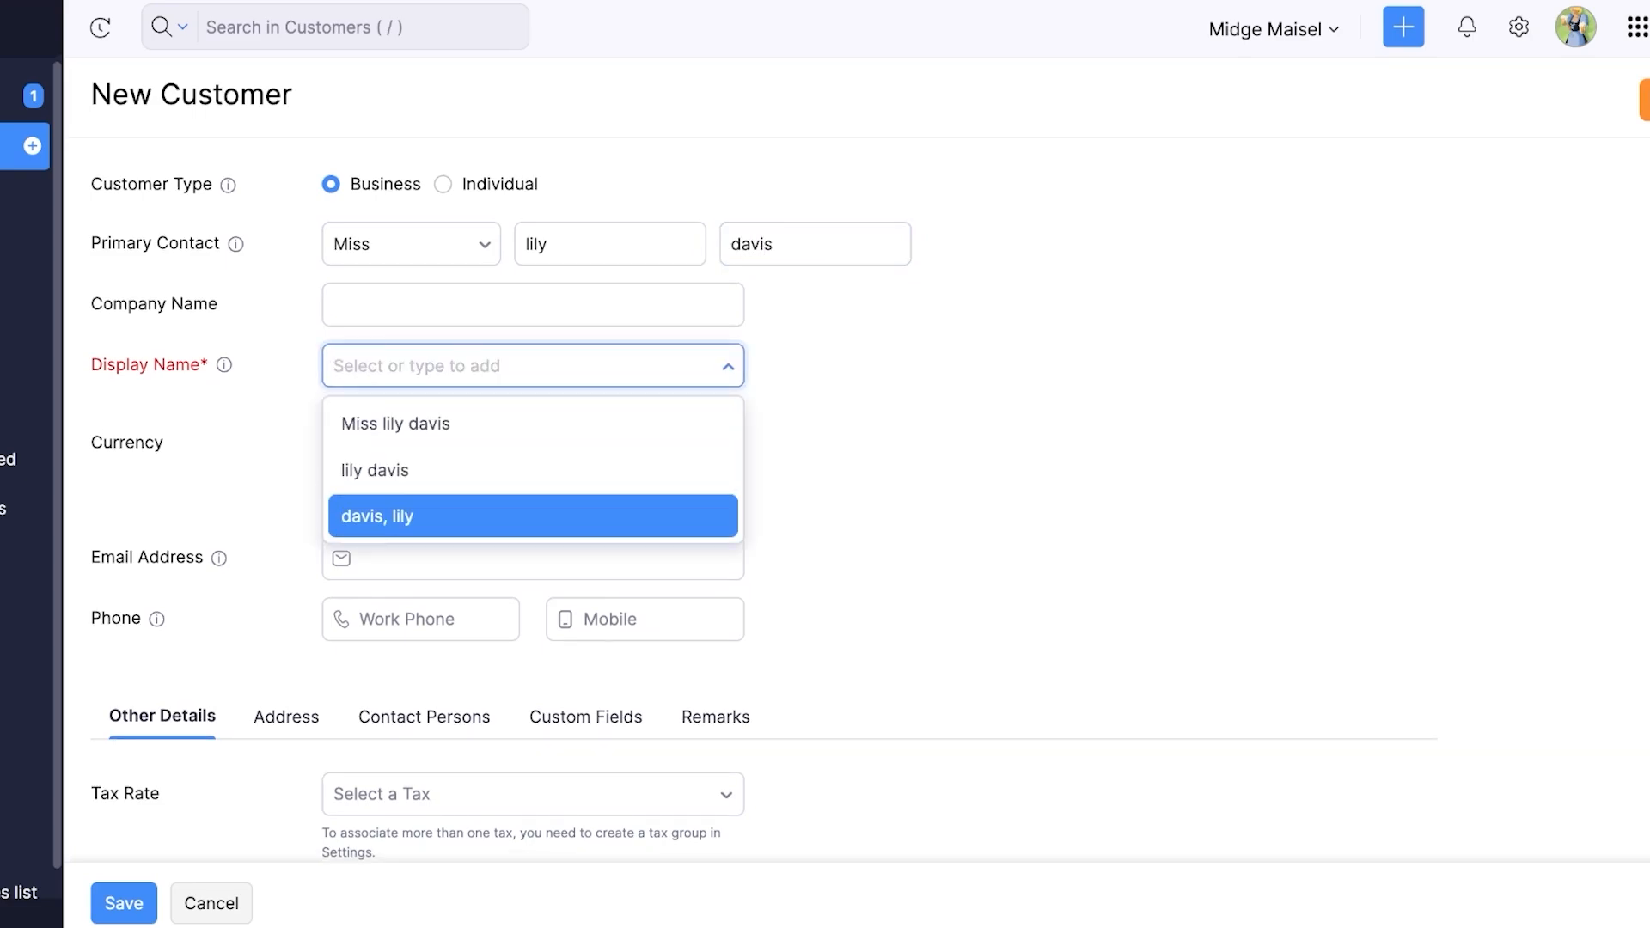
{"action": "left_click", "coordinate": [396, 422]}
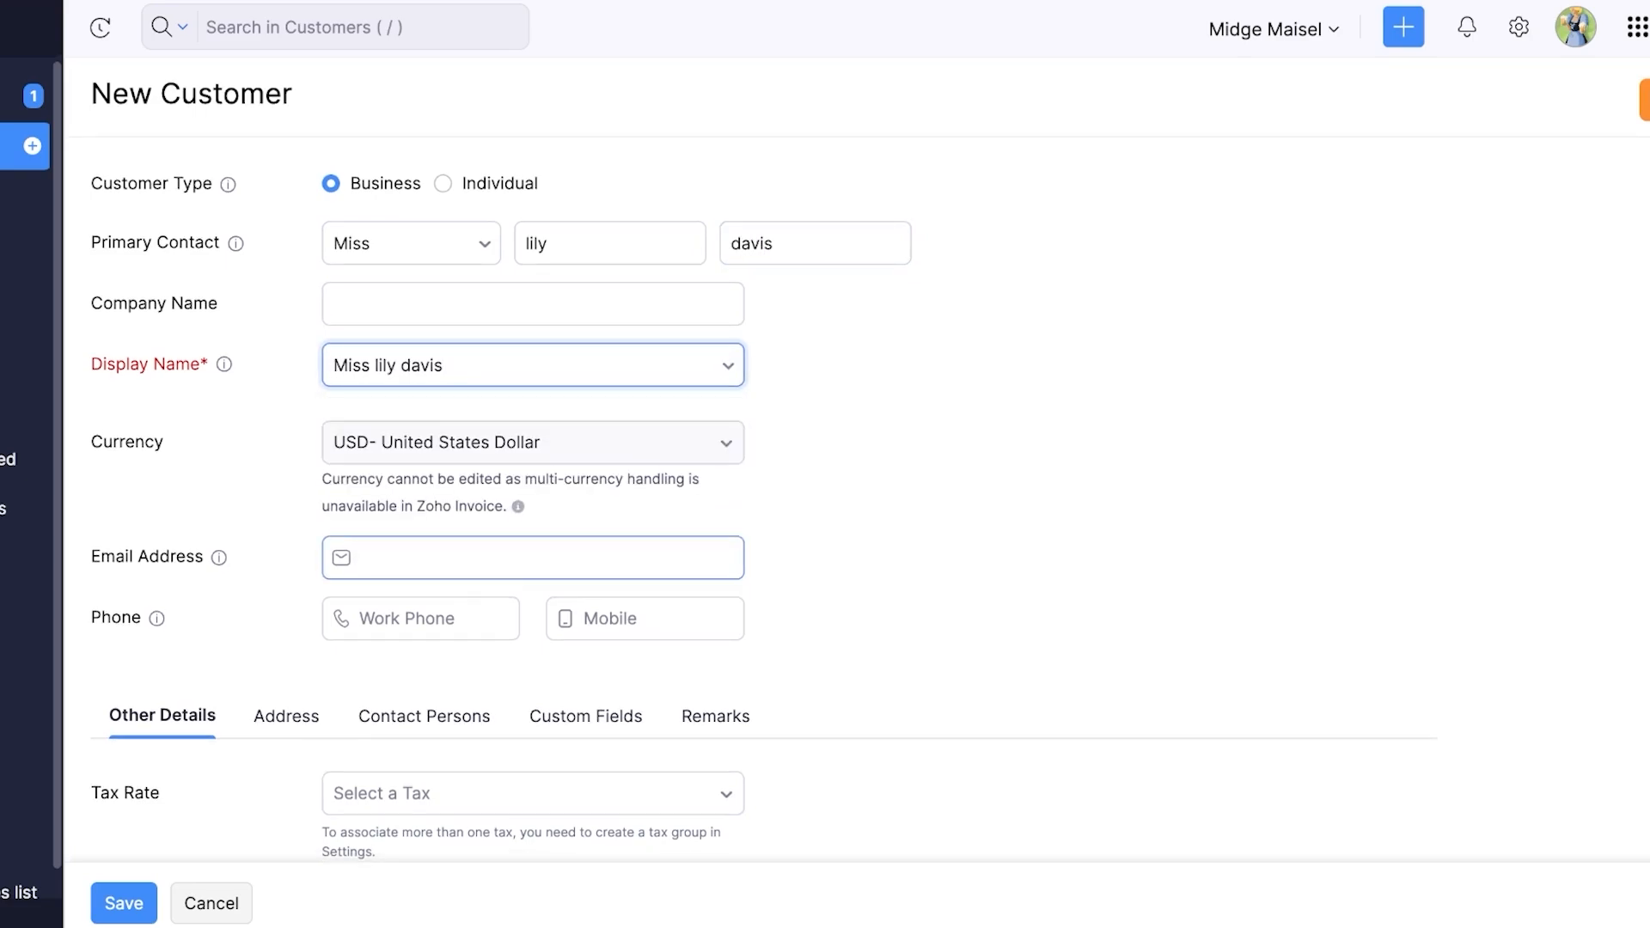
{"action": "left_click", "coordinate": [124, 903]}
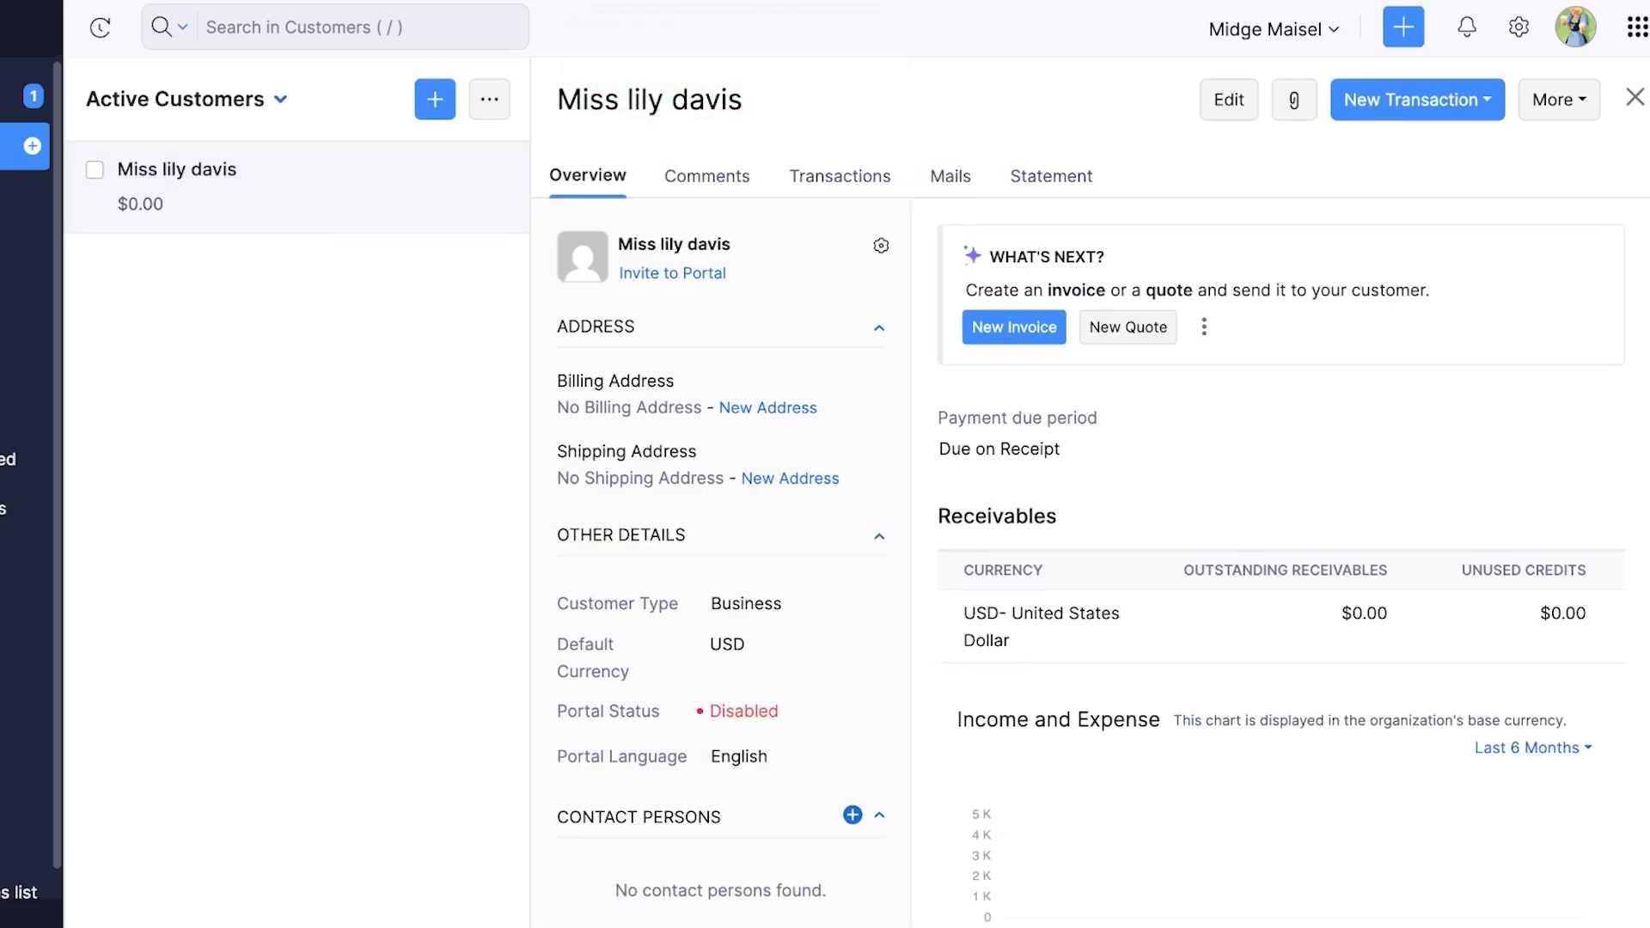
{"action": "scroll", "scroll_direction": "down", "scroll_amount": 3}
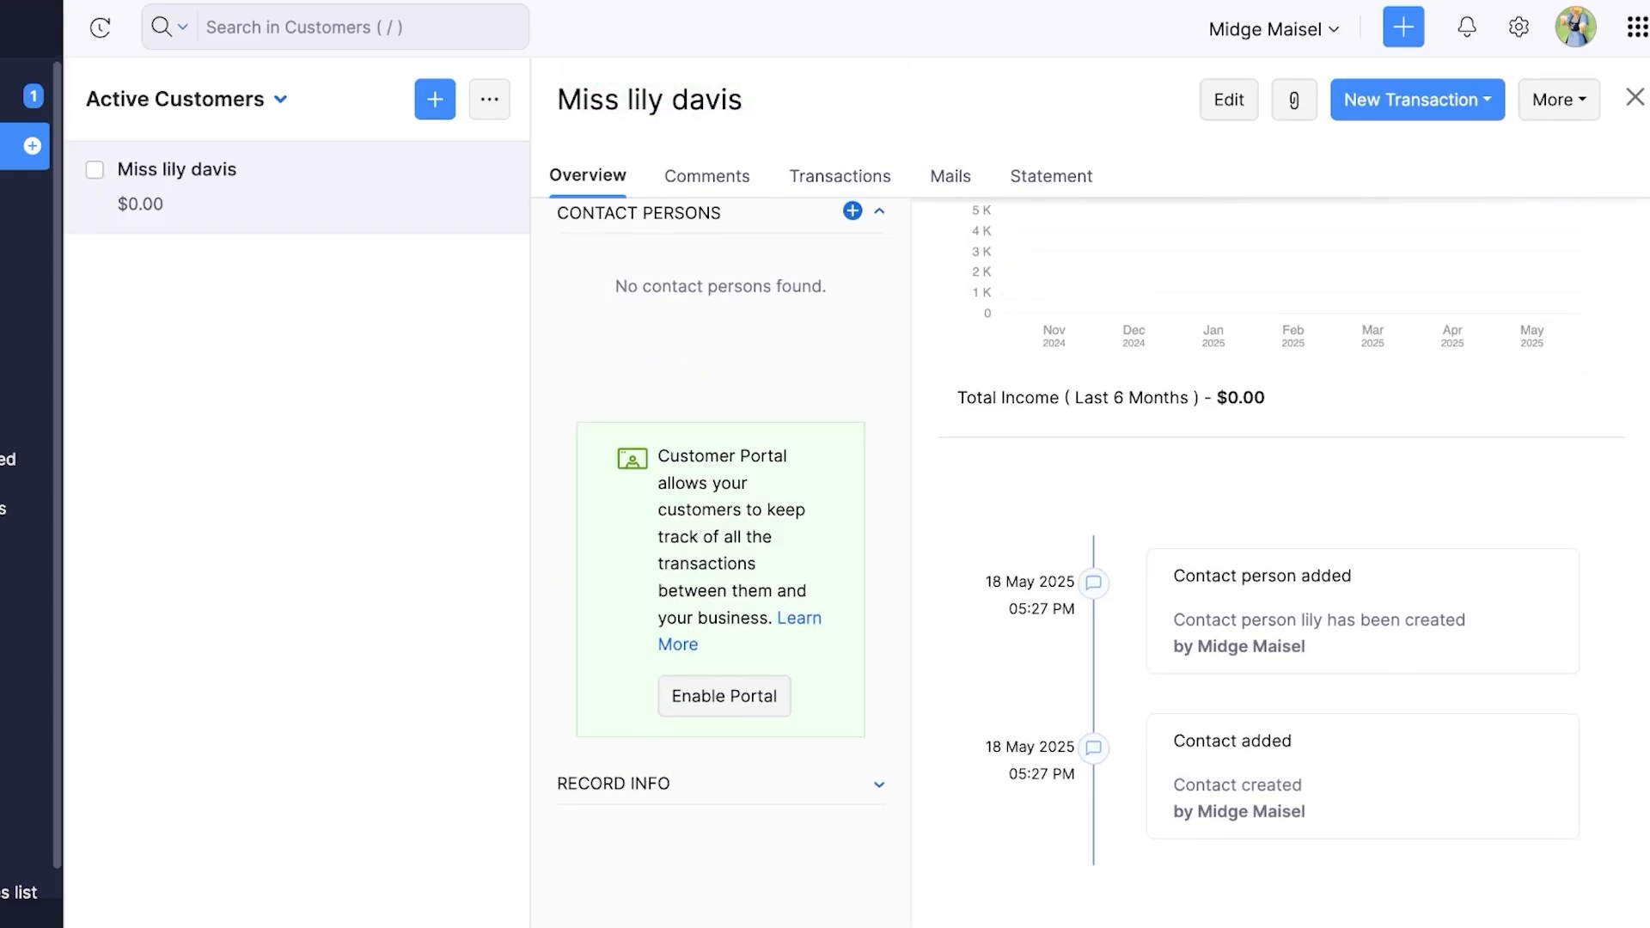
{"action": "scroll", "scroll_direction": "down", "scroll_amount": 3}
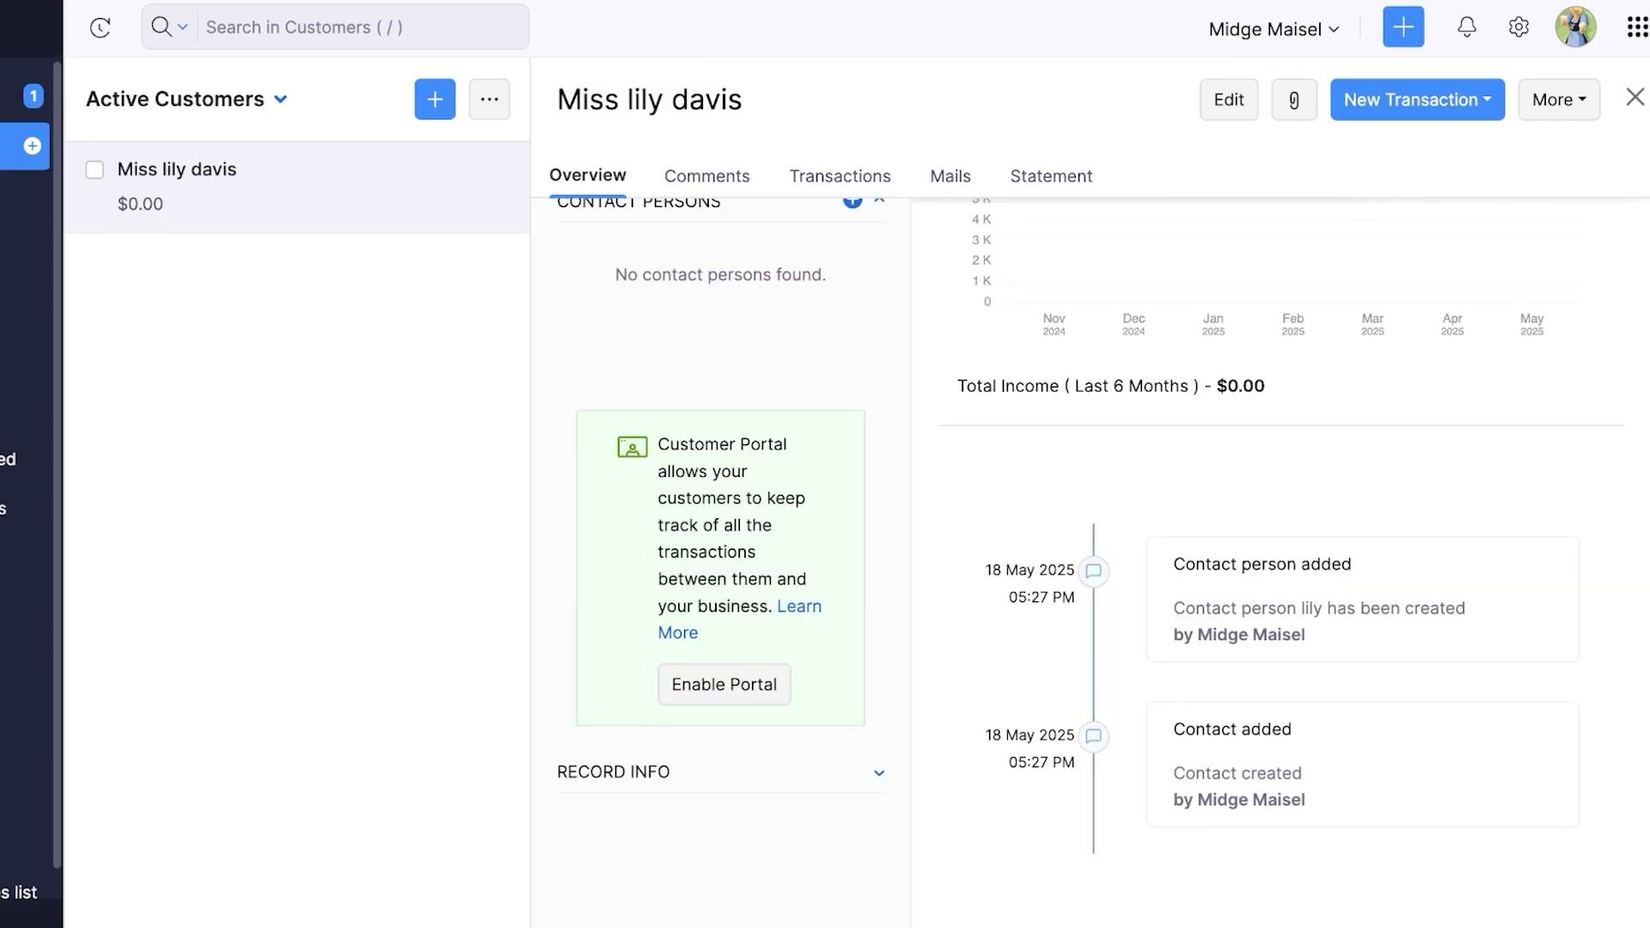
{"action": "left_click", "coordinate": [706, 176]}
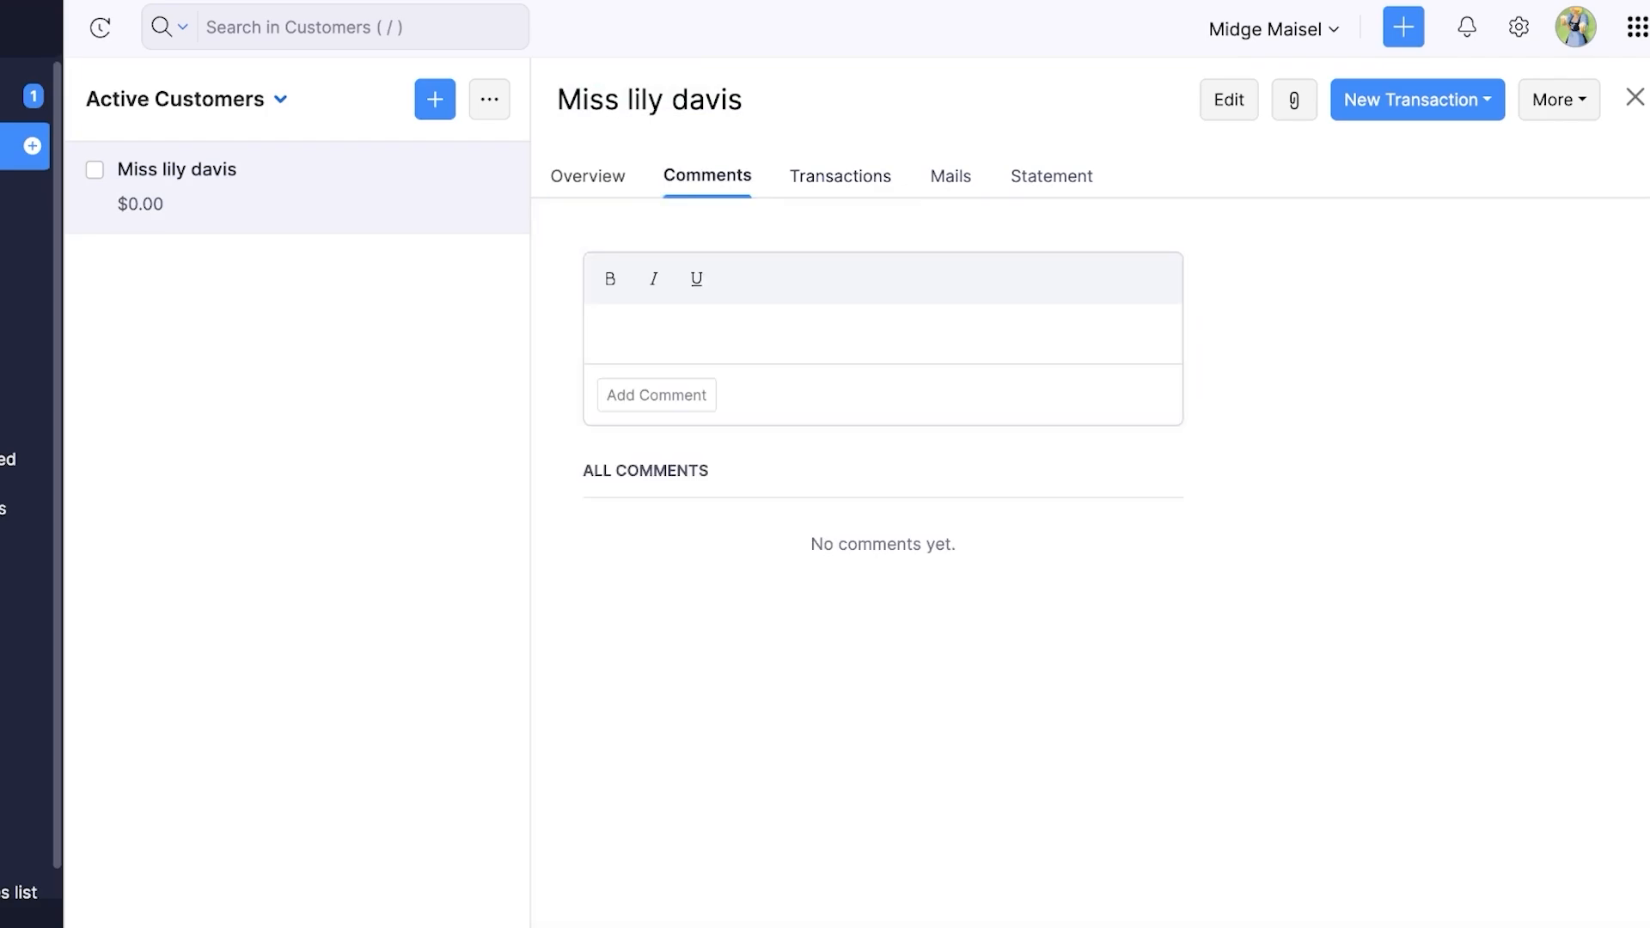
{"action": "left_click", "coordinate": [840, 177]}
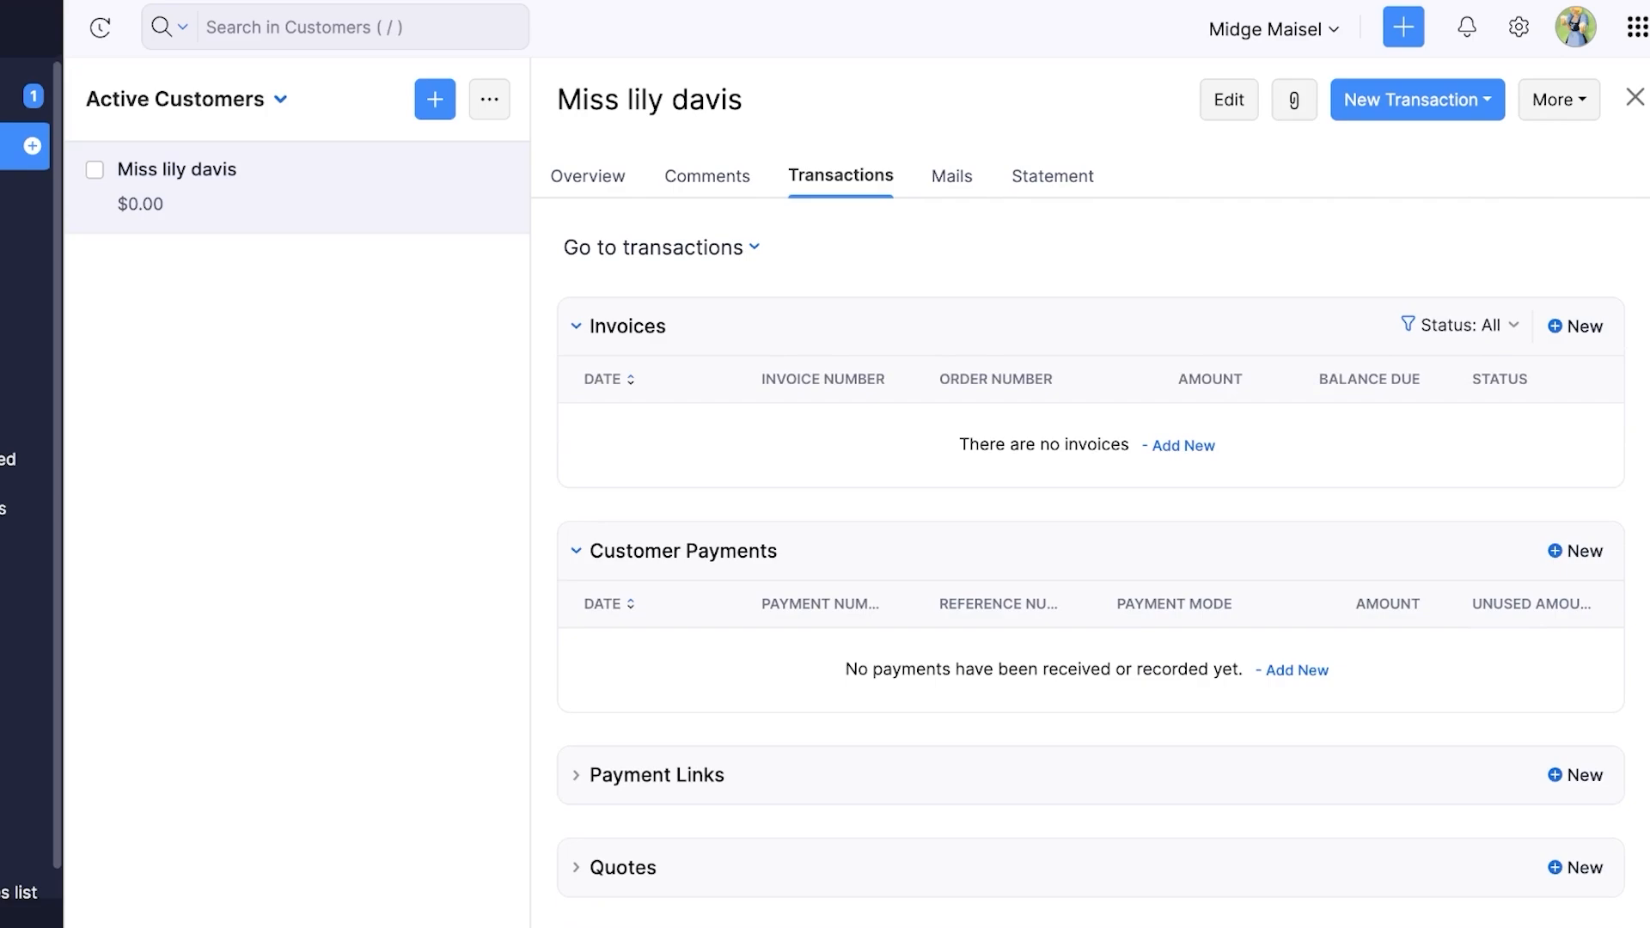
{"action": "left_click", "coordinate": [951, 176]}
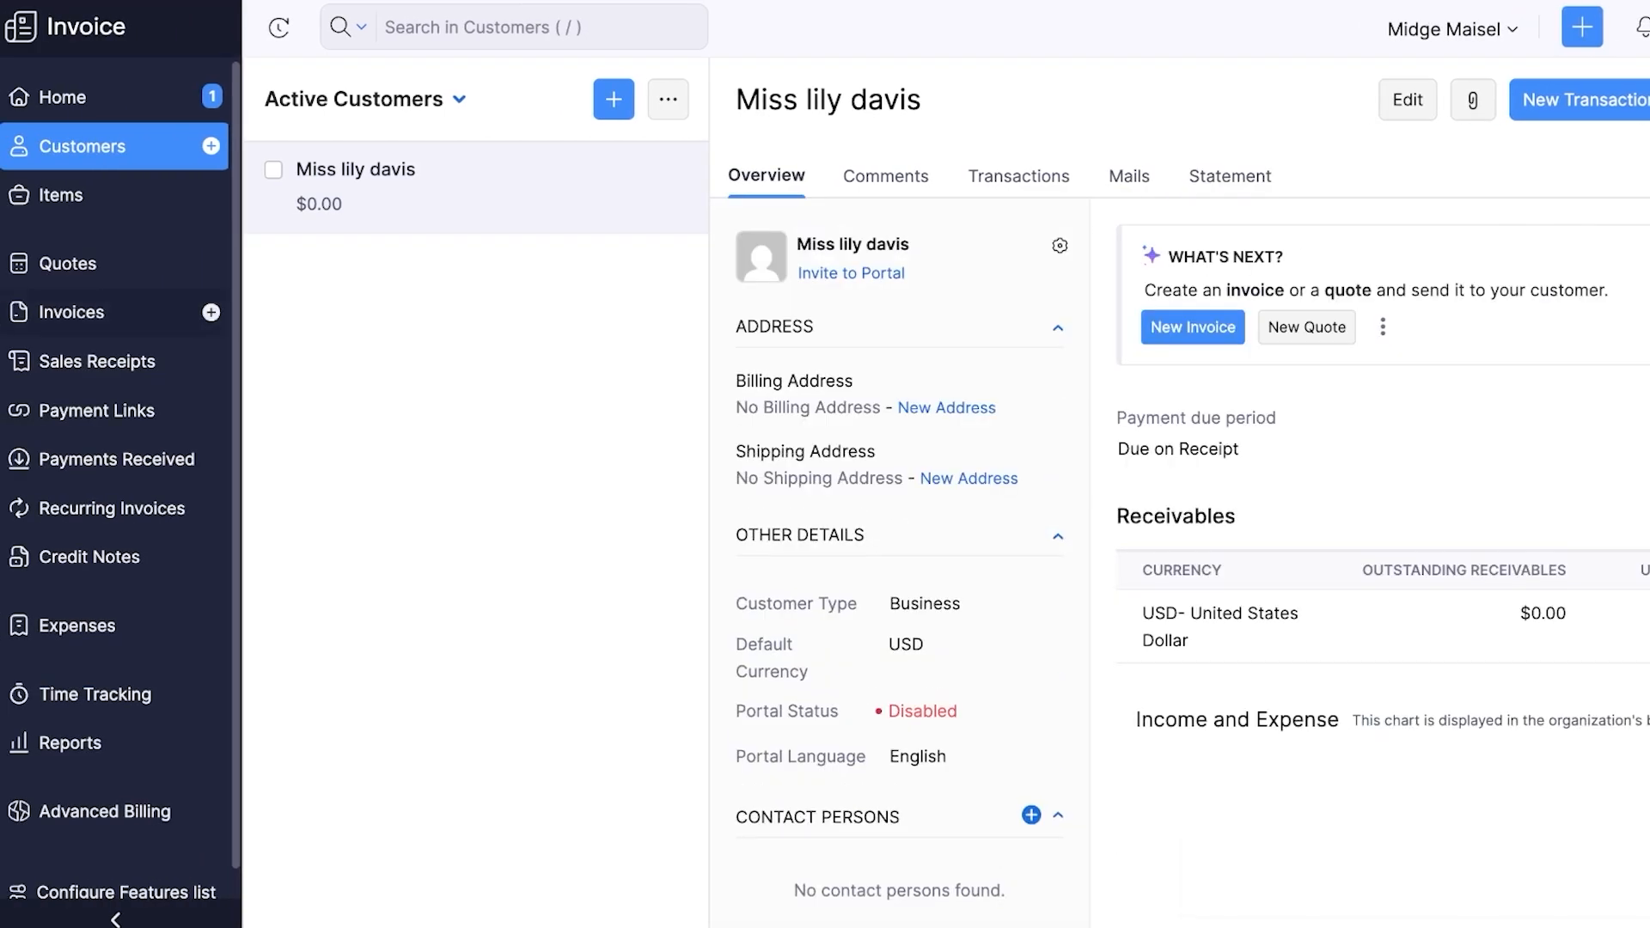
Step: Go to Invoices and start a new invoice
{"action": "left_click", "coordinate": [70, 311]}
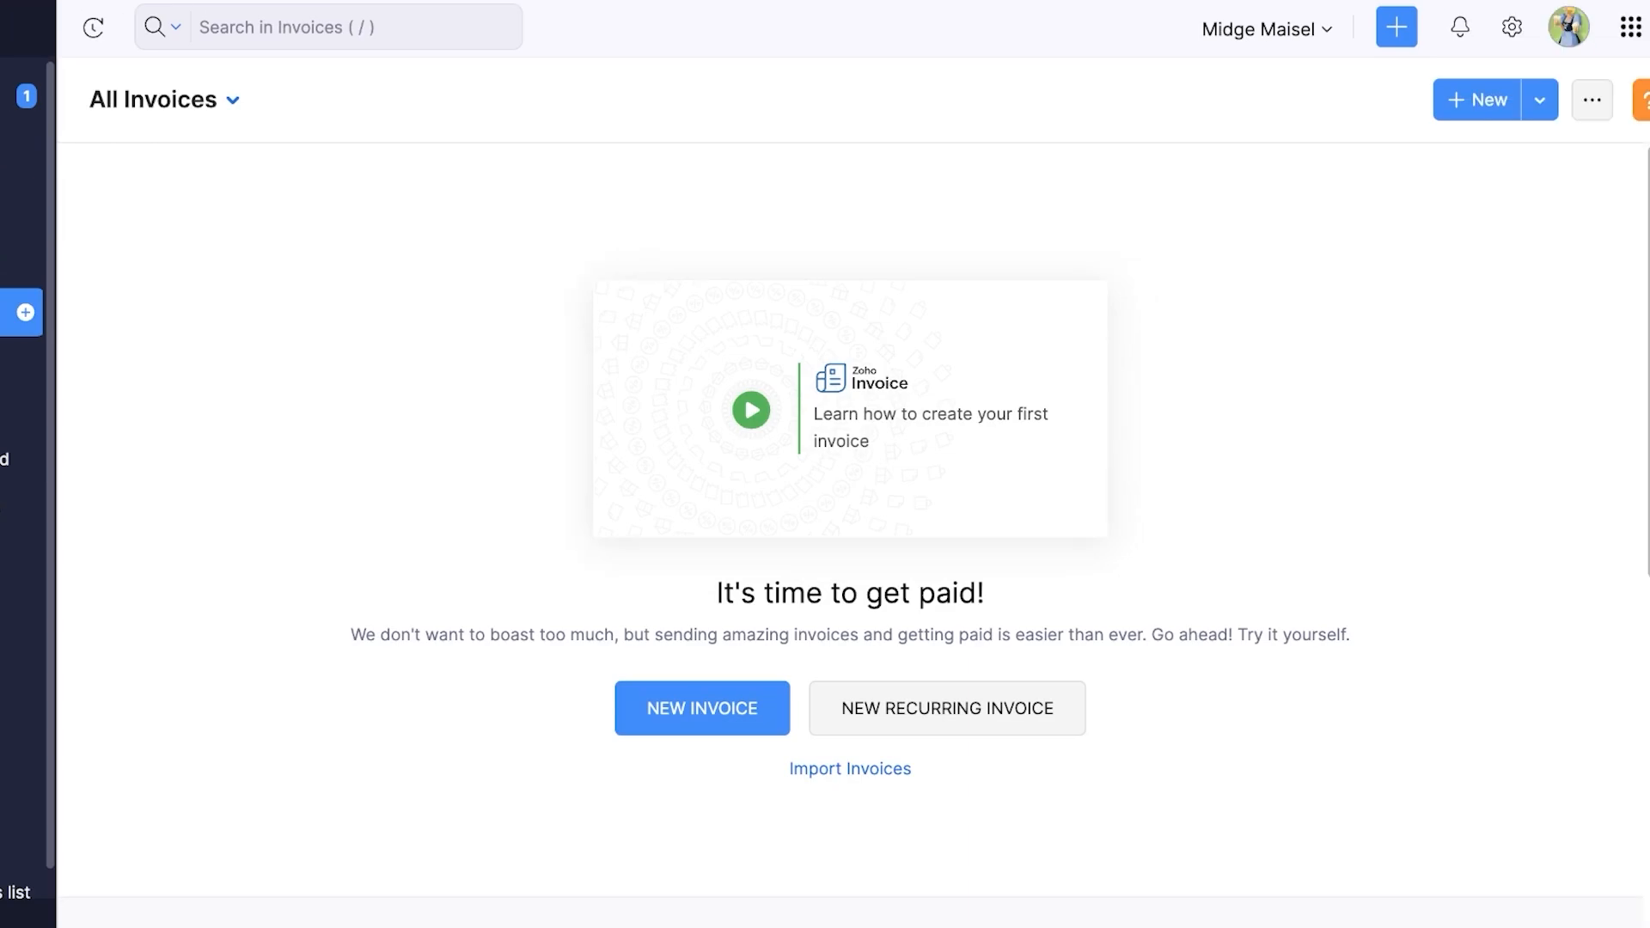
{"action": "left_click", "coordinate": [702, 708]}
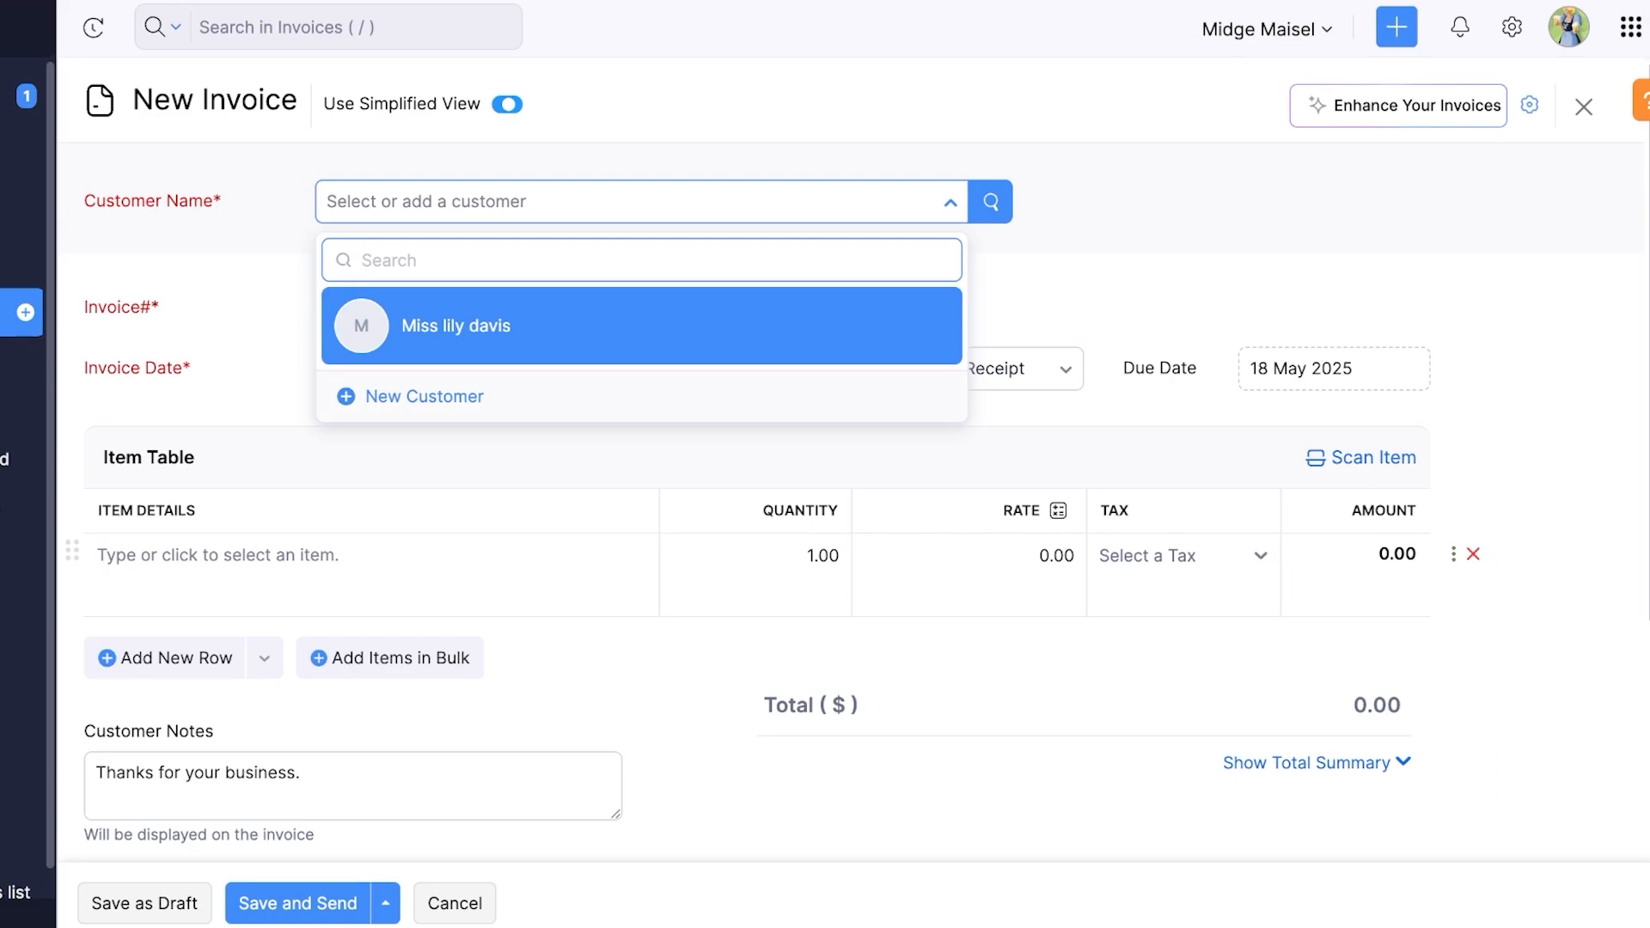
{"action": "left_click", "coordinate": [455, 325]}
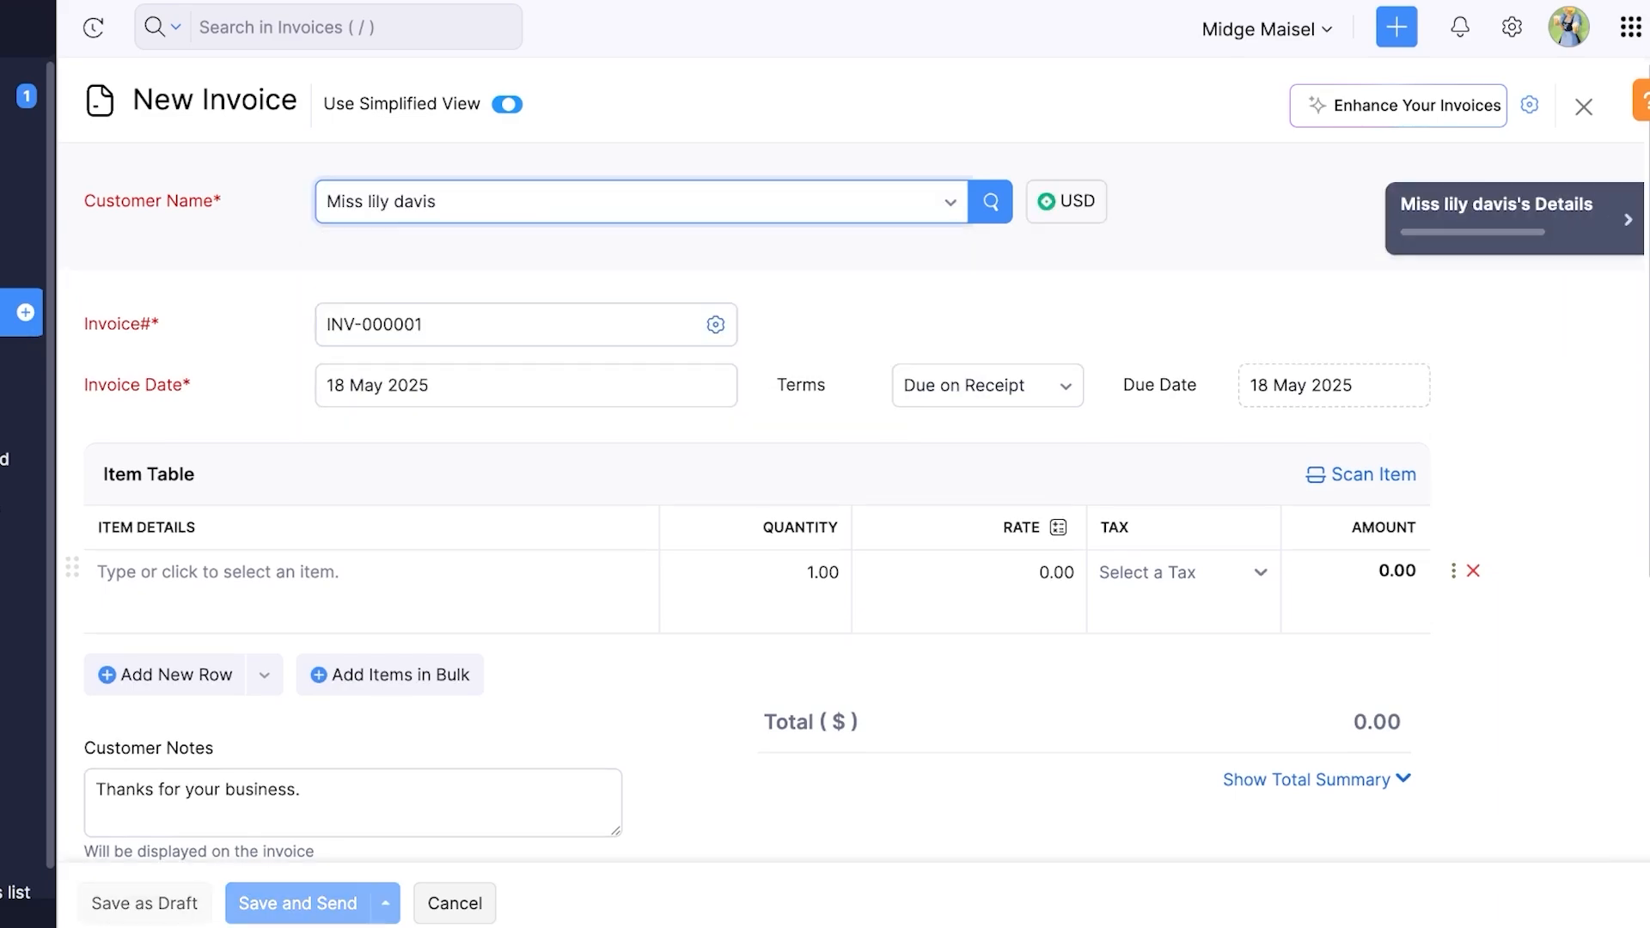
{"action": "scroll", "scroll_direction": "down", "scroll_amount": 3}
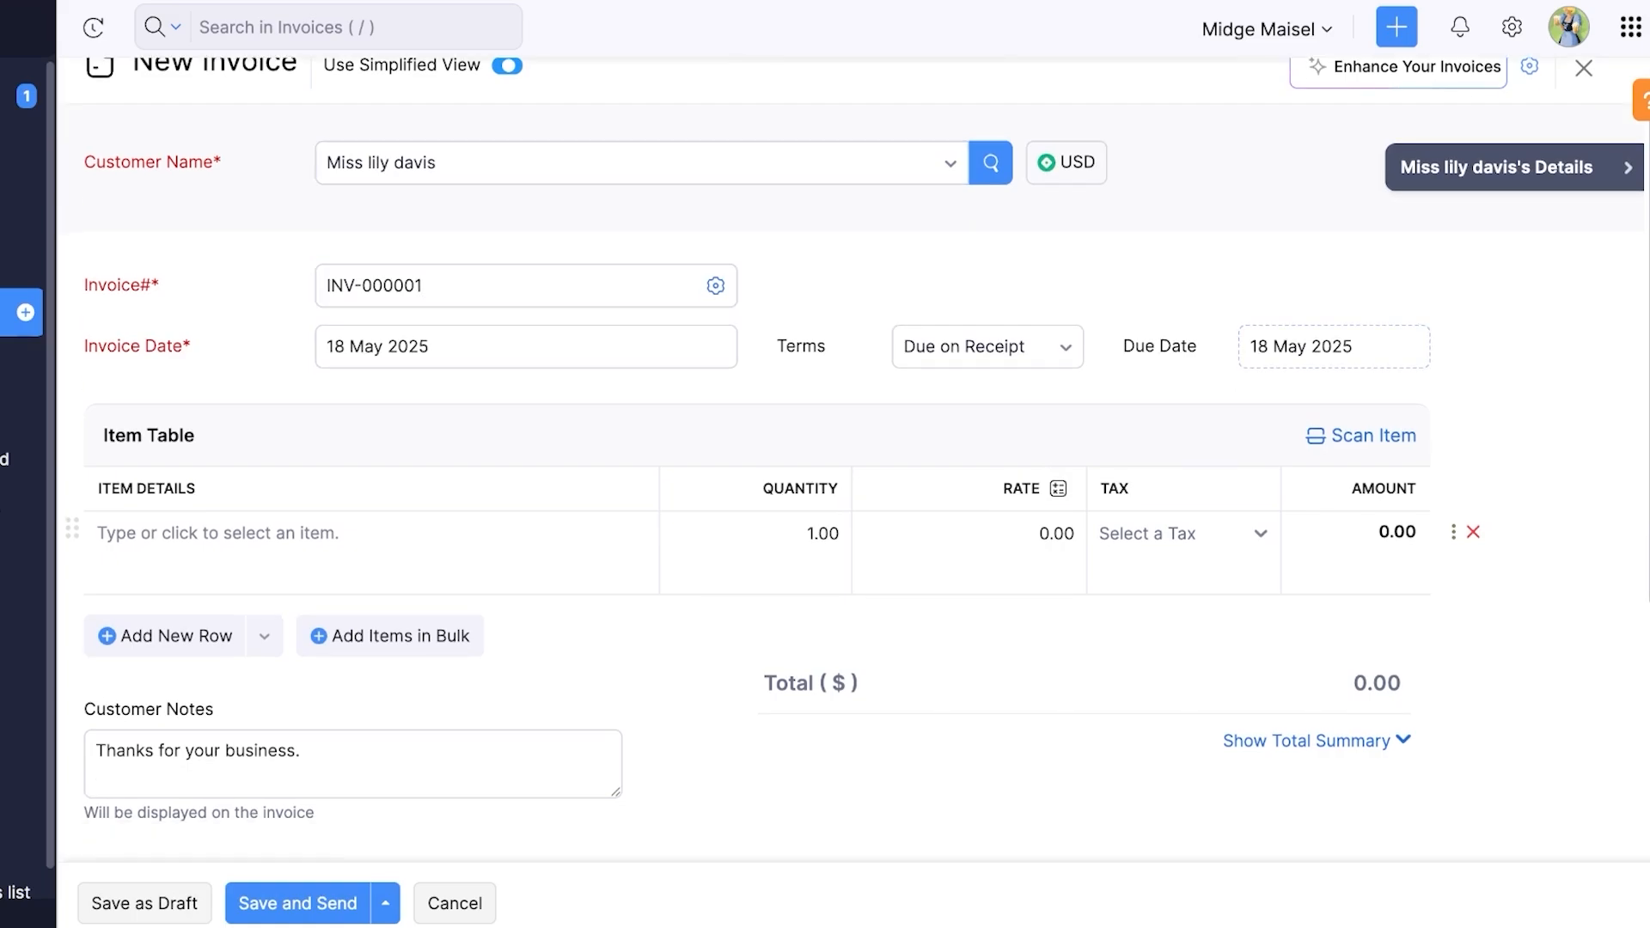
{"action": "left_click", "coordinate": [1333, 347]}
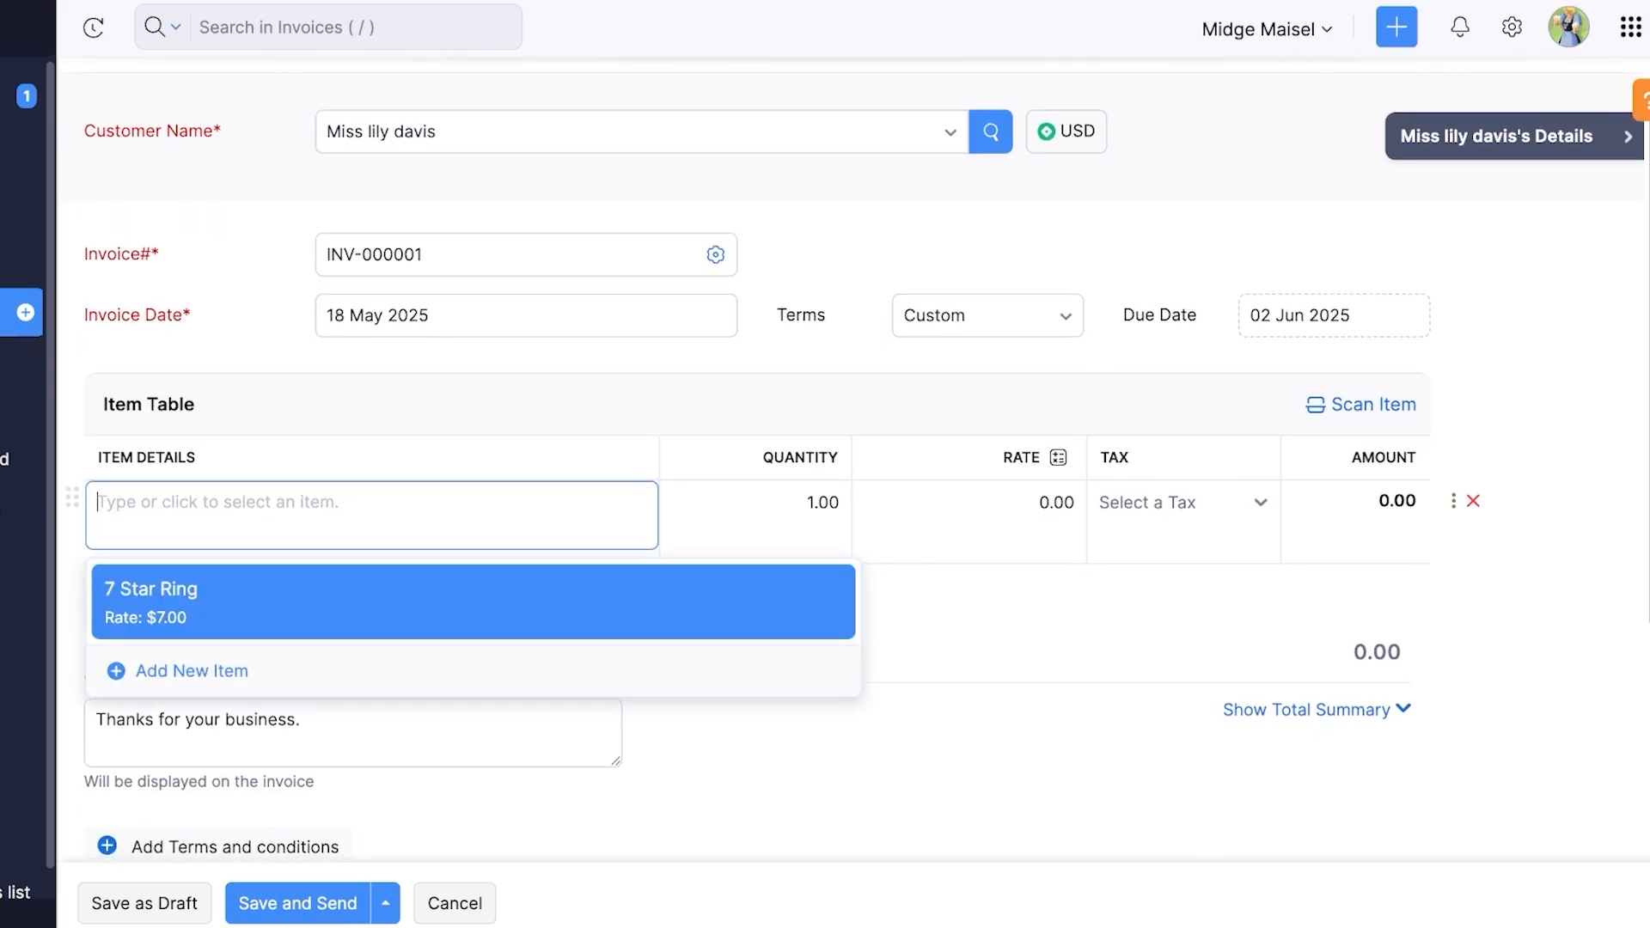
Step: Add 7 Star Ring as the first line with quantity 300, totalling $2,100.00
{"action": "left_click", "coordinate": [180, 603]}
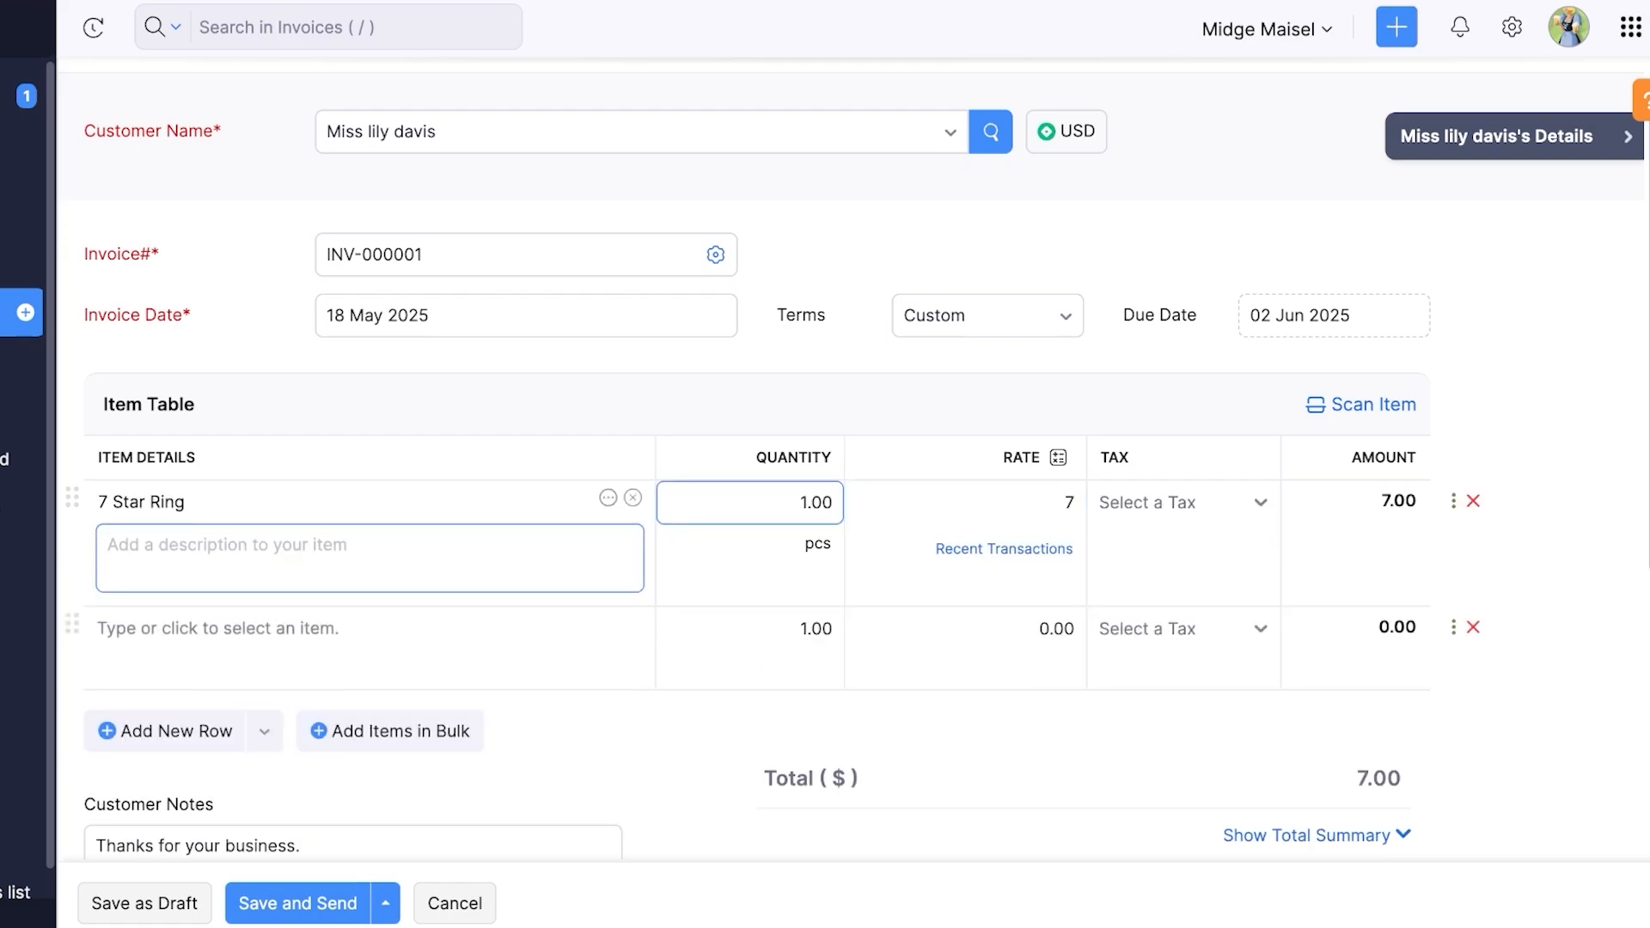
{"action": "left_click", "coordinate": [1170, 502]}
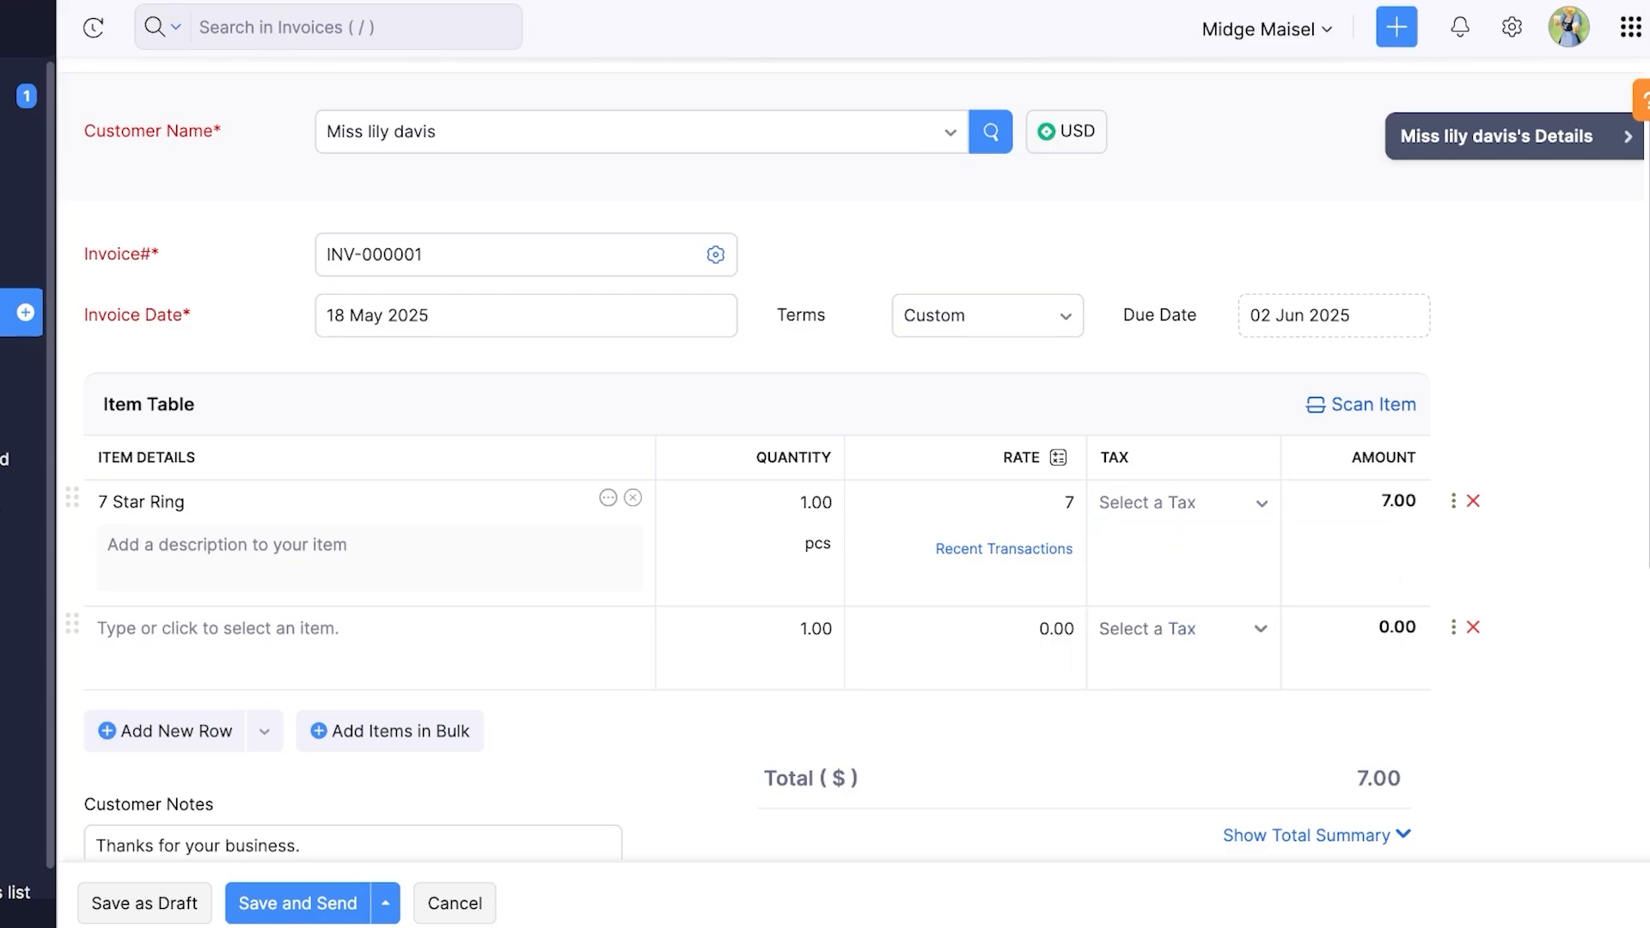
{"action": "left_click", "coordinate": [783, 503]}
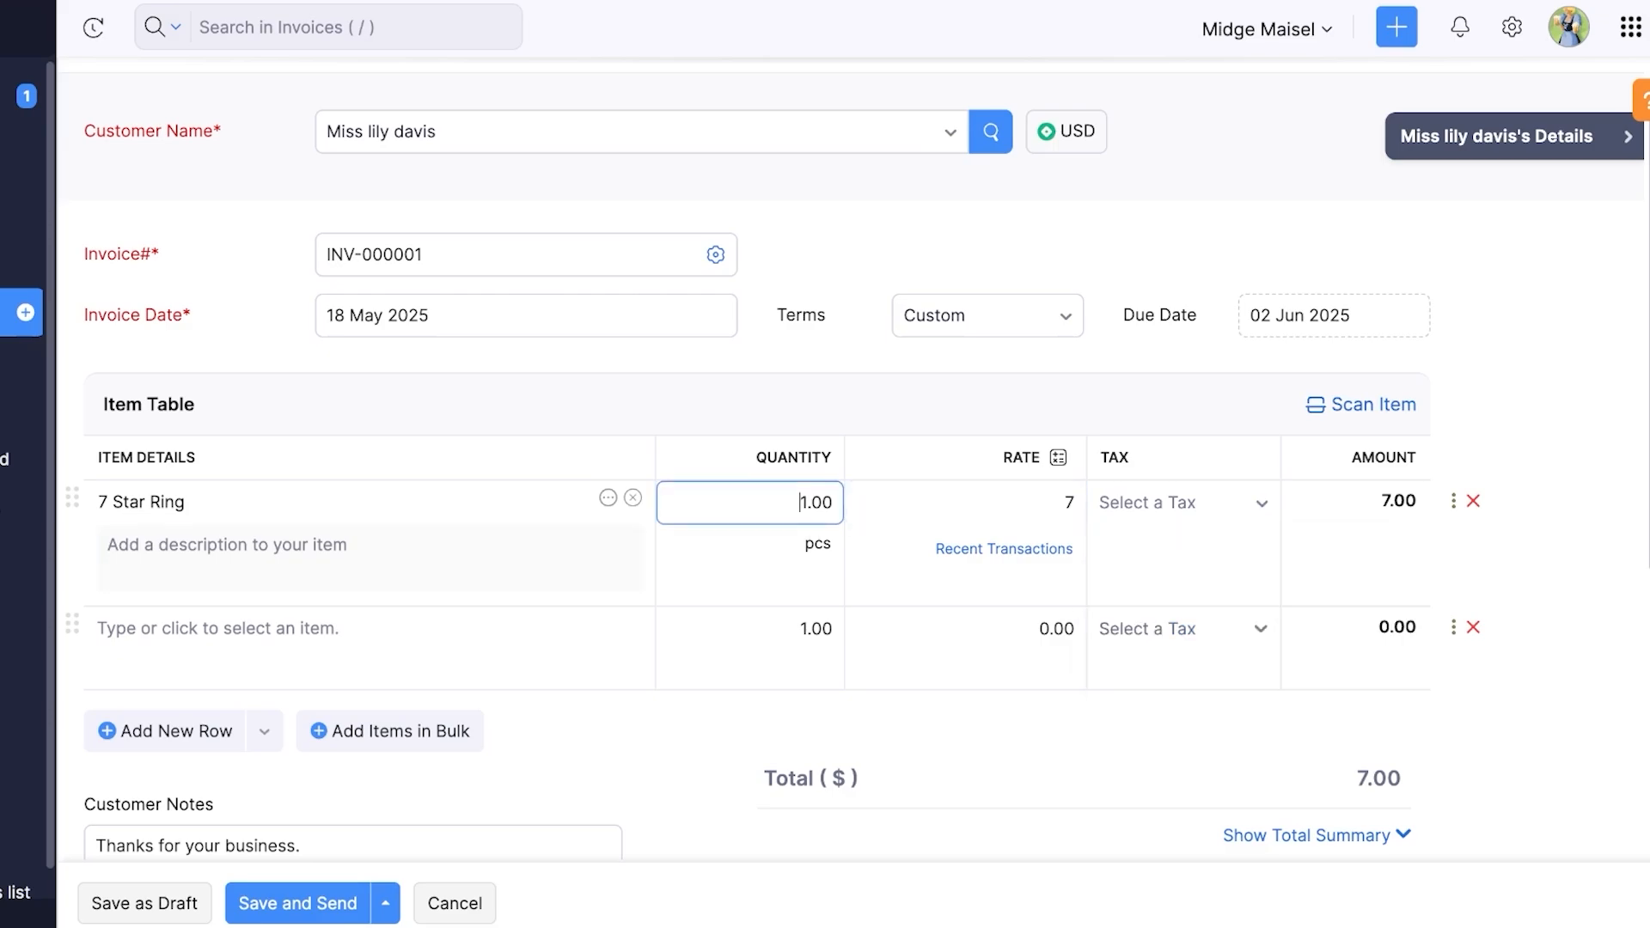
{"action": "type", "text": "300"}
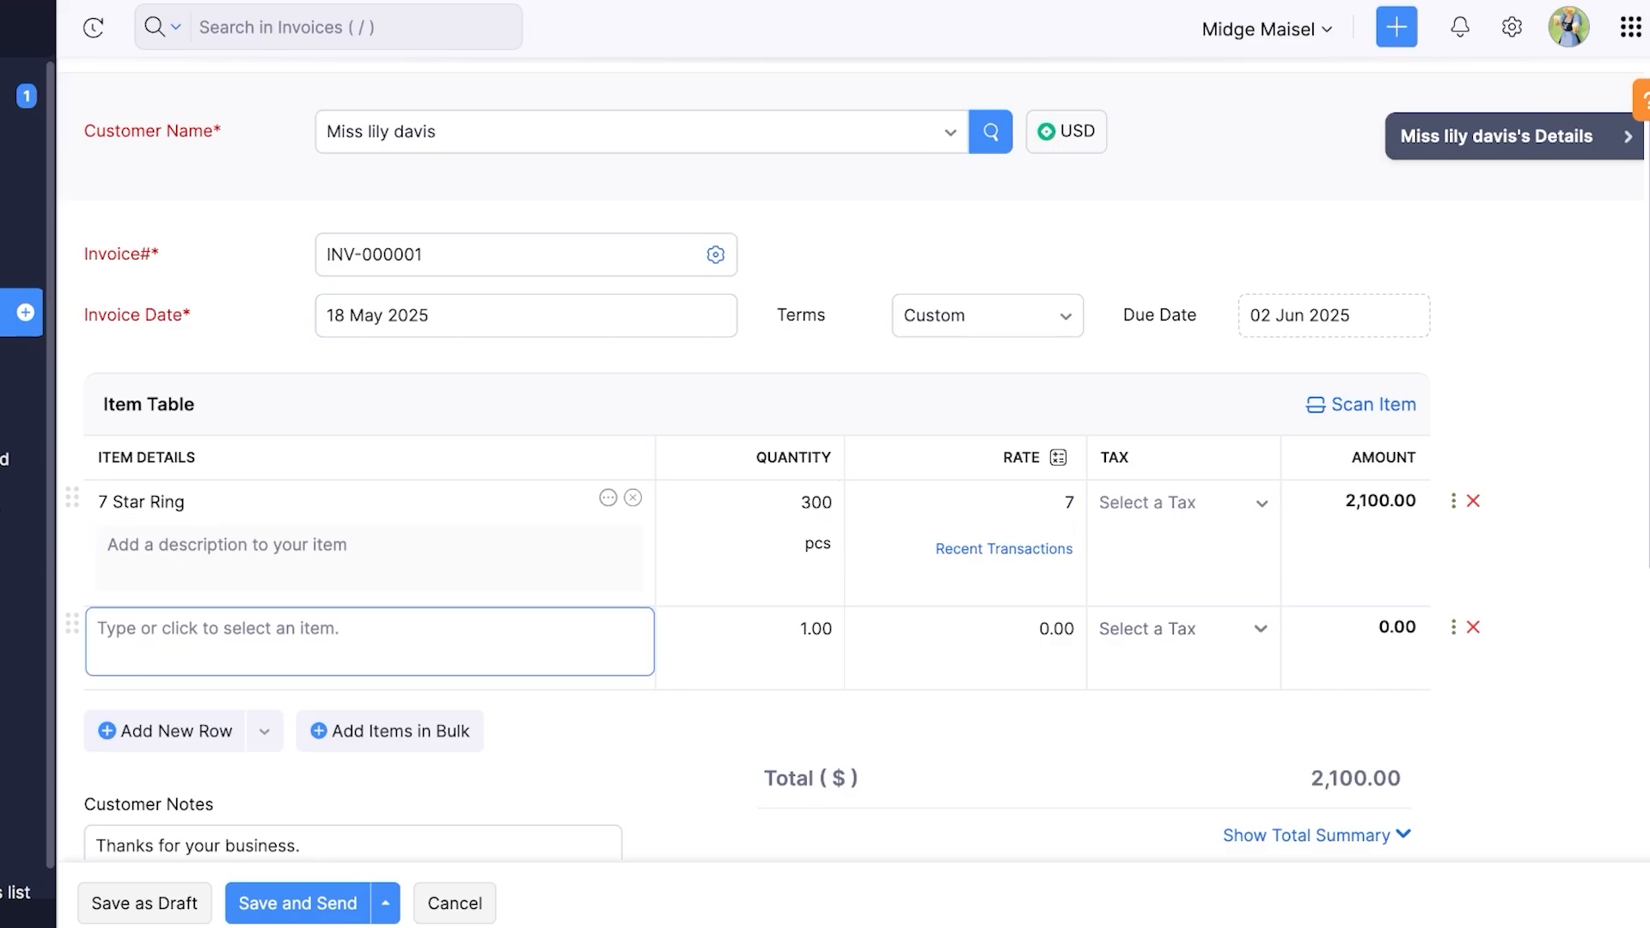
{"action": "scroll", "scroll_direction": "down", "scroll_amount": 3}
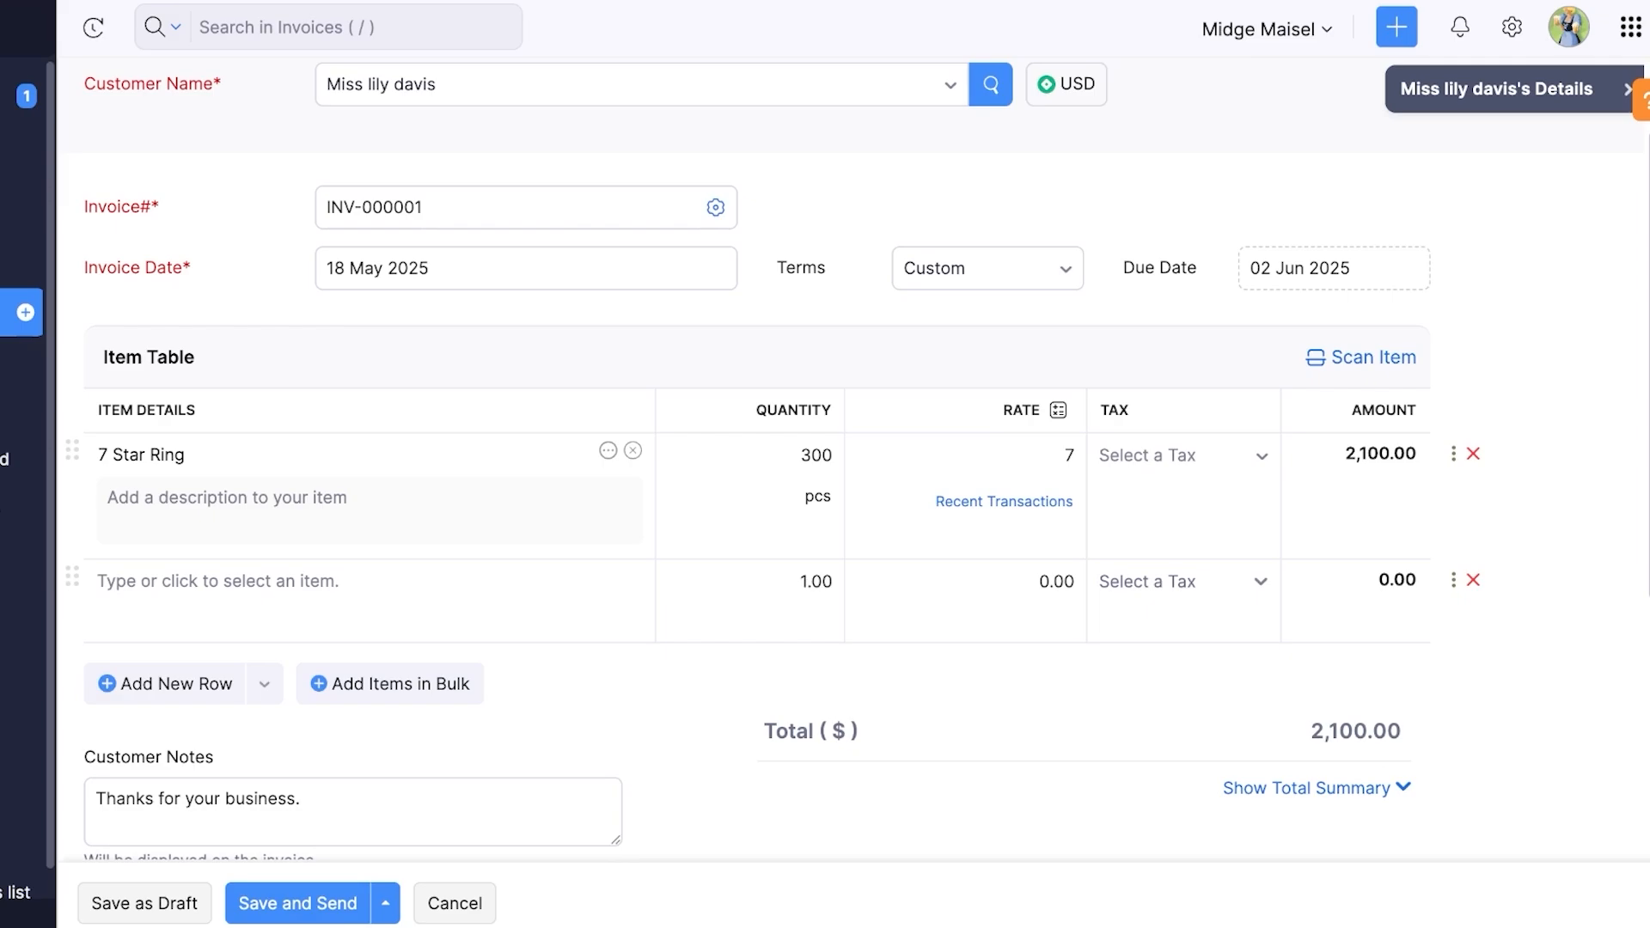
{"action": "left_click", "coordinate": [265, 683]}
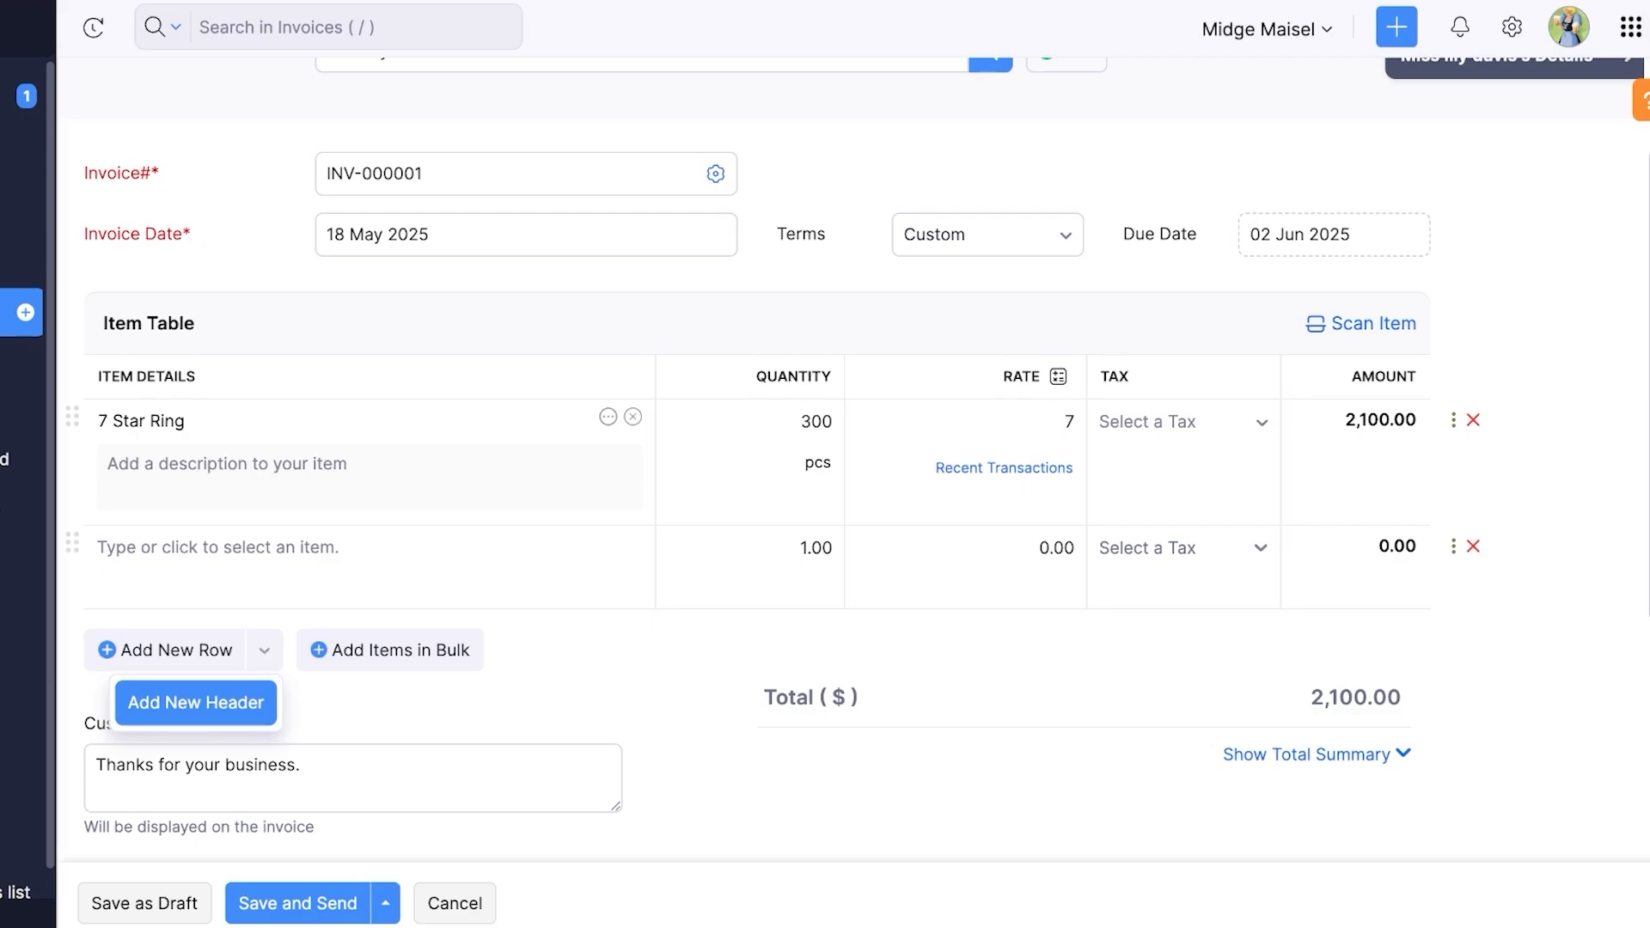
{"action": "scroll", "scroll_direction": "down", "scroll_amount": 3}
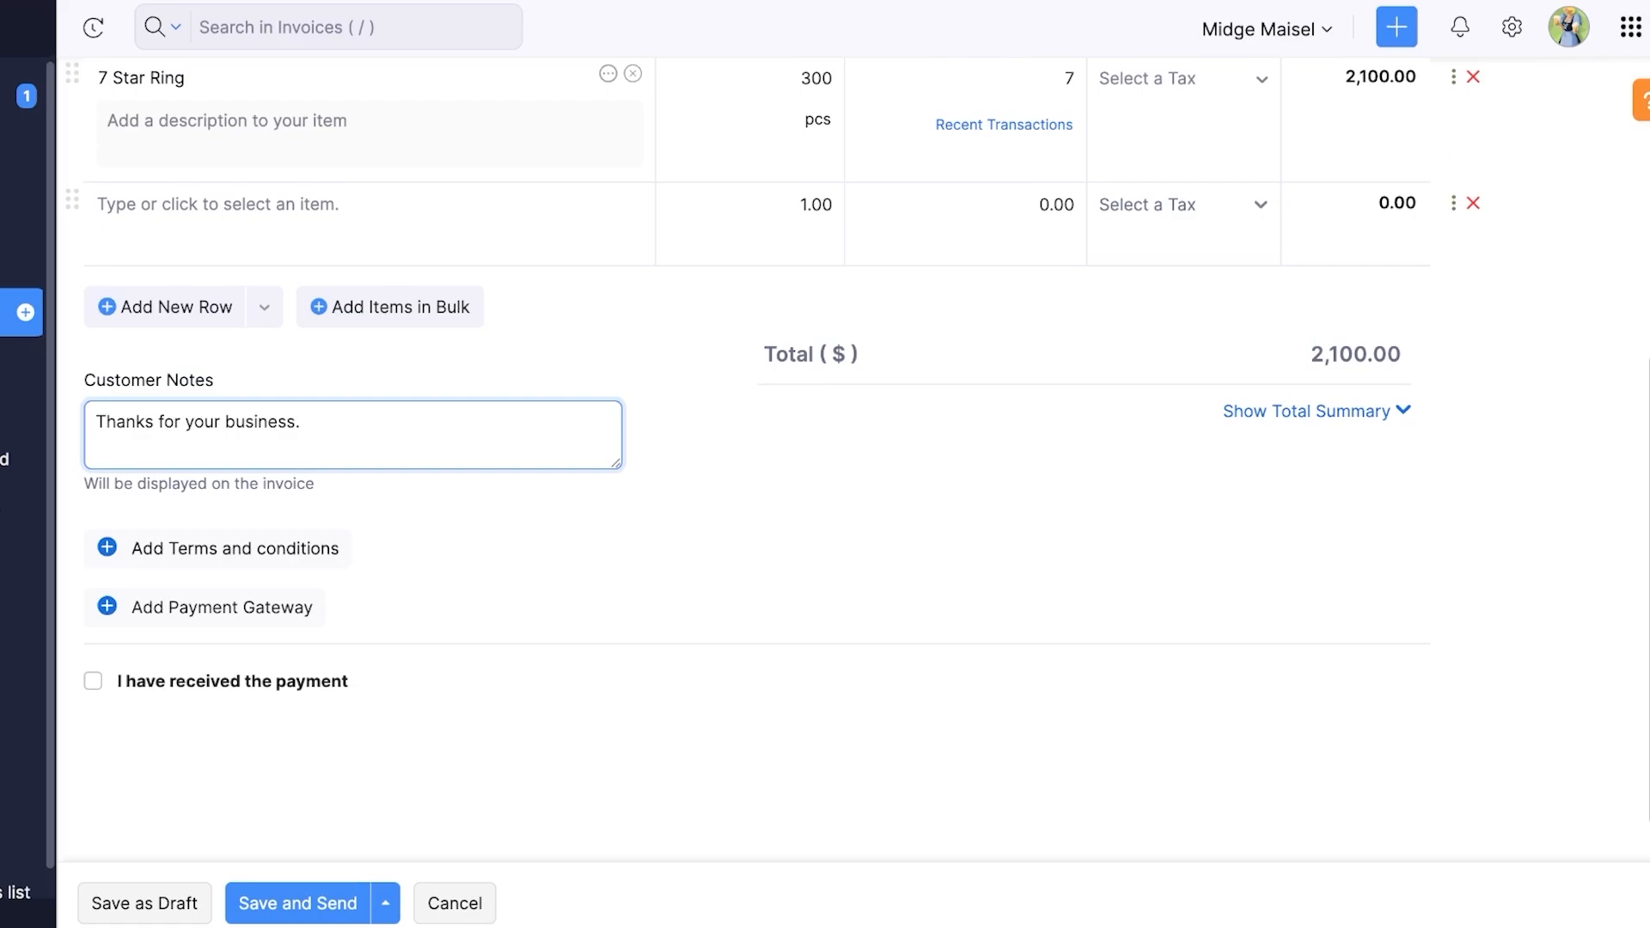
Step: Expand the total summary showing zero discount, then open the payment gateway list
{"action": "left_click", "coordinate": [317, 423]}
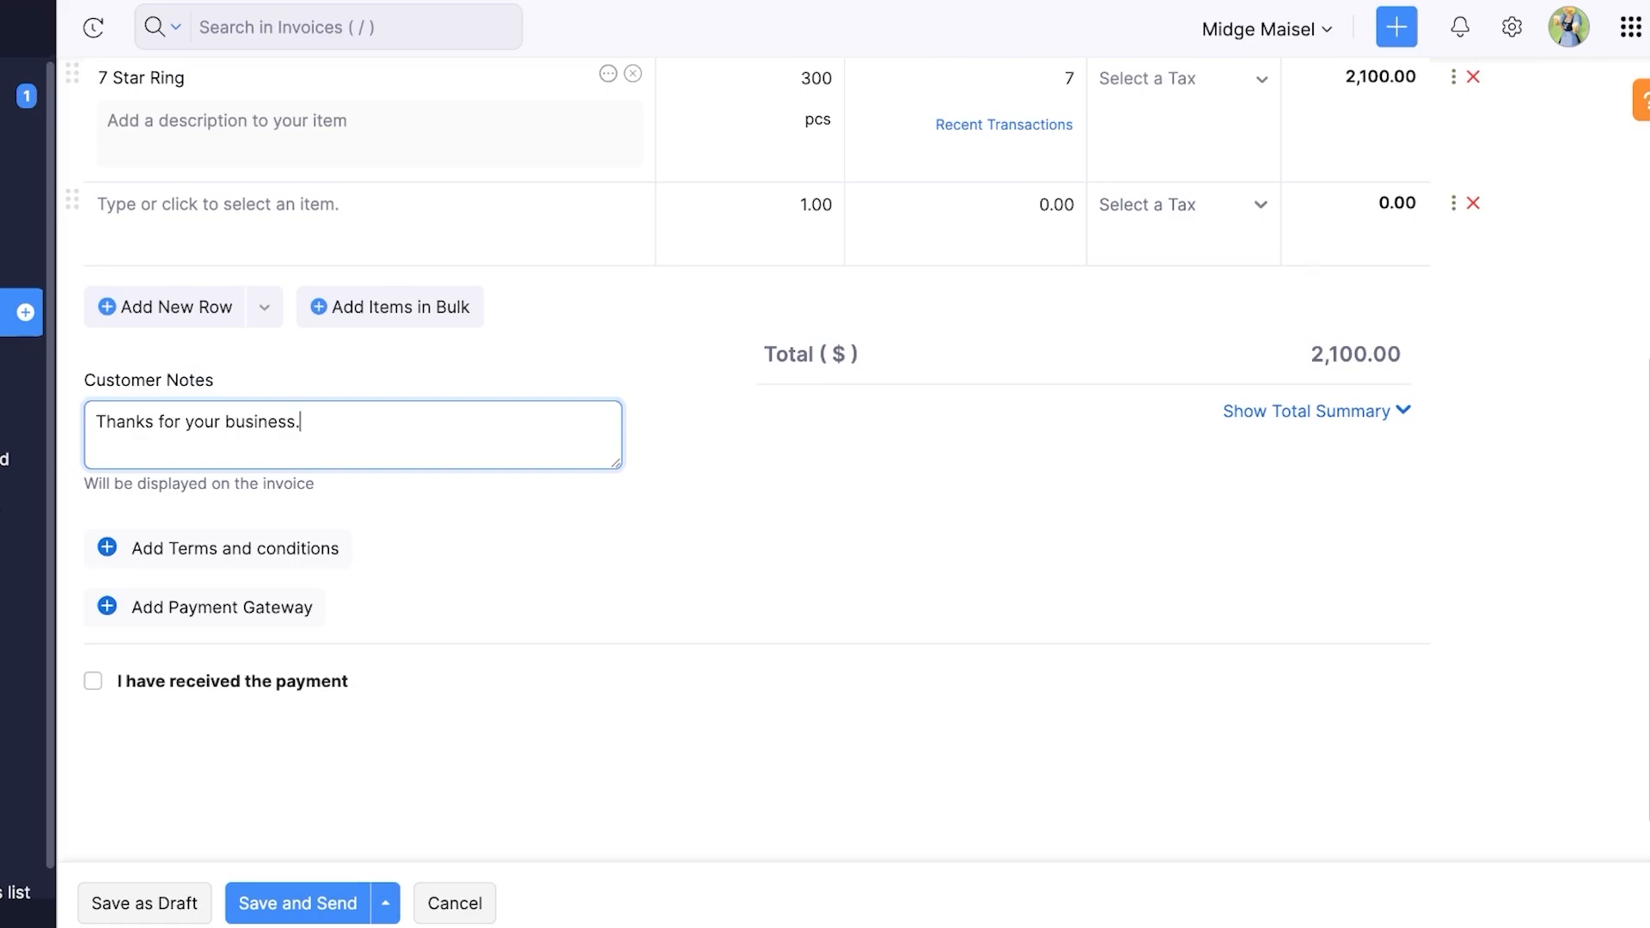
{"action": "left_click", "coordinate": [1307, 411]}
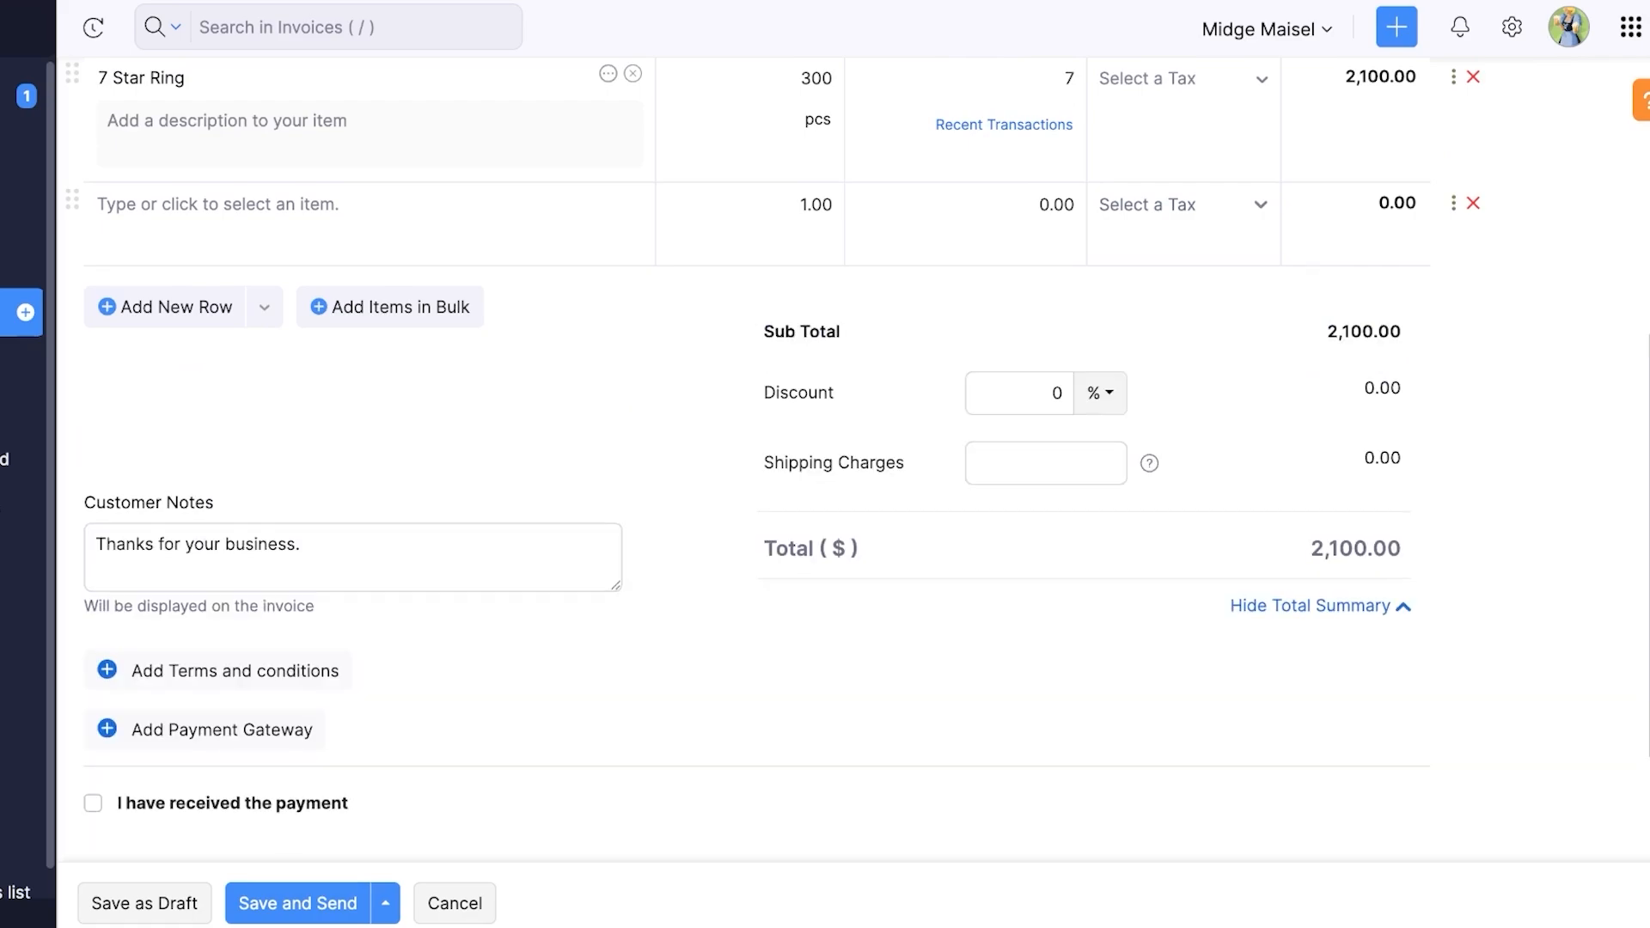
{"action": "left_click", "coordinate": [1017, 393]}
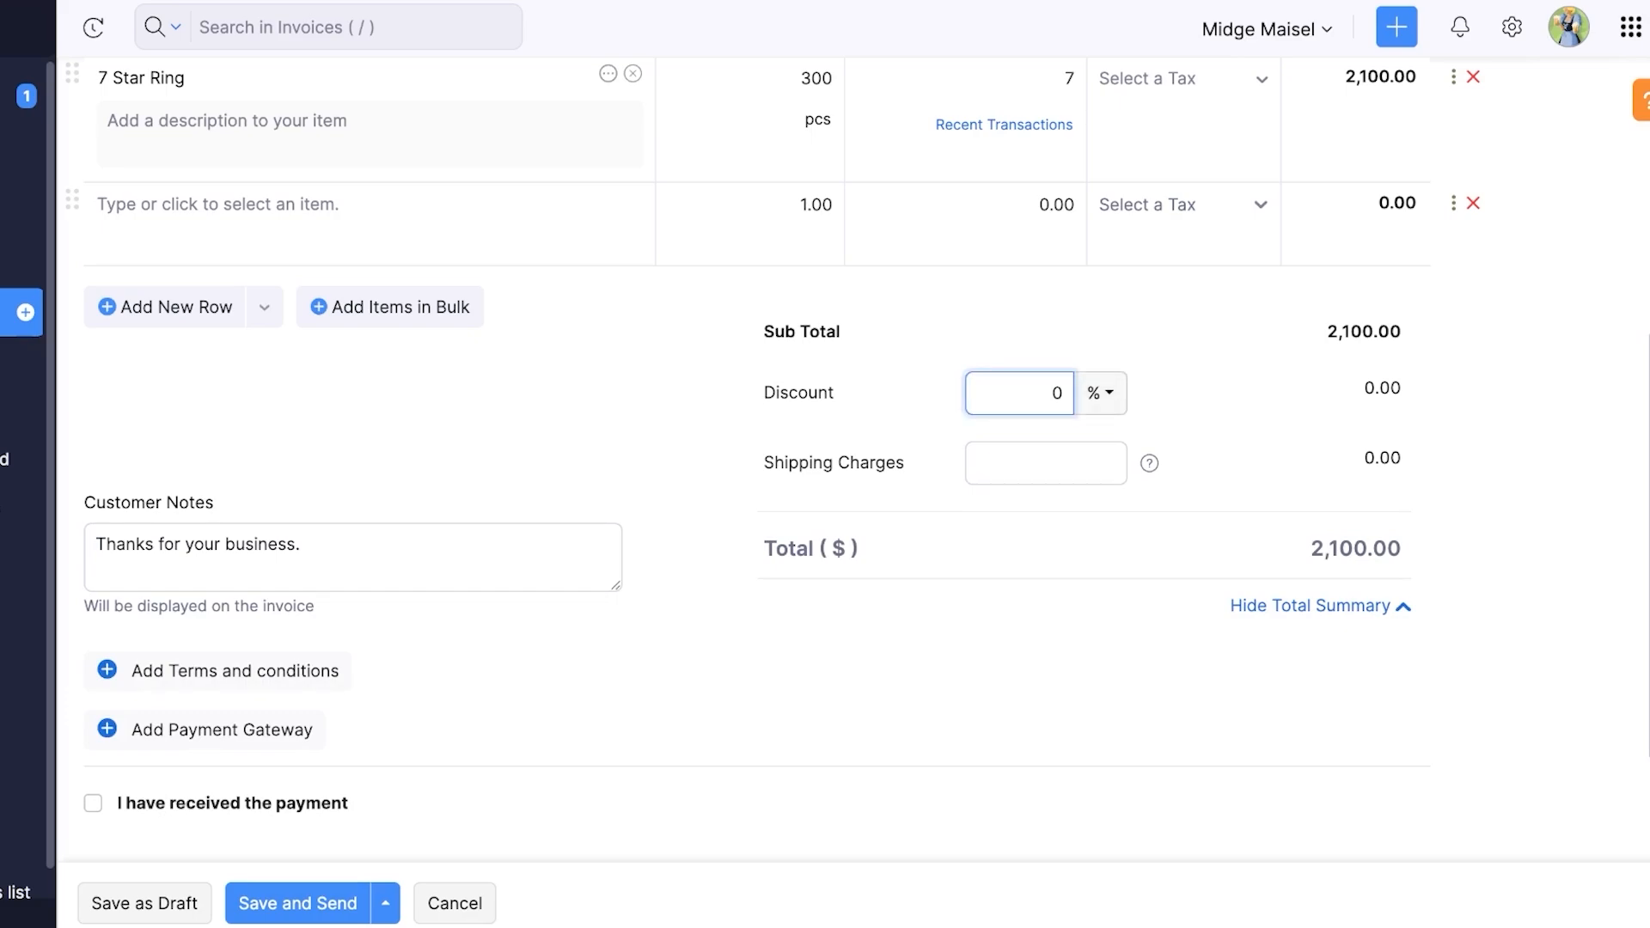
{"action": "left_click", "coordinate": [1099, 393]}
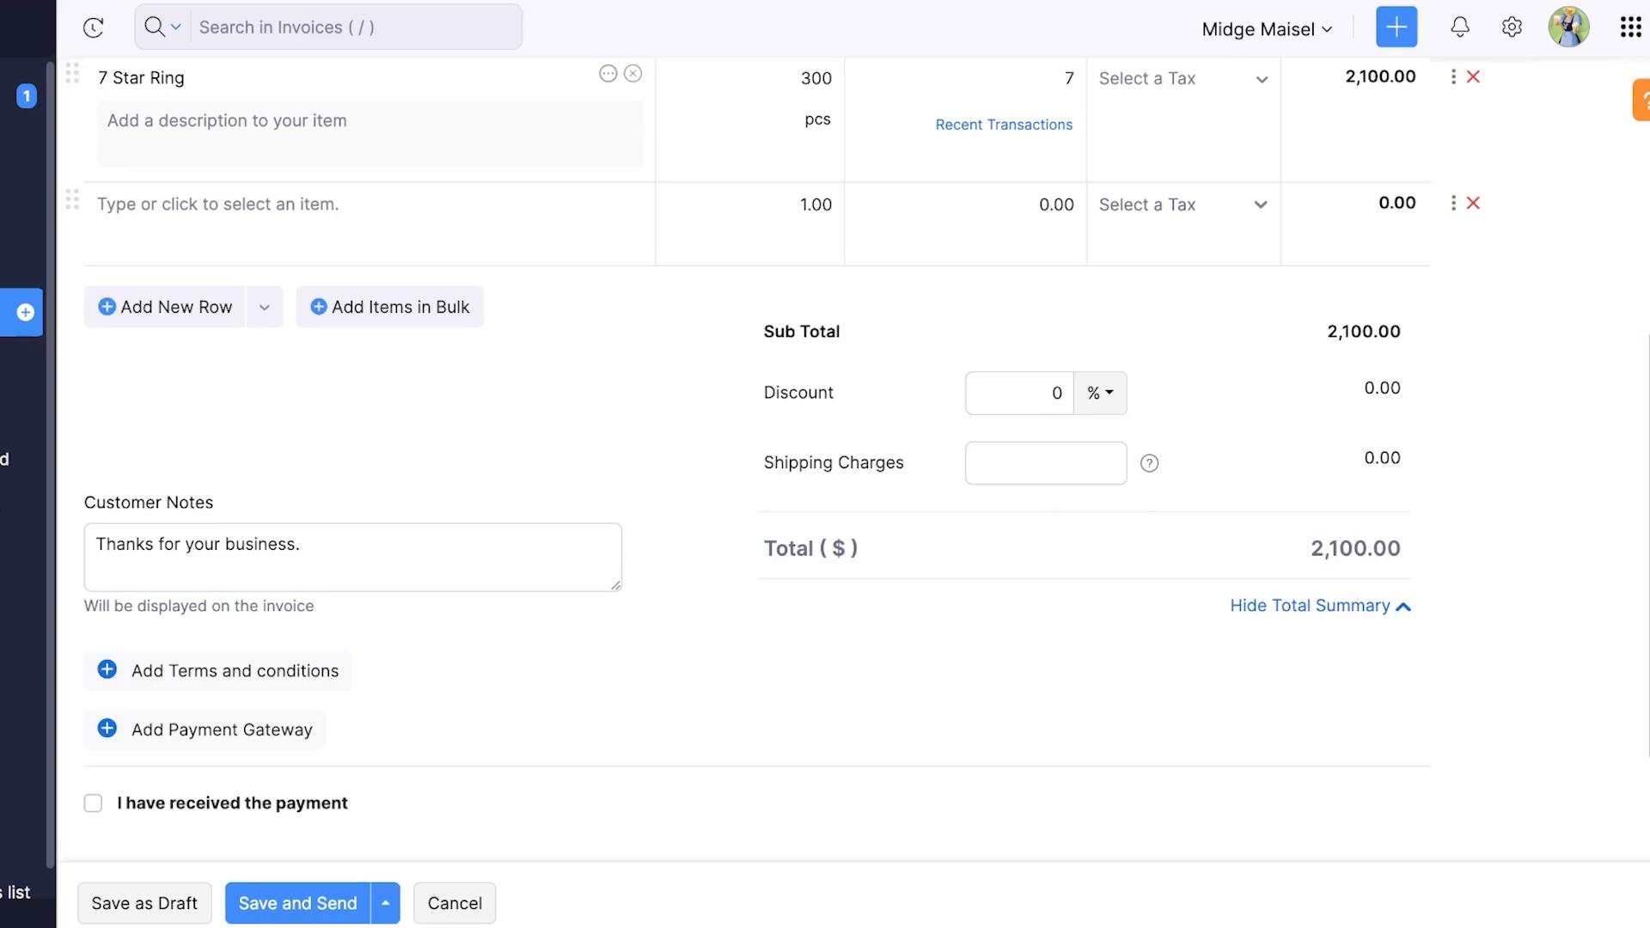
{"action": "left_click", "coordinate": [1046, 462]}
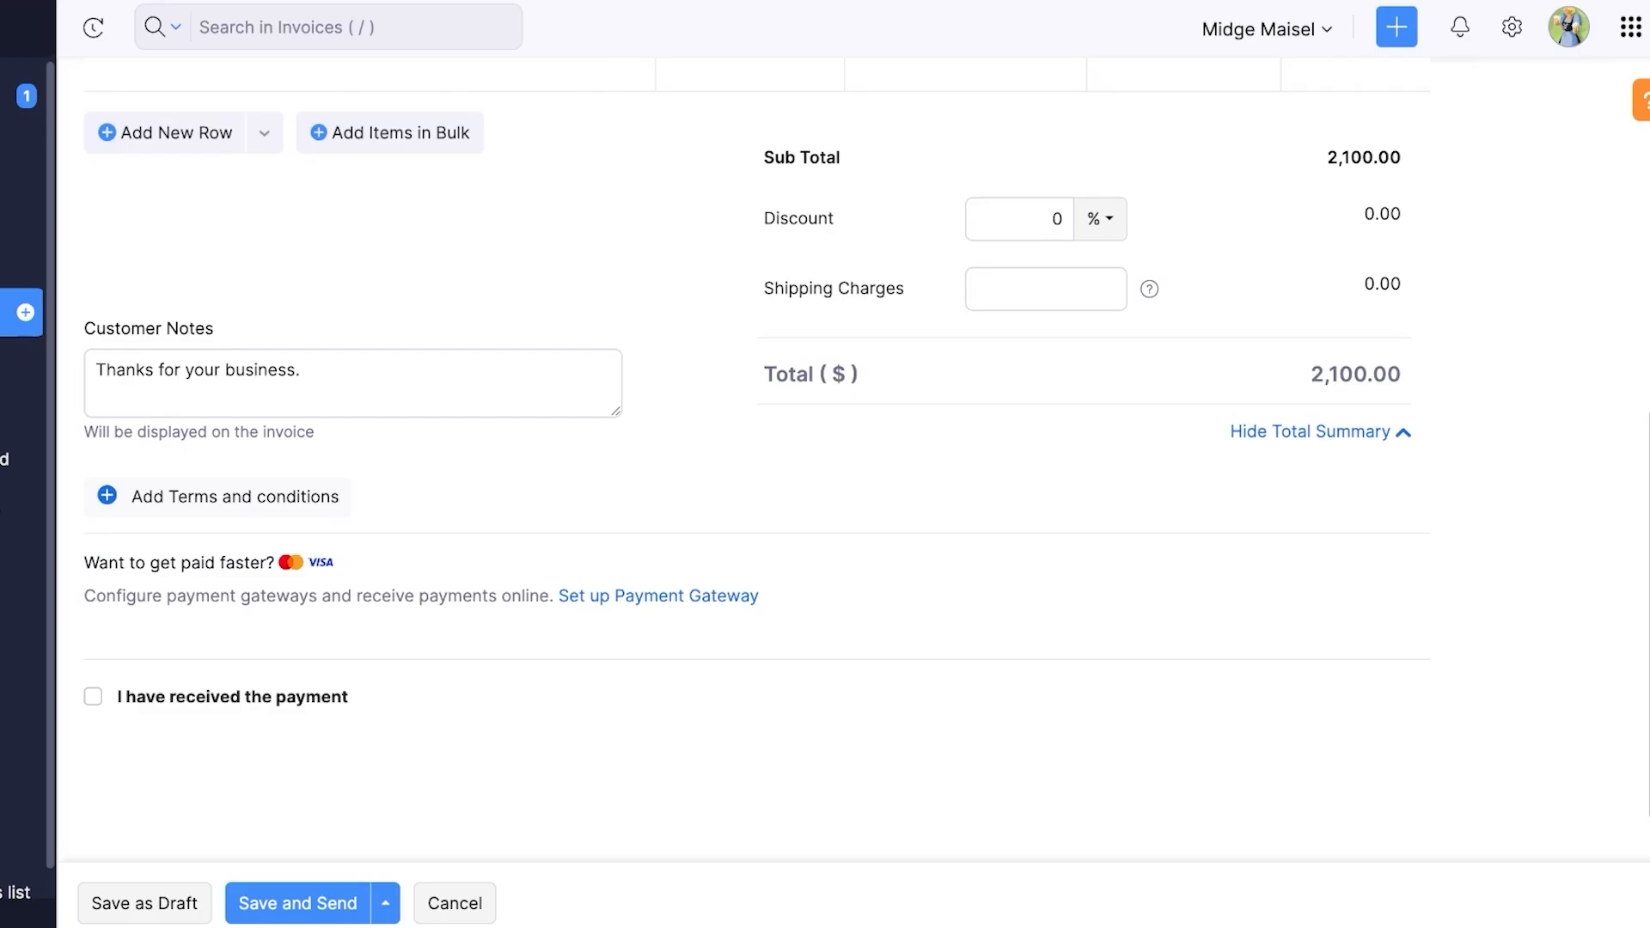
{"action": "left_click", "coordinate": [658, 595]}
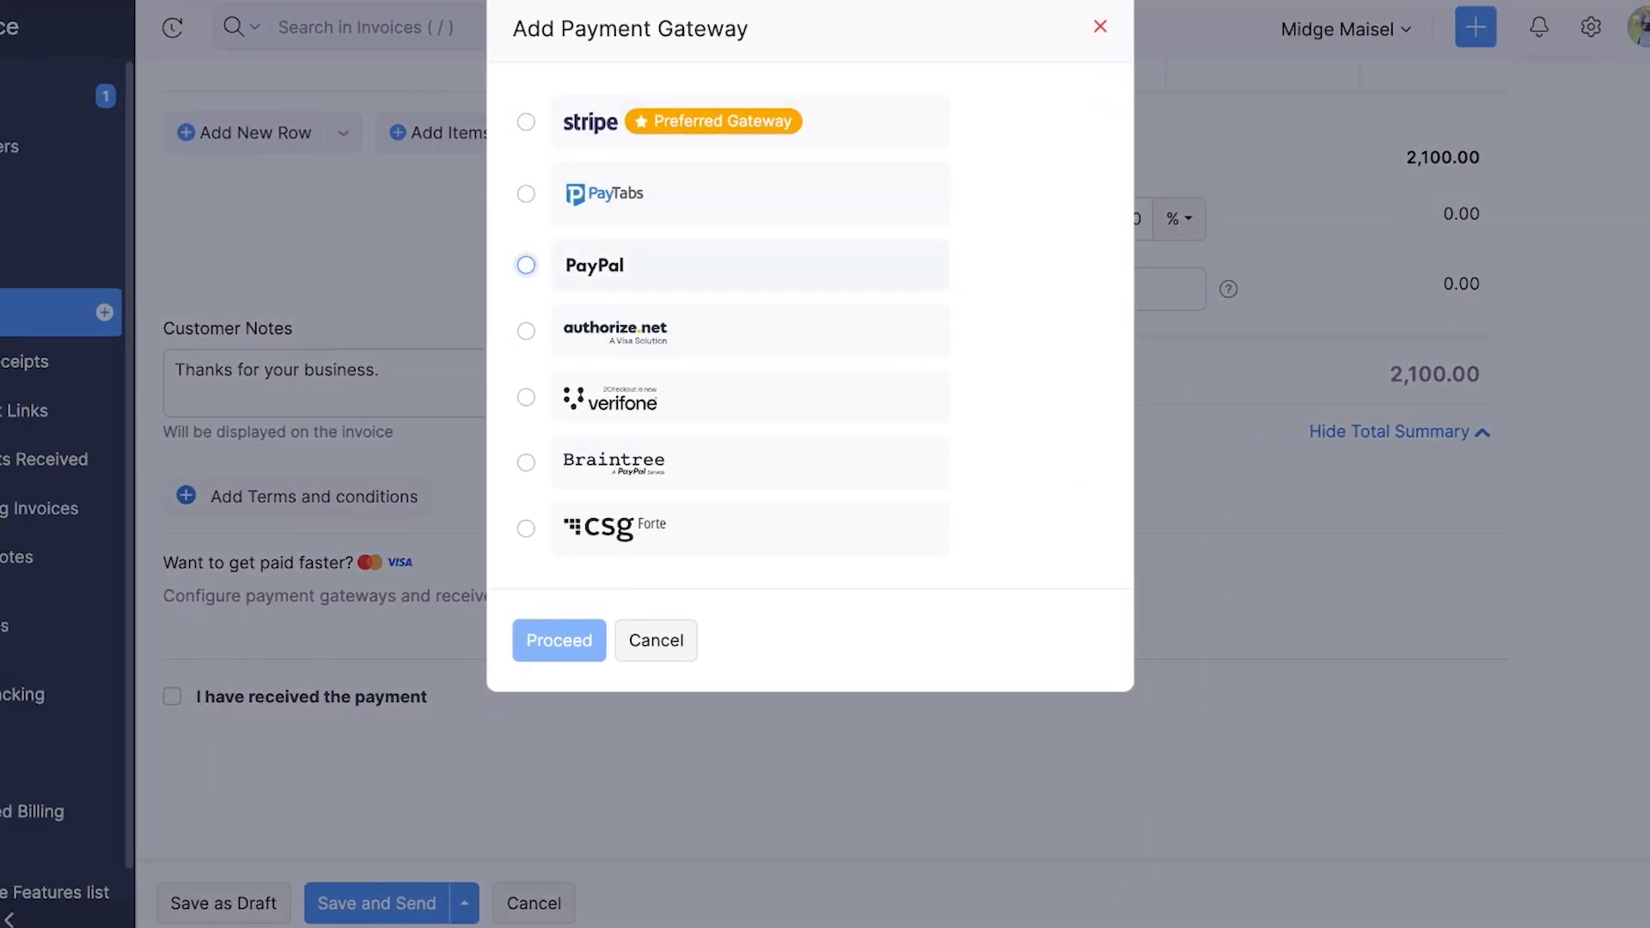
{"action": "left_click", "coordinate": [525, 397]}
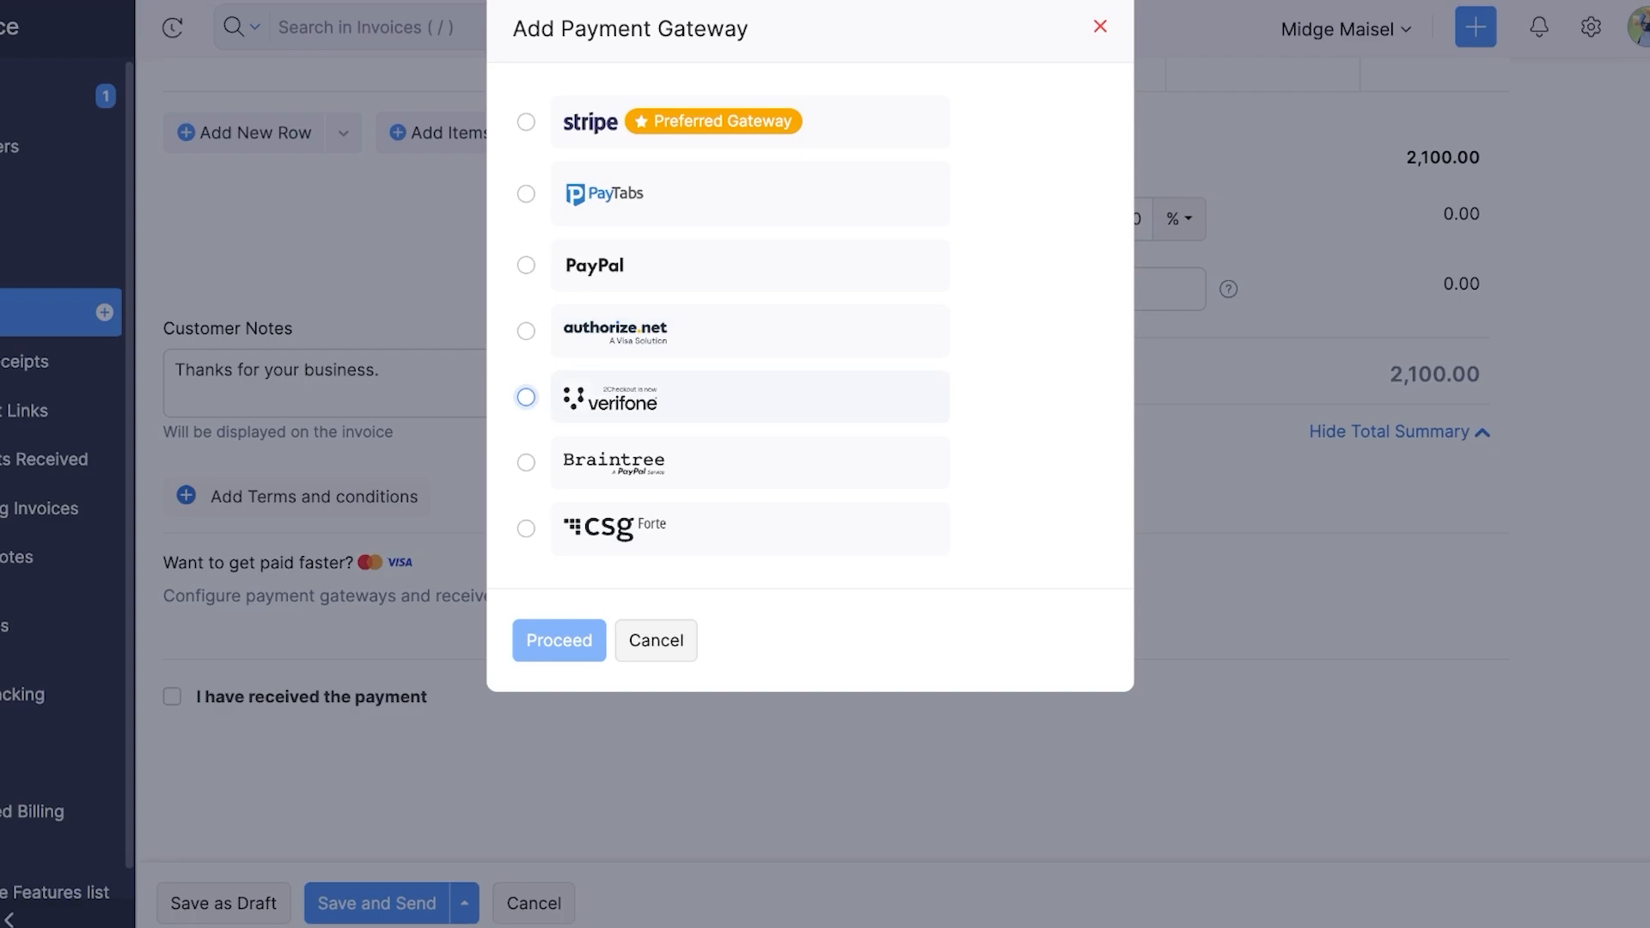
{"action": "left_click", "coordinate": [526, 529]}
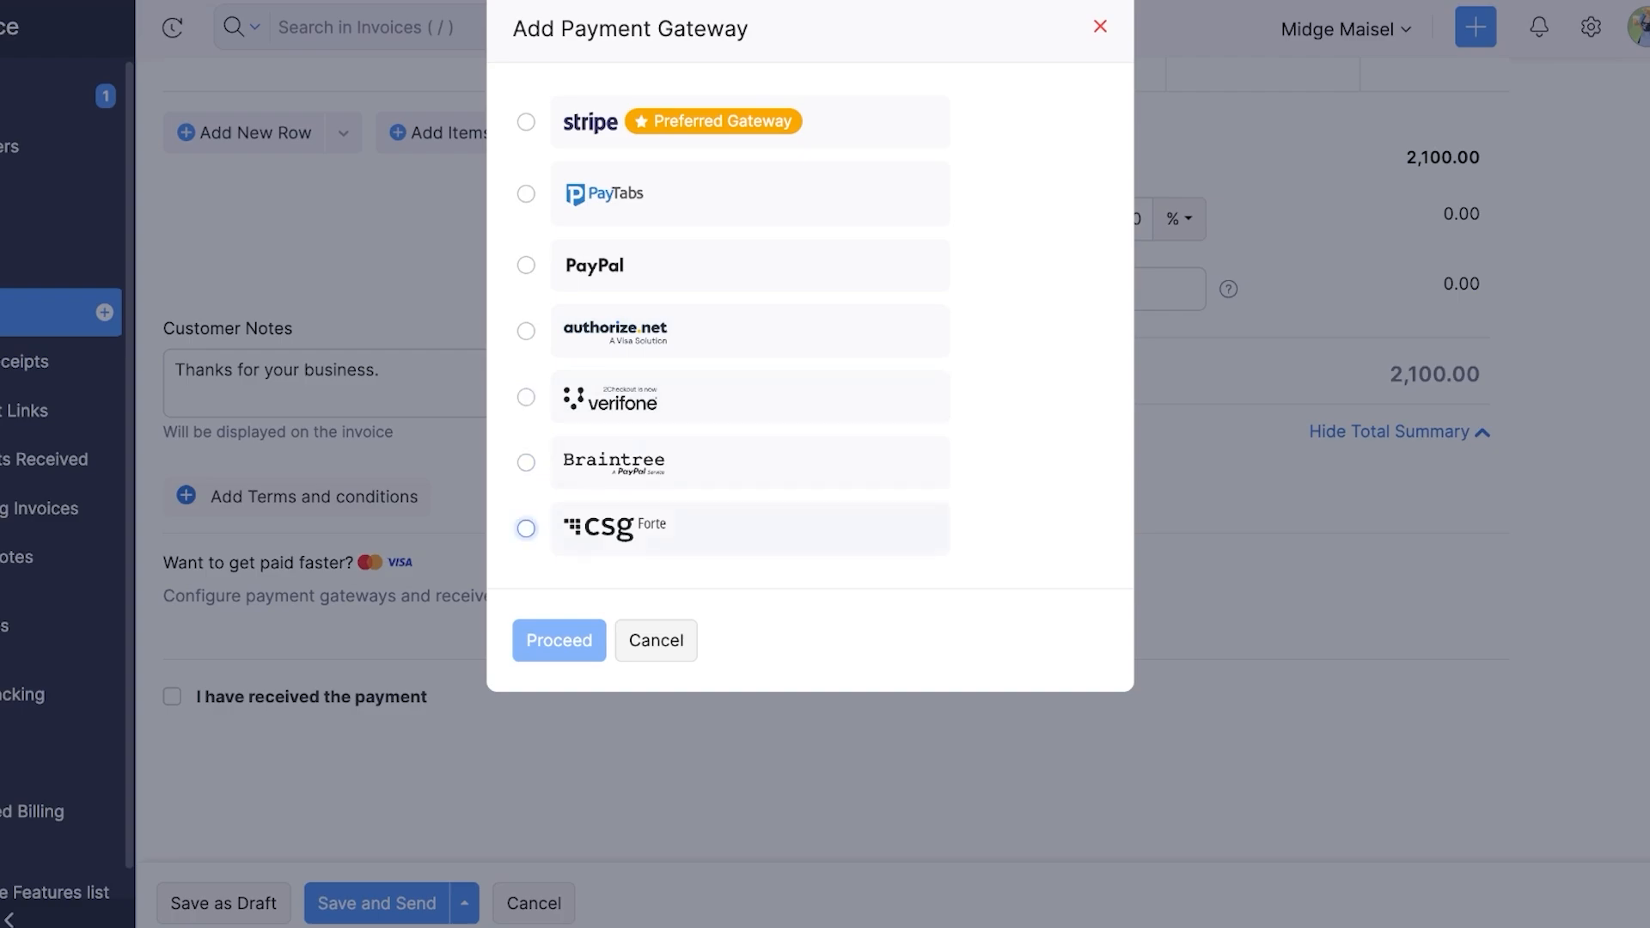
{"action": "left_click", "coordinate": [526, 121]}
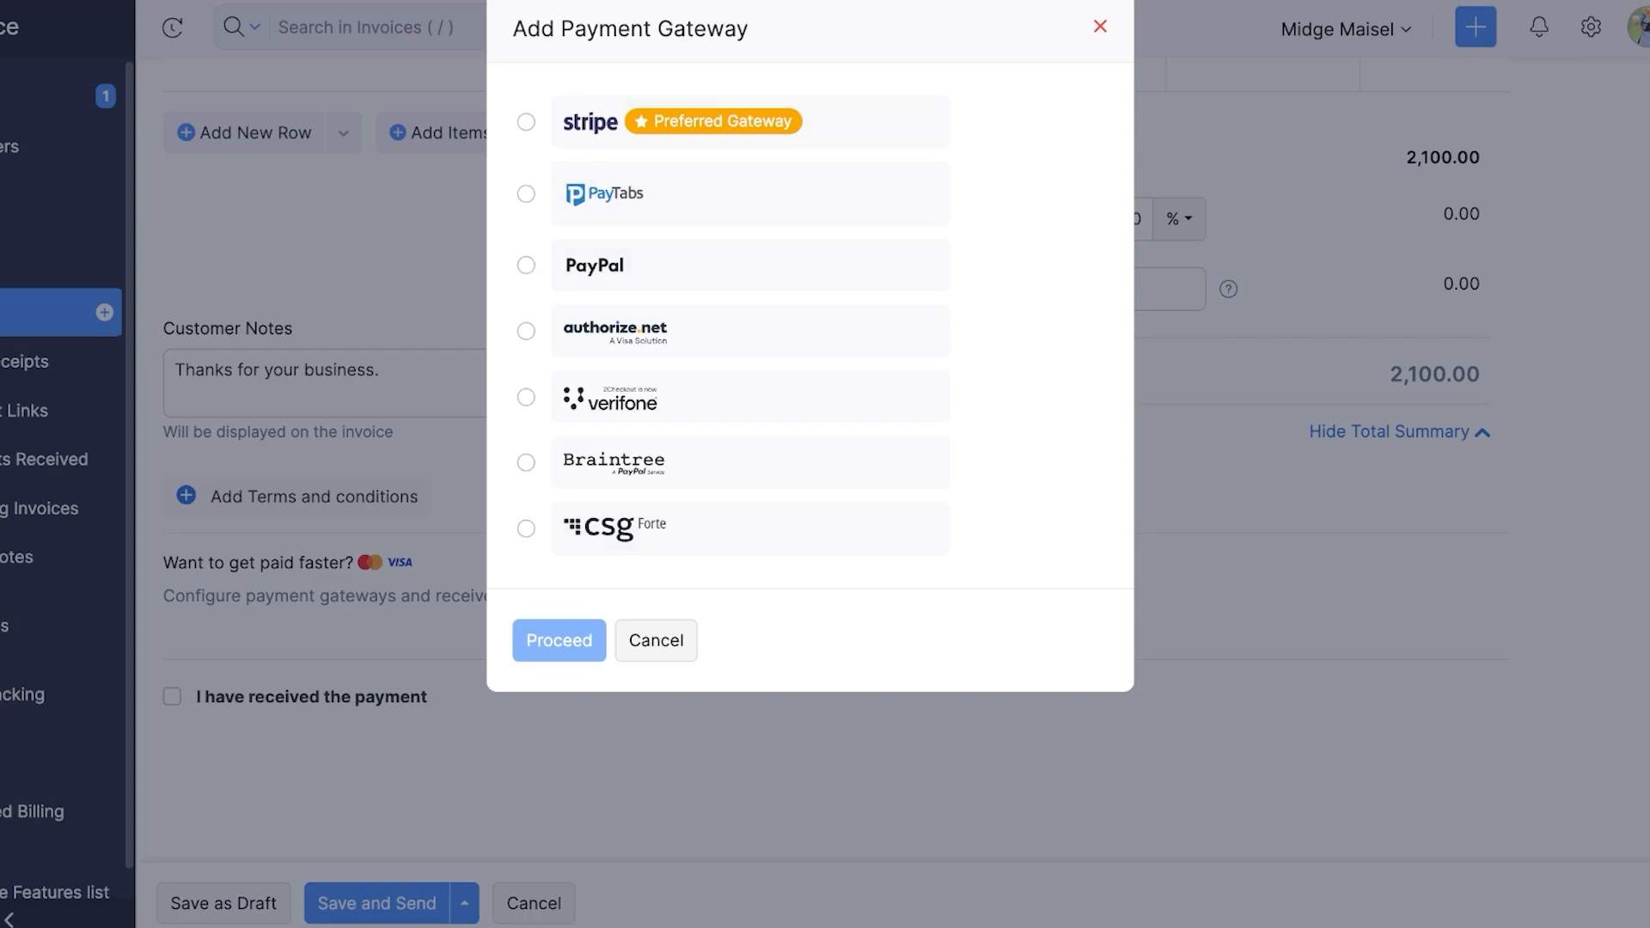
{"action": "left_click", "coordinate": [526, 121]}
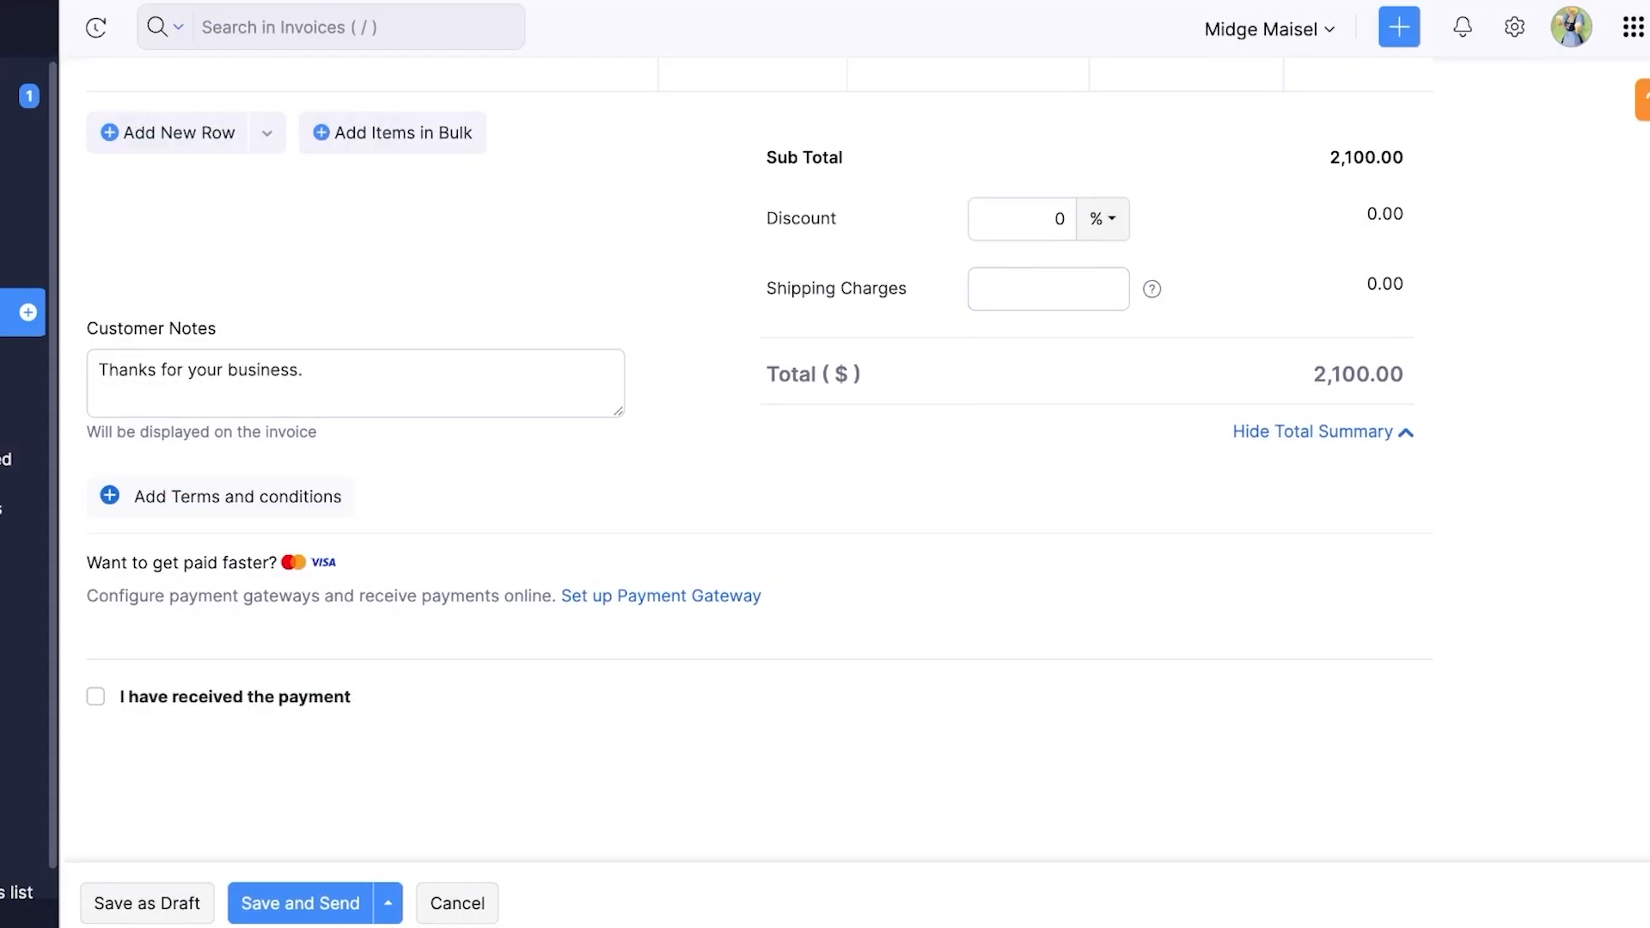
Step: Record a $2,100.00 cash payment and save INV-000001 as Paid
{"action": "left_click", "coordinate": [95, 697]}
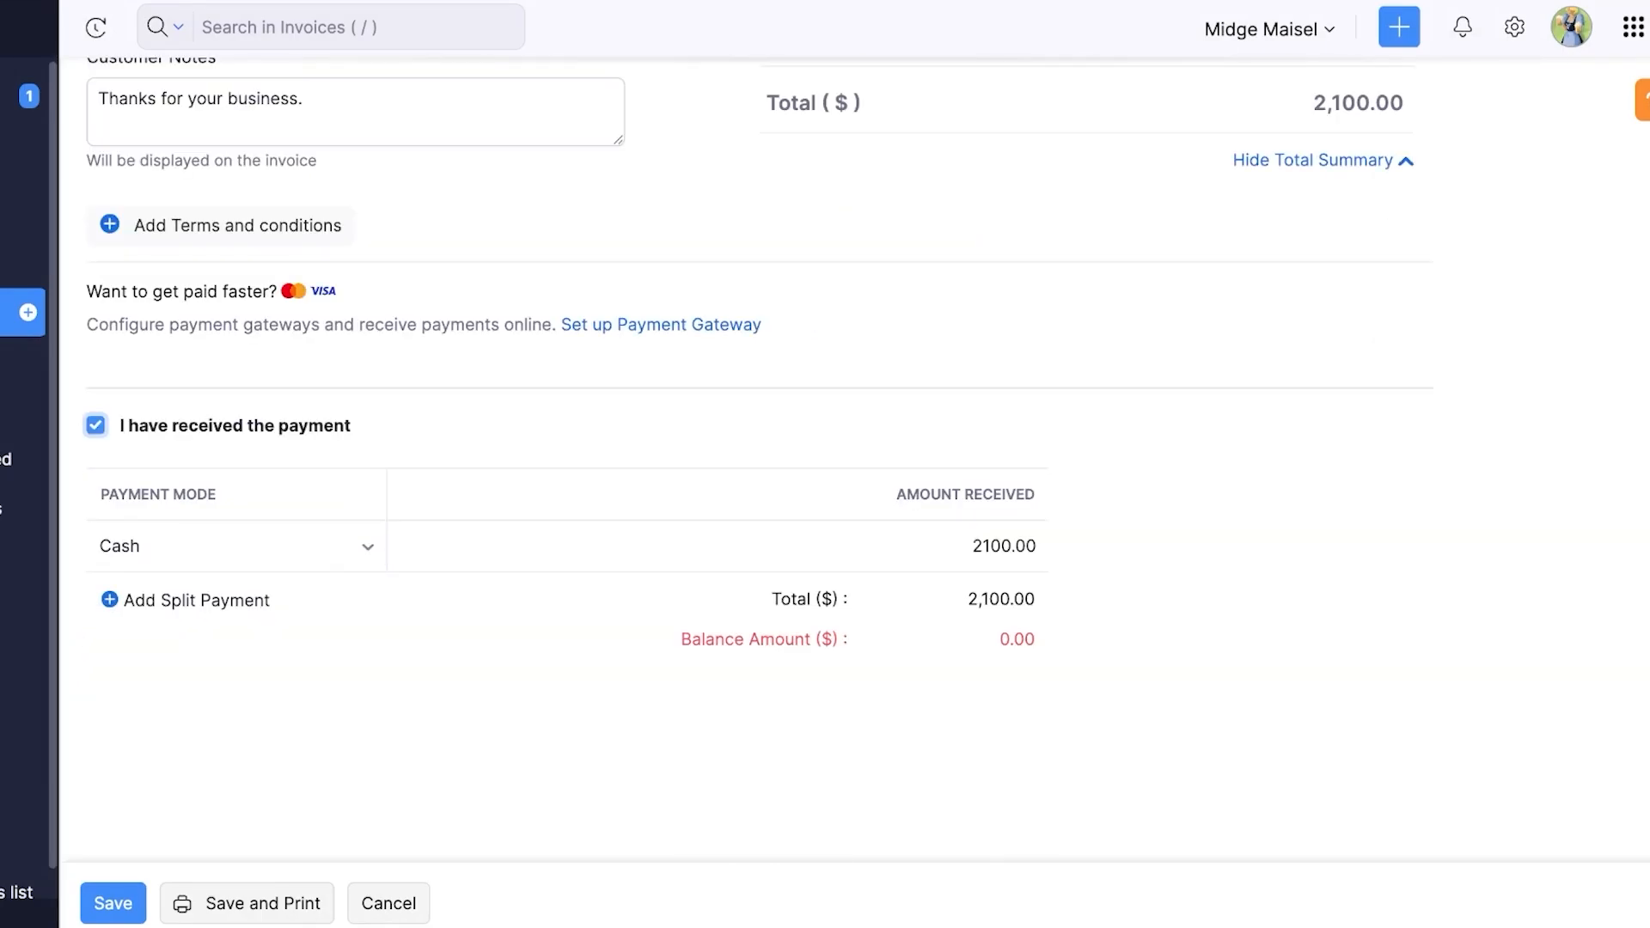
{"action": "left_click", "coordinate": [114, 903]}
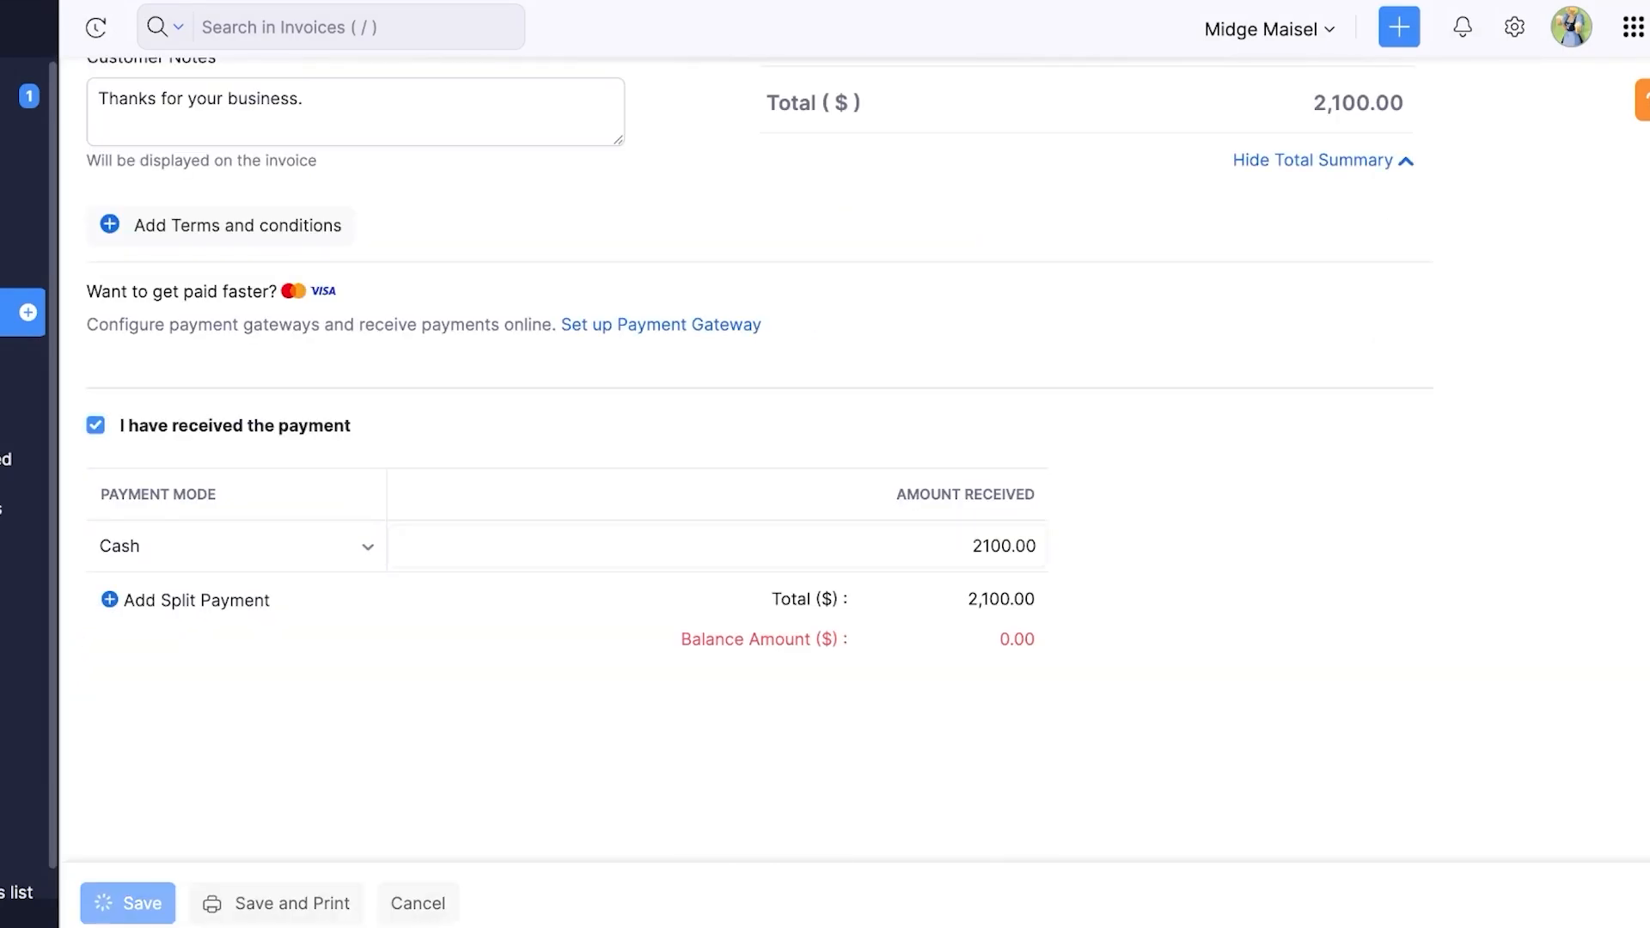
{"action": "left_click", "coordinate": [125, 927]}
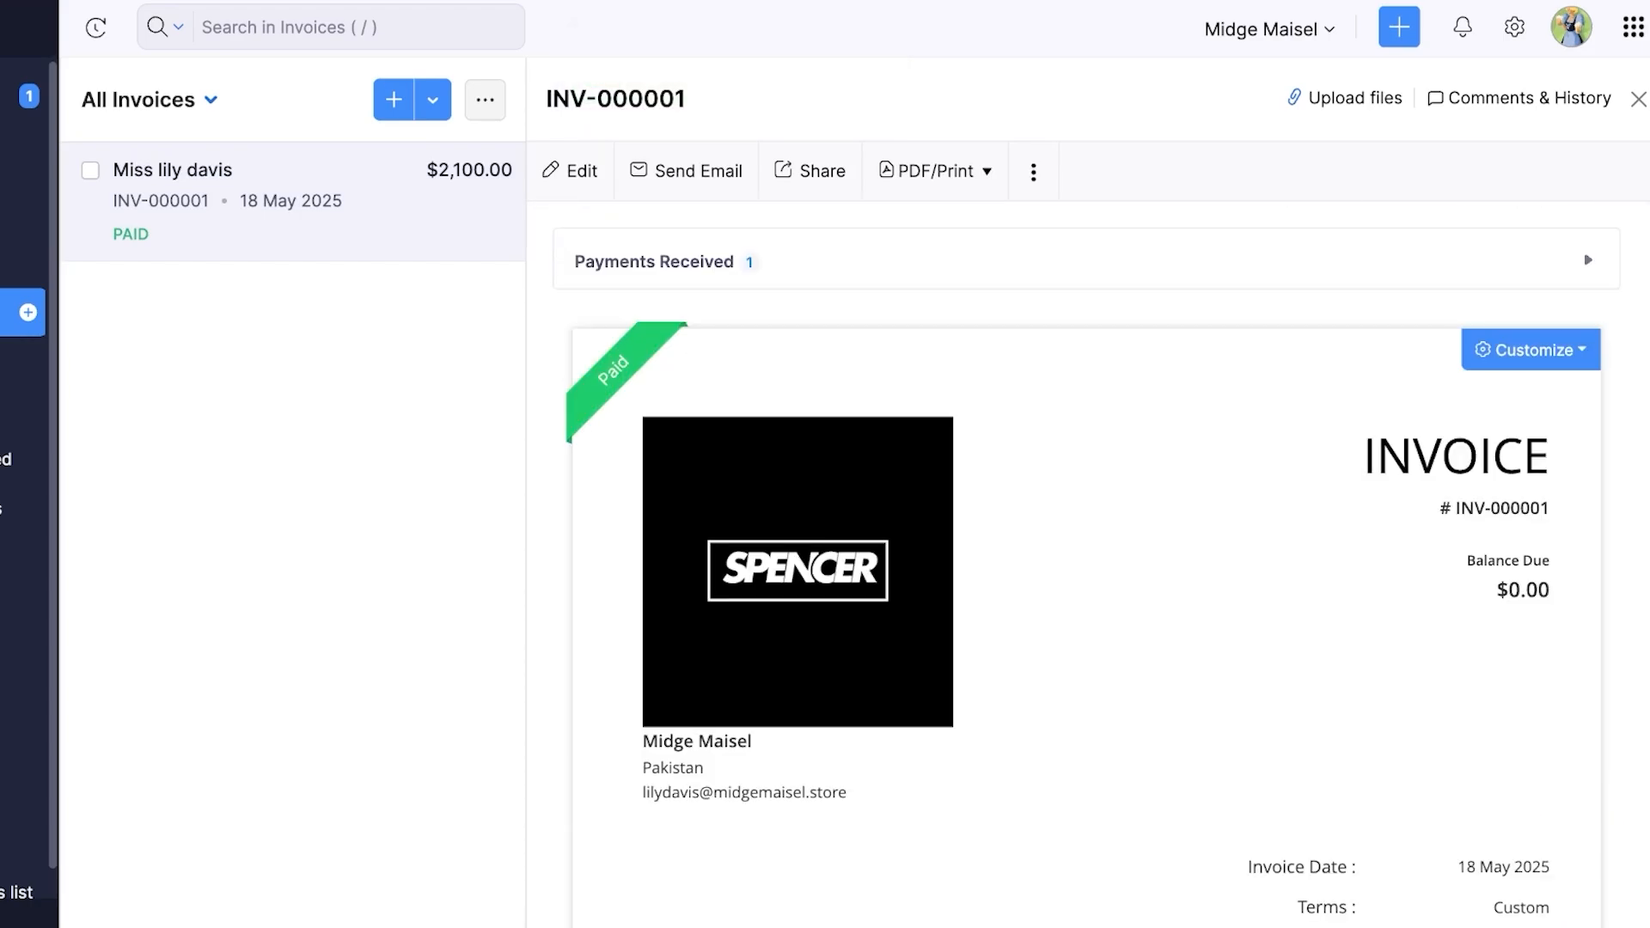
{"action": "scroll", "scroll_direction": "down", "scroll_amount": 3}
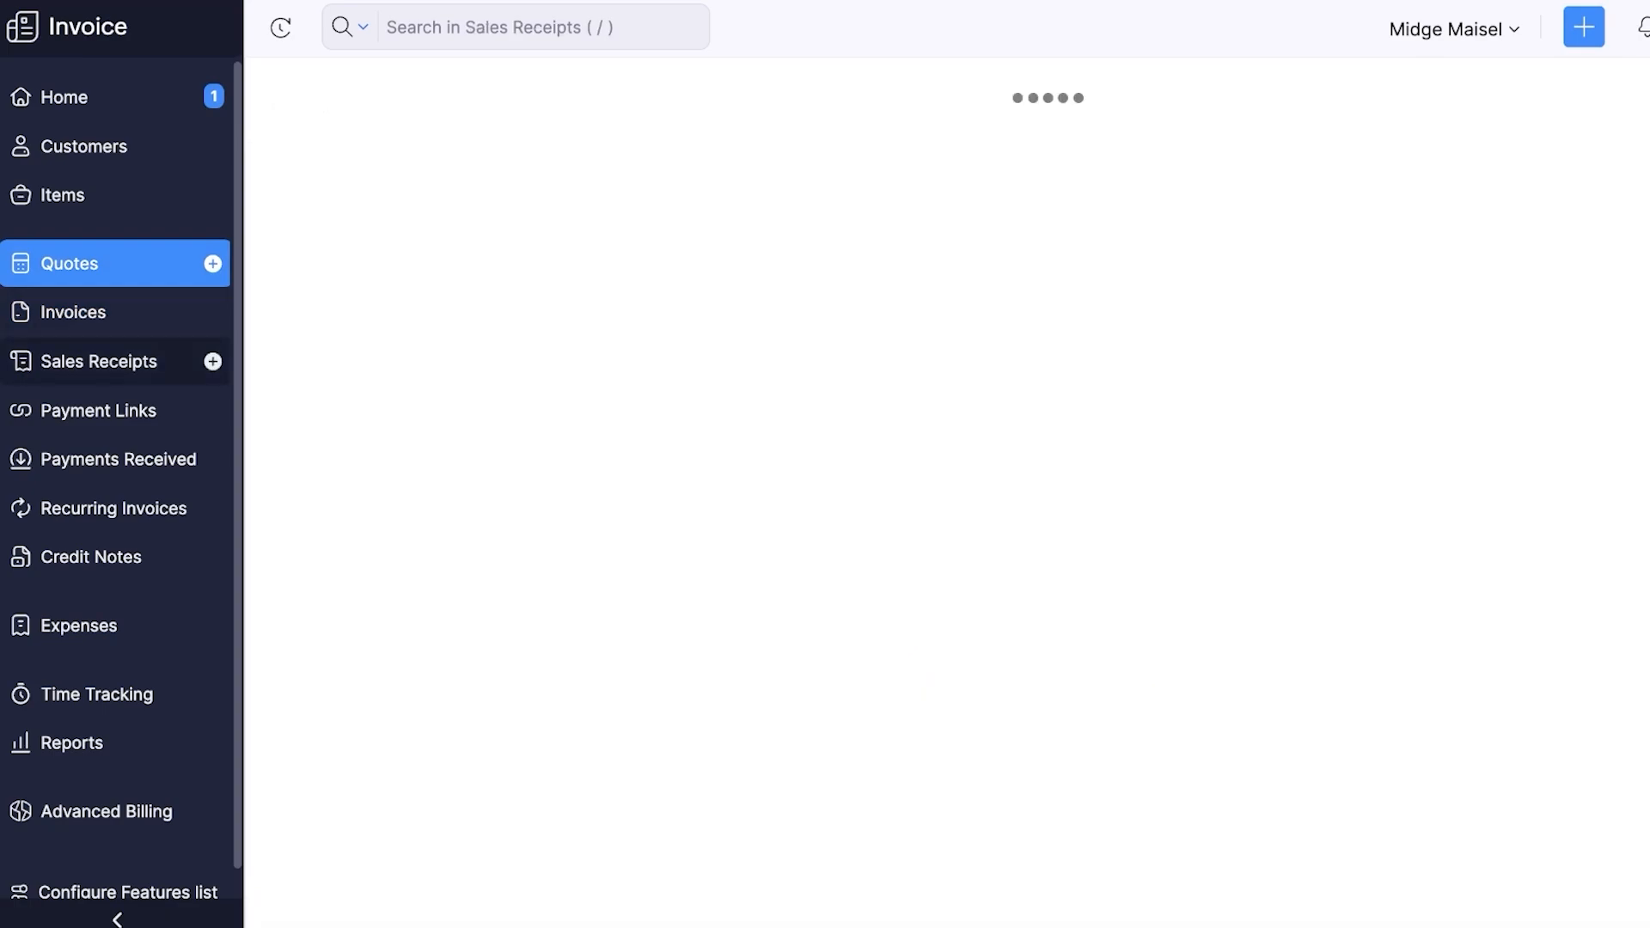
Step: Start sales receipt SR-00001 for customer 'Andrea' and review its $7.00 Cash total
{"action": "left_click", "coordinate": [97, 361]}
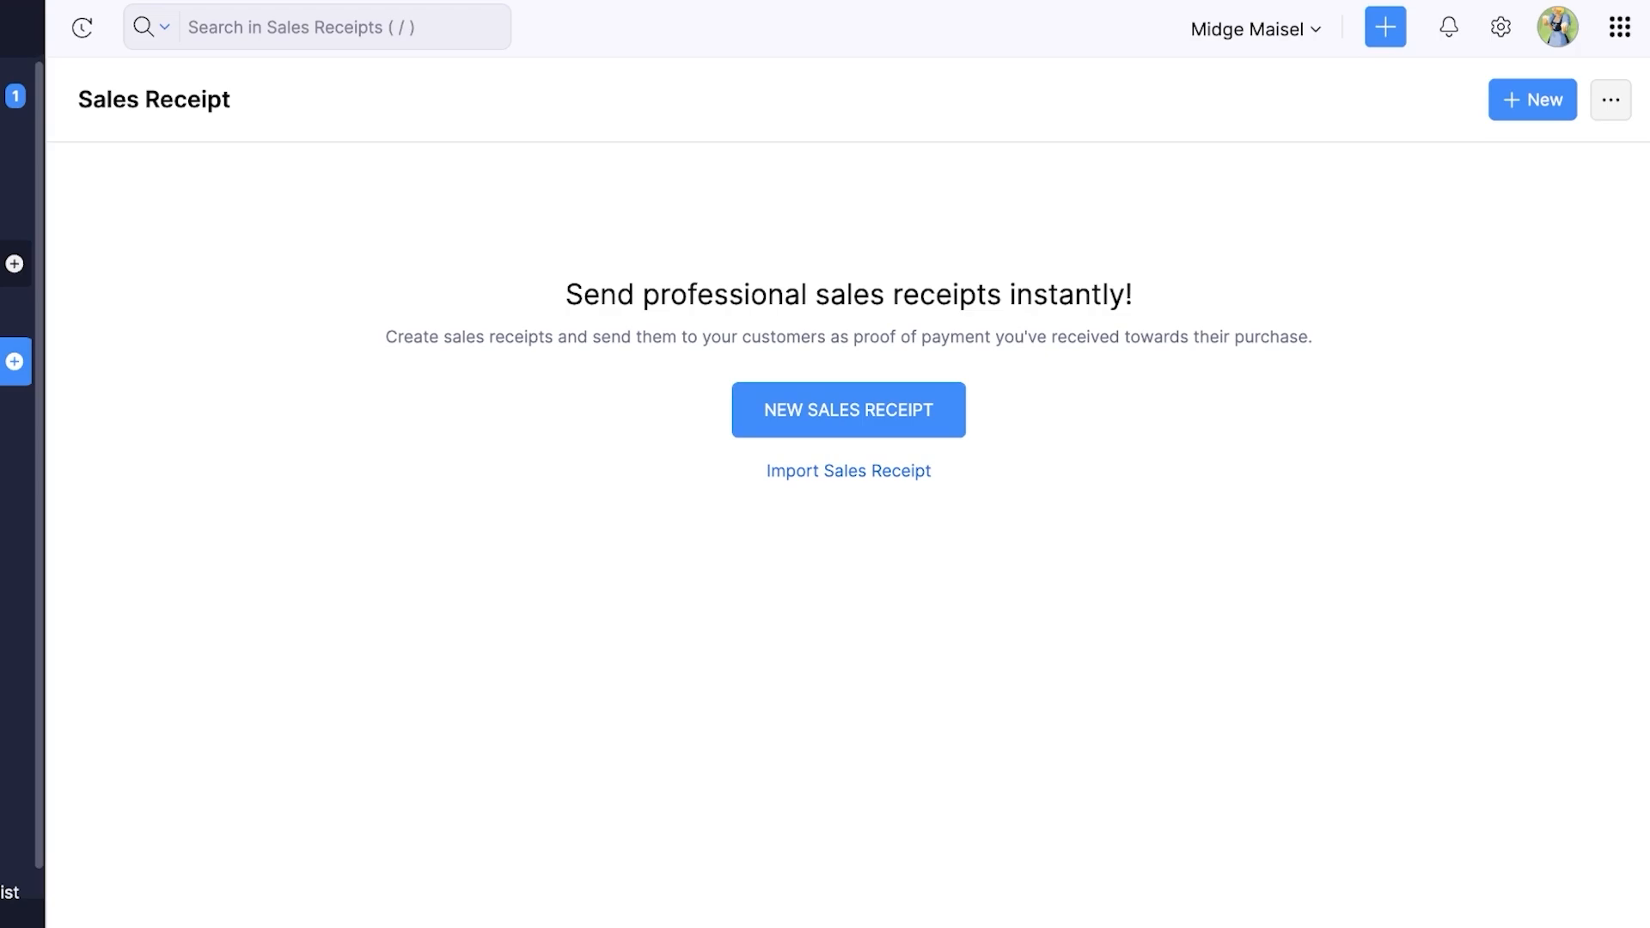
{"action": "left_click", "coordinate": [848, 410]}
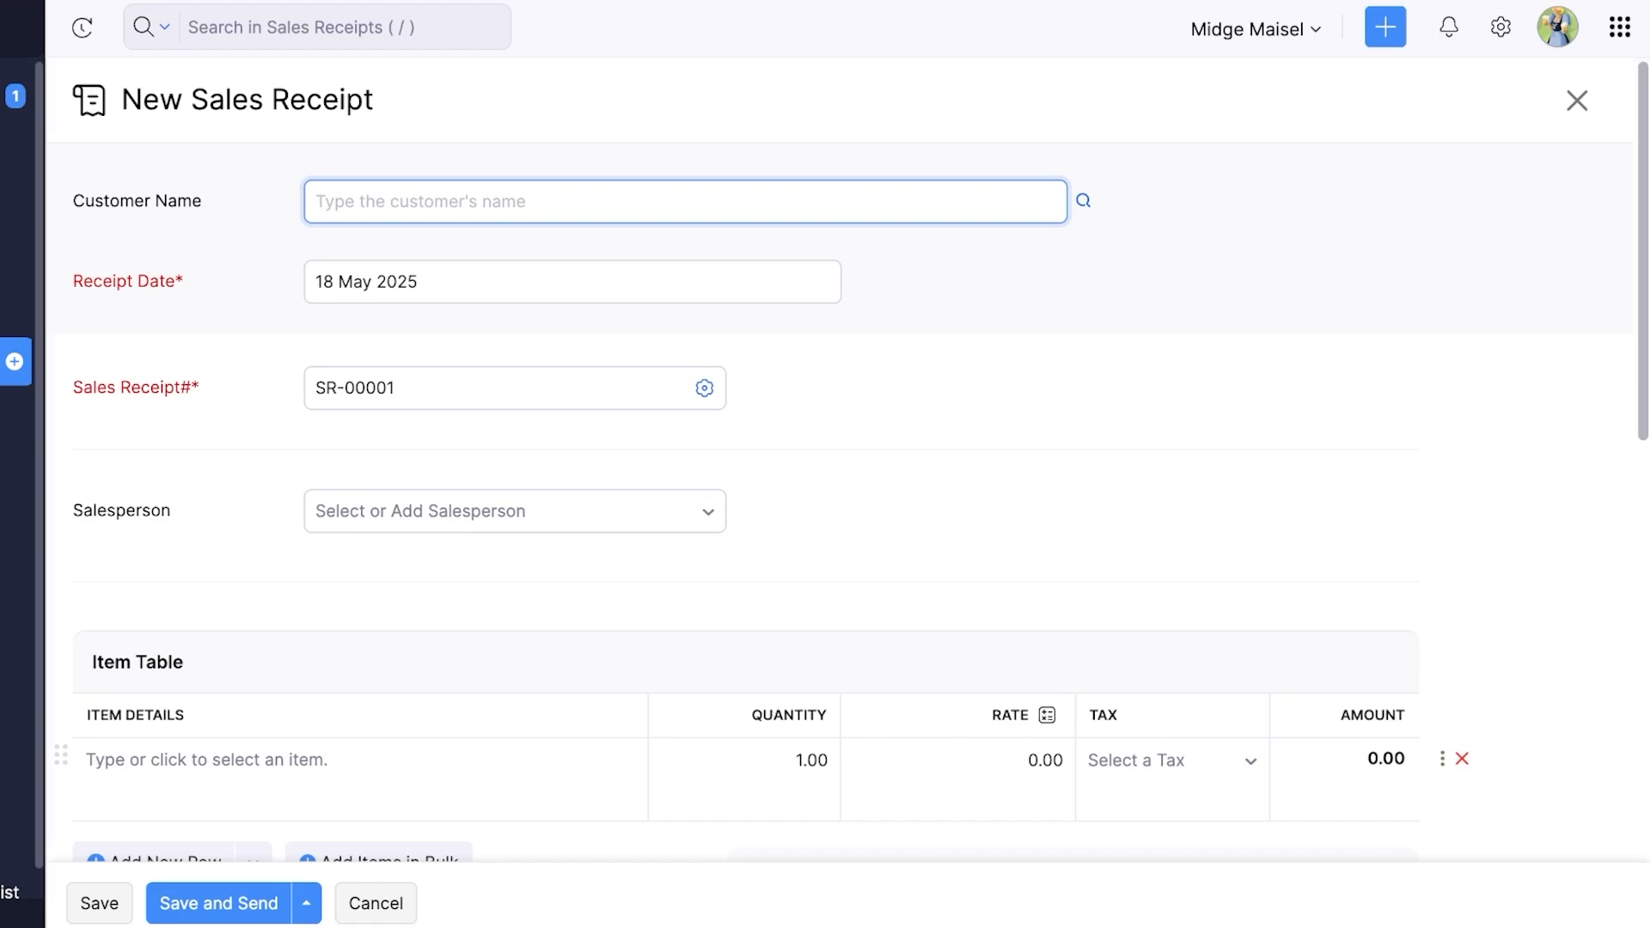
{"action": "type", "text": "Andrea"}
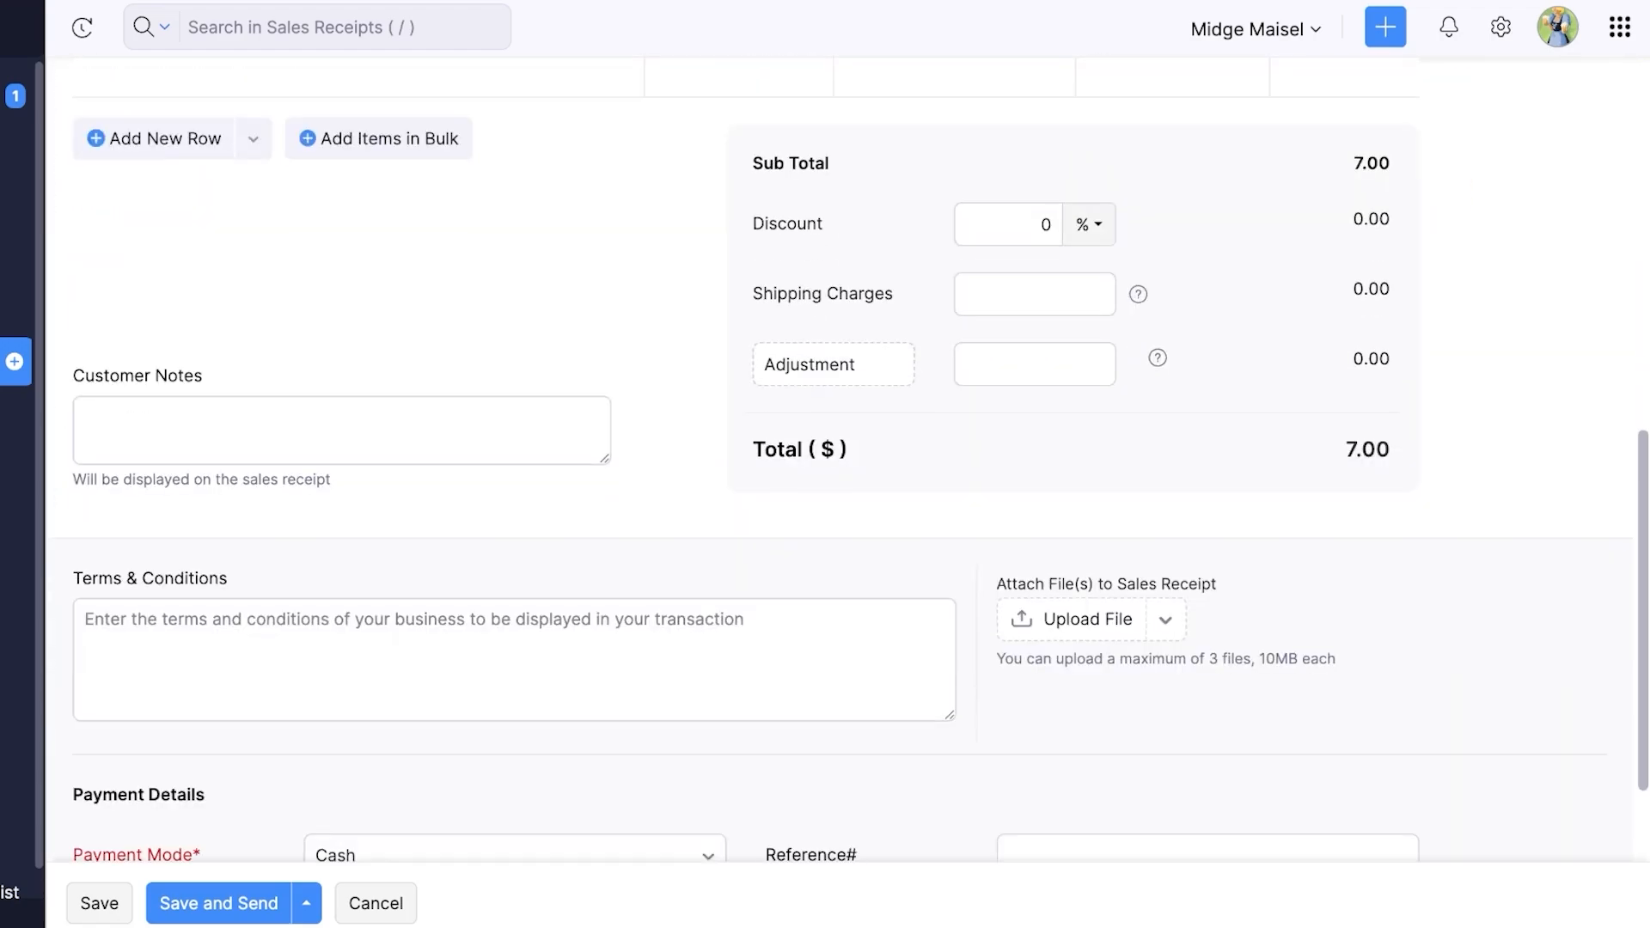
{"action": "scroll", "scroll_direction": "down", "scroll_amount": 3}
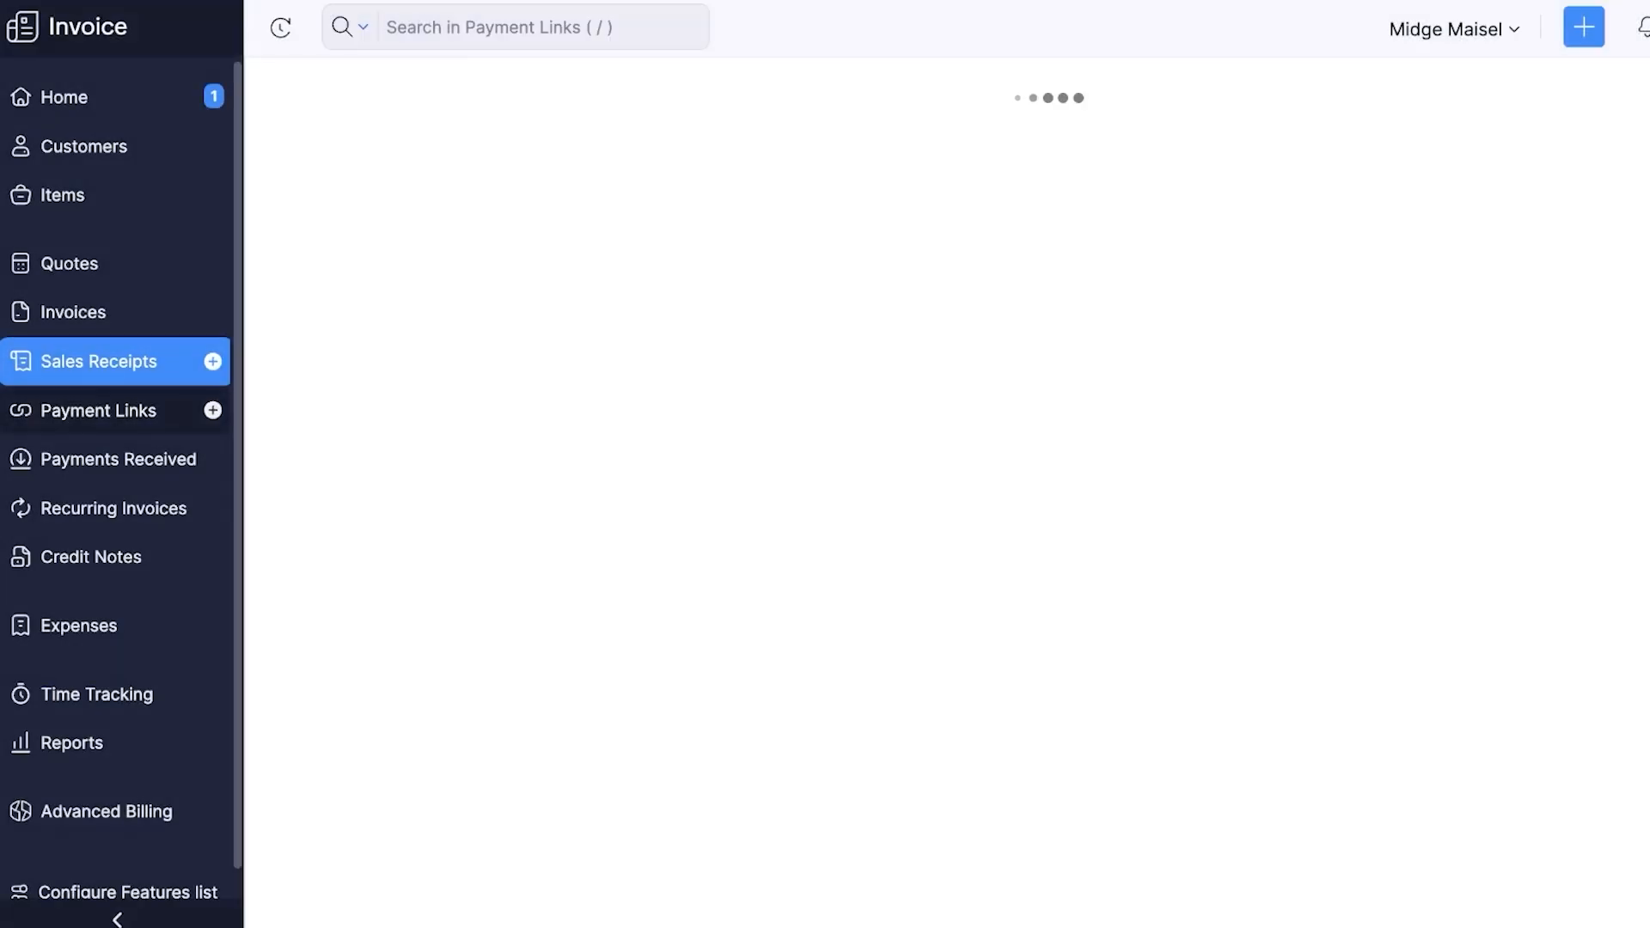
Step: Leave the app for the Zoho Invoice public homepage
{"action": "left_click", "coordinate": [98, 410]}
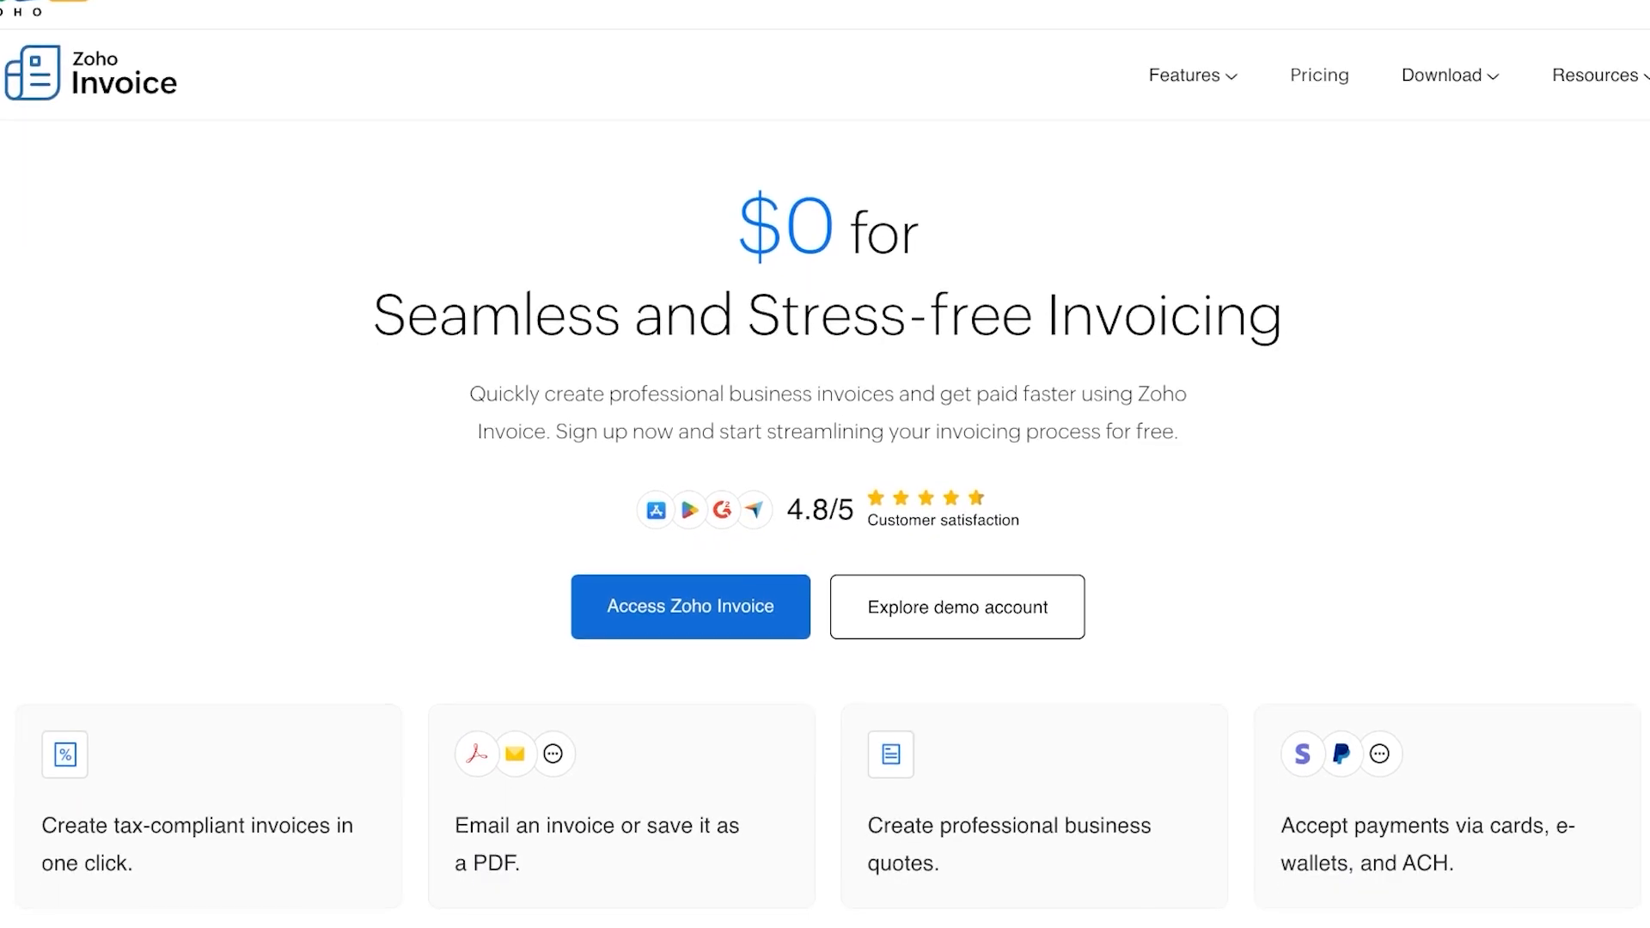
{"action": "scroll", "scroll_direction": "down", "scroll_amount": 3}
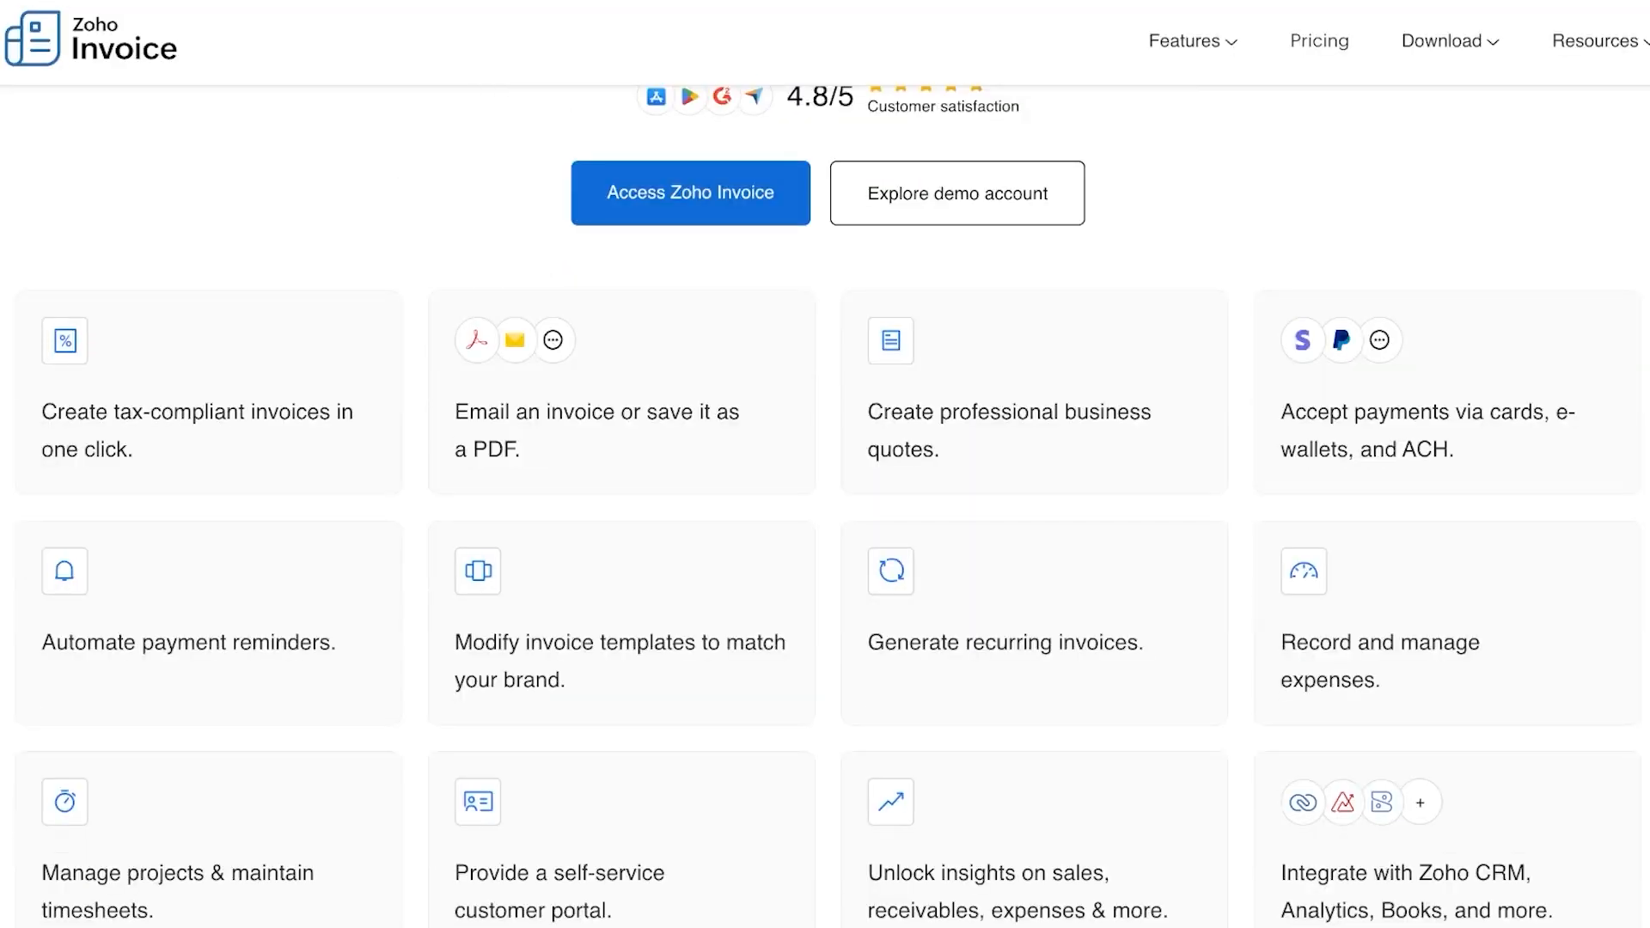
{"action": "scroll", "scroll_direction": "down", "scroll_amount": 3}
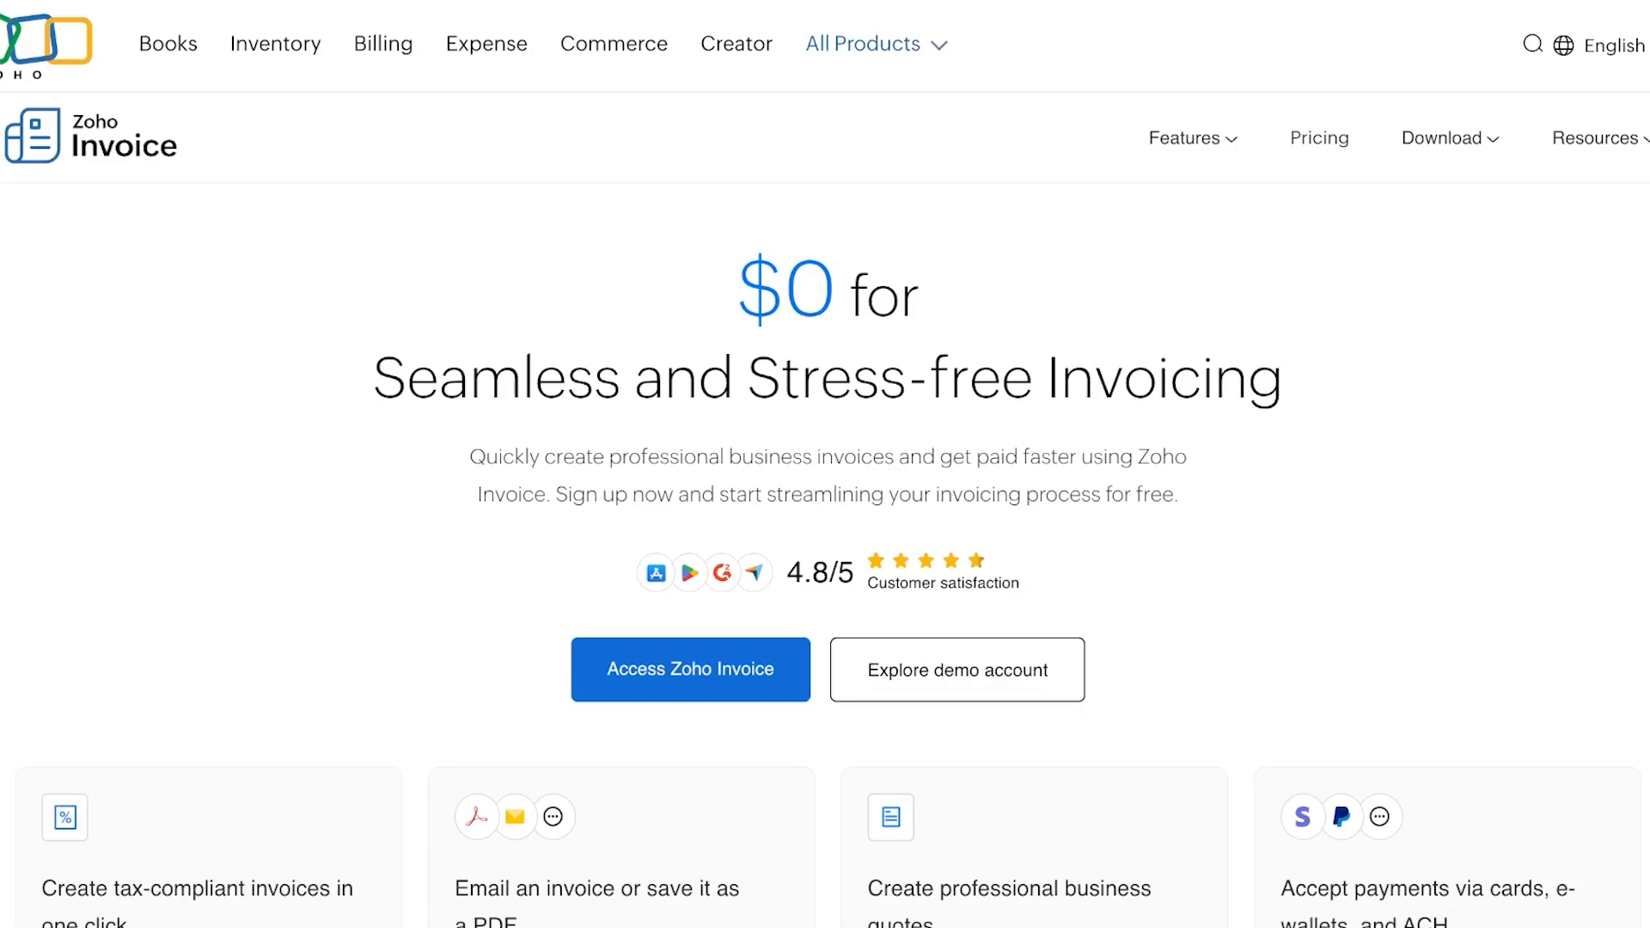
{"action": "scroll", "scroll_direction": "down", "scroll_amount": 3}
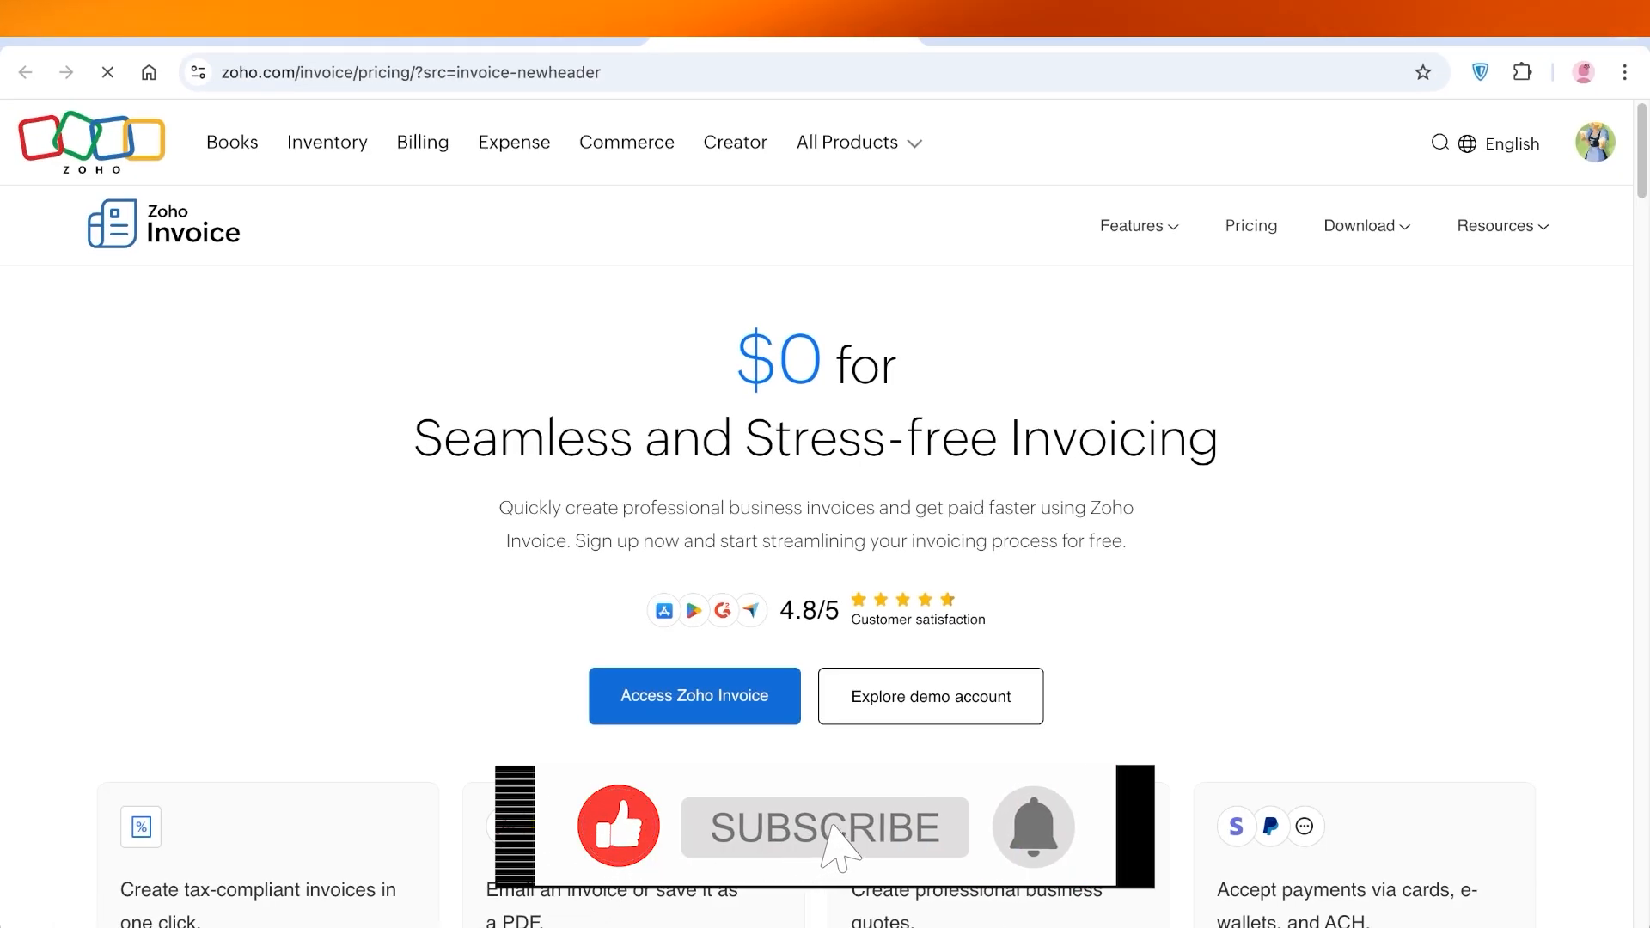
{"action": "left_click", "coordinate": [825, 827]}
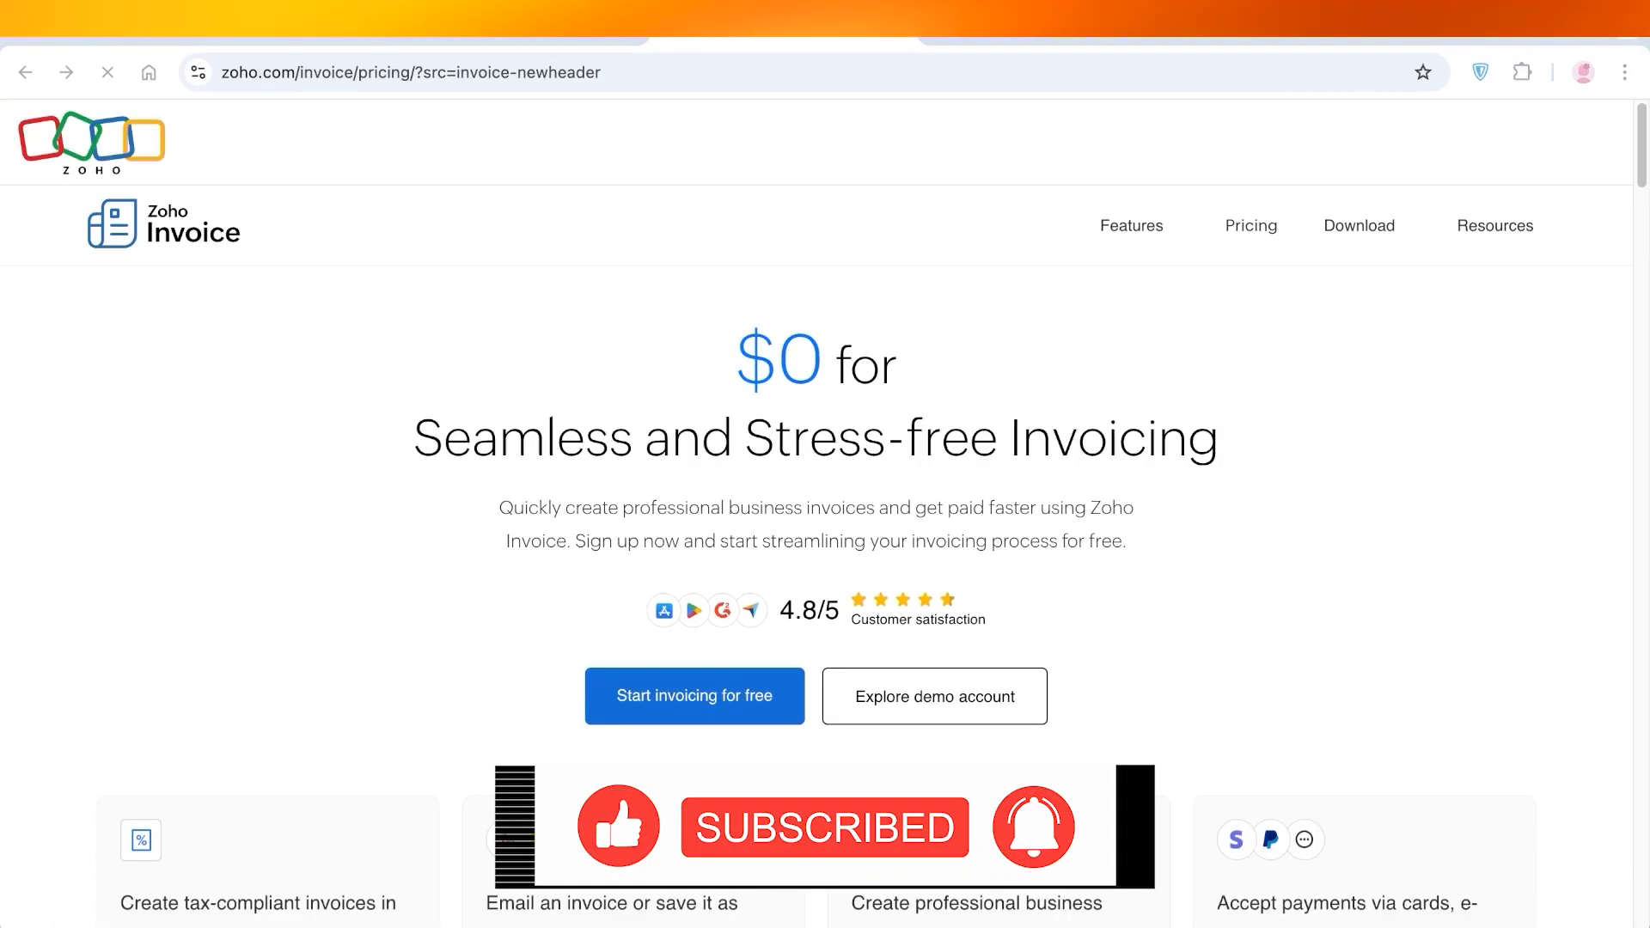